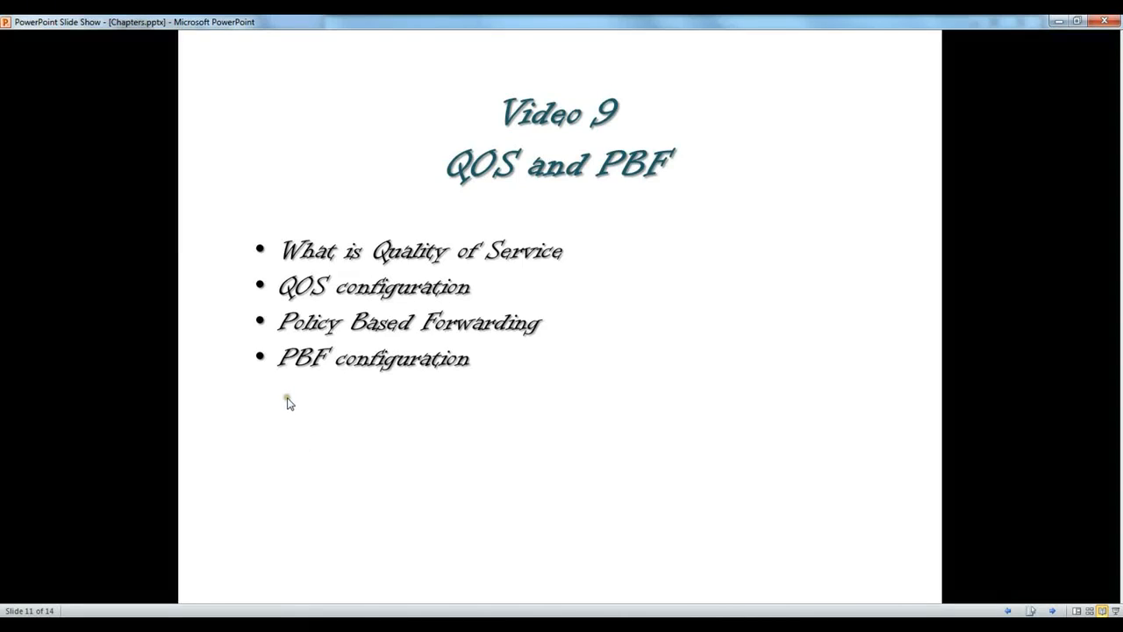
pyautogui.moveTo(290, 386)
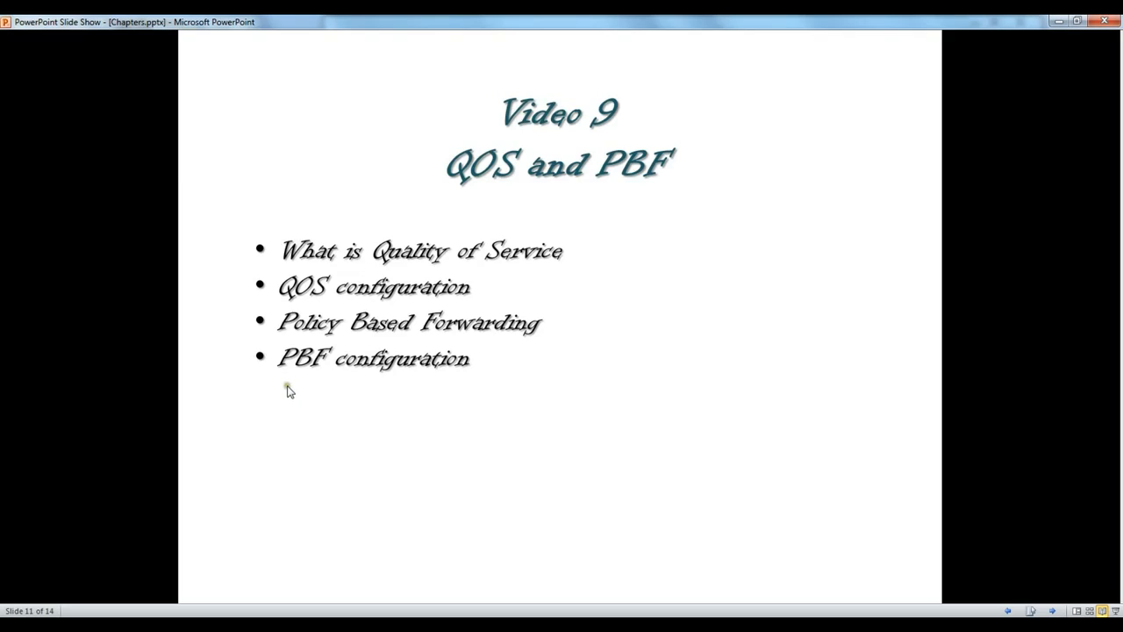
pyautogui.moveTo(299, 397)
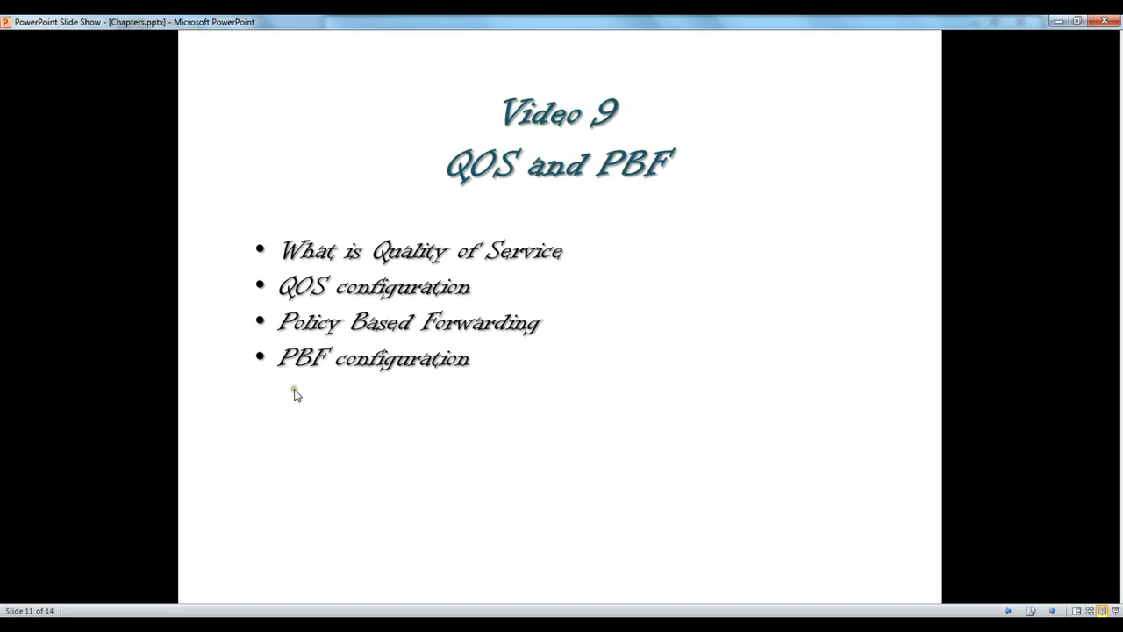
pyautogui.moveTo(279, 382)
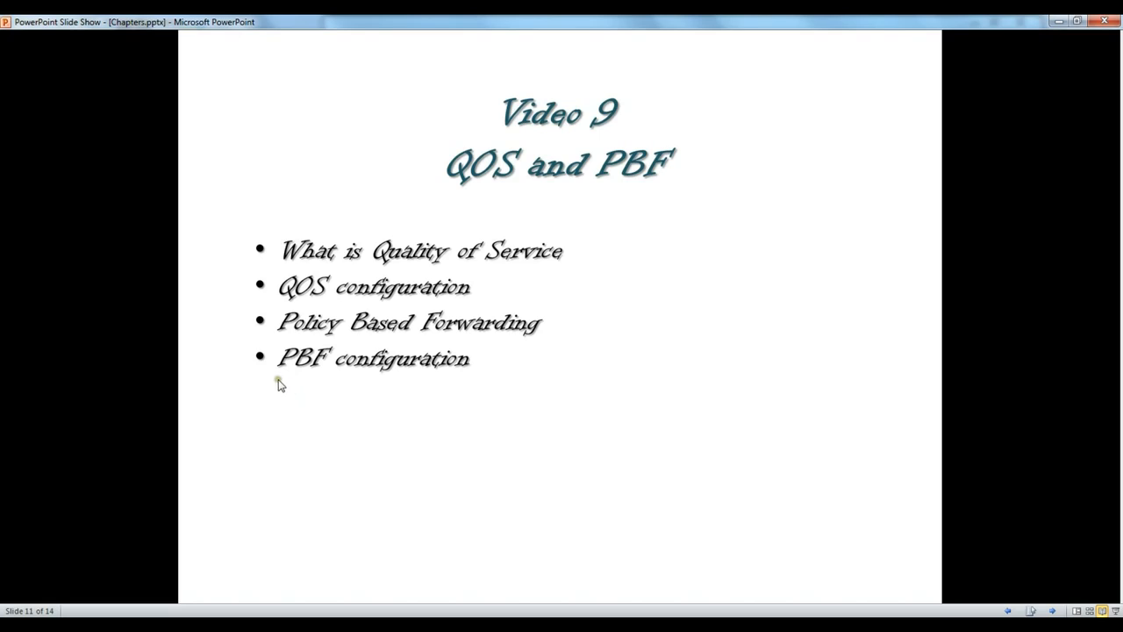
pyautogui.moveTo(302, 372)
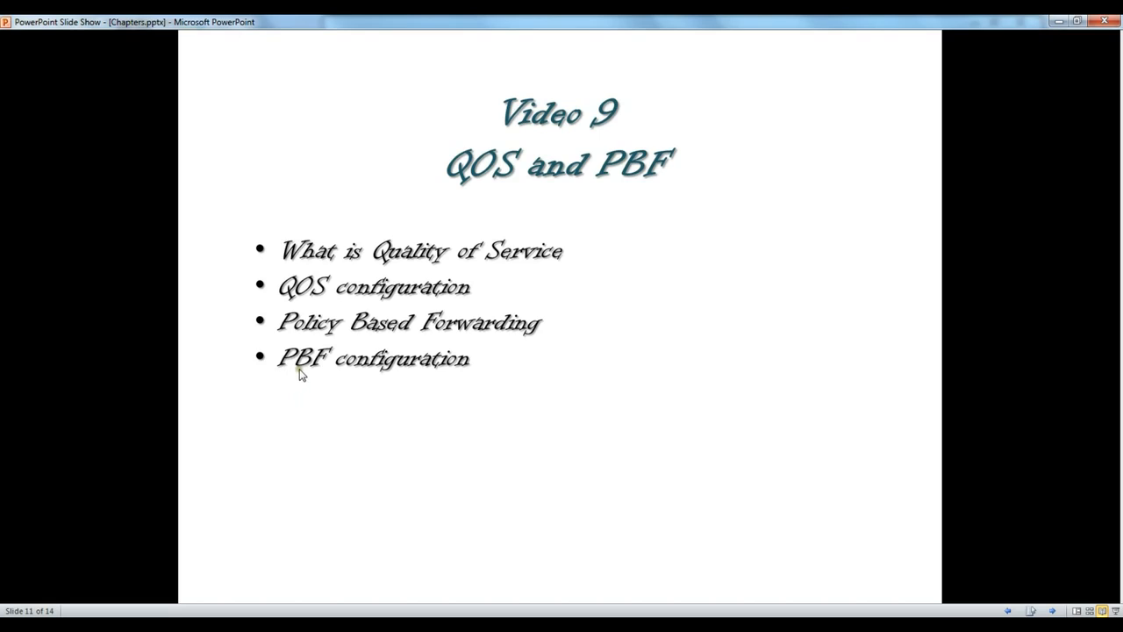
pyautogui.moveTo(319, 360)
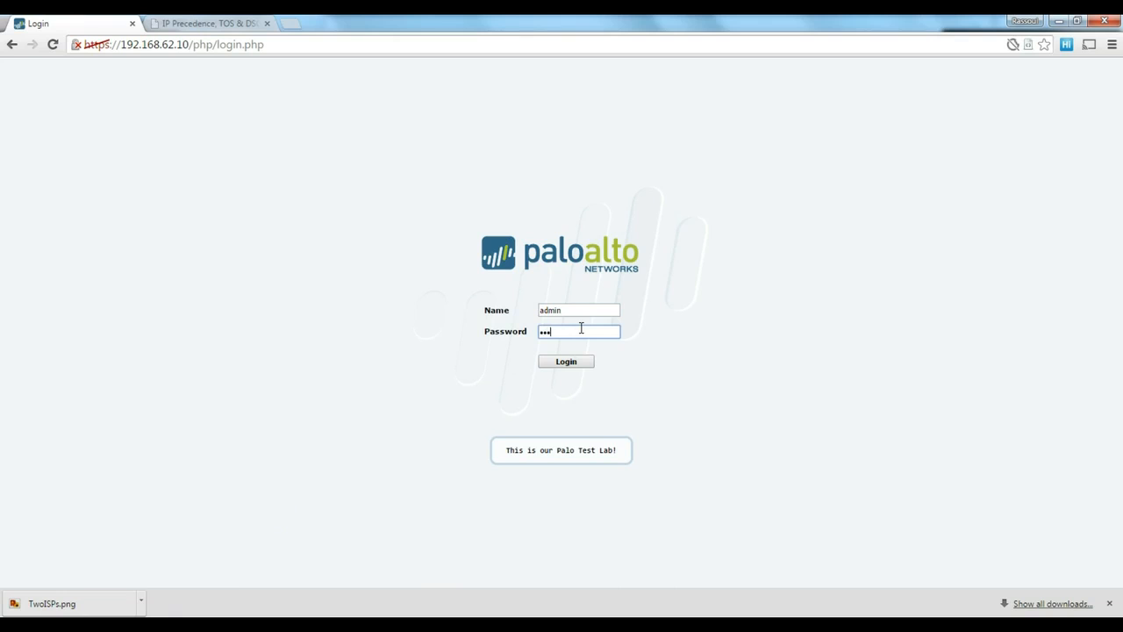
# - Log in to the firewall and show the NAT rulebase under Policies
pyautogui.click(565, 361)
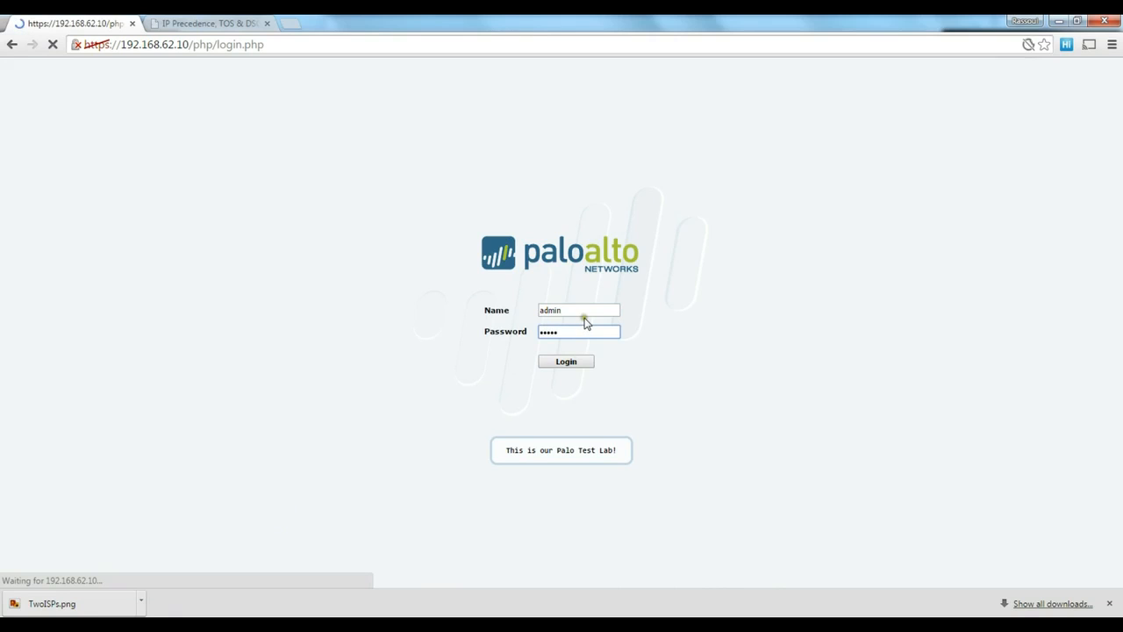
pyautogui.click(565, 362)
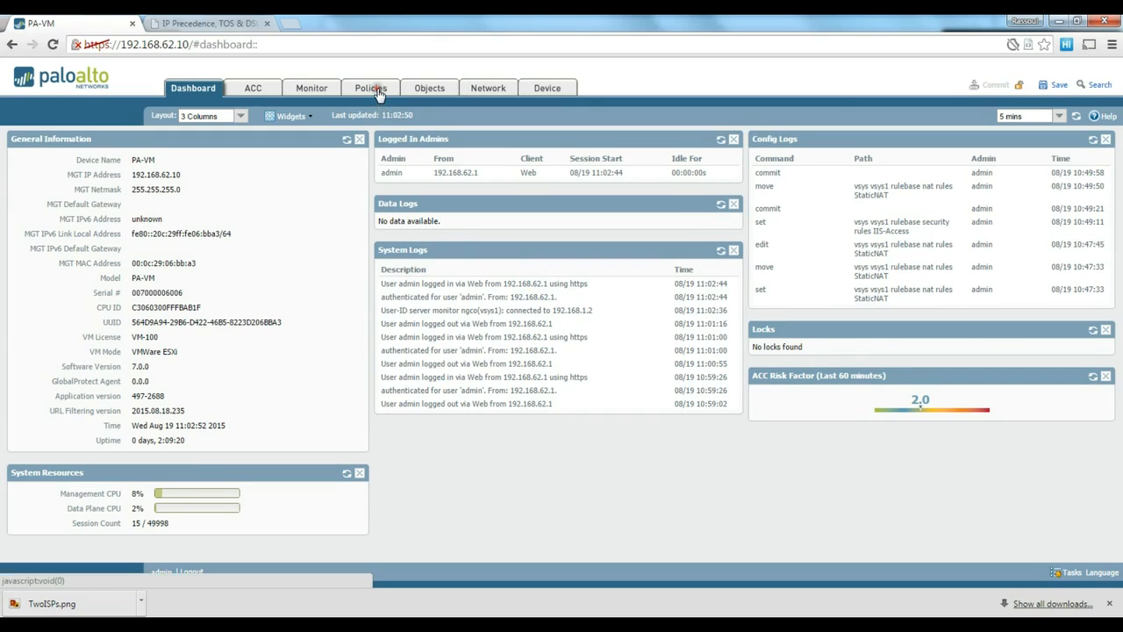
pyautogui.click(372, 88)
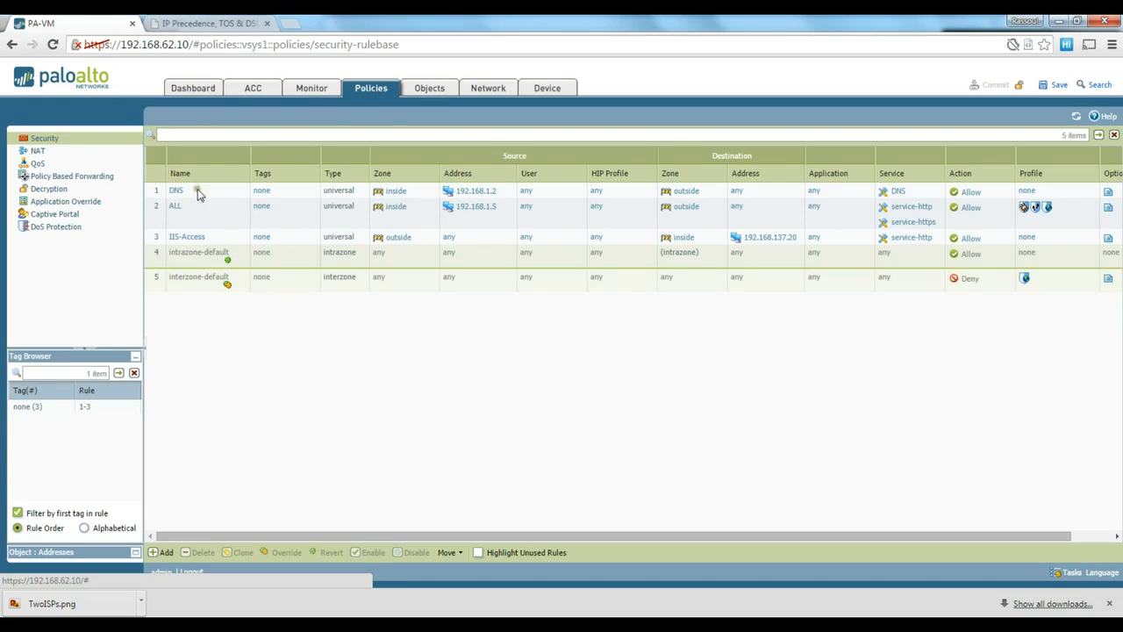
pyautogui.moveTo(39, 151)
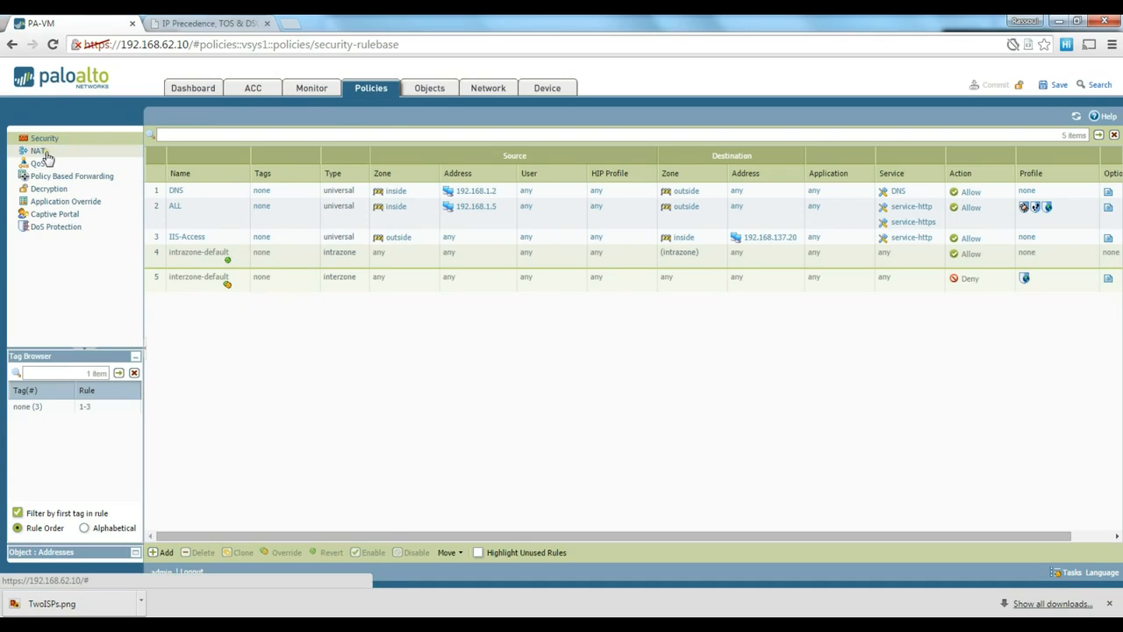
pyautogui.click(39, 151)
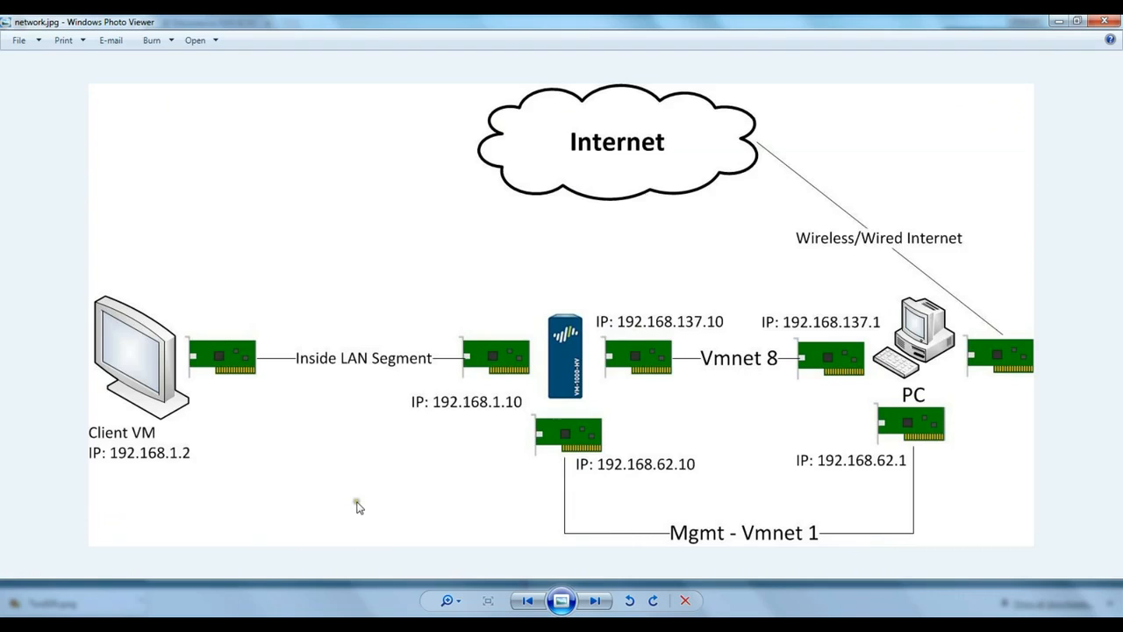
pyautogui.moveTo(312, 384)
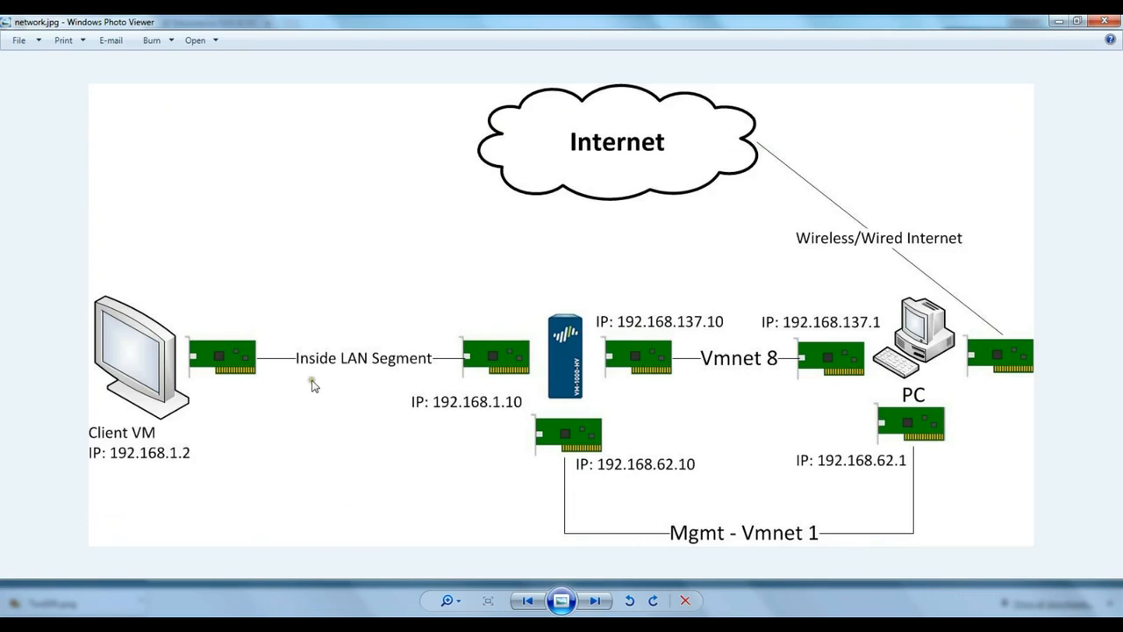
pyautogui.moveTo(839, 358)
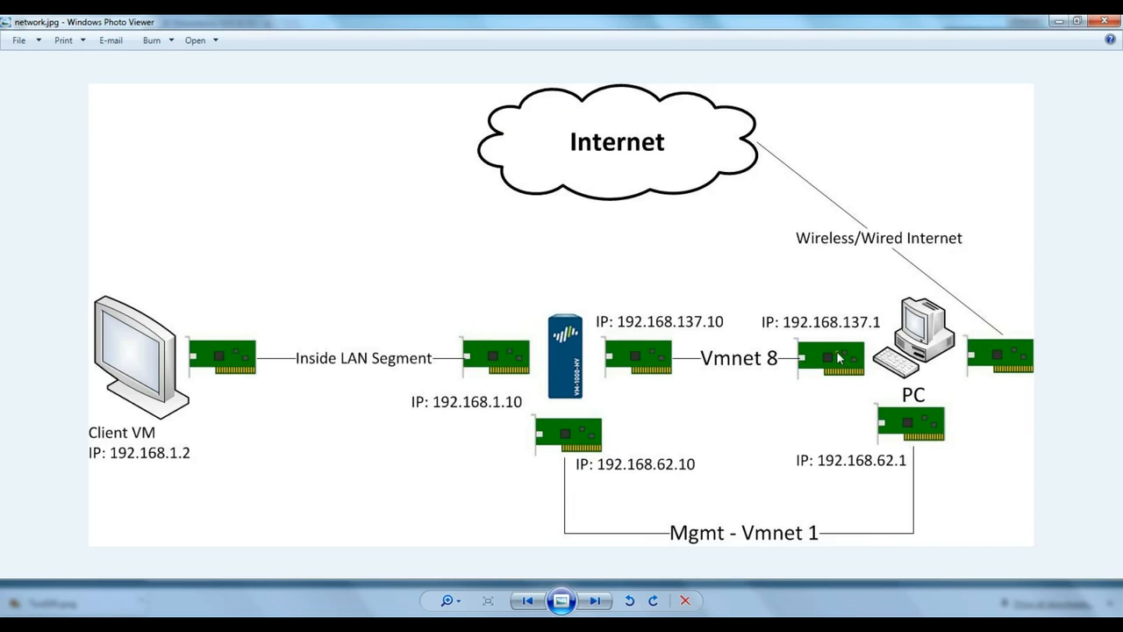
pyautogui.moveTo(823, 344)
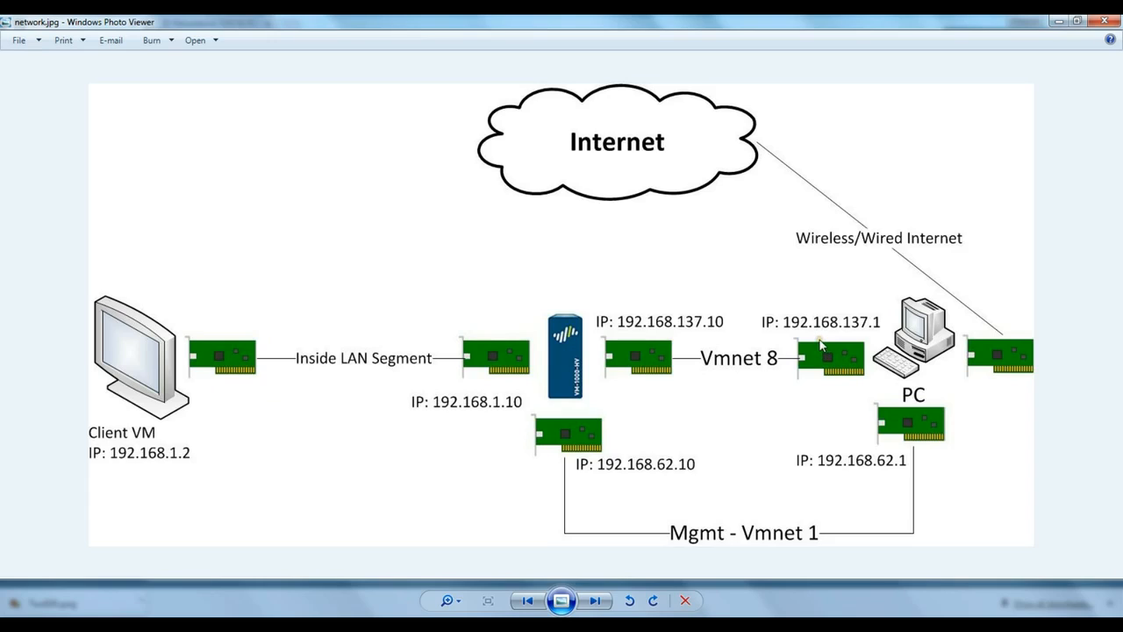
pyautogui.moveTo(811, 355)
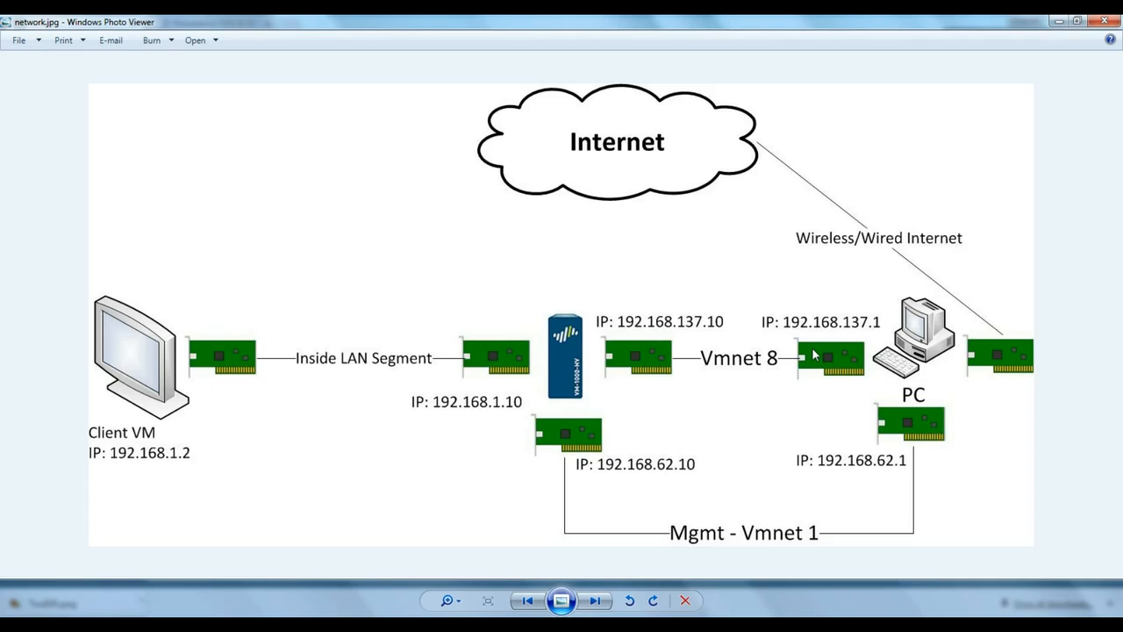
pyautogui.moveTo(204, 401)
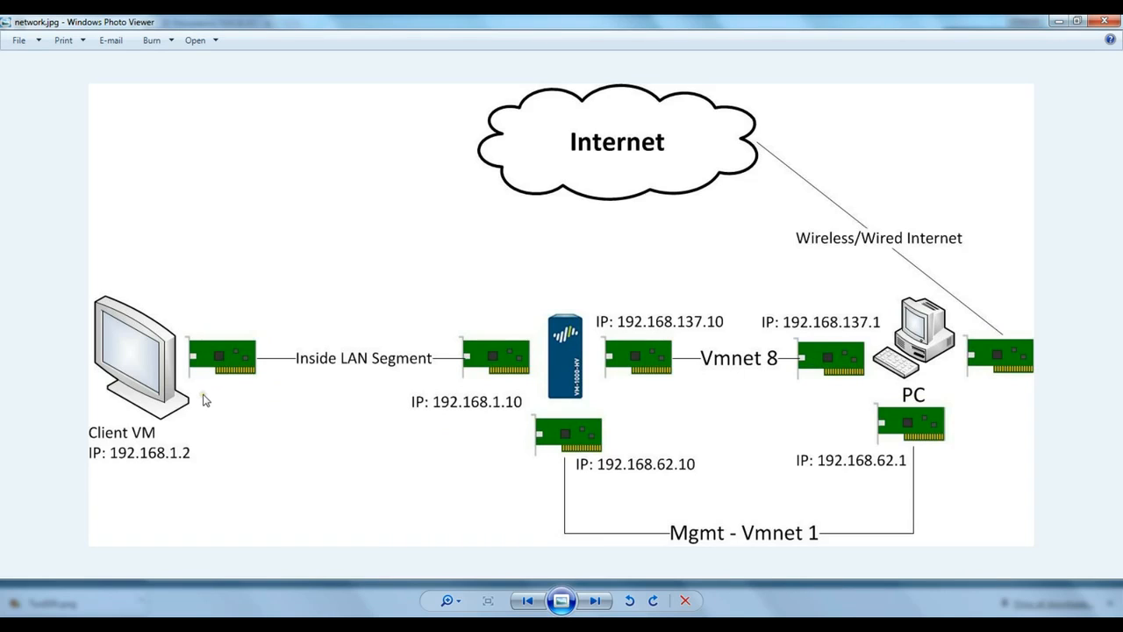
pyautogui.moveTo(186, 408)
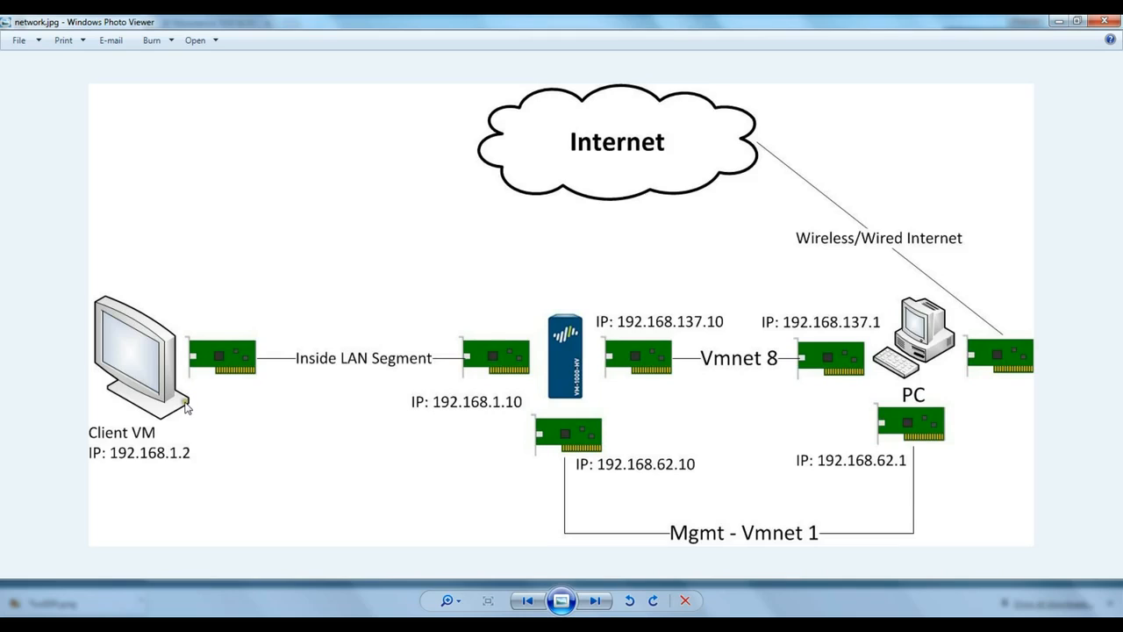
pyautogui.moveTo(186, 418)
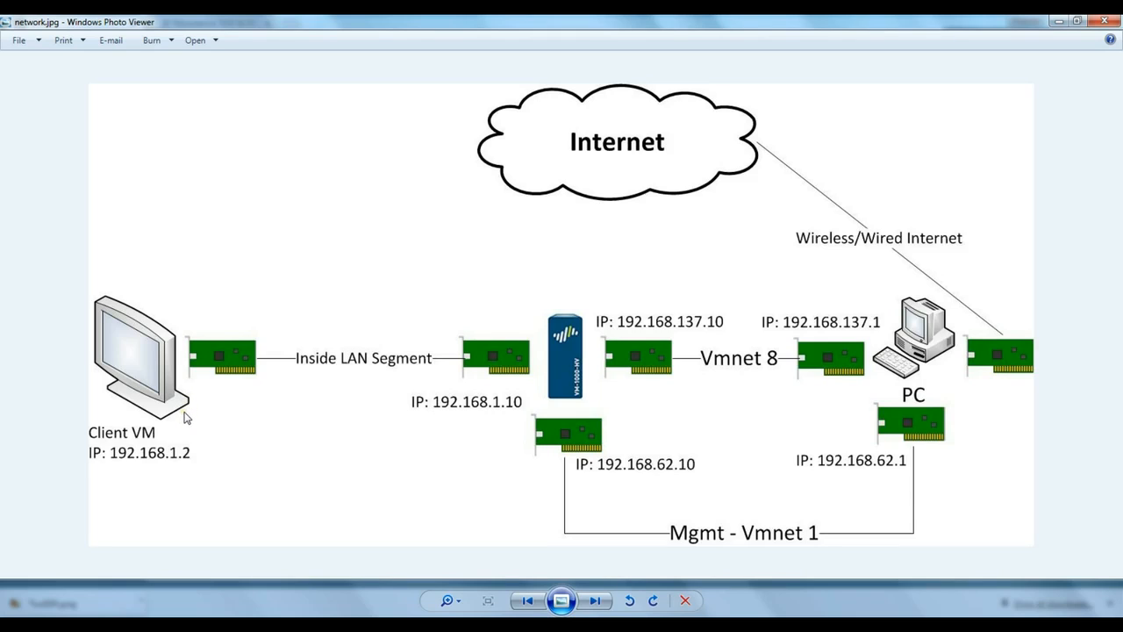
pyautogui.moveTo(186, 422)
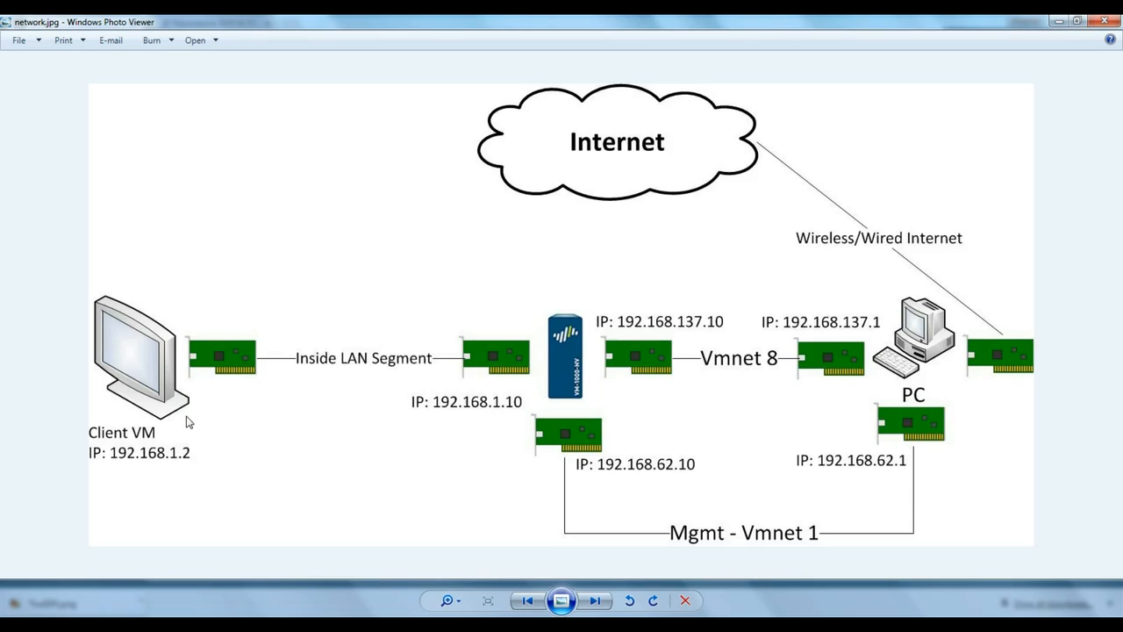
pyautogui.moveTo(183, 412)
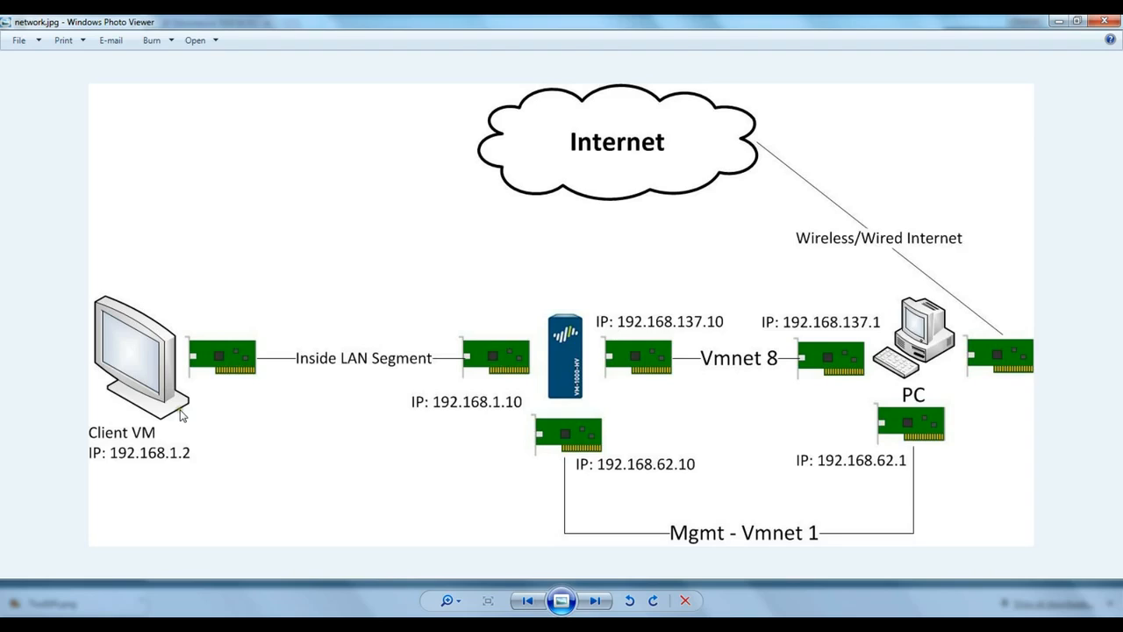
pyautogui.moveTo(183, 414)
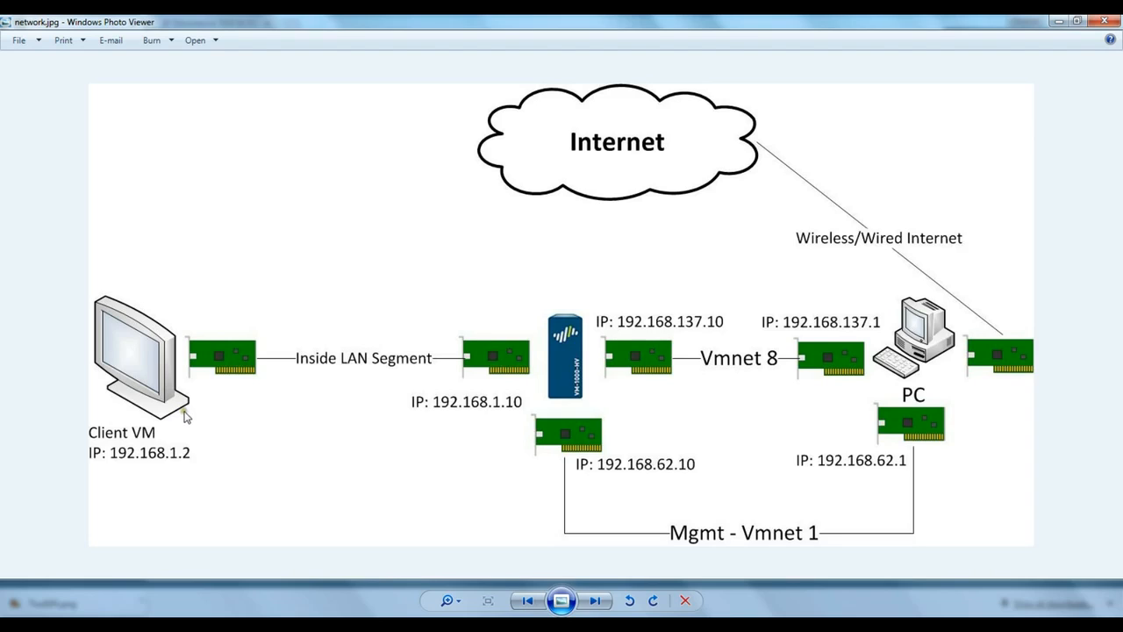
pyautogui.moveTo(372, 506)
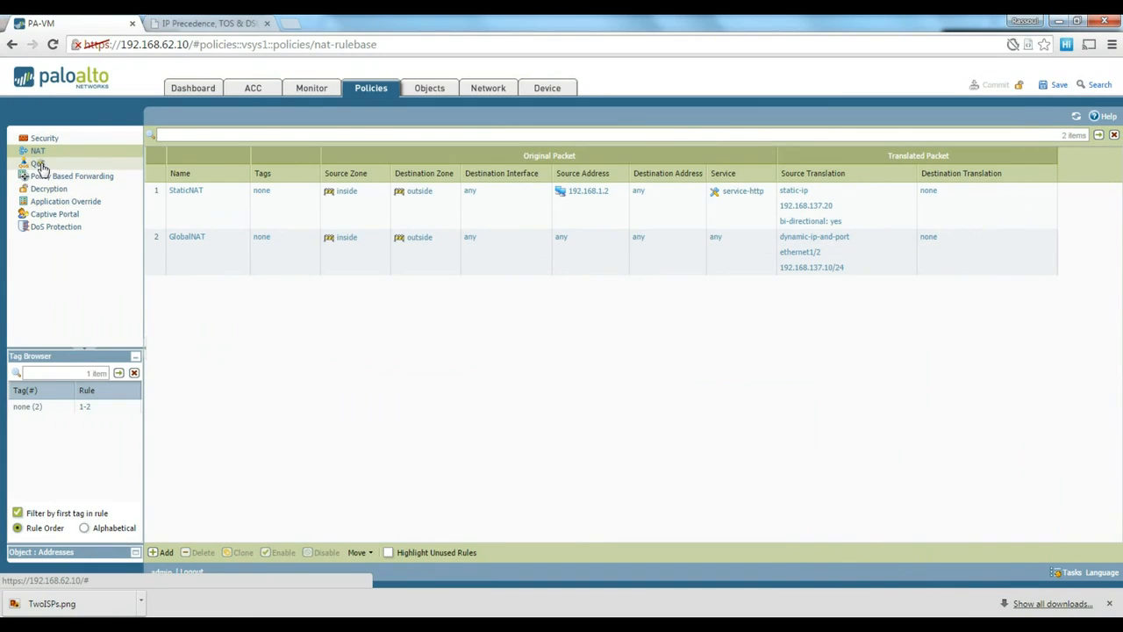
# - Show the QoS policy rulebase, currently empty
pyautogui.click(38, 164)
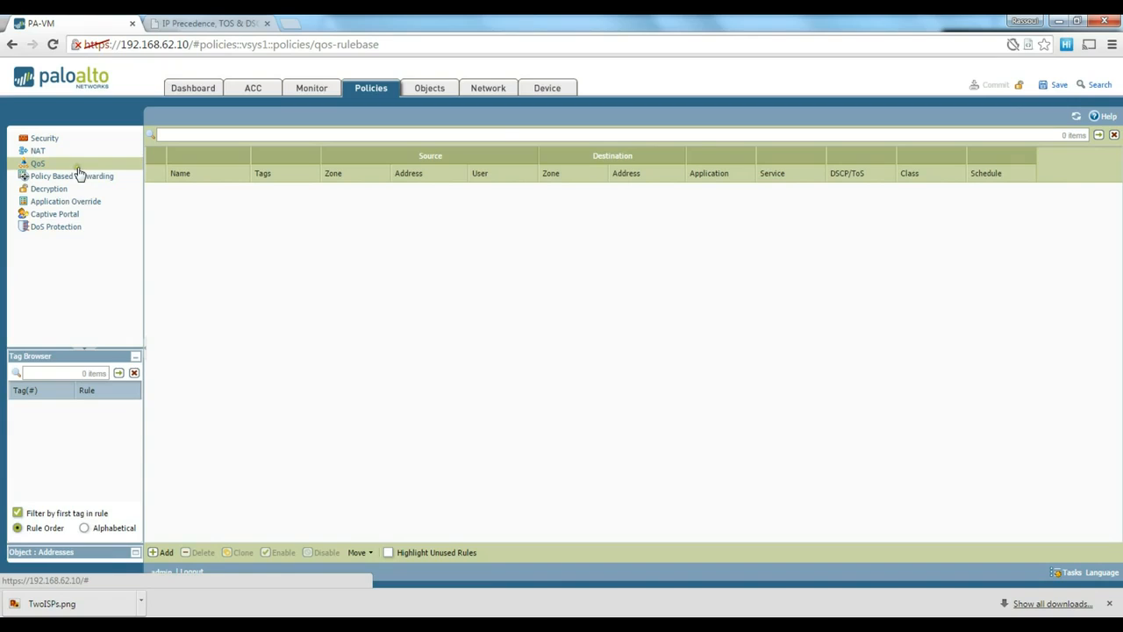
pyautogui.moveTo(351, 320)
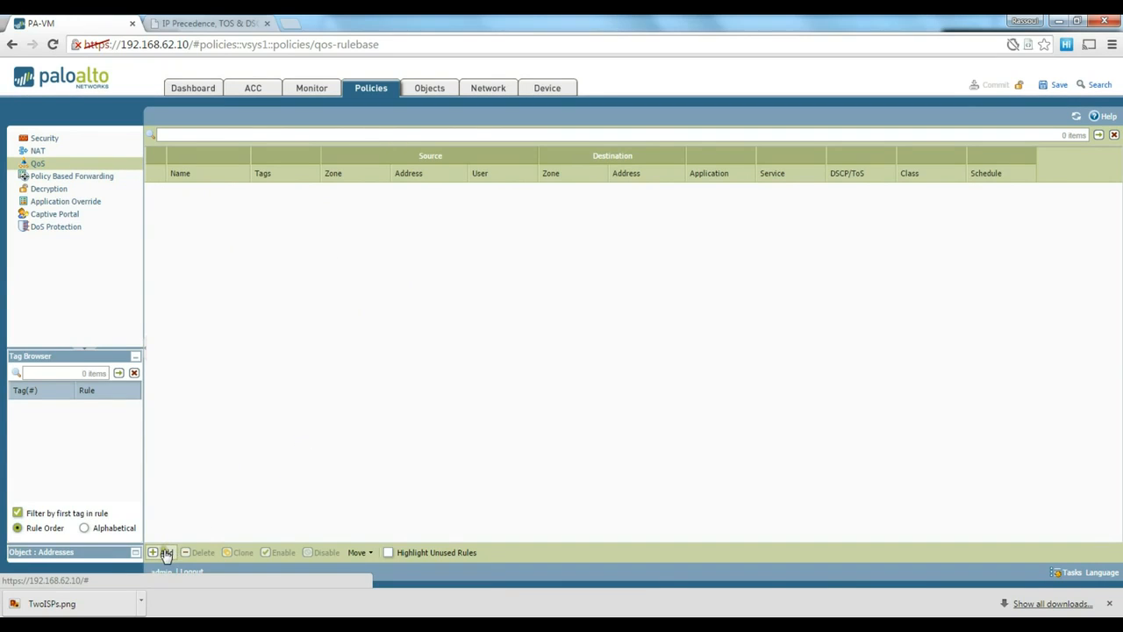
# - Create a new QoS rule named QOS-HTTP with source zone inside
pyautogui.click(162, 551)
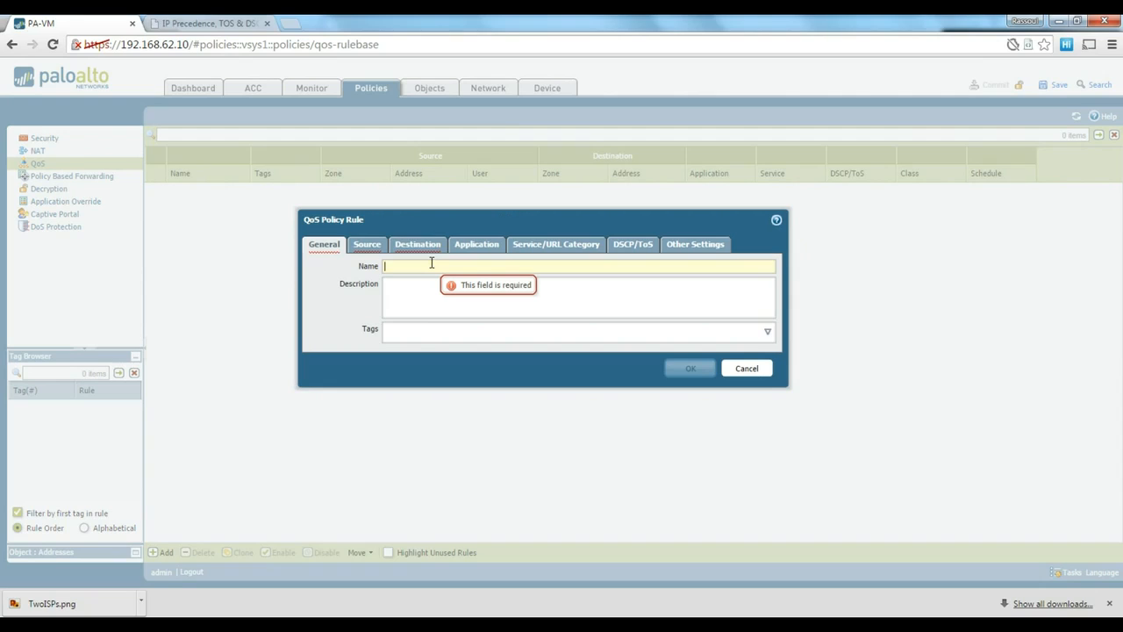
pyautogui.write('QoS-')
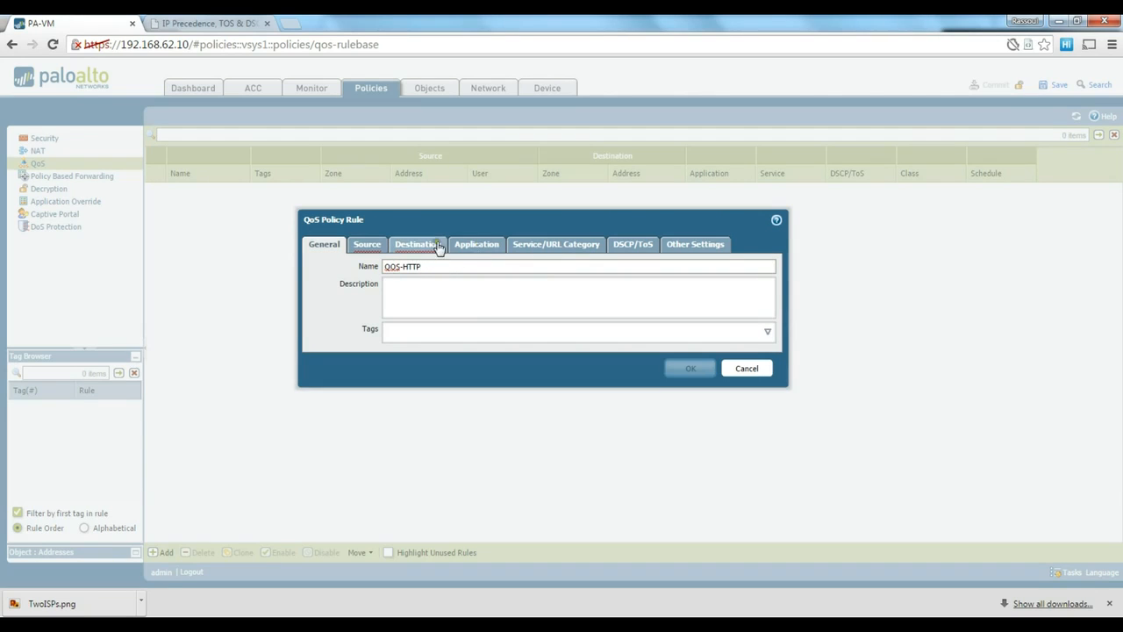
pyautogui.click(367, 244)
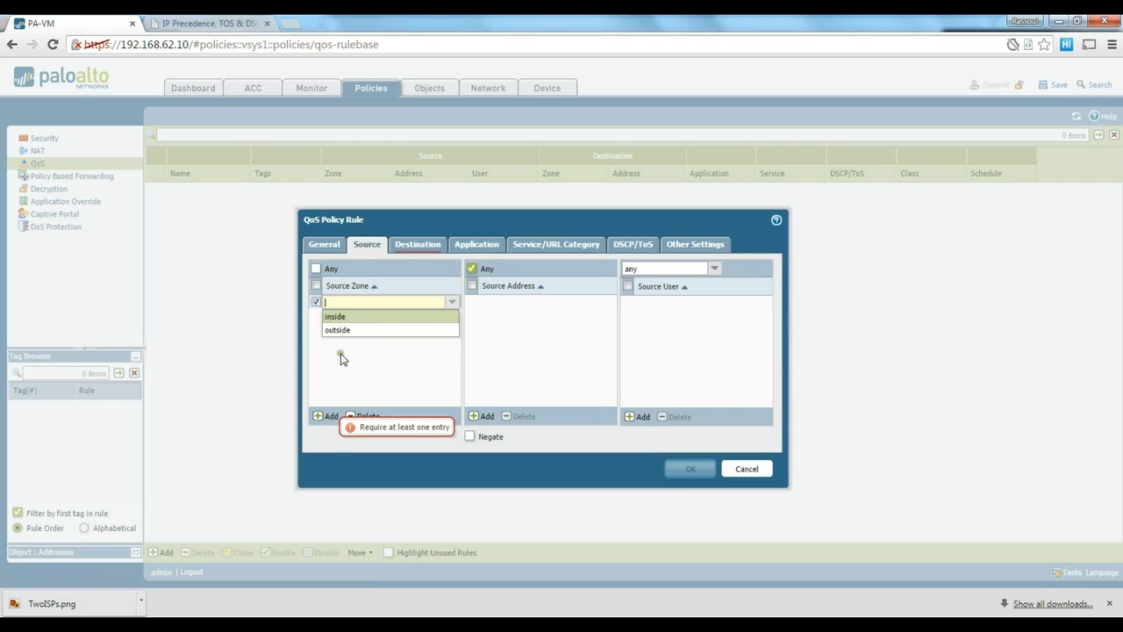
pyautogui.click(335, 316)
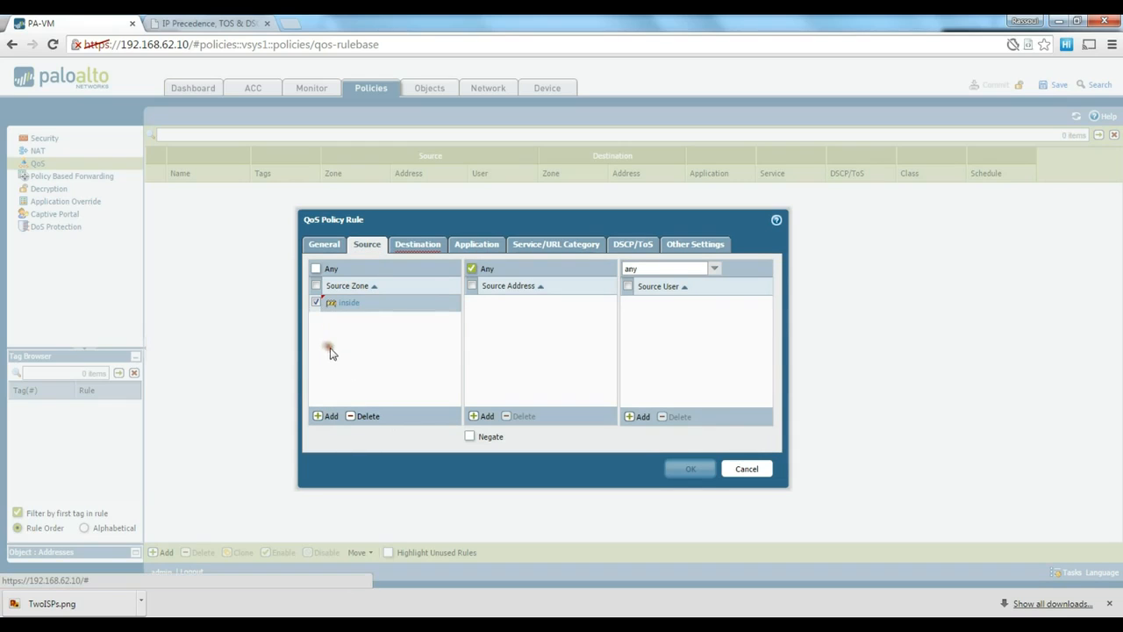
pyautogui.moveTo(546, 330)
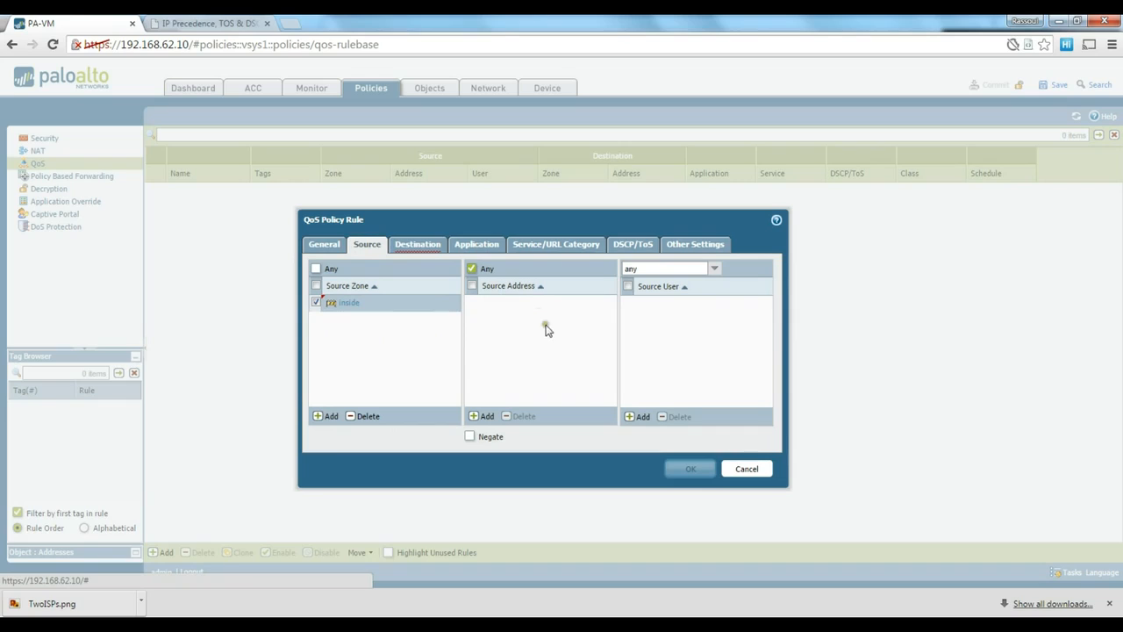
pyautogui.moveTo(505, 325)
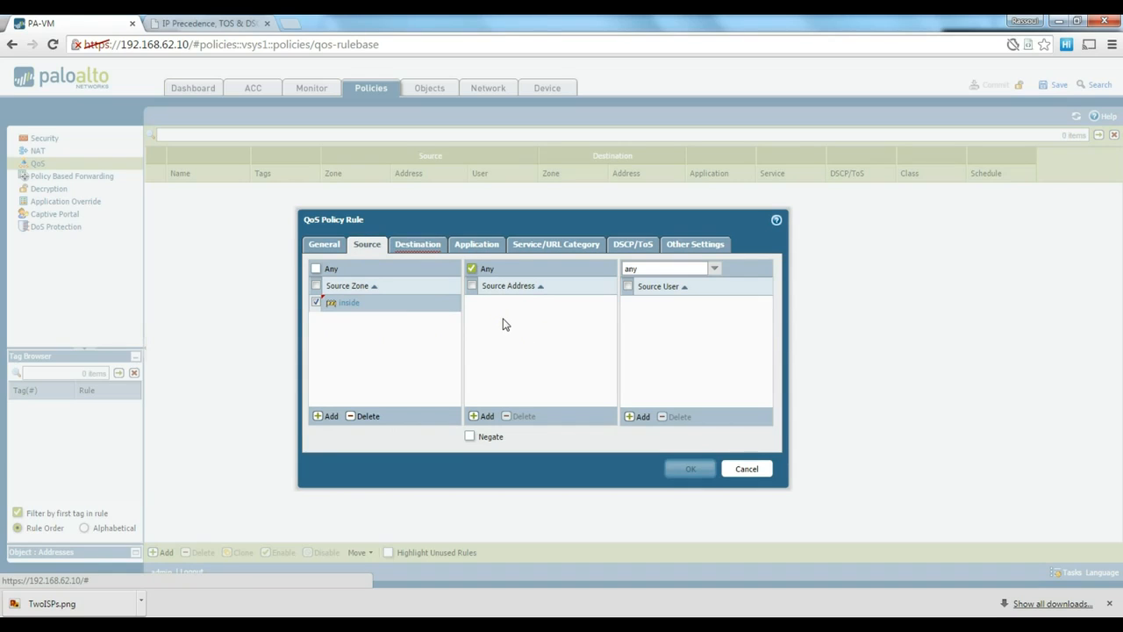
pyautogui.moveTo(530, 328)
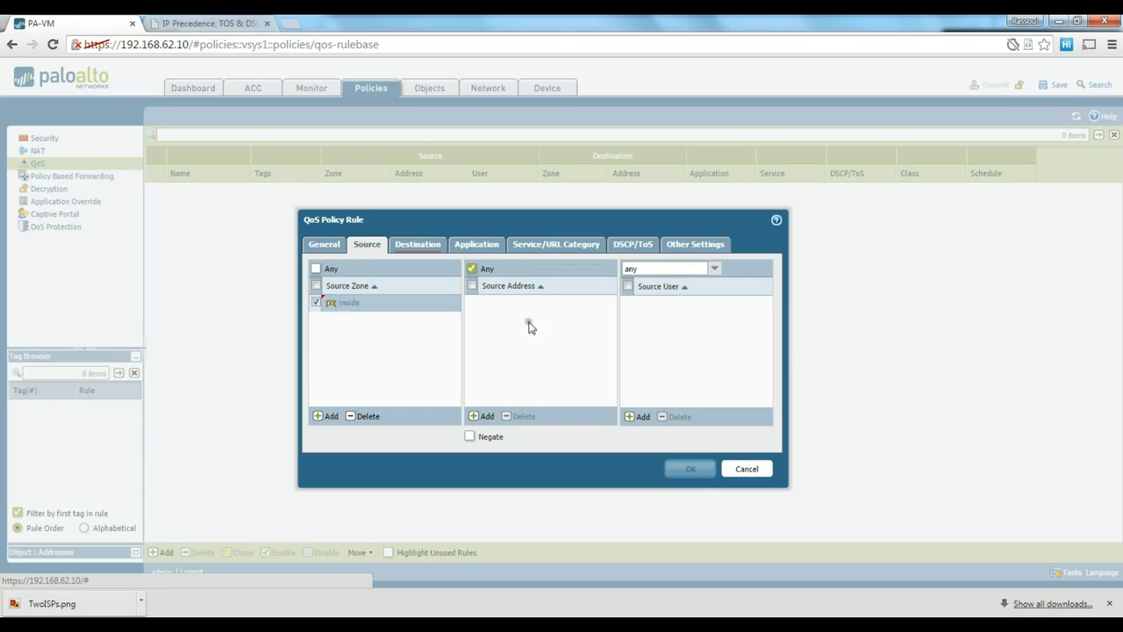
pyautogui.moveTo(646, 344)
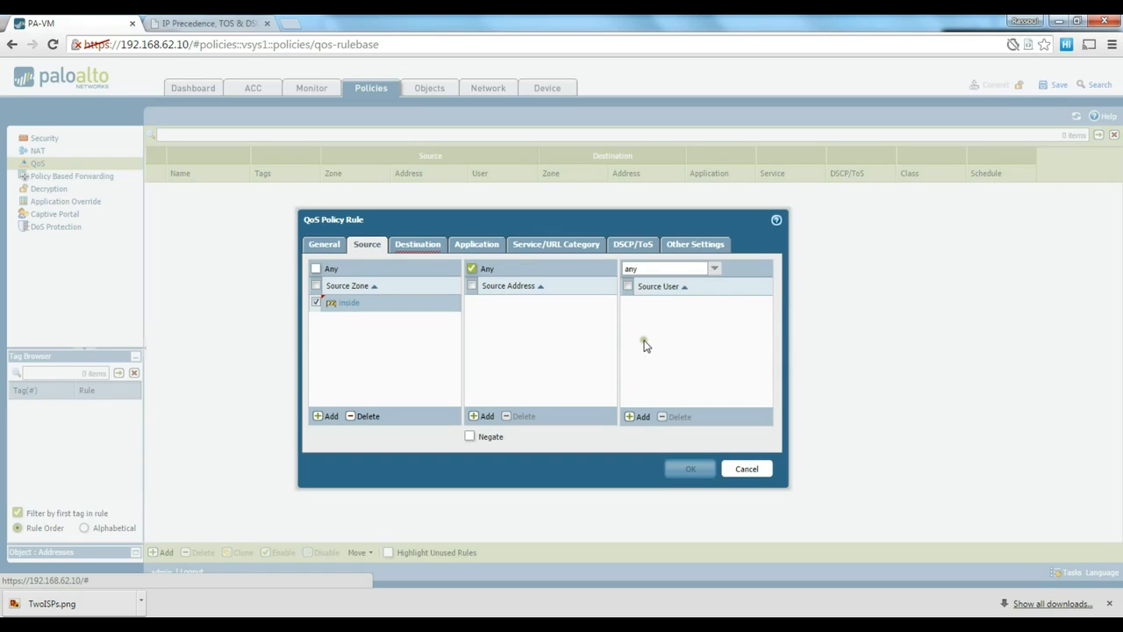
pyautogui.moveTo(583, 325)
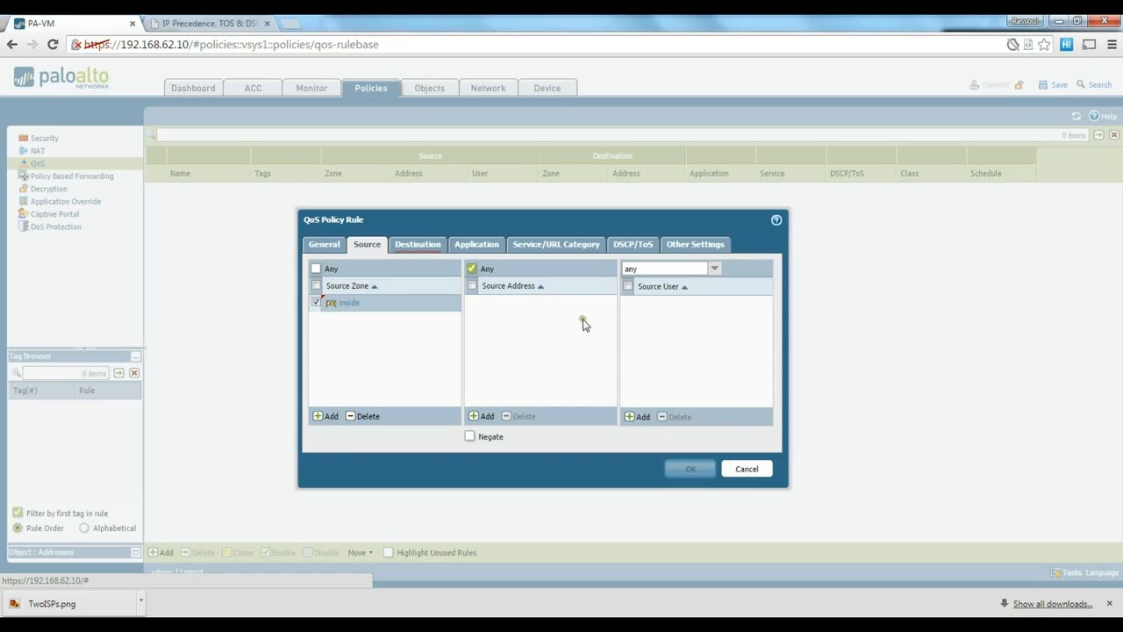
pyautogui.moveTo(629, 280)
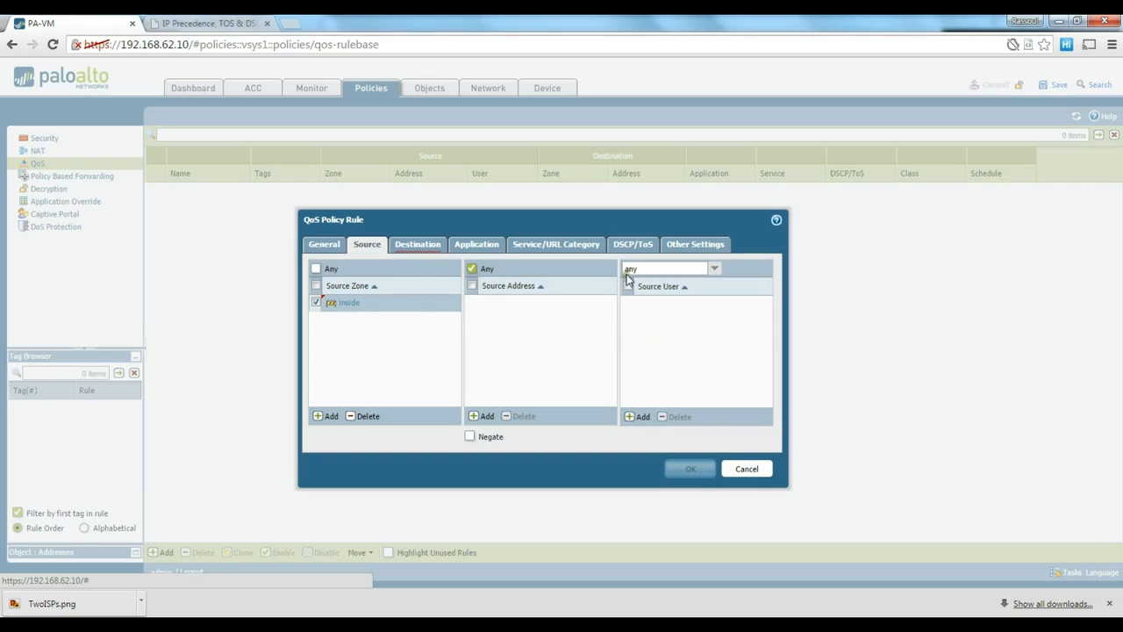
# - Add outside as the QoS rule's destination zone
pyautogui.click(418, 244)
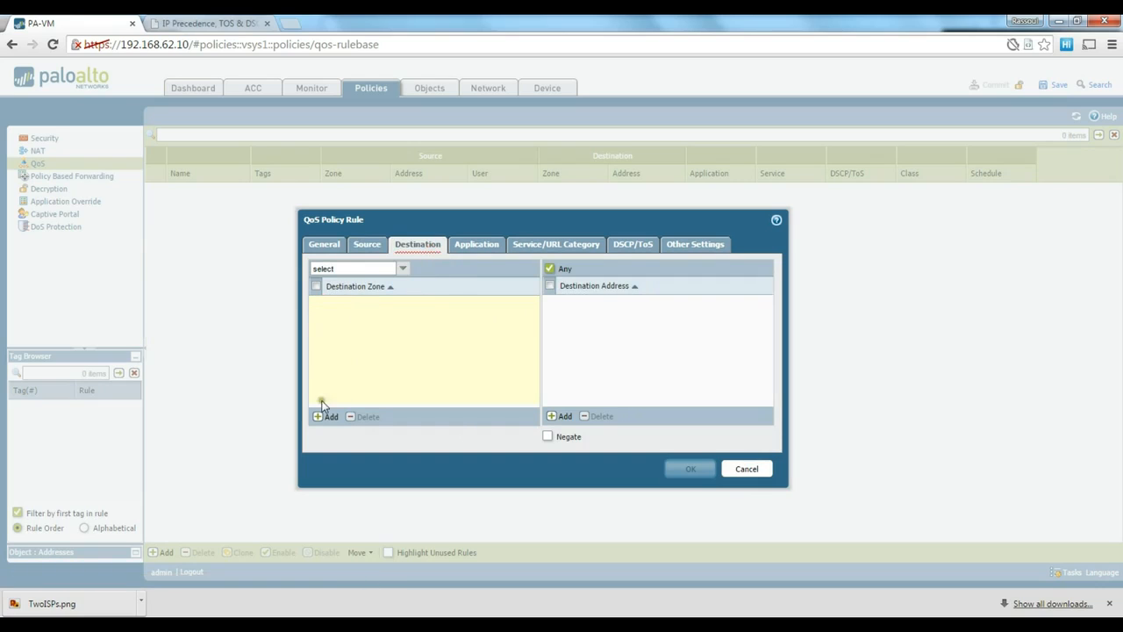
pyautogui.click(326, 416)
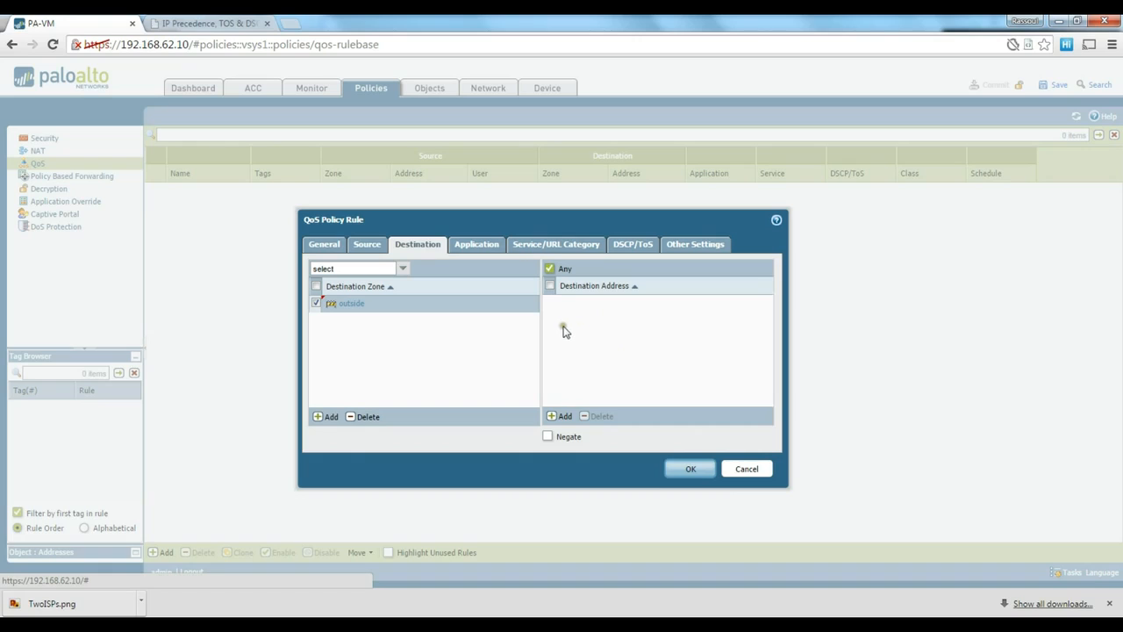
pyautogui.moveTo(580, 323)
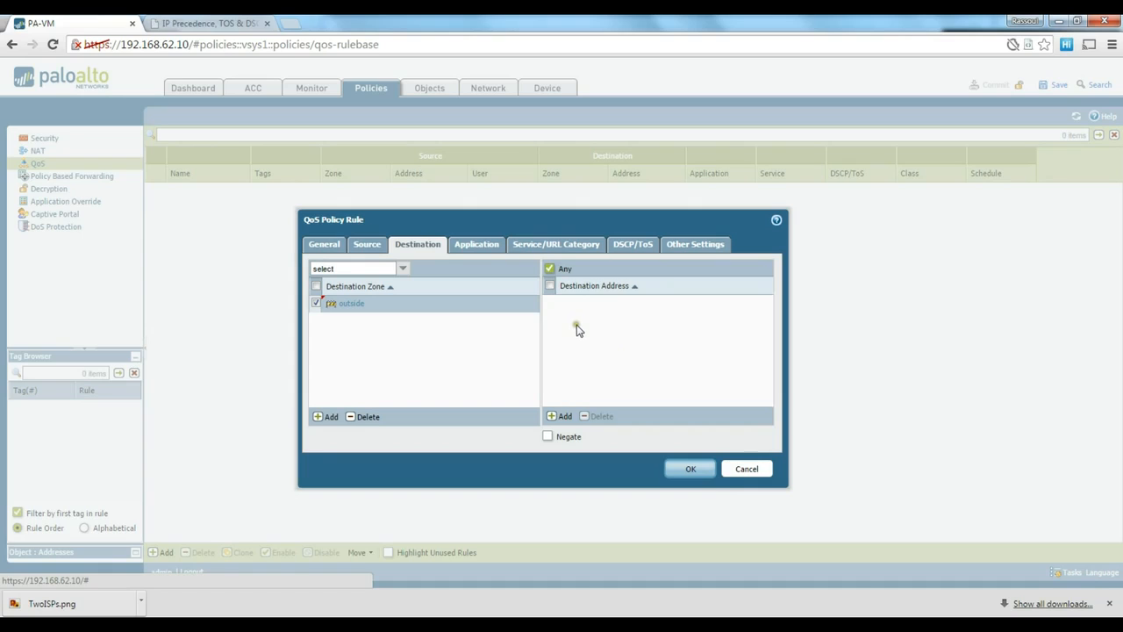
pyautogui.moveTo(583, 321)
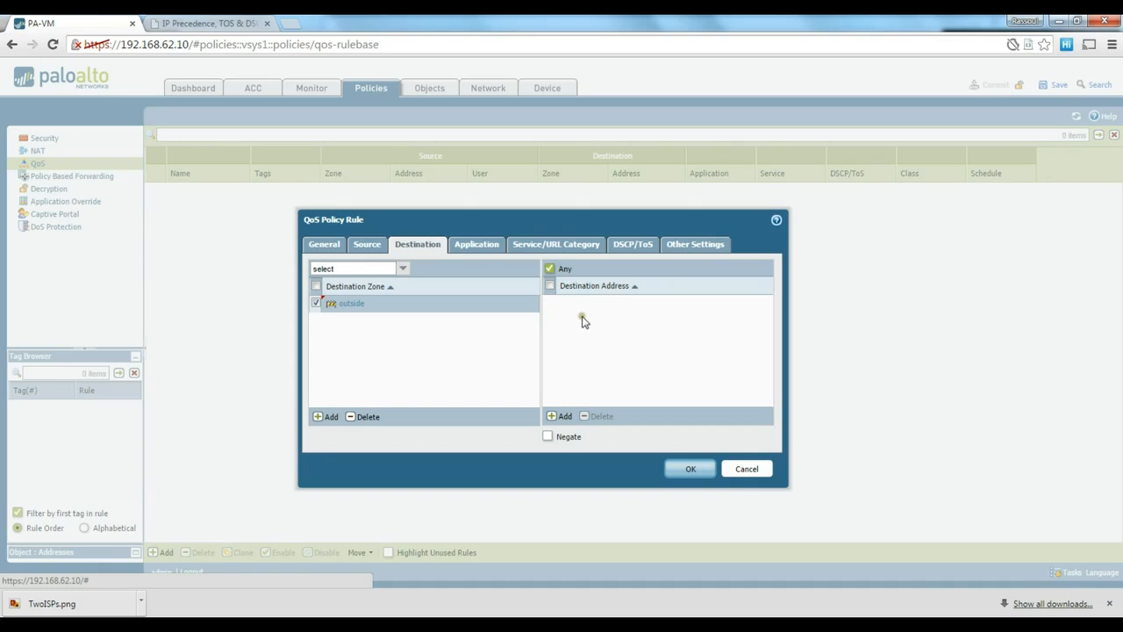
pyautogui.moveTo(609, 323)
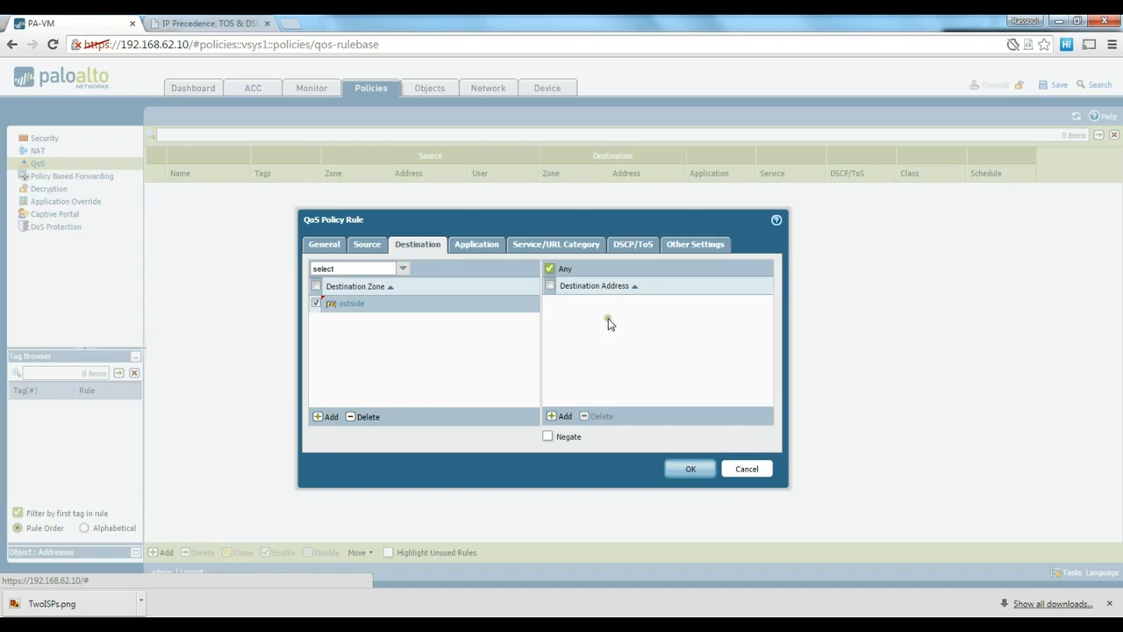
pyautogui.moveTo(478, 244)
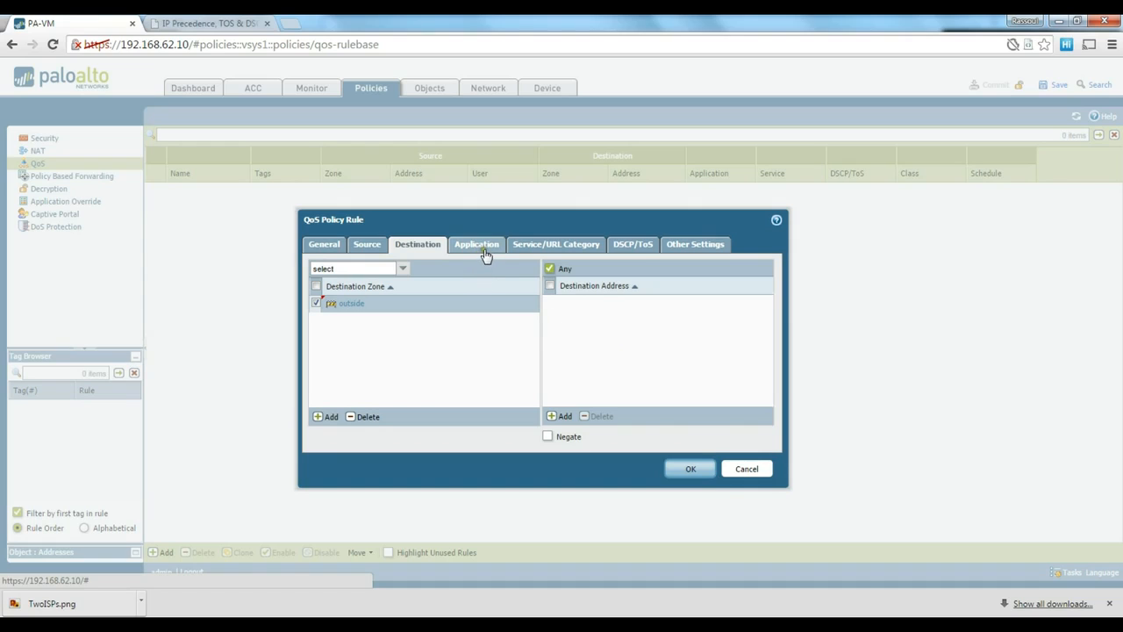
# - Add service-http, service-https and DNS as the rule's services
pyautogui.click(477, 244)
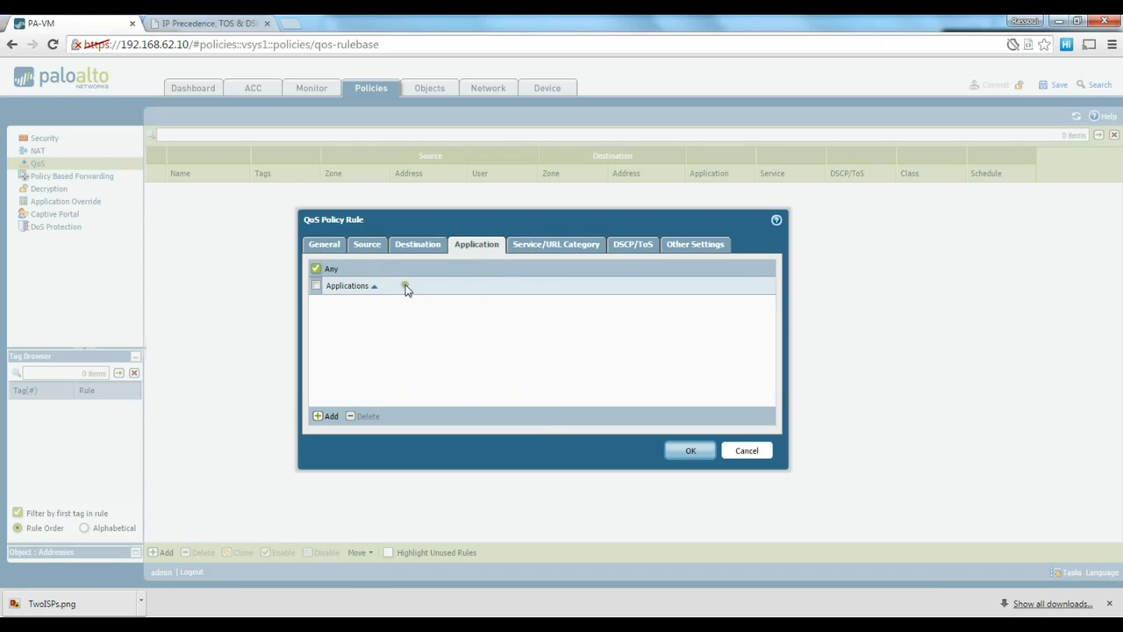
pyautogui.click(555, 244)
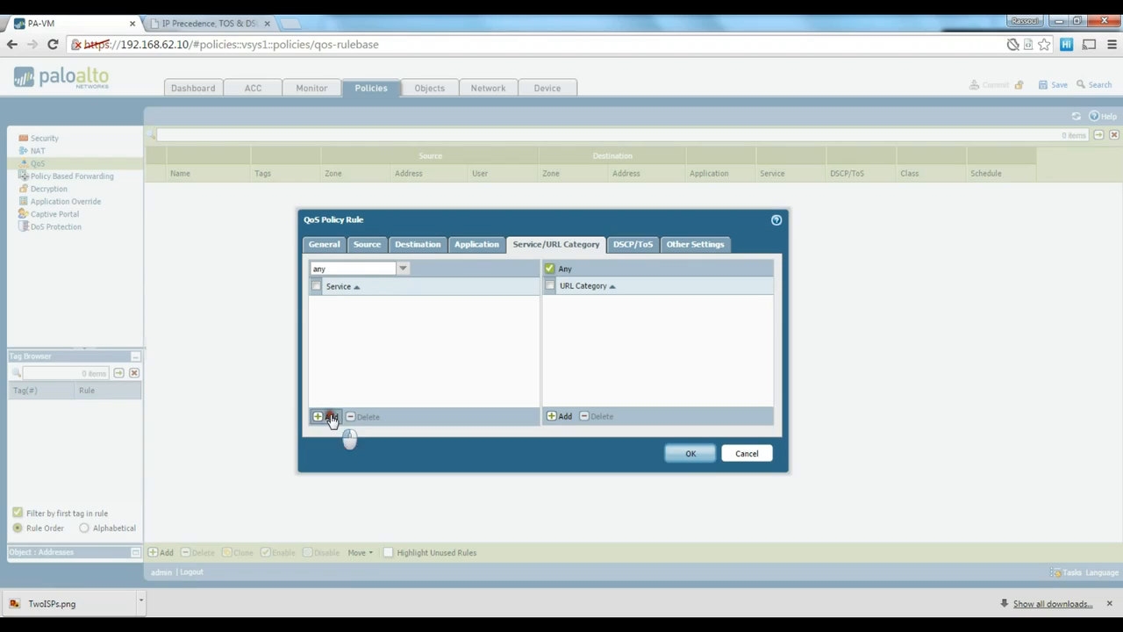
pyautogui.click(326, 416)
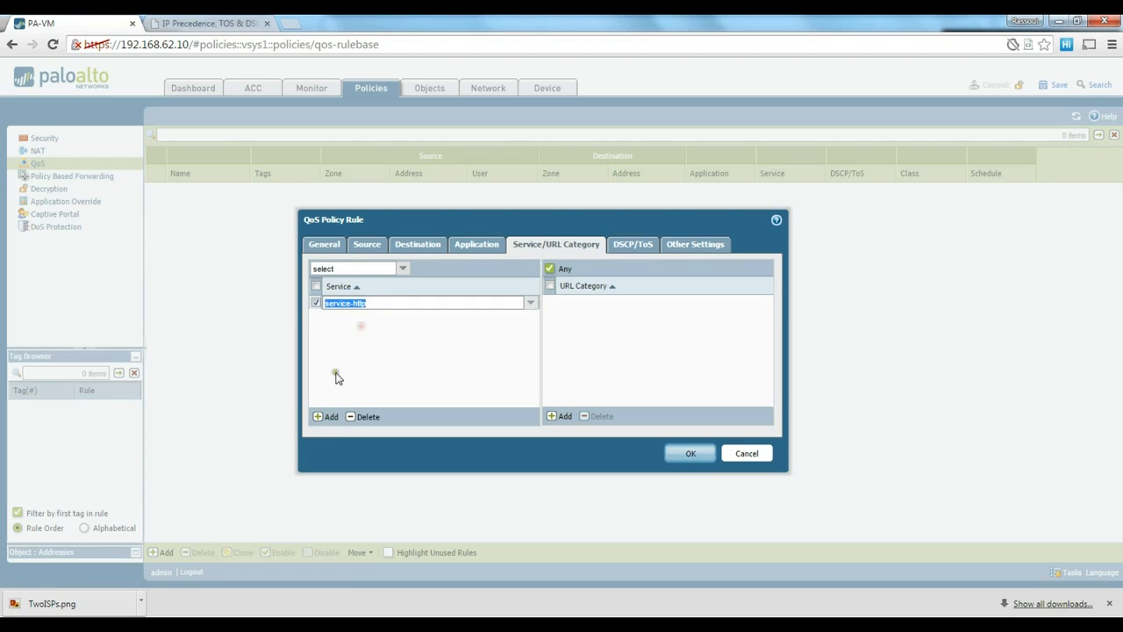
pyautogui.click(327, 416)
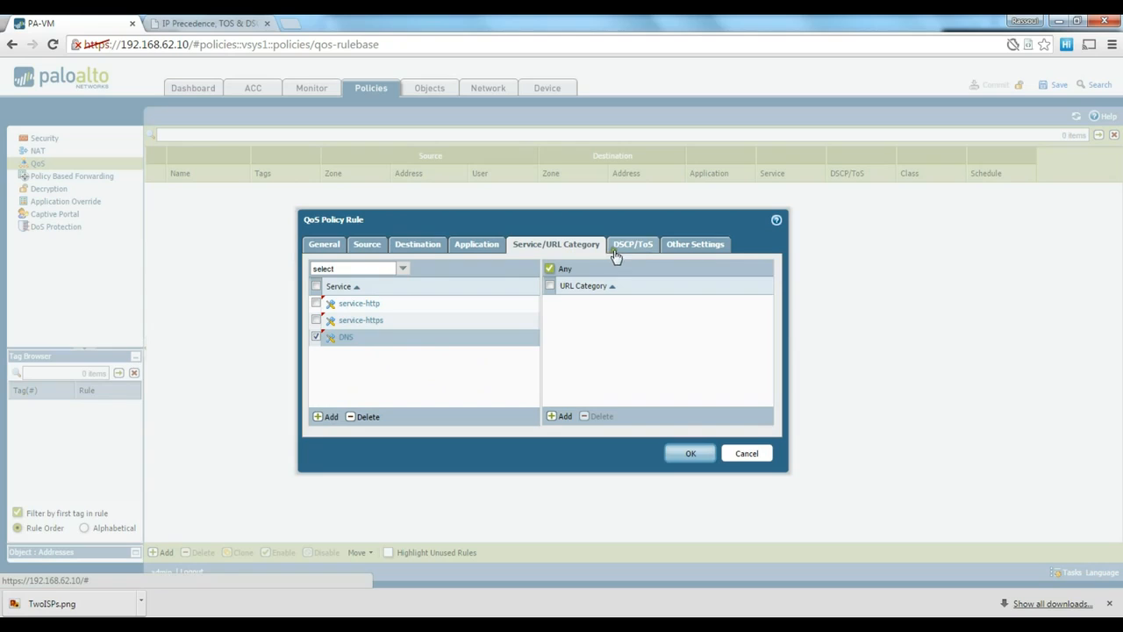
pyautogui.click(632, 244)
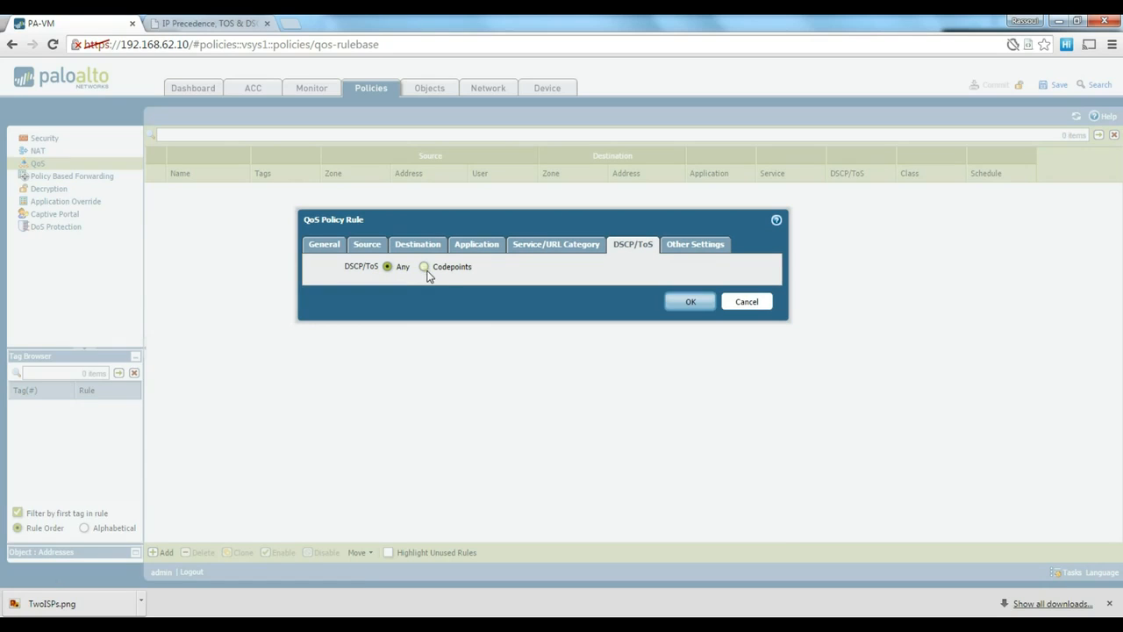
pyautogui.click(425, 267)
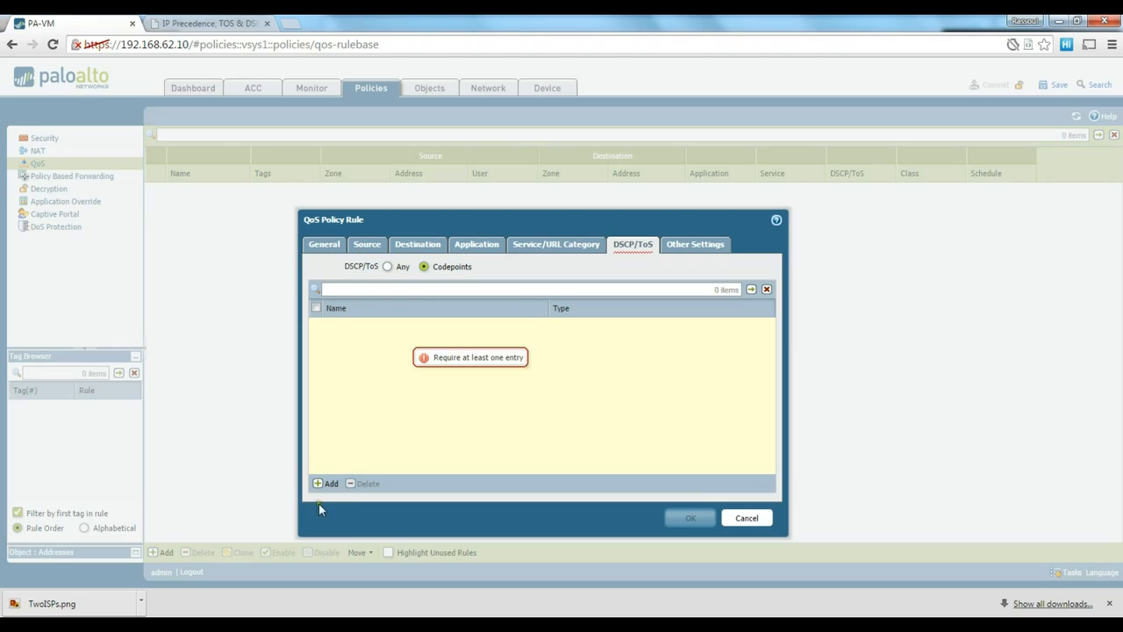
pyautogui.click(327, 484)
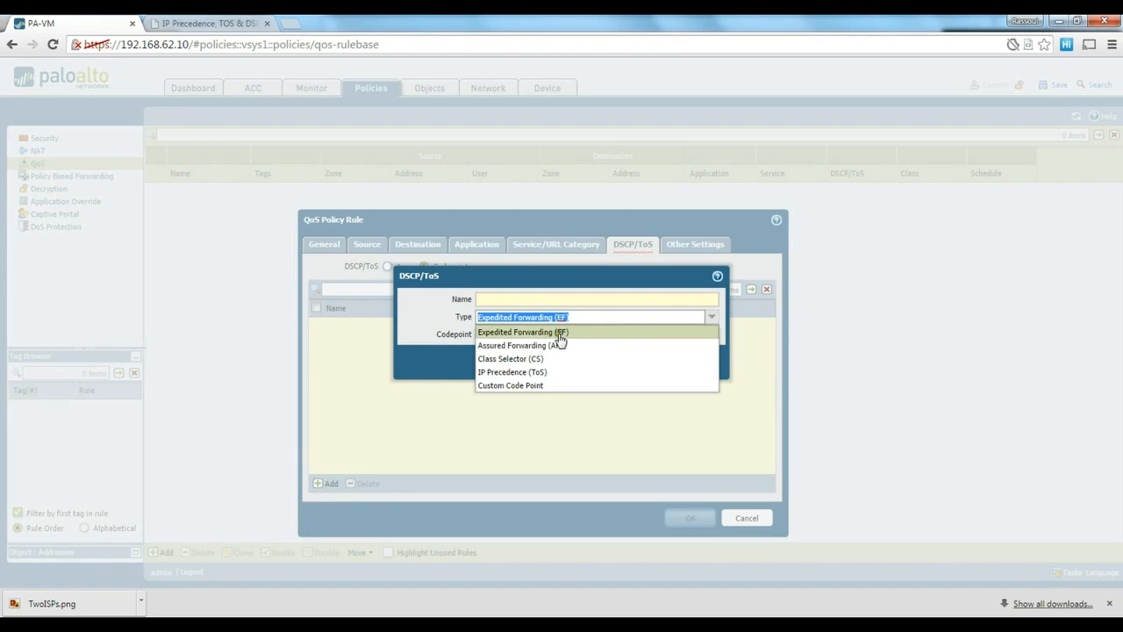
pyautogui.moveTo(509, 387)
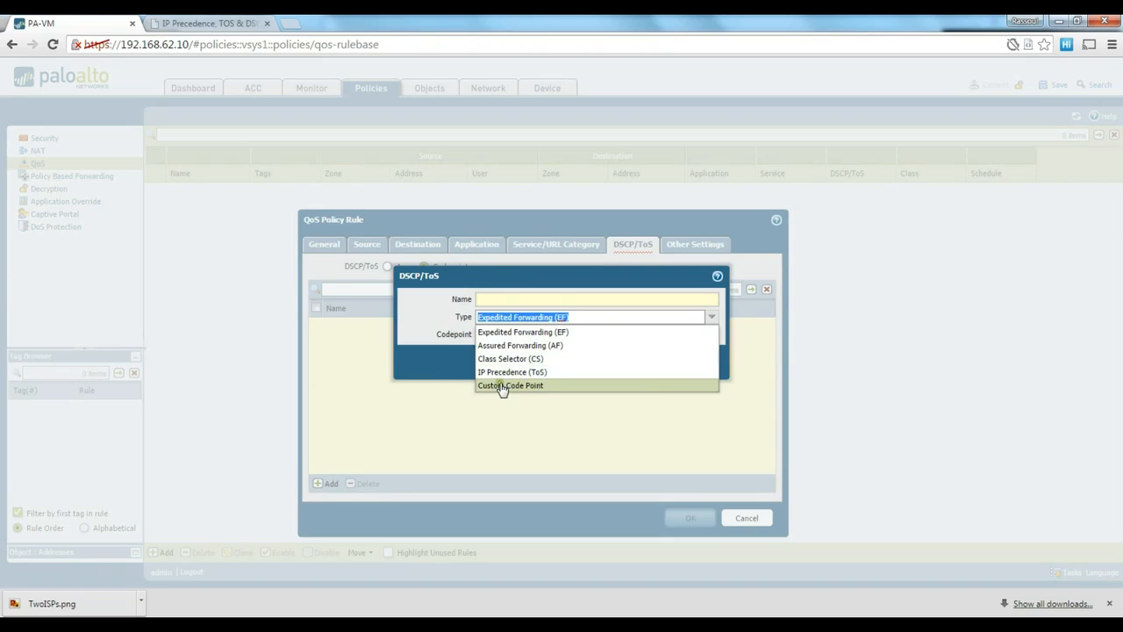
pyautogui.moveTo(511, 358)
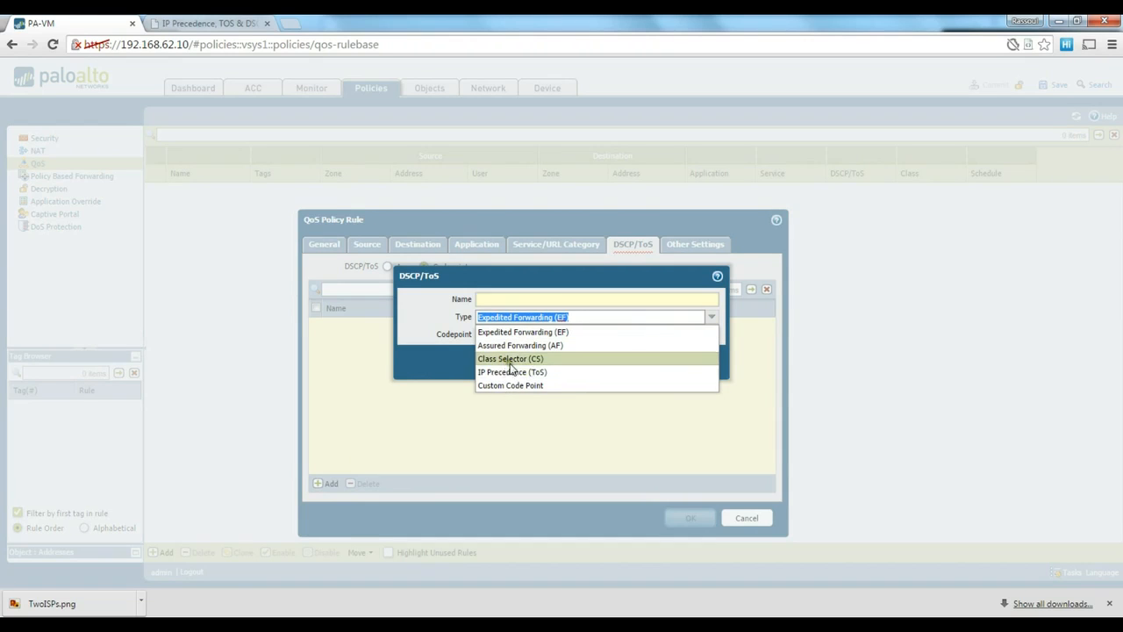
pyautogui.click(523, 332)
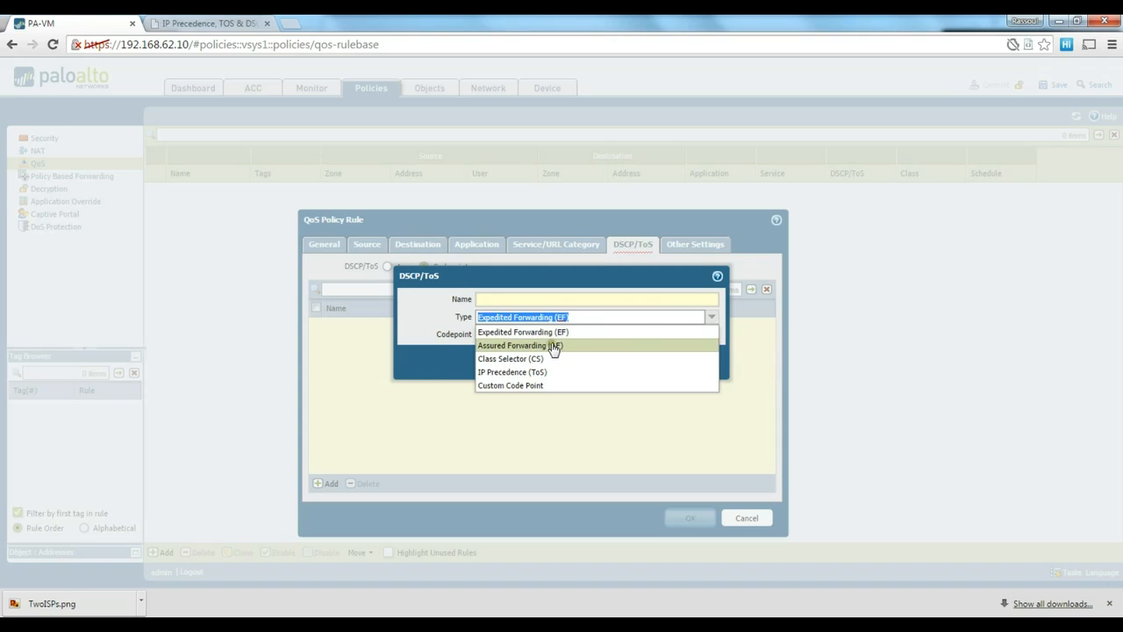
pyautogui.moveTo(509, 387)
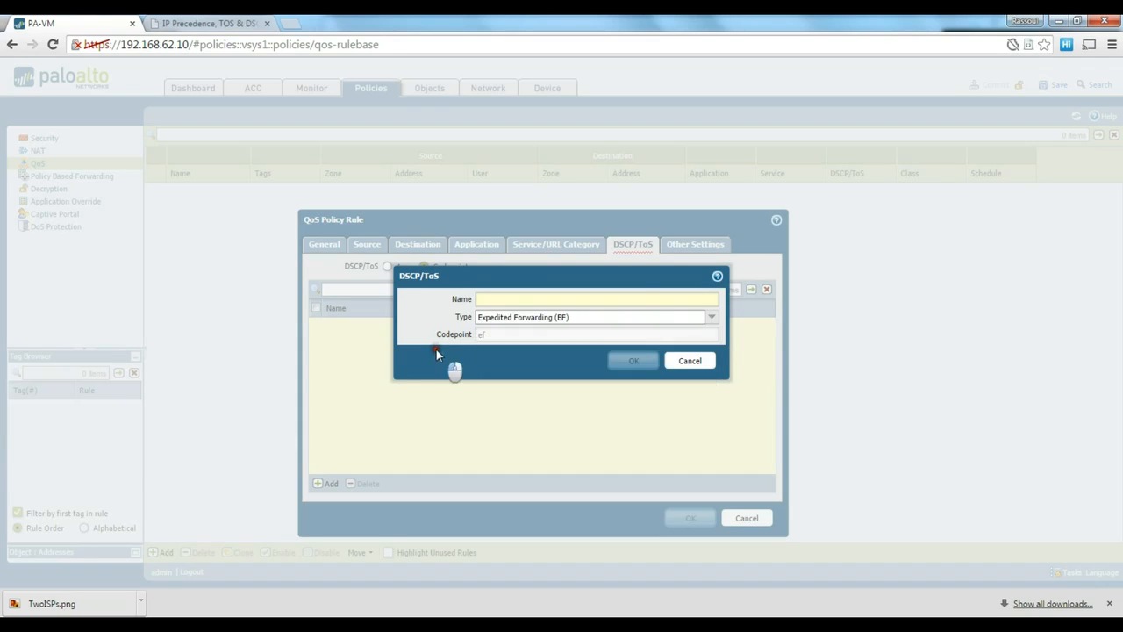
pyautogui.click(690, 360)
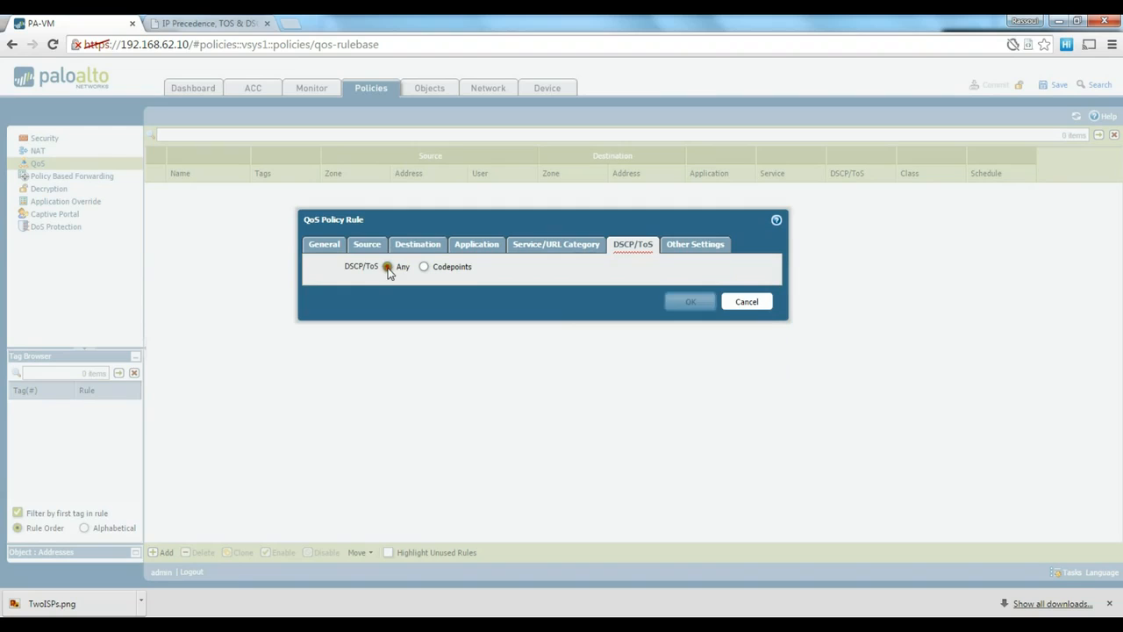
# - Review the DSCP to IP Precedence conversion table in Chrome as a codepoint reference
pyautogui.click(207, 22)
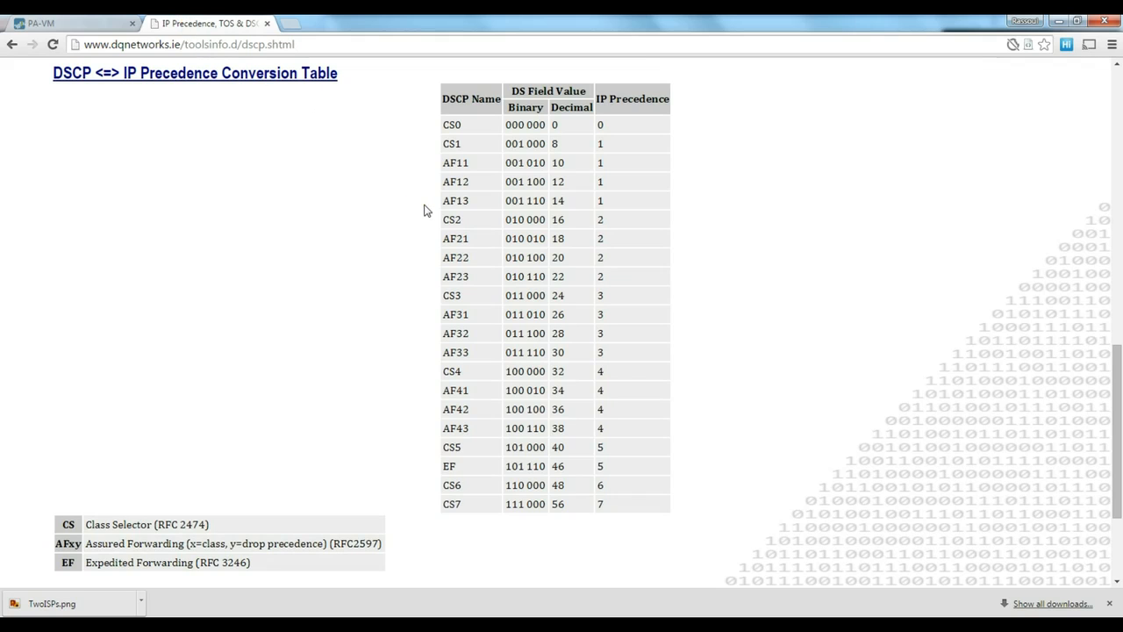
pyautogui.moveTo(430, 217)
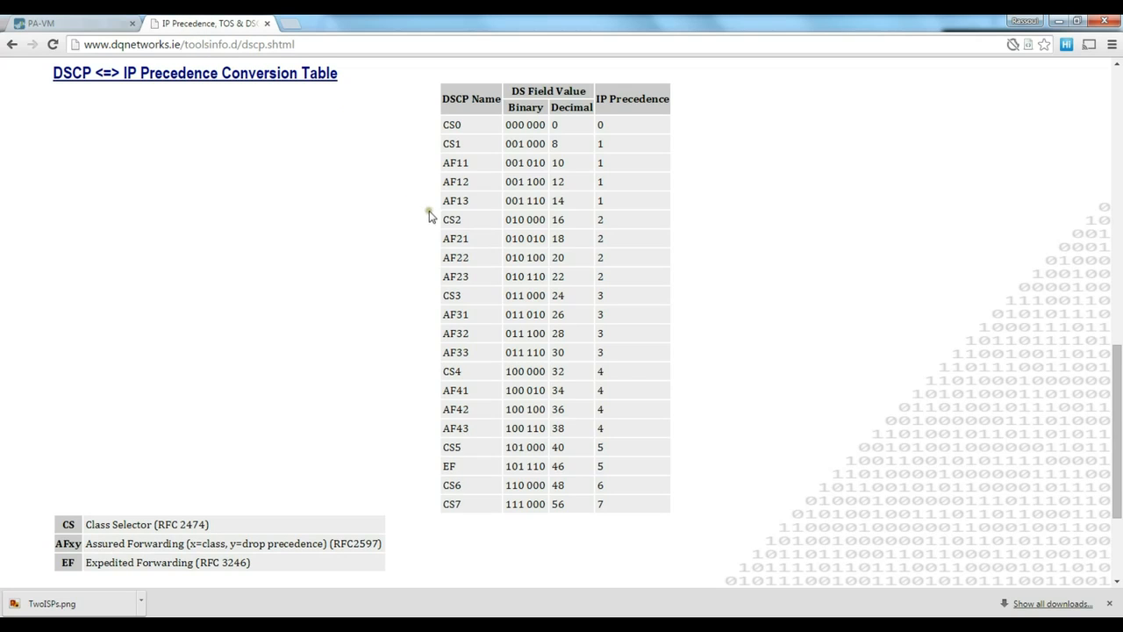
pyautogui.moveTo(421, 242)
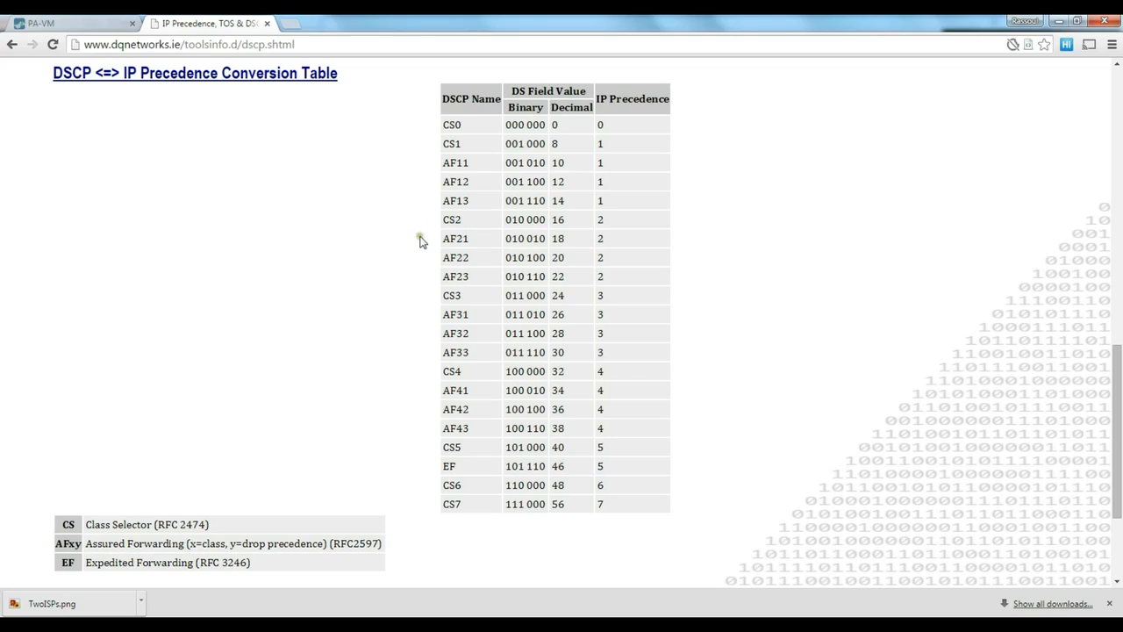
pyautogui.moveTo(272, 161)
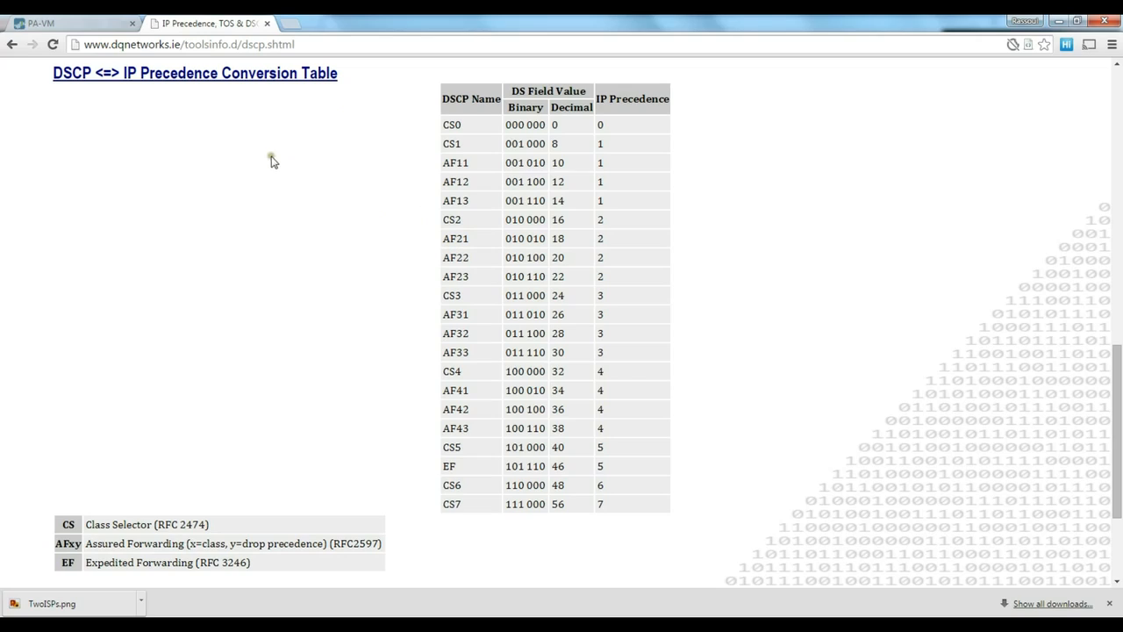
pyautogui.moveTo(516, 156)
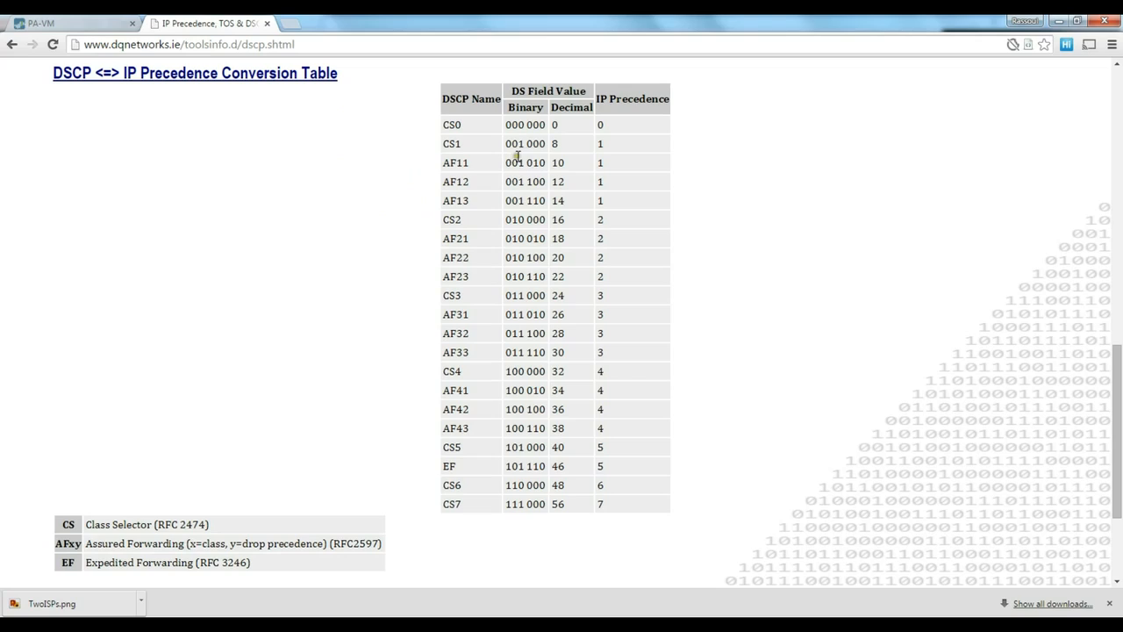
pyautogui.moveTo(531, 120)
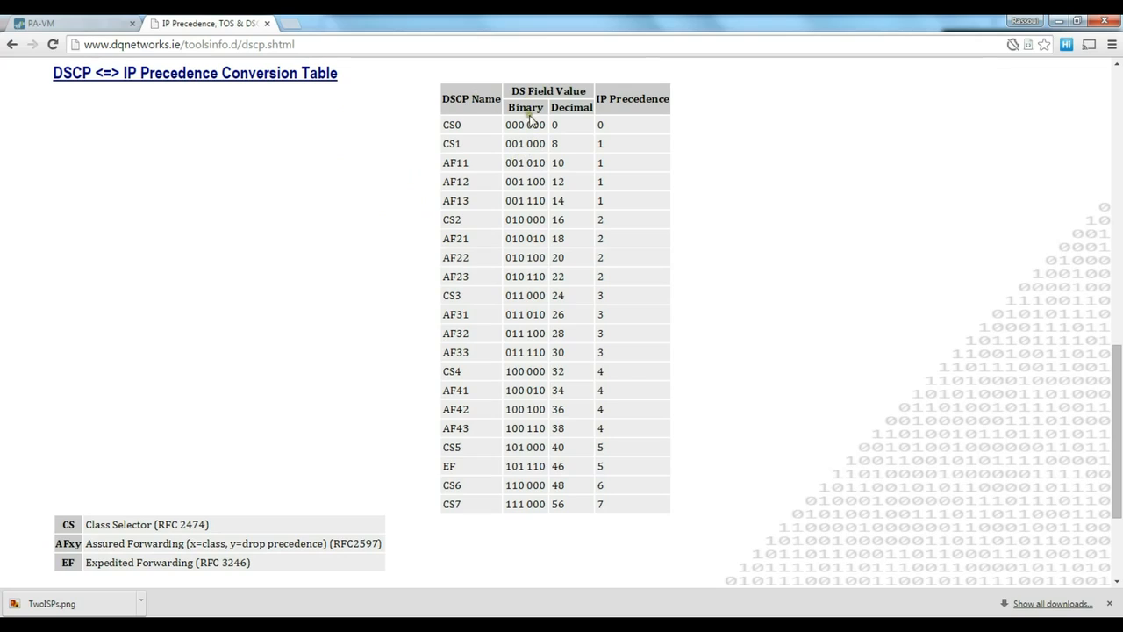
pyautogui.moveTo(428, 204)
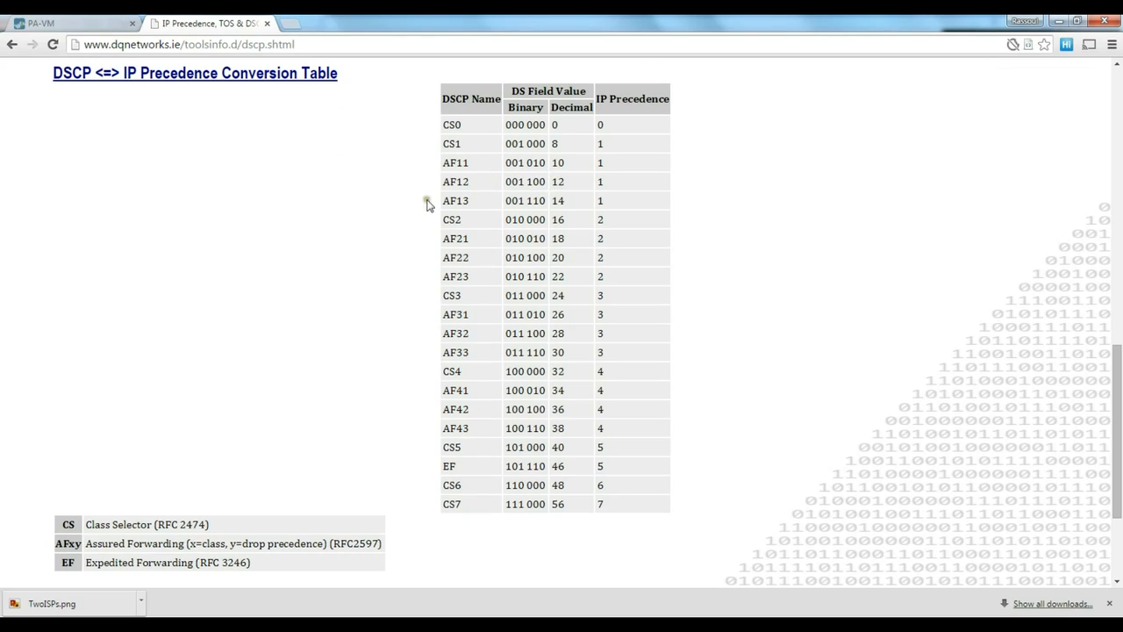
pyautogui.moveTo(446, 123); pyautogui.dragTo(523, 371)
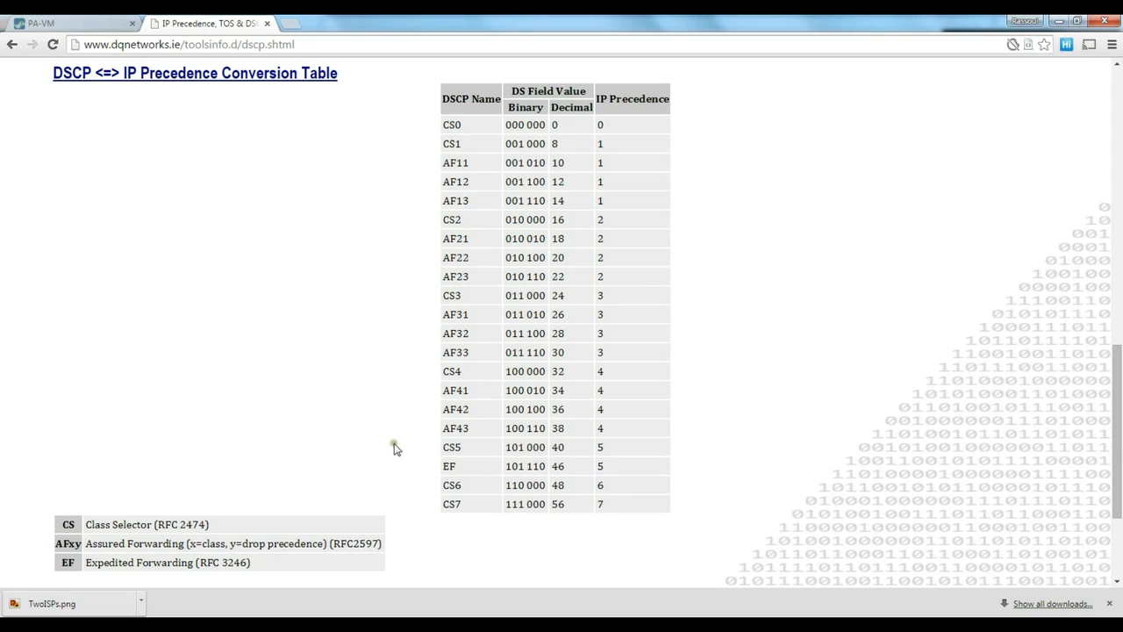
pyautogui.moveTo(77, 570)
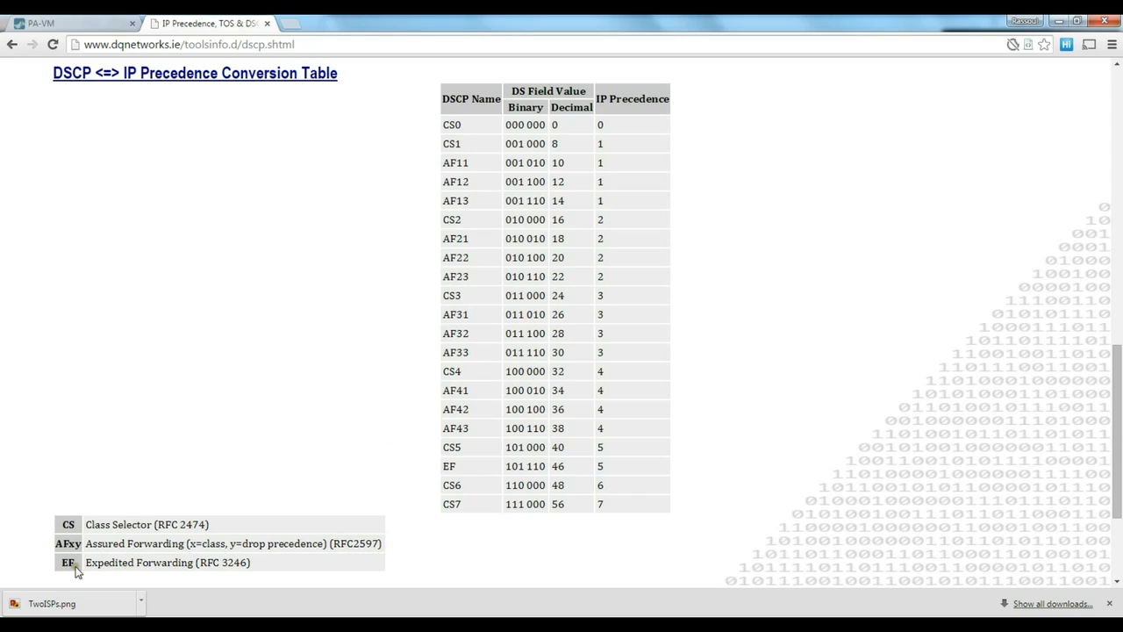
pyautogui.doubleClick(66, 562)
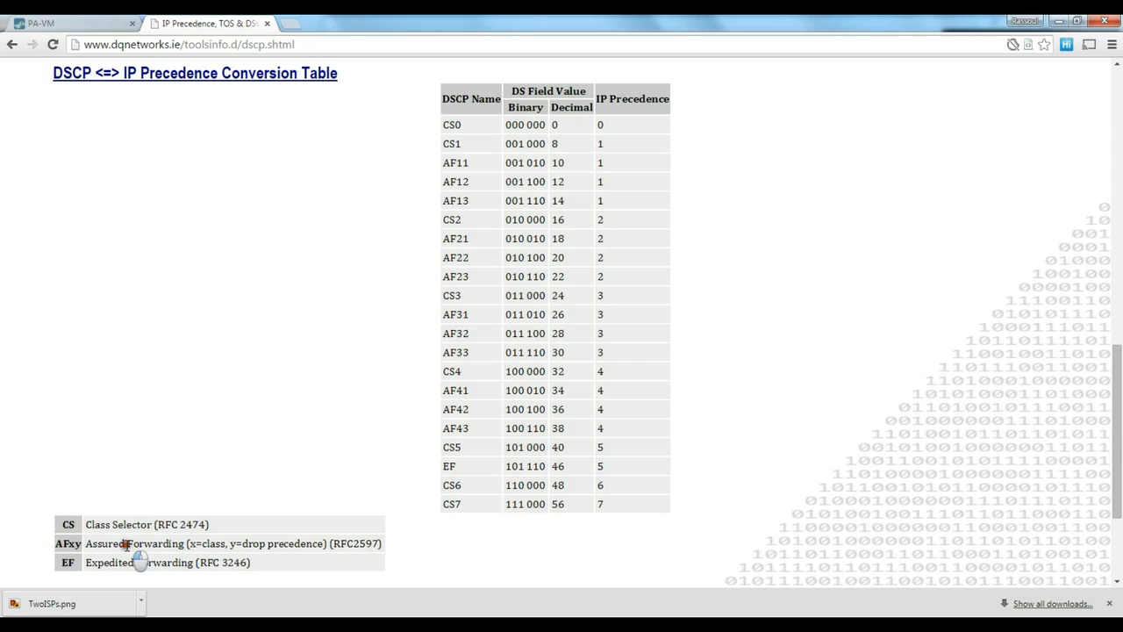
pyautogui.moveTo(150, 580)
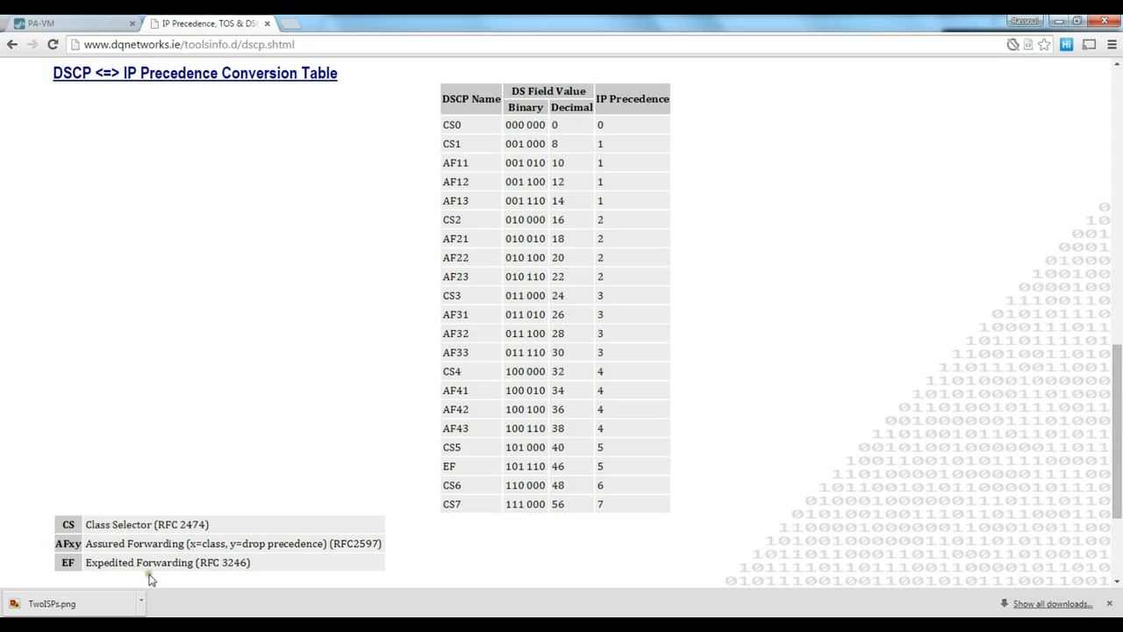
pyautogui.moveTo(425, 320)
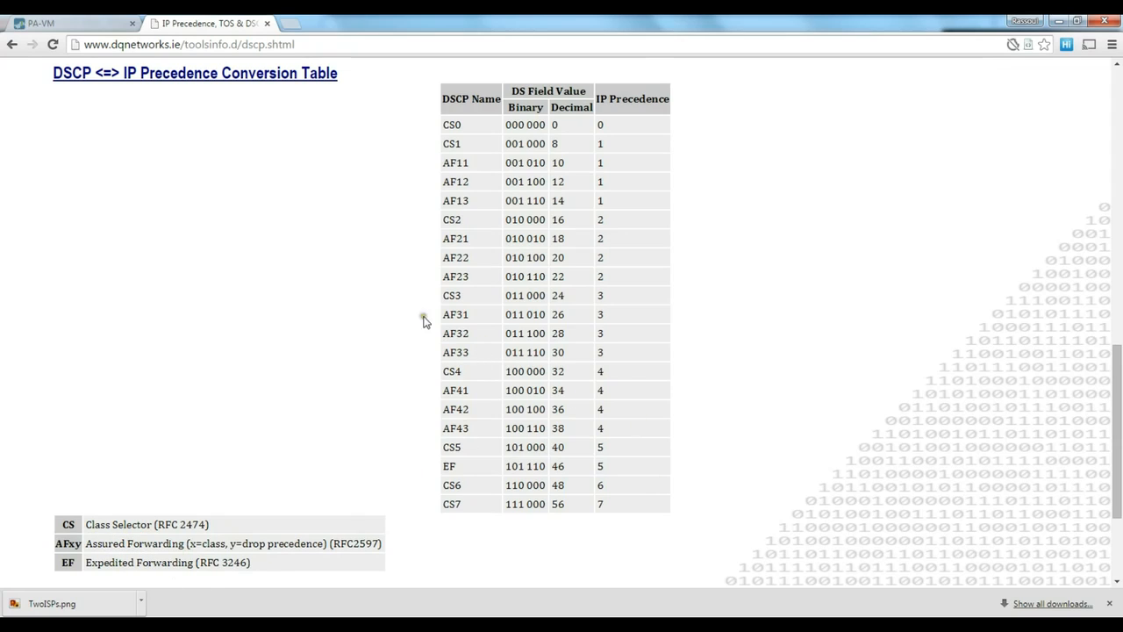
pyautogui.moveTo(446, 312)
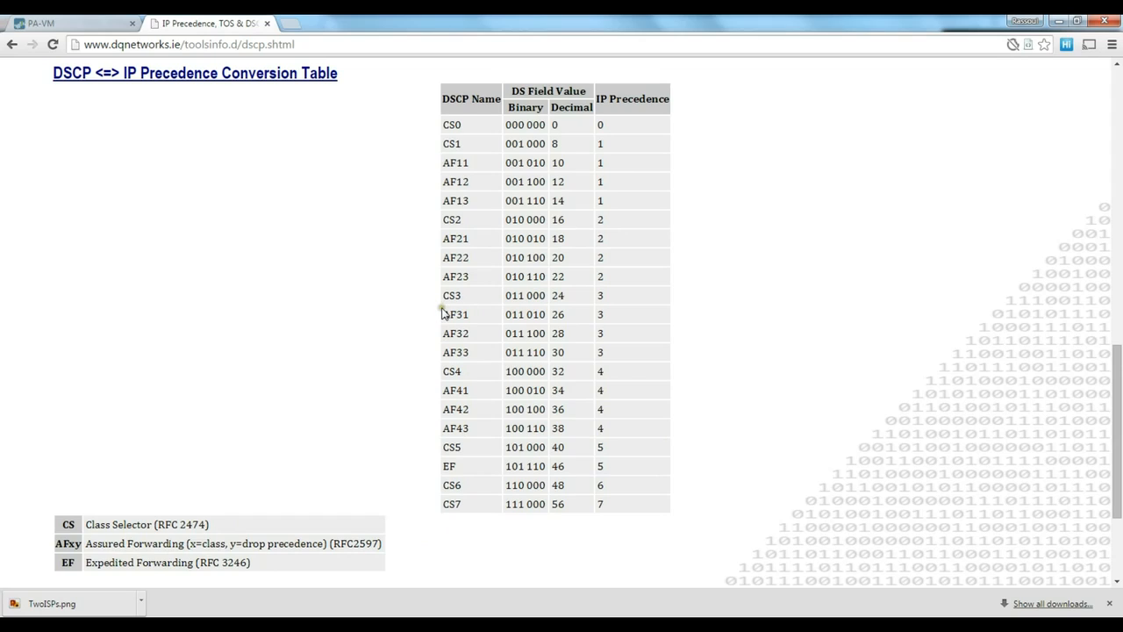
pyautogui.moveTo(141, 116)
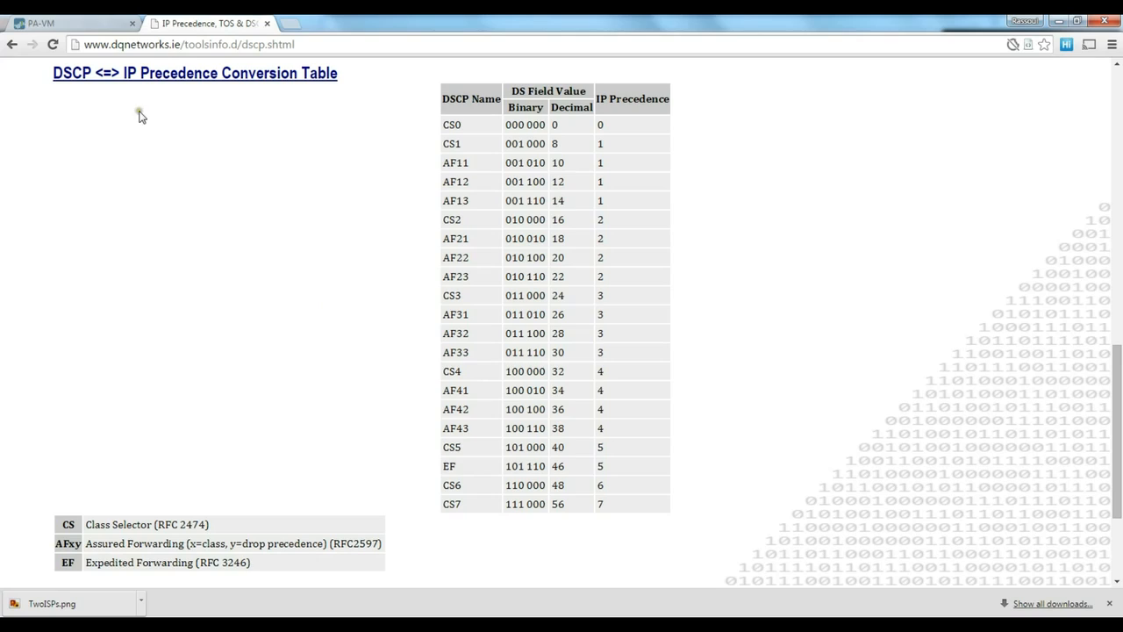
# - Back in the QoS rule's Other Settings, confirm class 1 and schedule None
pyautogui.click(71, 23)
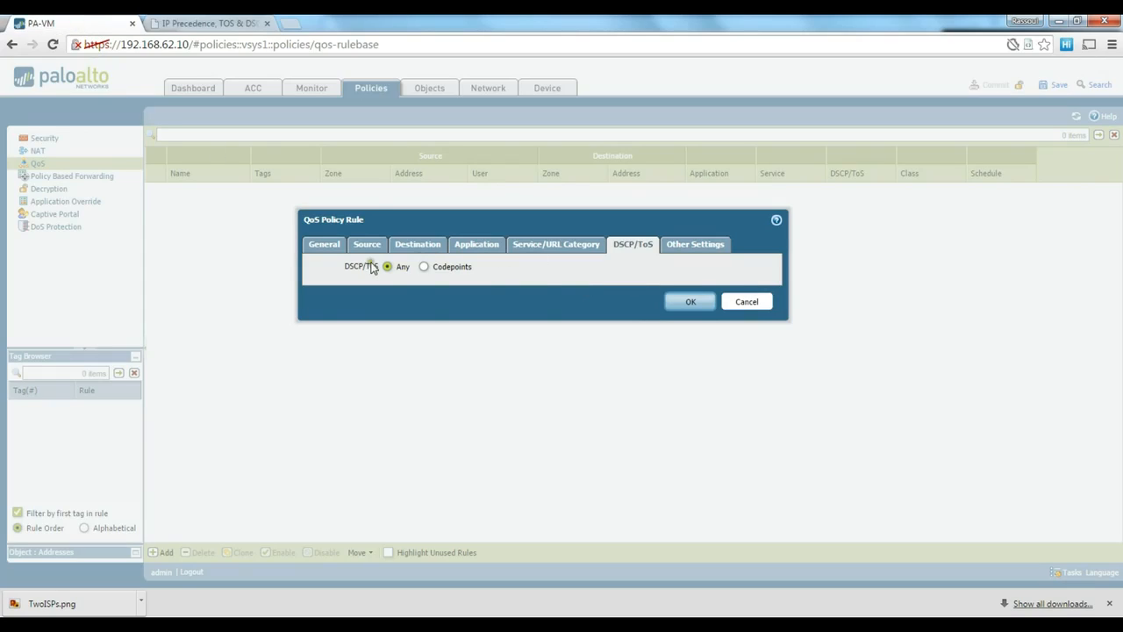
pyautogui.click(695, 244)
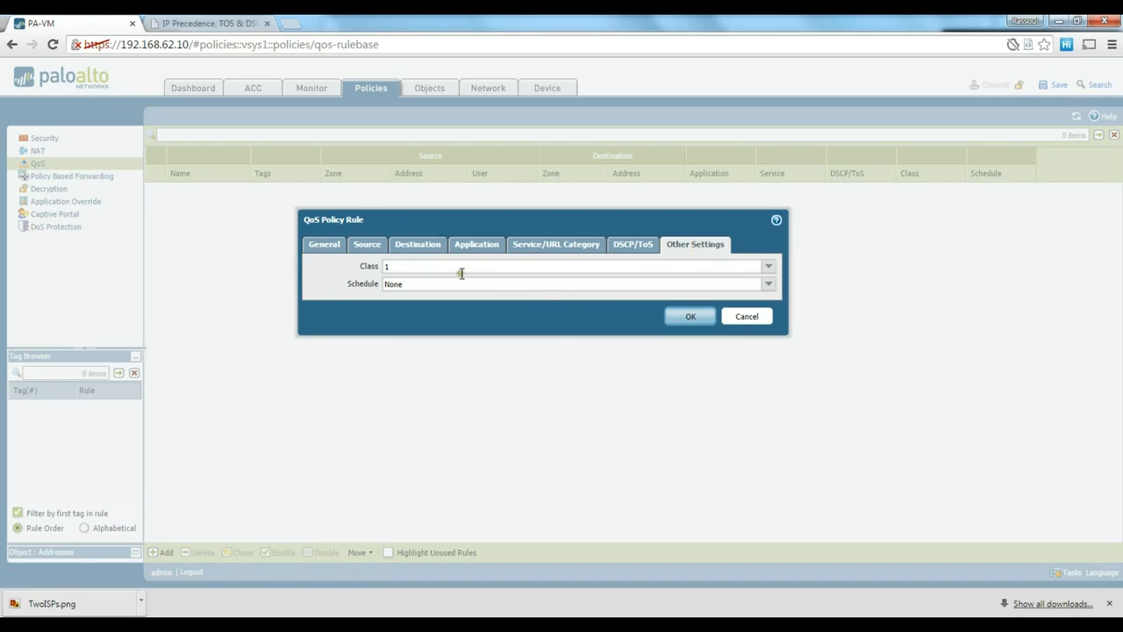
pyautogui.click(769, 267)
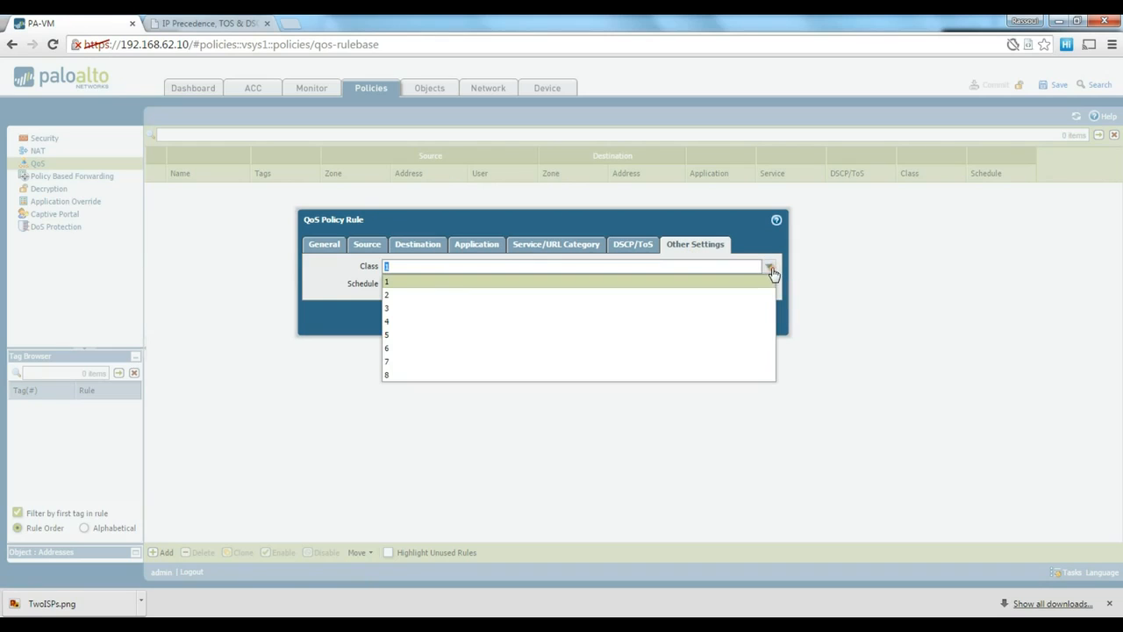
pyautogui.moveTo(588, 348)
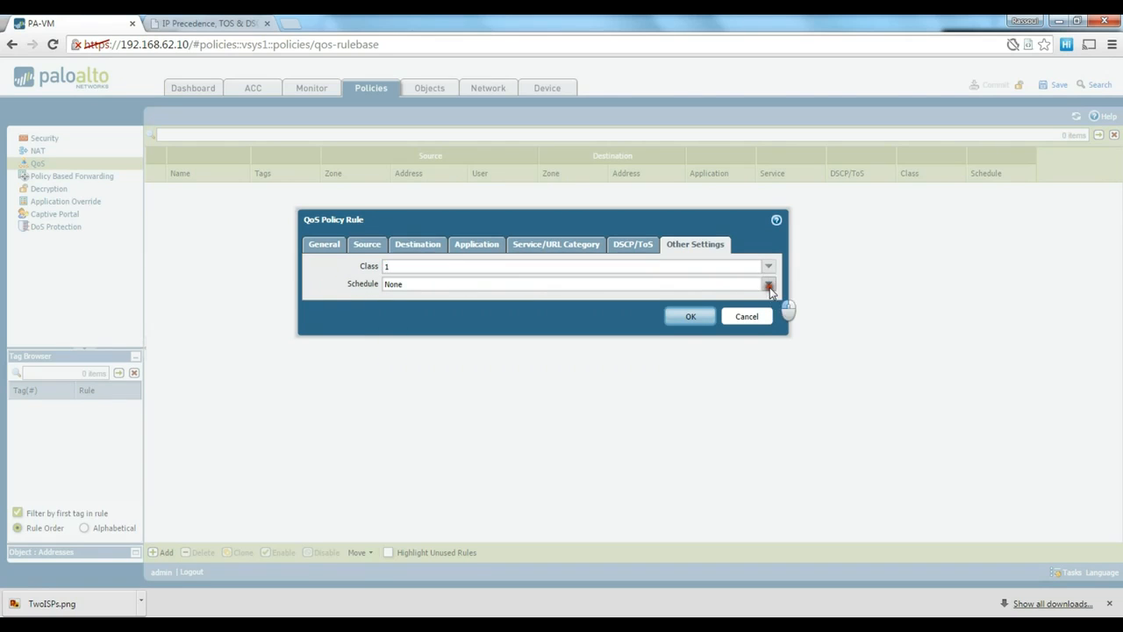
pyautogui.click(571, 284)
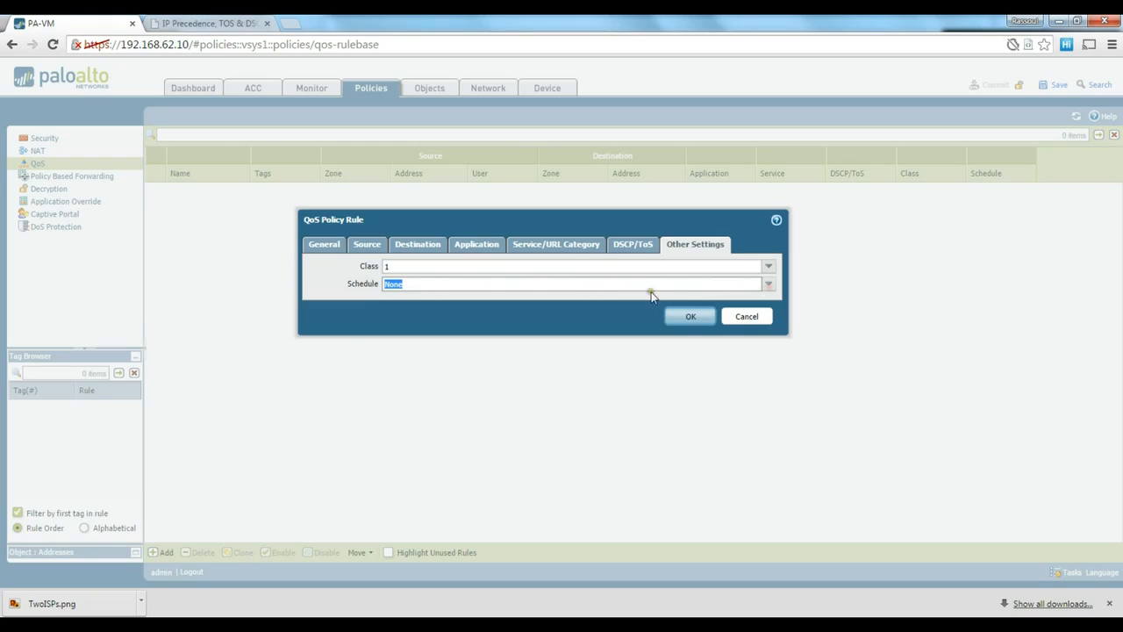
pyautogui.click(505, 284)
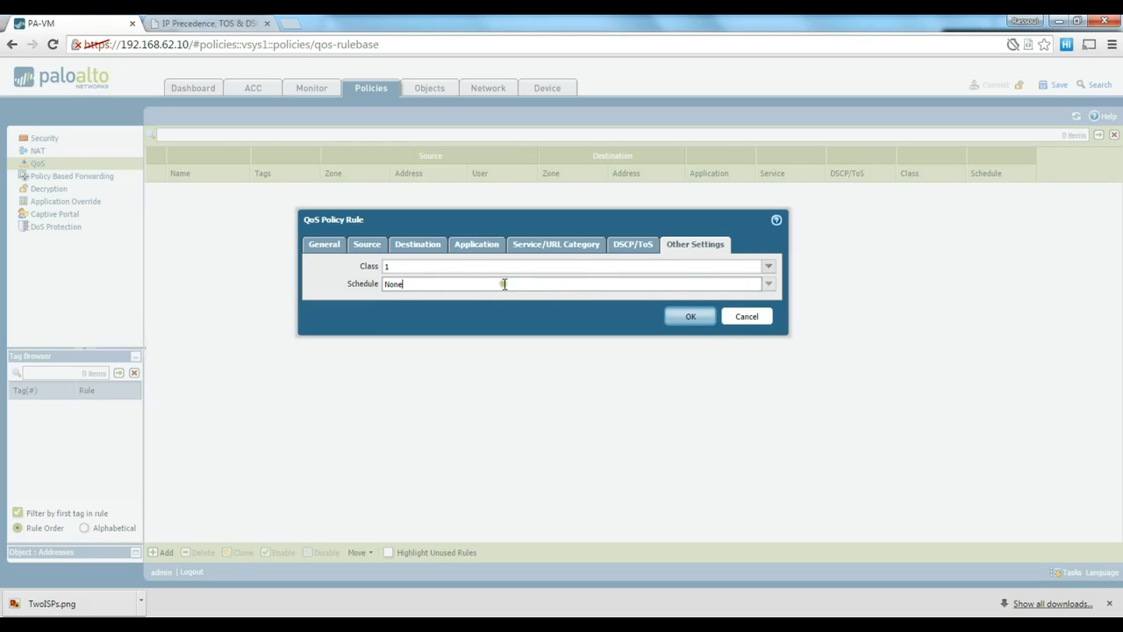
pyautogui.moveTo(488, 281)
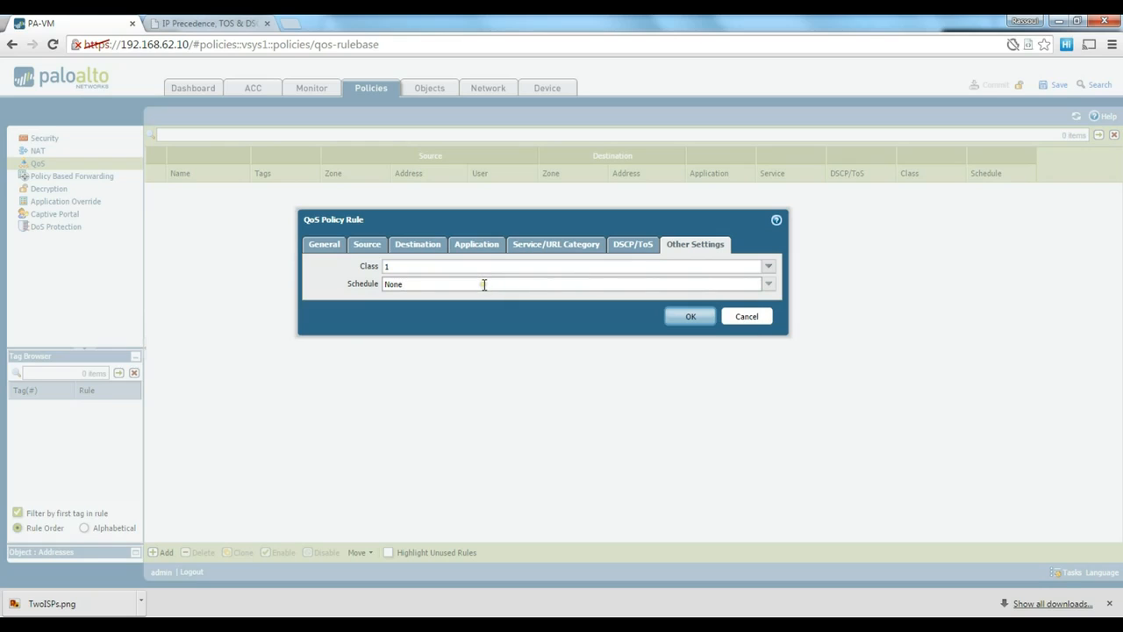
pyautogui.moveTo(474, 291)
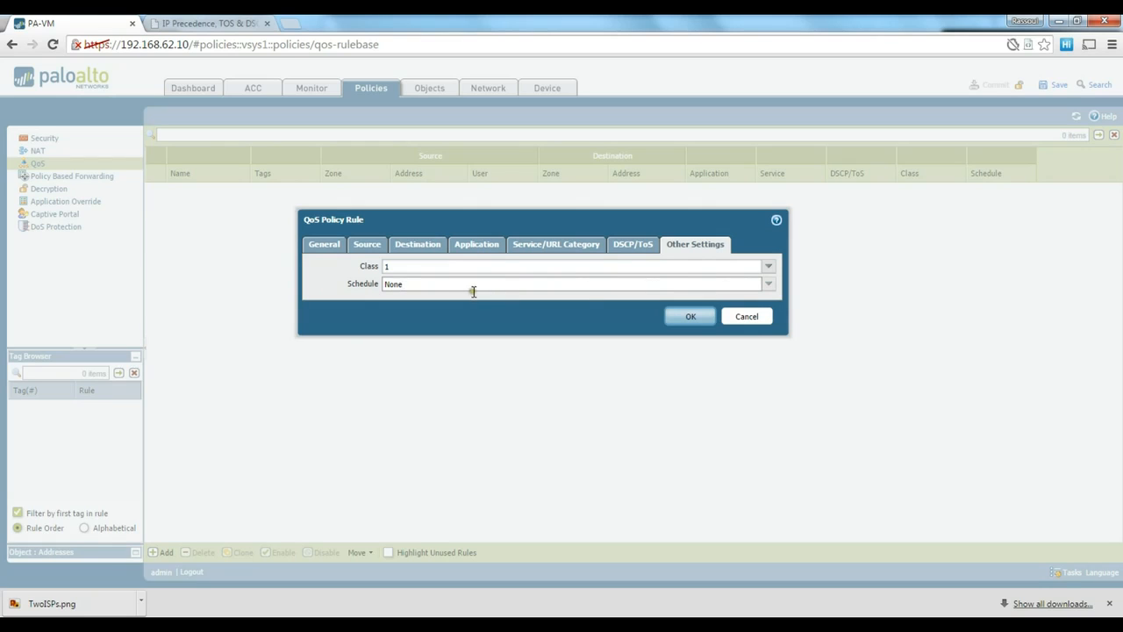
pyautogui.moveTo(616, 288)
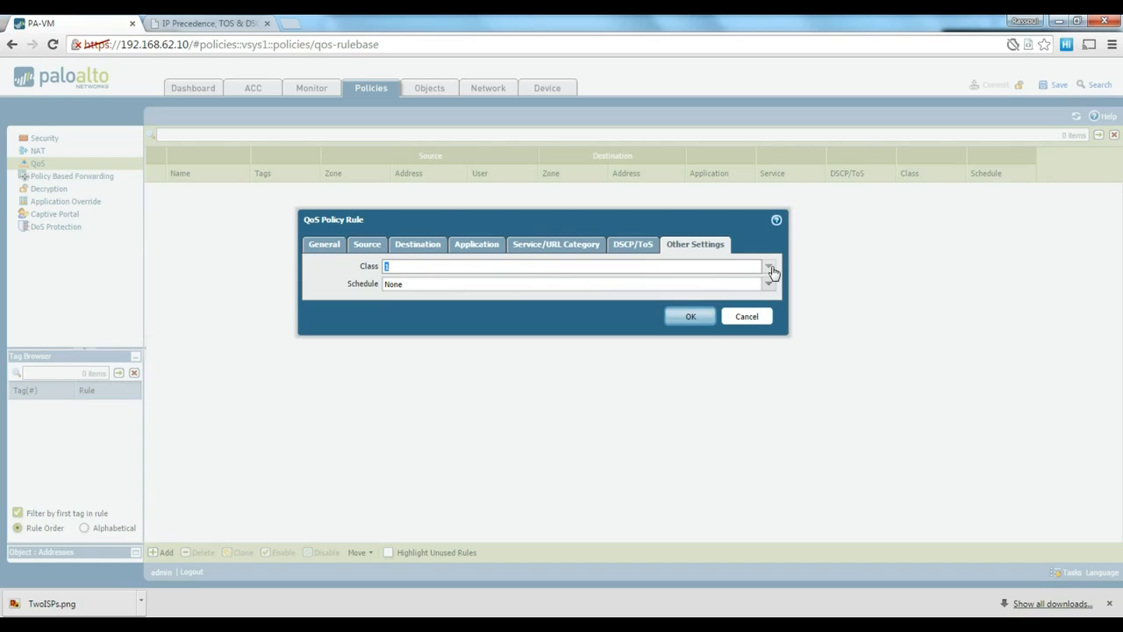
pyautogui.moveTo(460, 260)
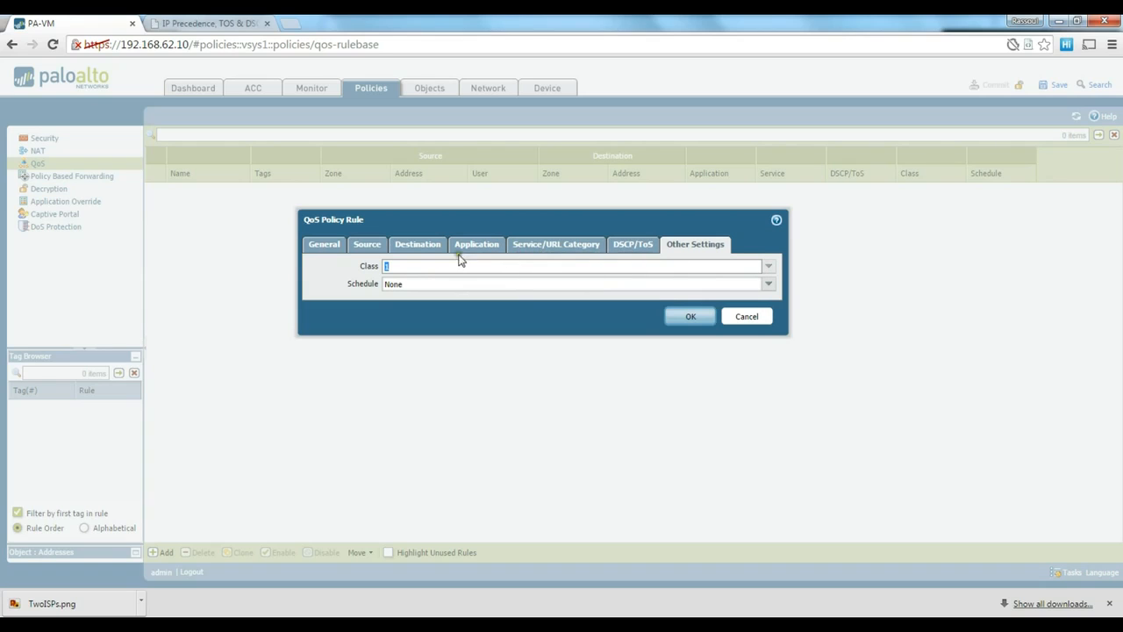
# - Save the QOS-HTTP rule and start a second QoS rule
pyautogui.click(692, 316)
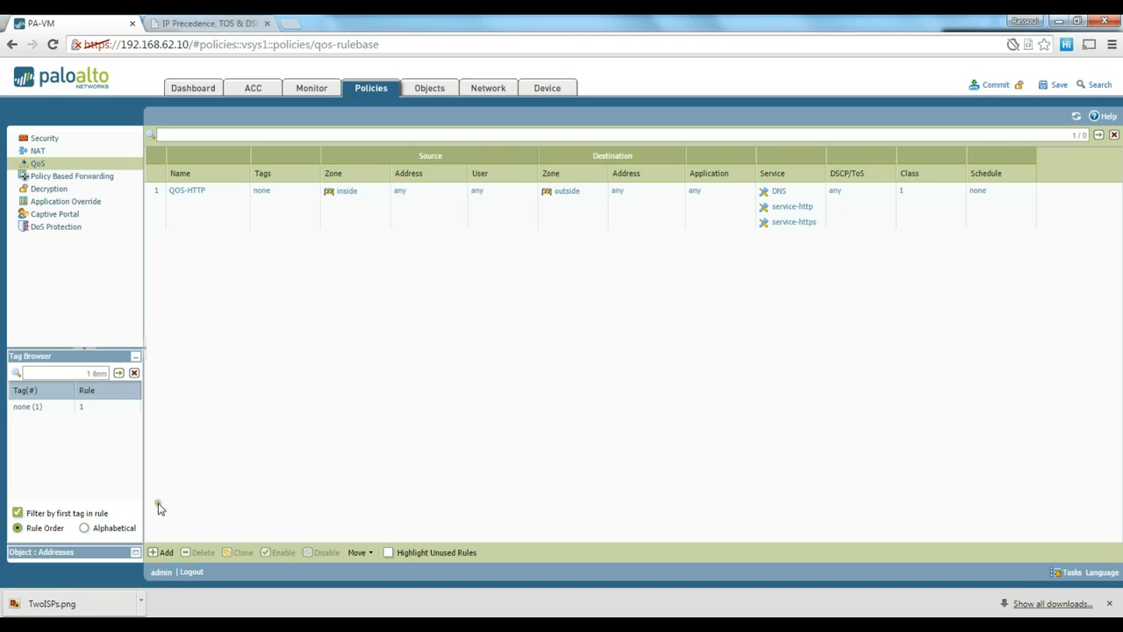
pyautogui.click(165, 551)
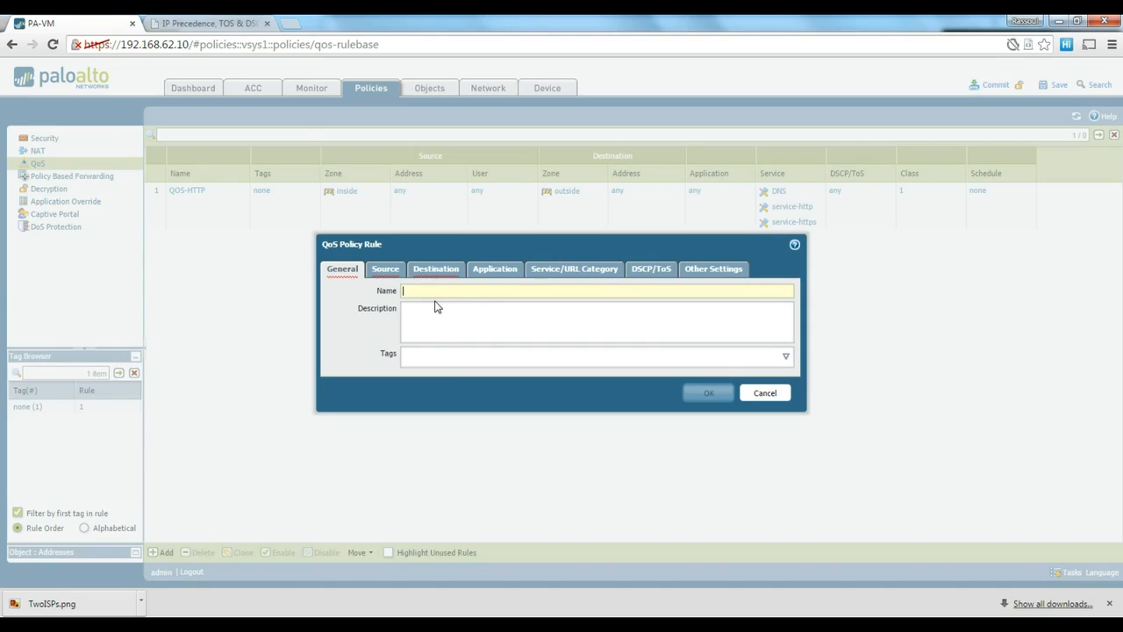
# - Name the rule QOS-Torrent with source zone inside and destination zone outside
pyautogui.write('QOS-')
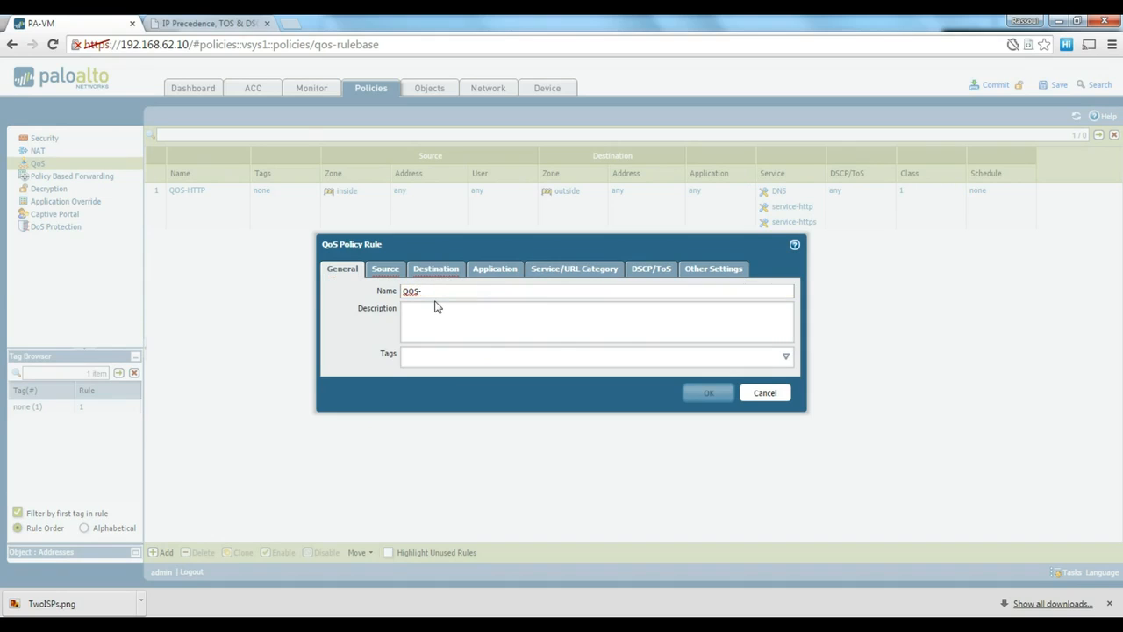
pyautogui.write('Torrent')
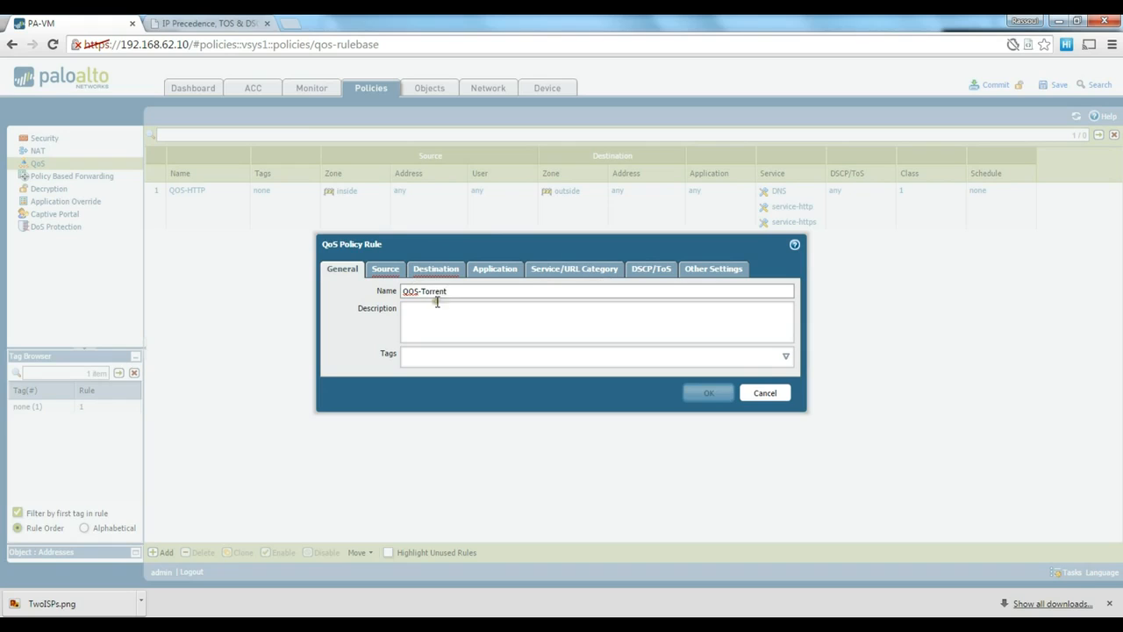
pyautogui.click(385, 268)
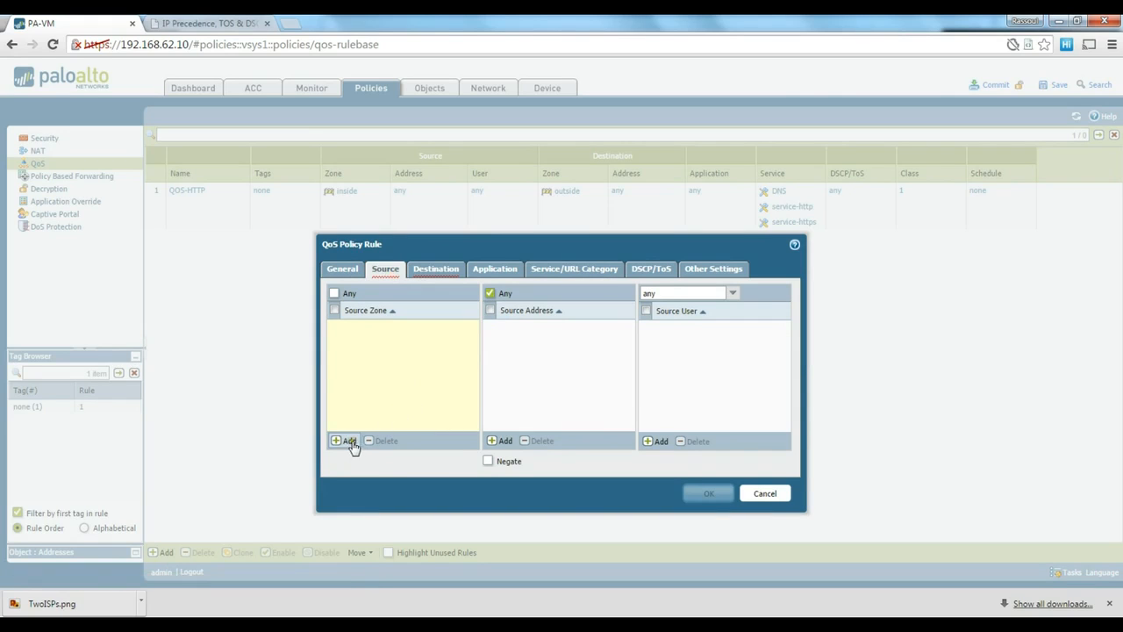
pyautogui.click(344, 441)
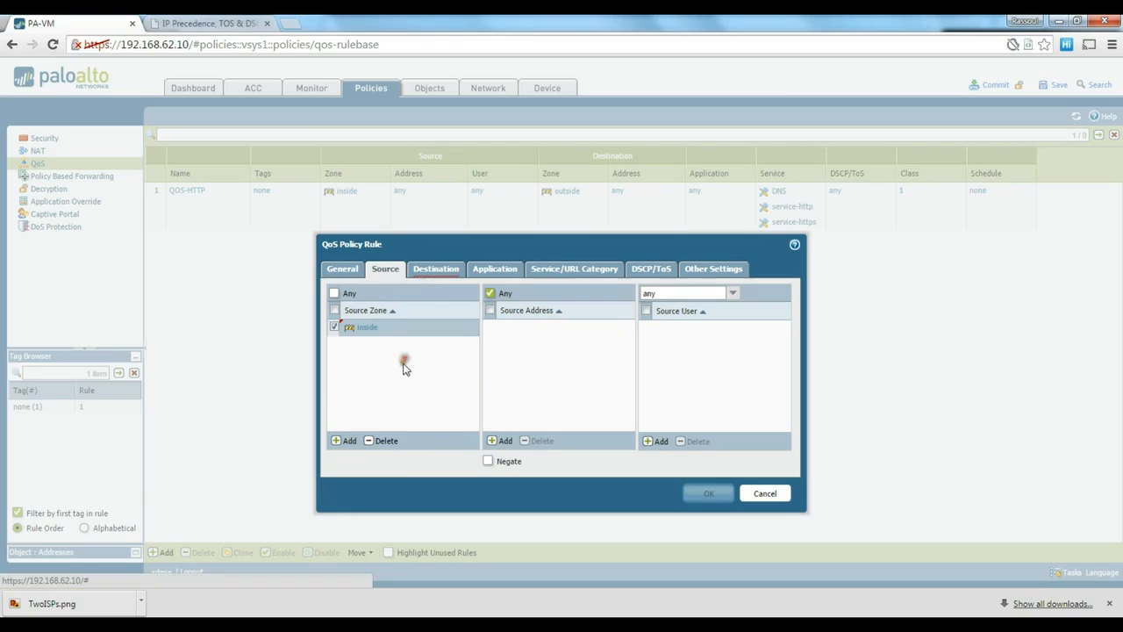
pyautogui.click(435, 269)
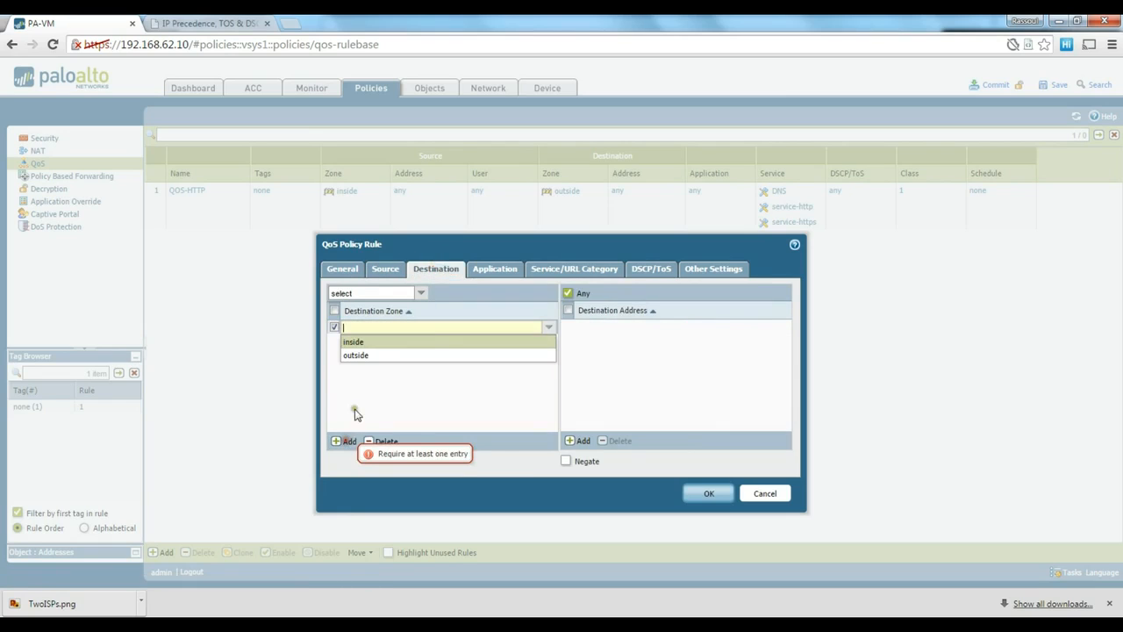
pyautogui.click(355, 355)
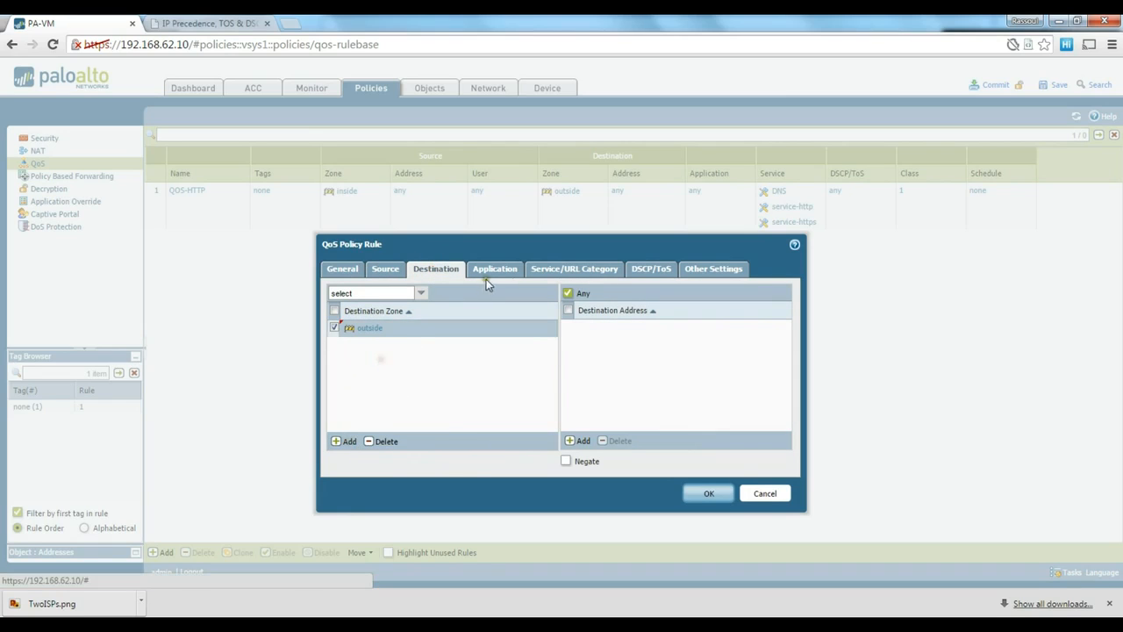
# - Add bittorrent and bittorrent-sync as the rule's applications
pyautogui.click(495, 269)
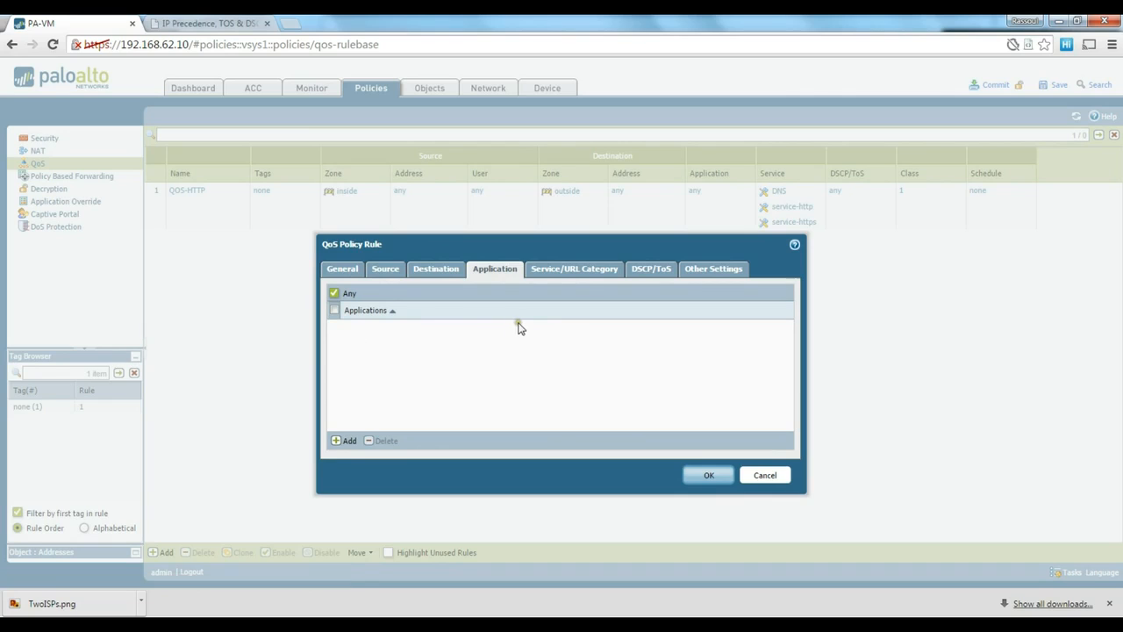
pyautogui.click(344, 440)
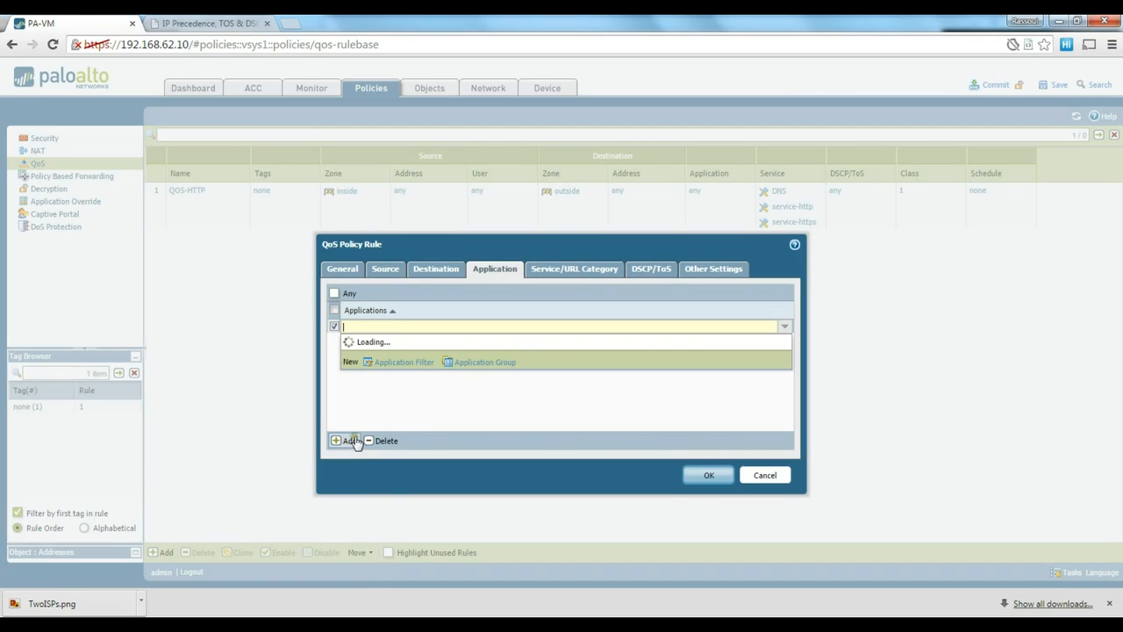
pyautogui.write('torr')
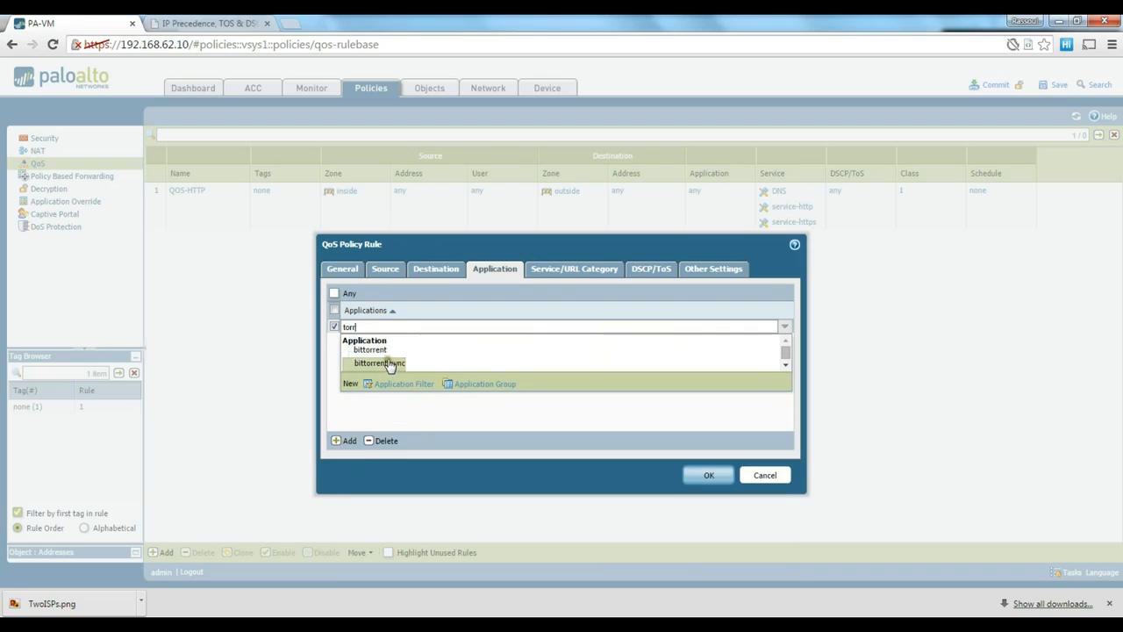
pyautogui.click(369, 350)
pyautogui.write('t')
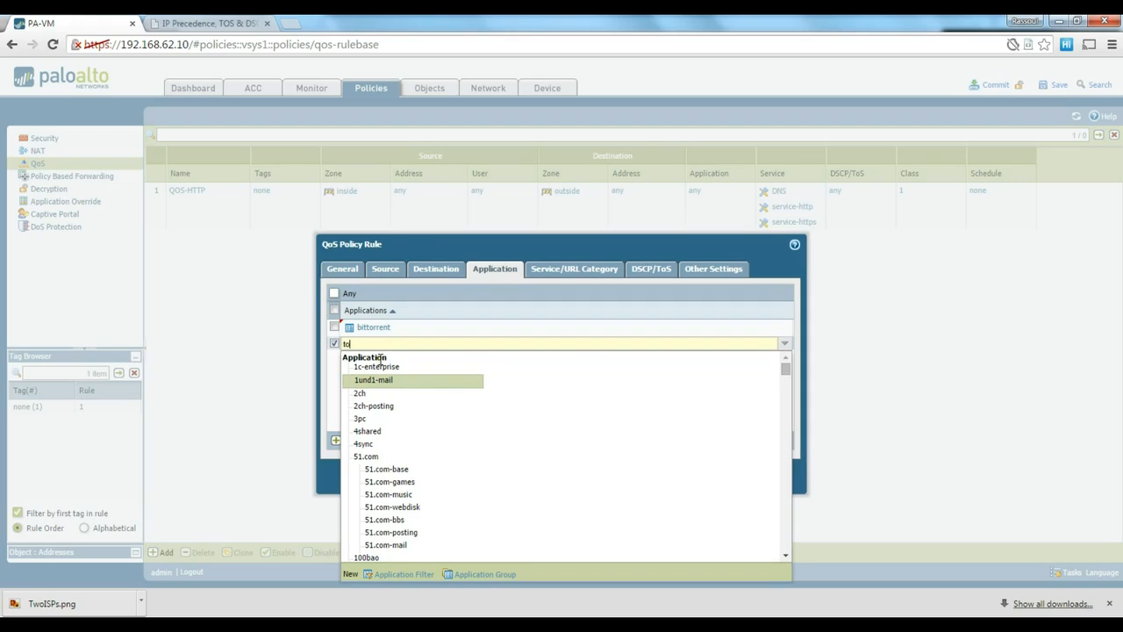
pyautogui.write('orr')
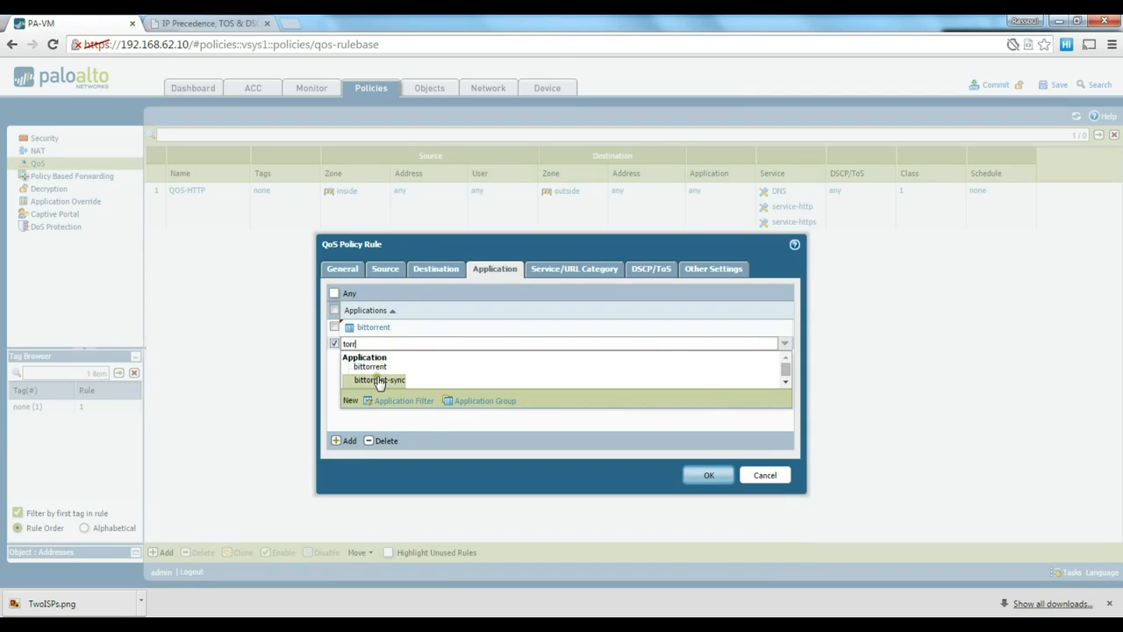
pyautogui.click(379, 379)
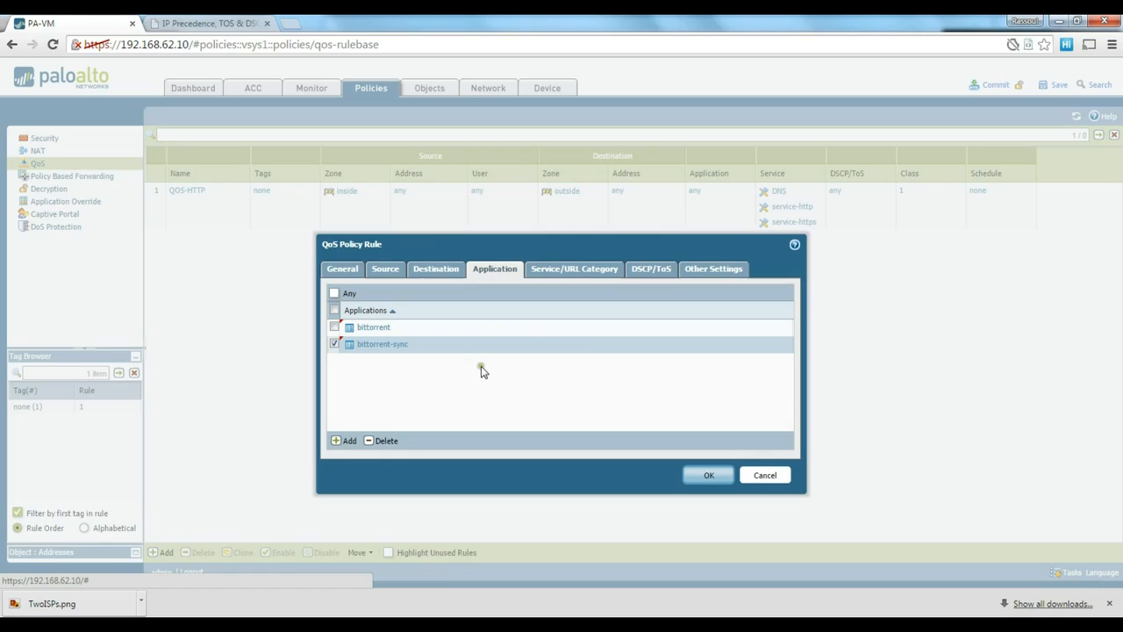
pyautogui.moveTo(453, 283)
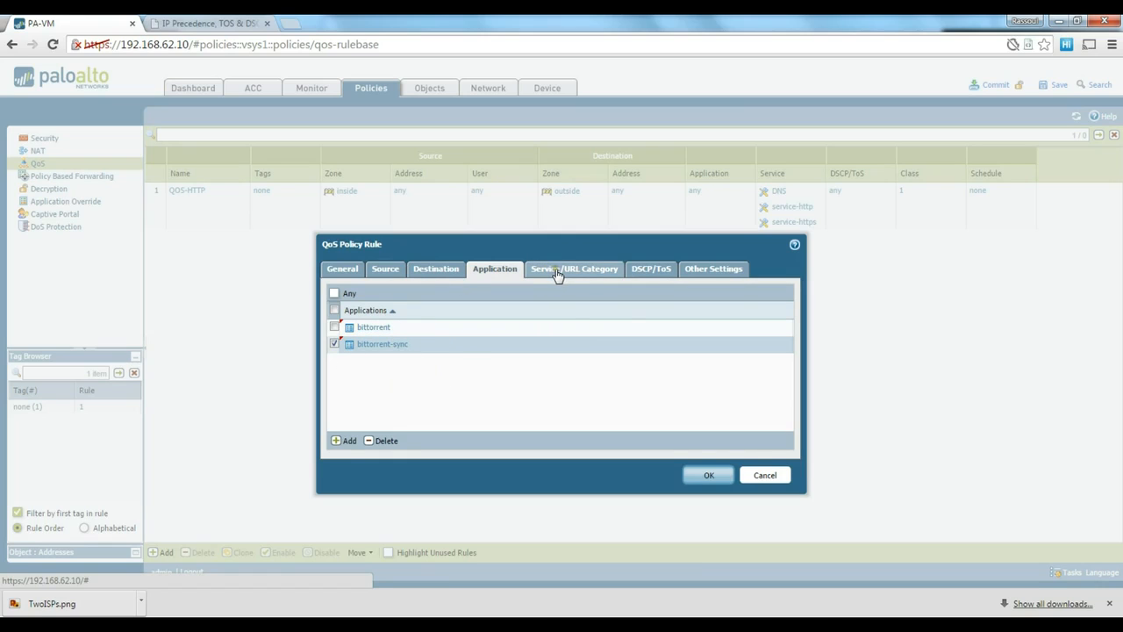
# - Assign the rule to QoS class 8 and save it
pyautogui.click(649, 268)
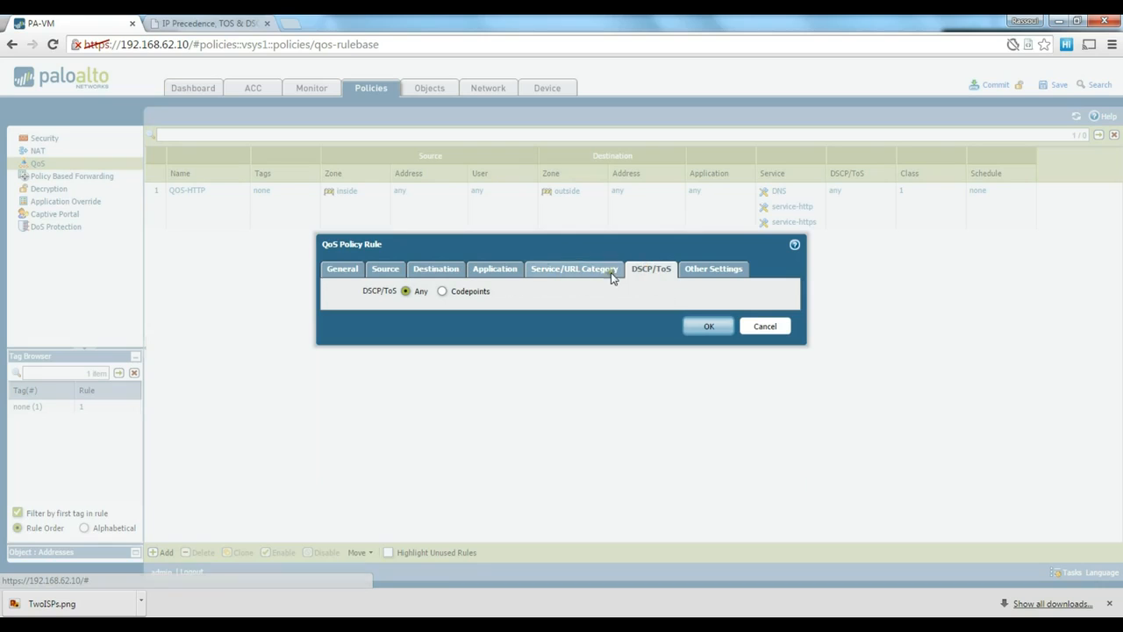
pyautogui.click(713, 268)
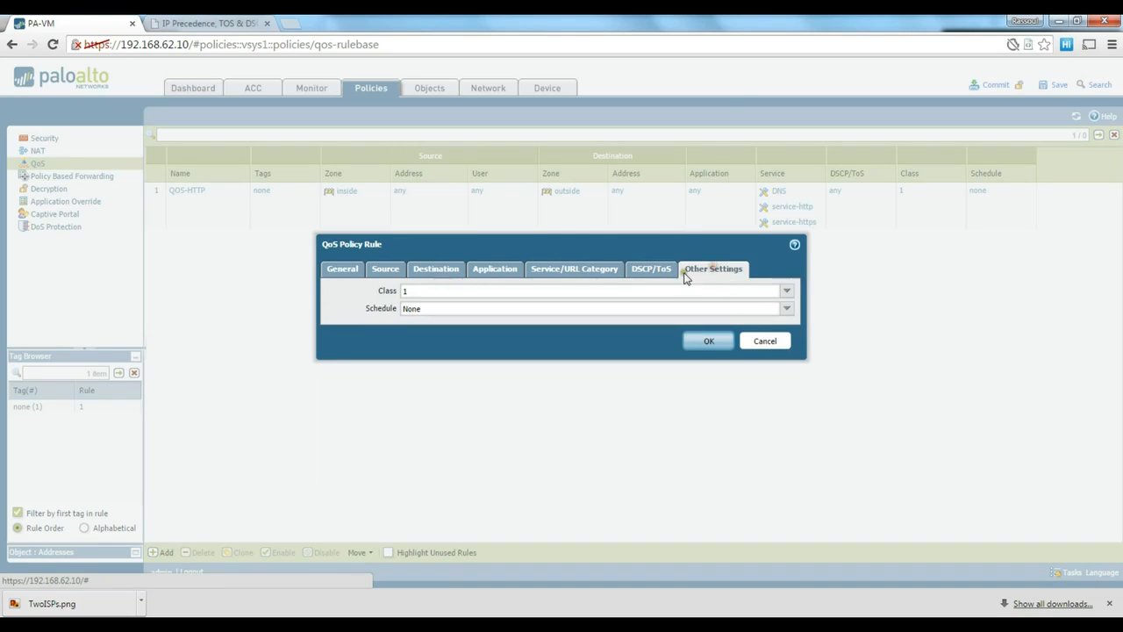
pyautogui.click(786, 292)
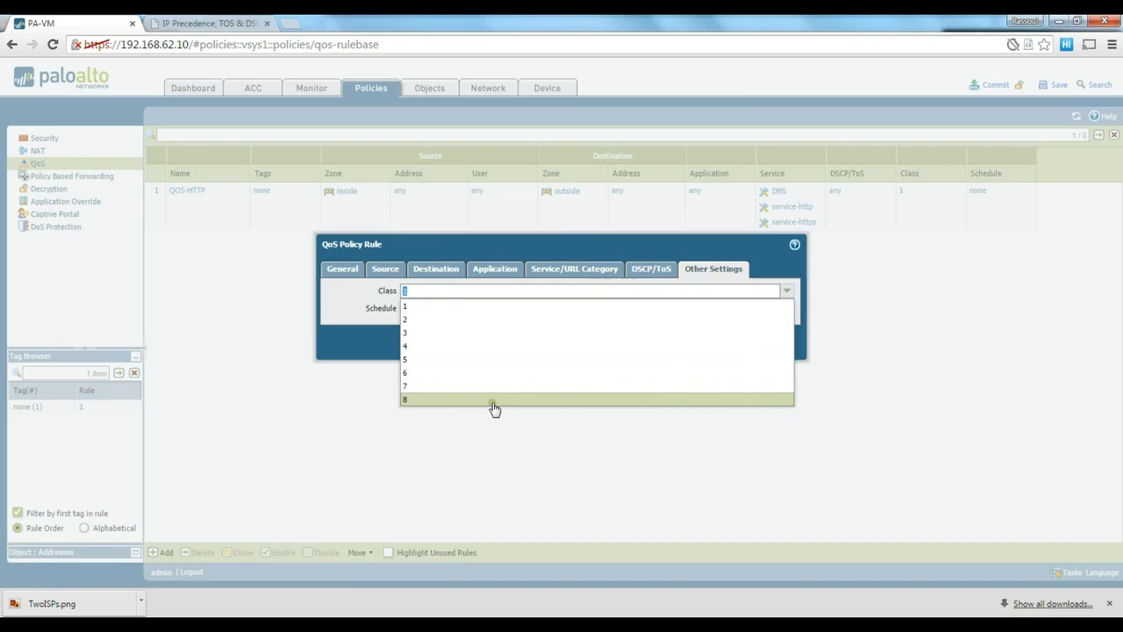
pyautogui.click(404, 400)
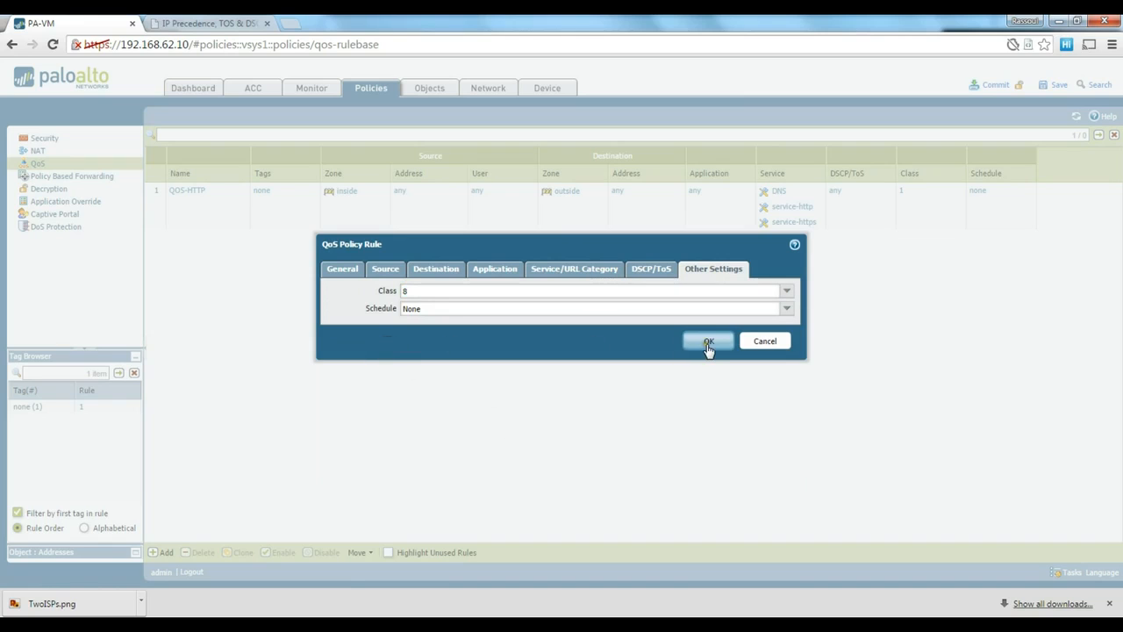
pyautogui.click(710, 341)
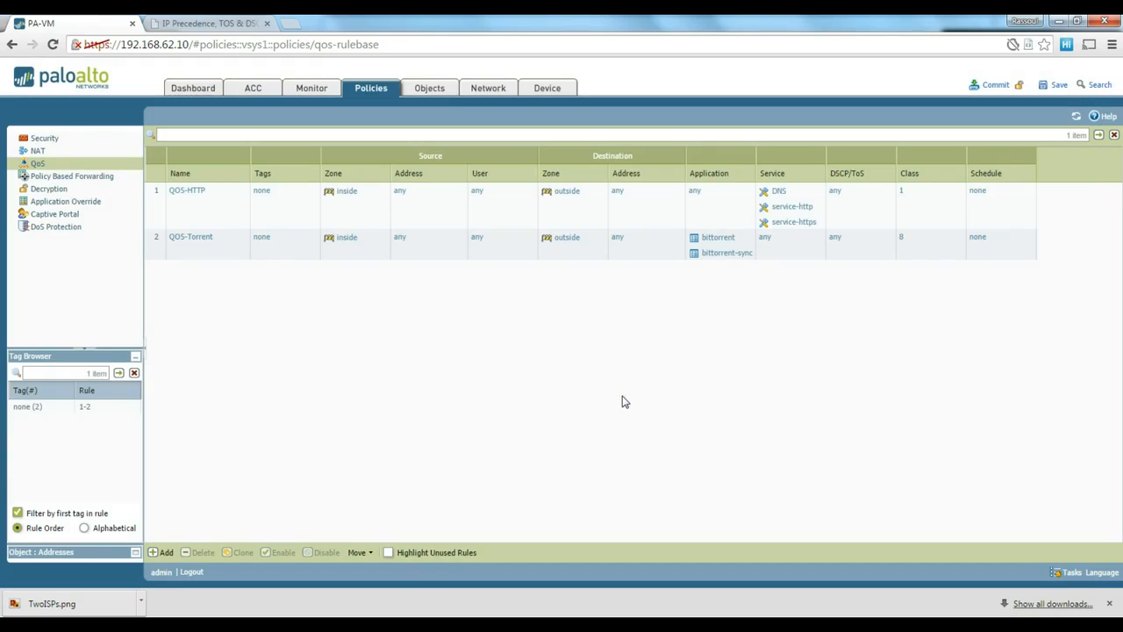
pyautogui.moveTo(326, 363)
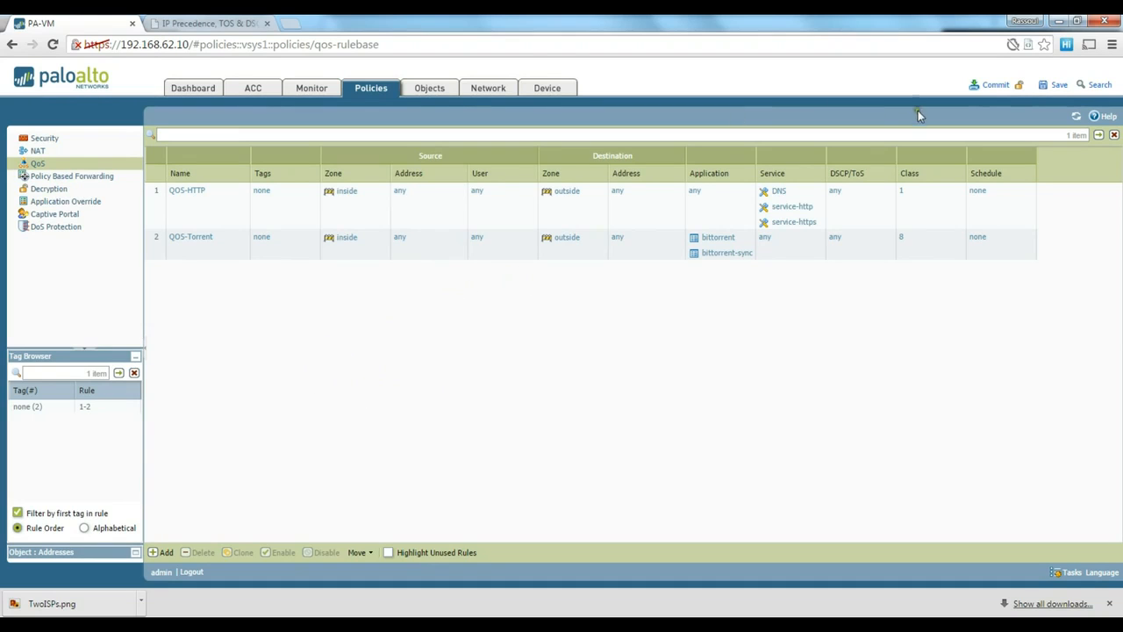
# - Commit the firewall configuration so both QoS rules take effect
pyautogui.click(995, 85)
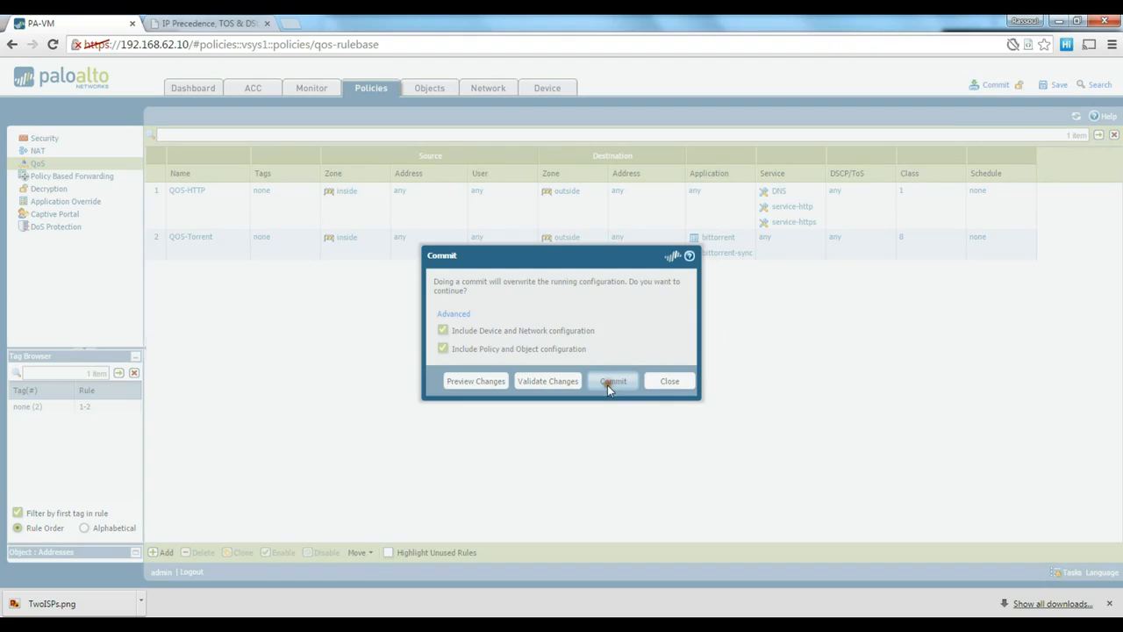
pyautogui.click(613, 380)
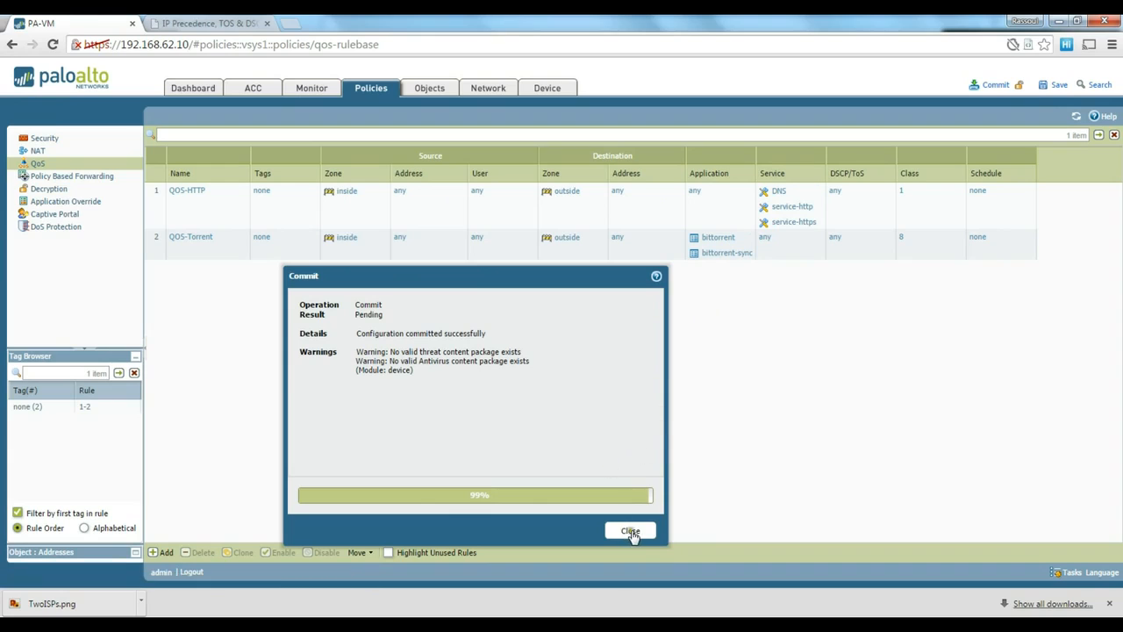
pyautogui.click(630, 530)
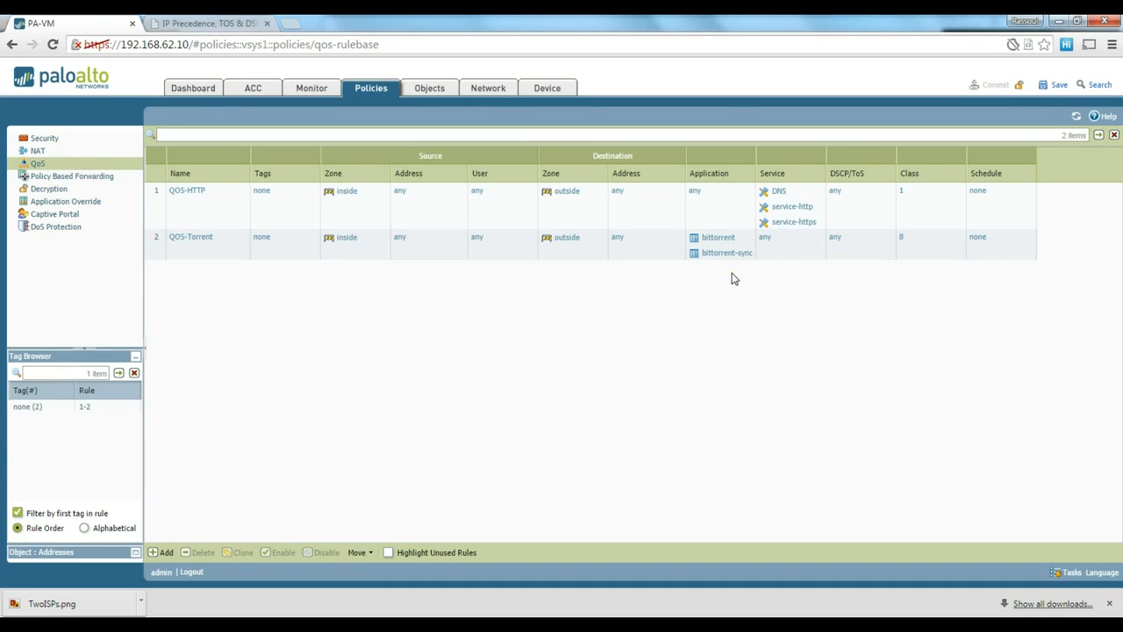
pyautogui.moveTo(746, 270)
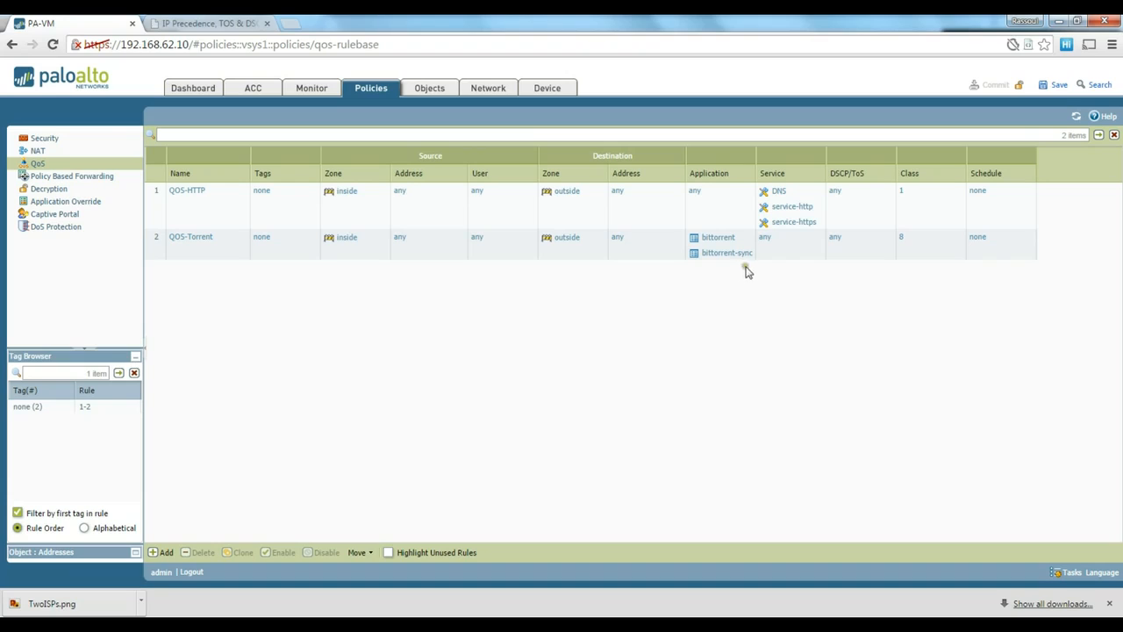
pyautogui.moveTo(761, 277)
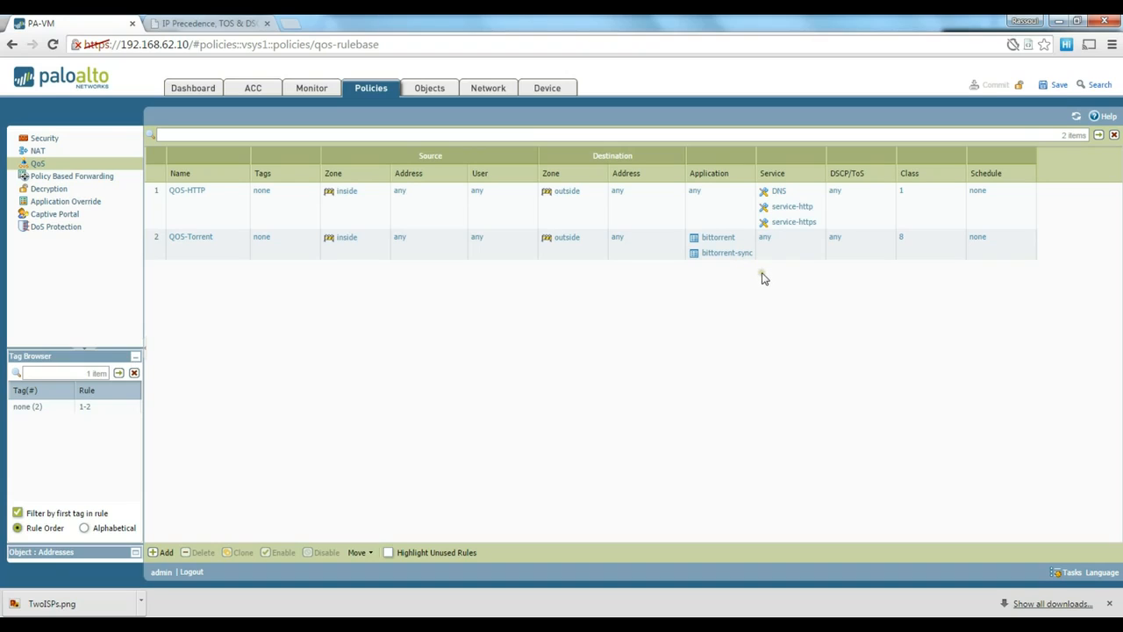
pyautogui.moveTo(653, 278)
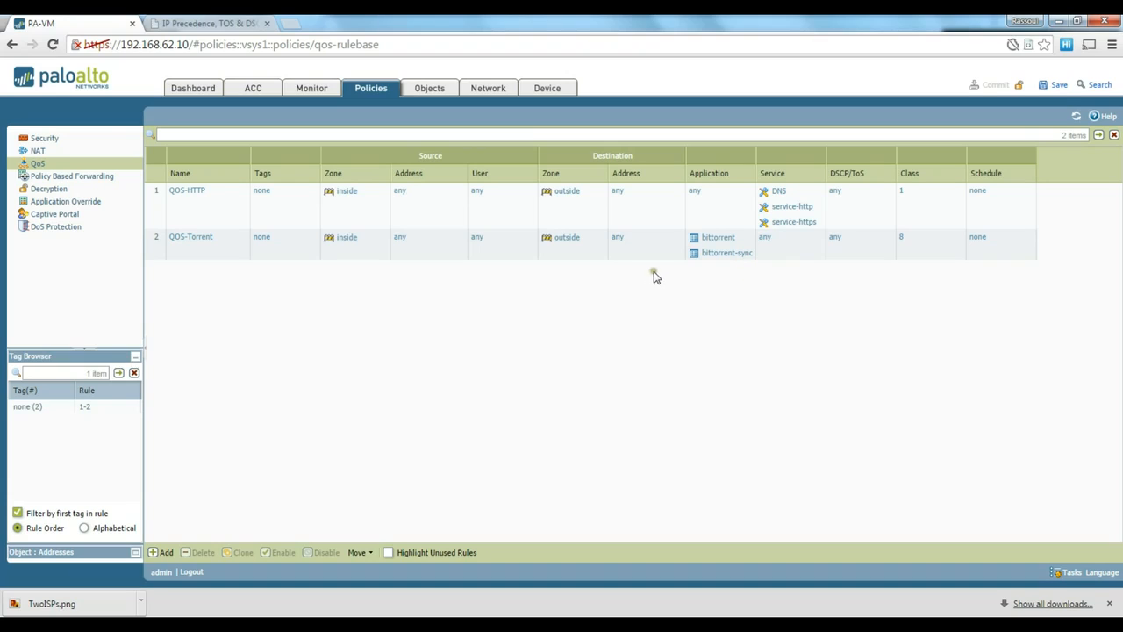
pyautogui.moveTo(537, 284)
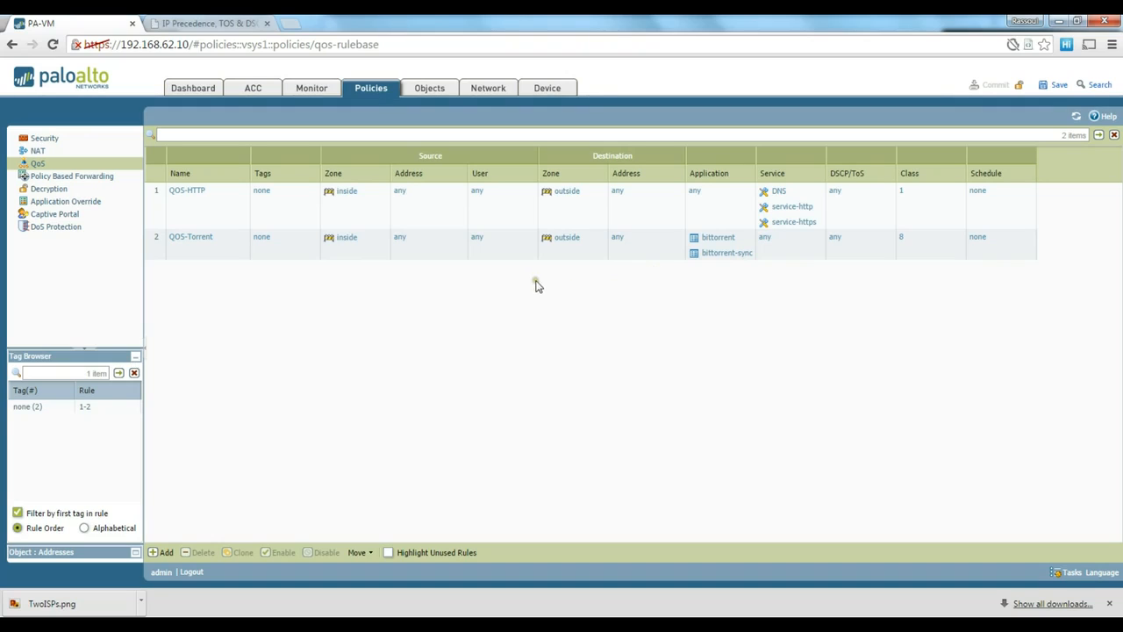
pyautogui.moveTo(502, 320)
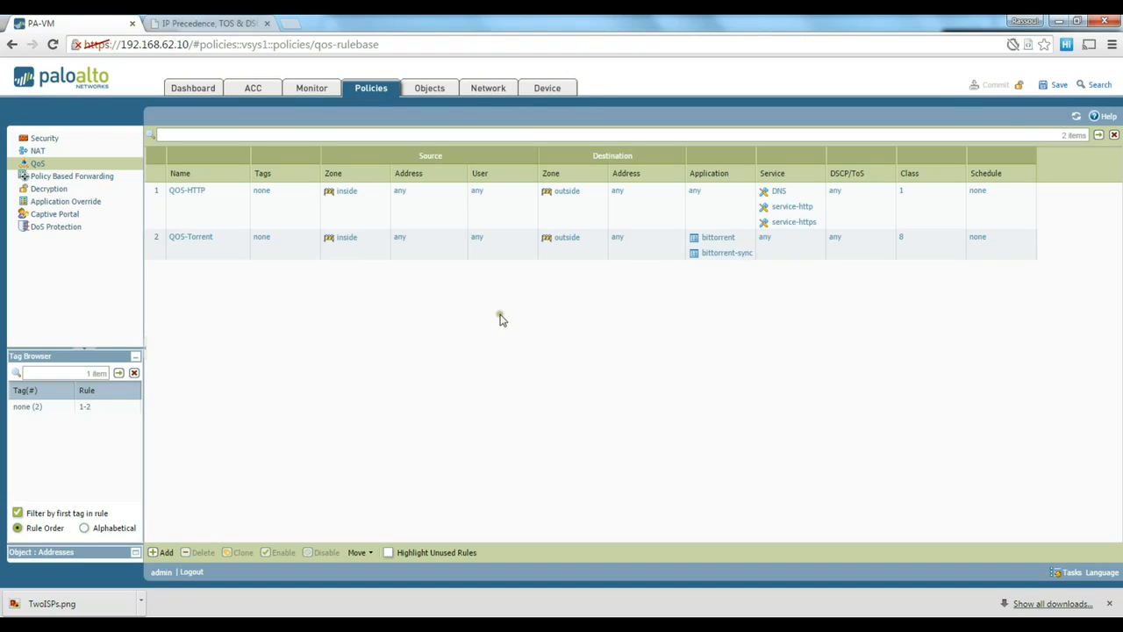
pyautogui.moveTo(523, 309)
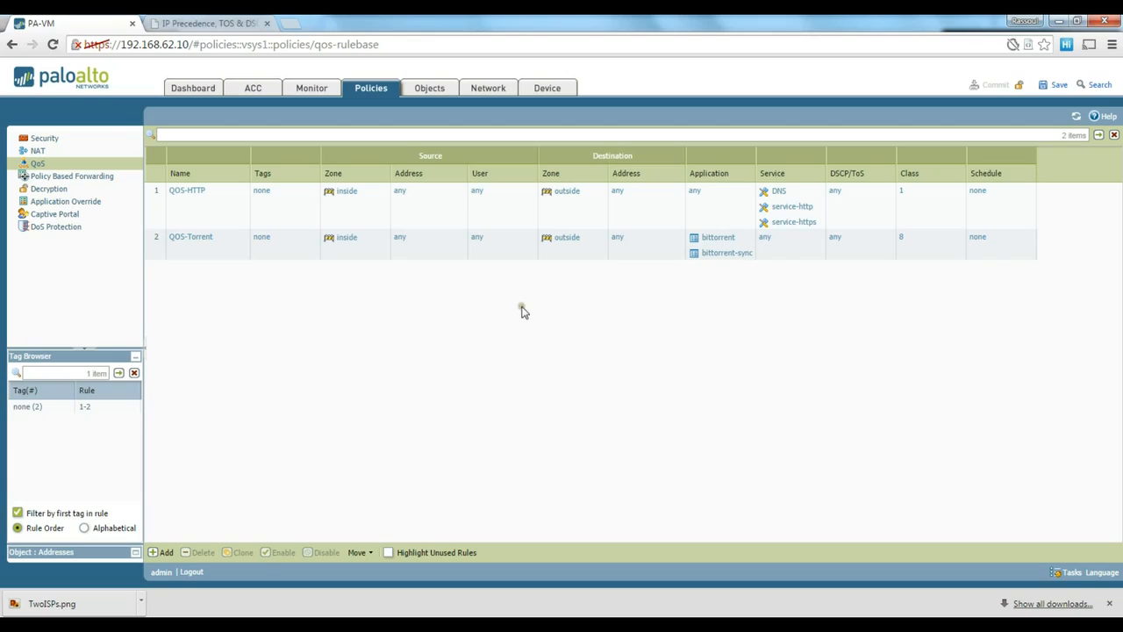
pyautogui.moveTo(518, 308)
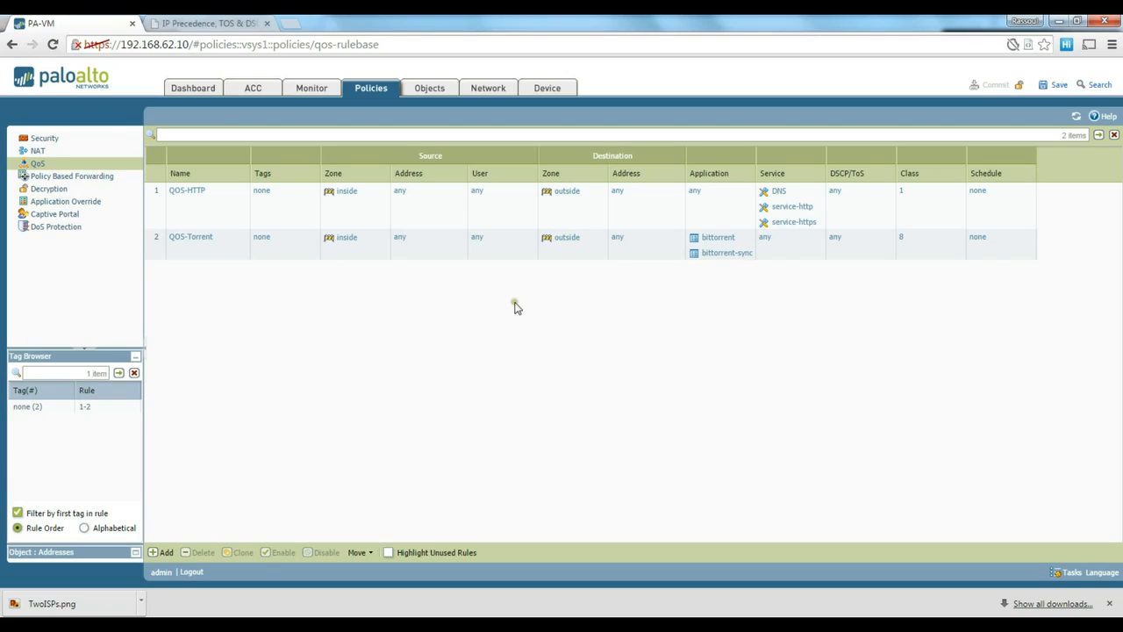
pyautogui.moveTo(588, 262)
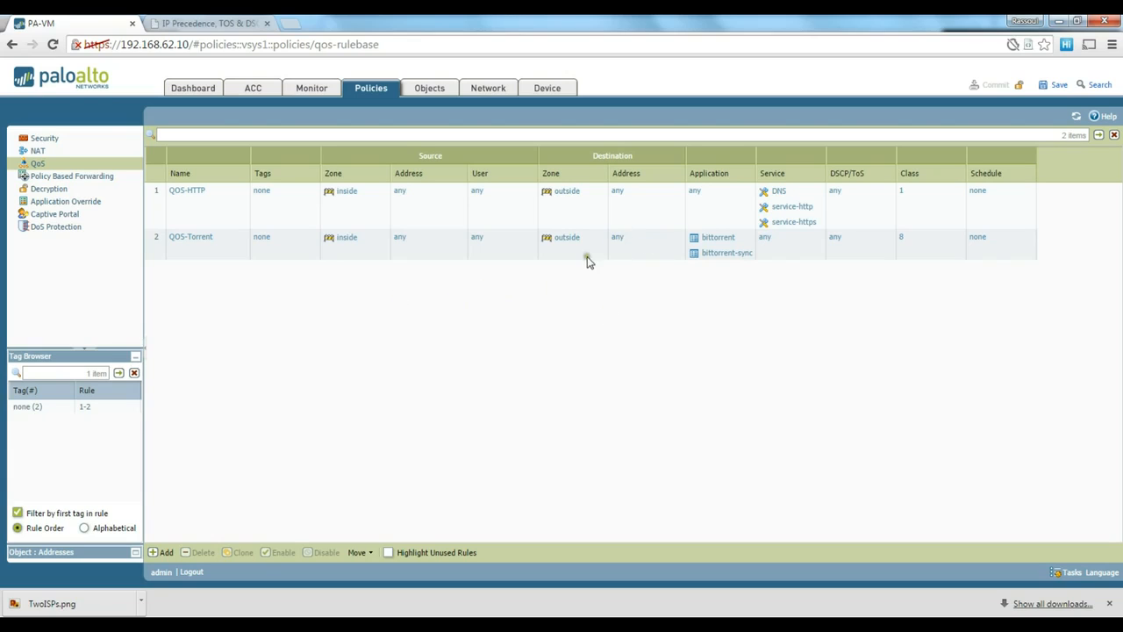
pyautogui.moveTo(713, 277)
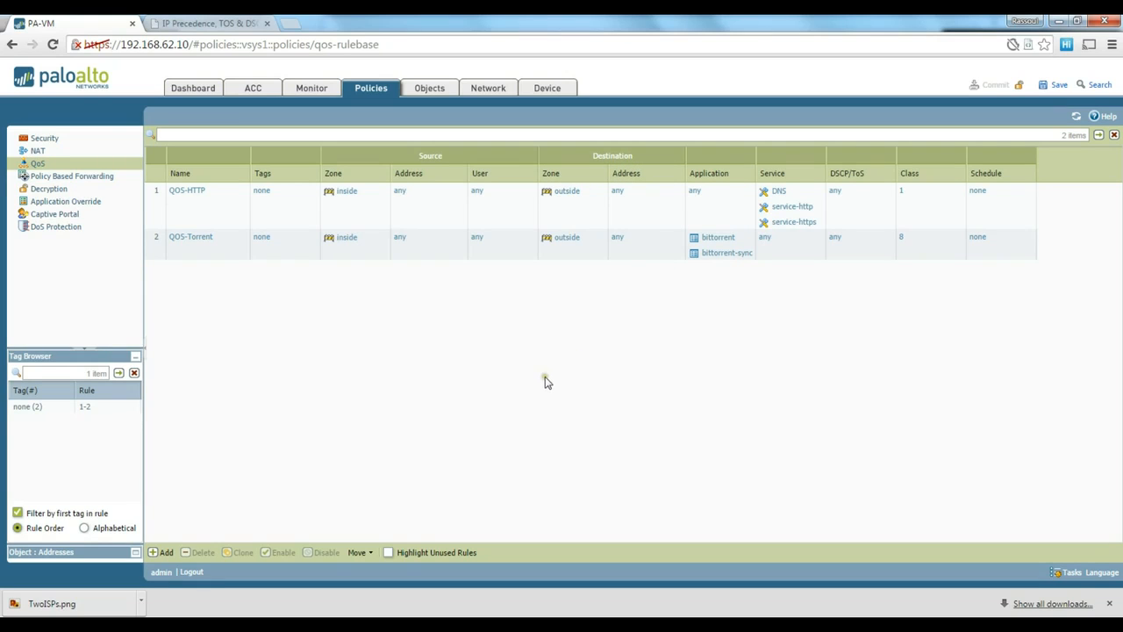
pyautogui.moveTo(603, 379)
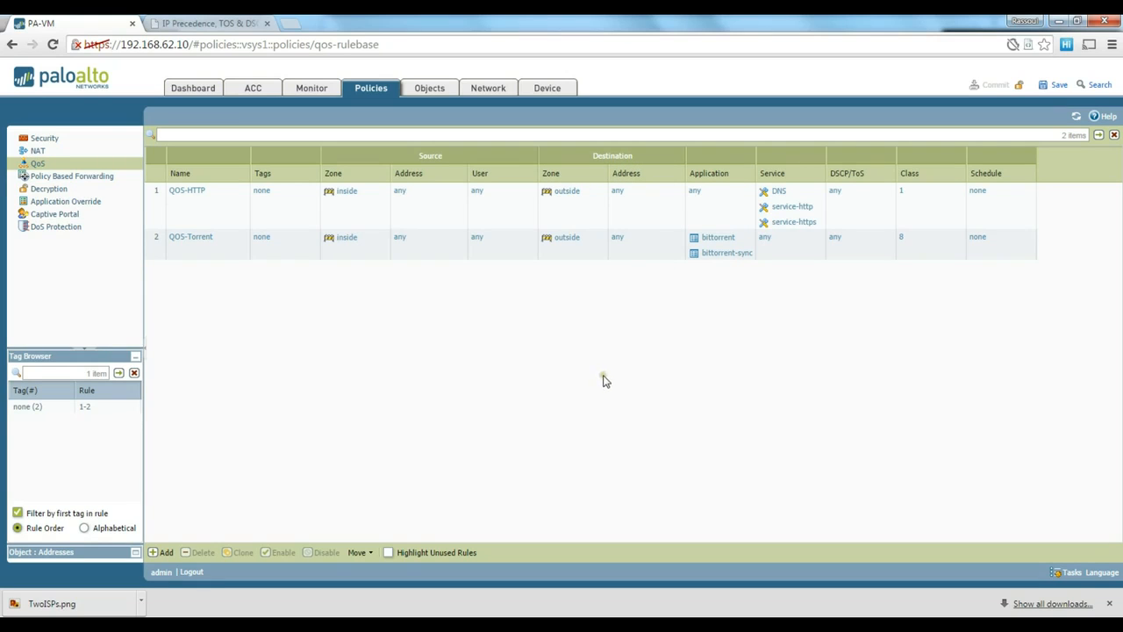
pyautogui.moveTo(442, 342)
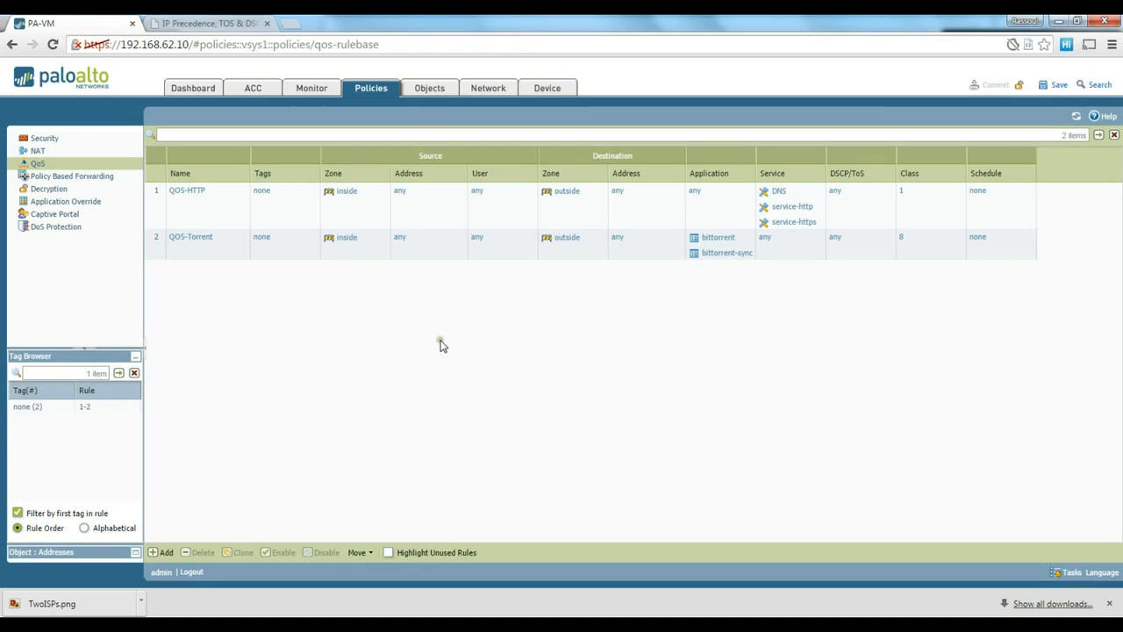
pyautogui.moveTo(440, 344)
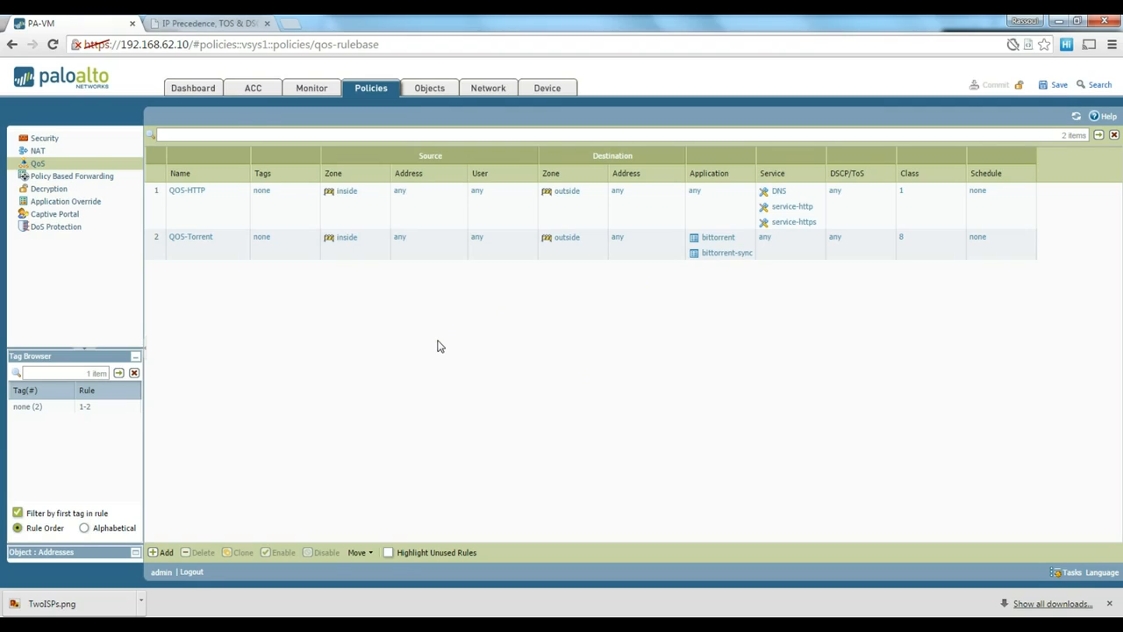
pyautogui.moveTo(467, 358)
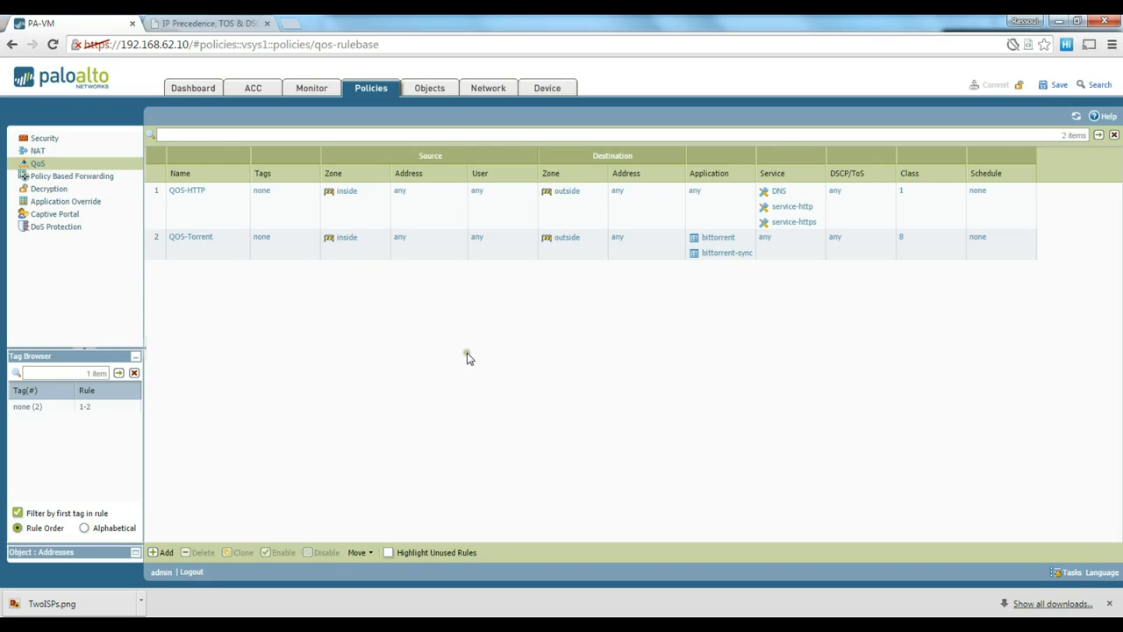
pyautogui.moveTo(467, 354)
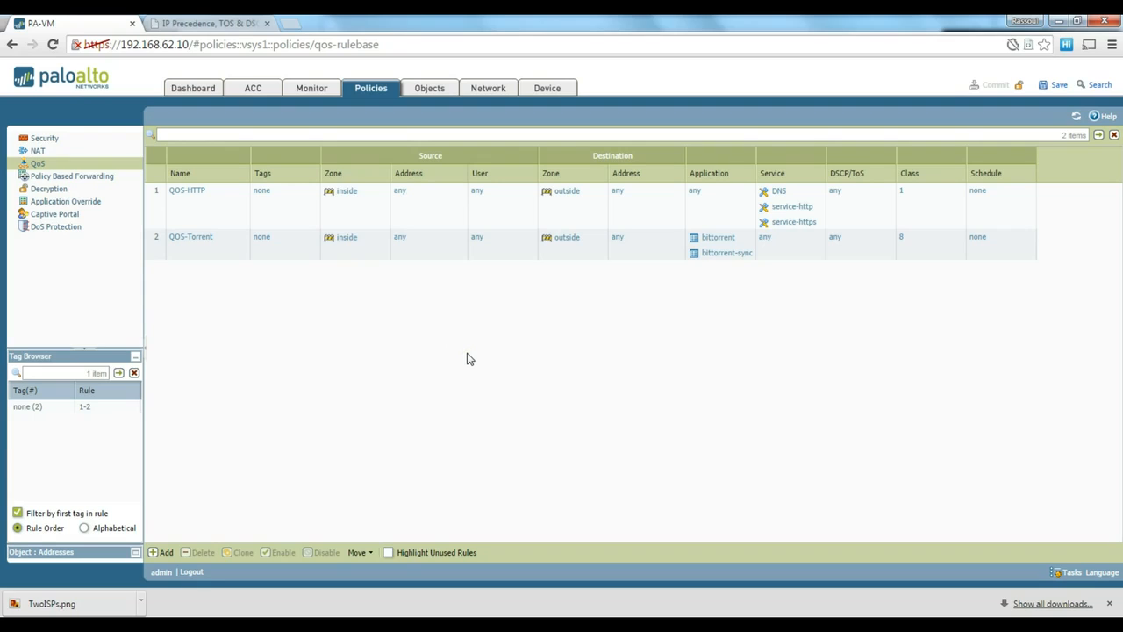
pyautogui.moveTo(477, 275)
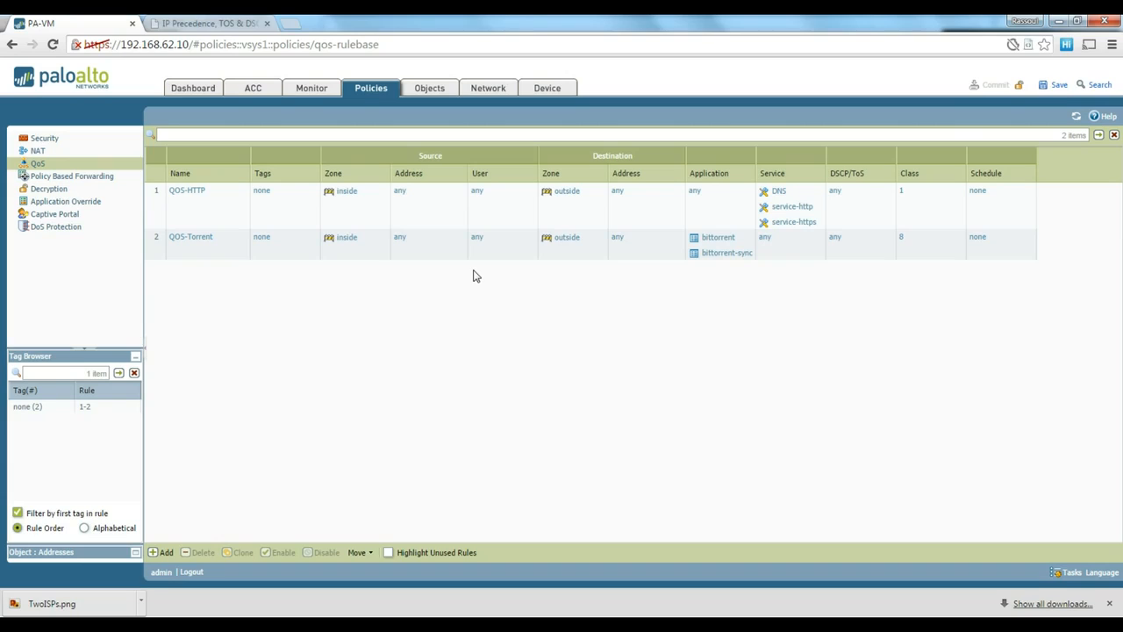
pyautogui.moveTo(481, 289)
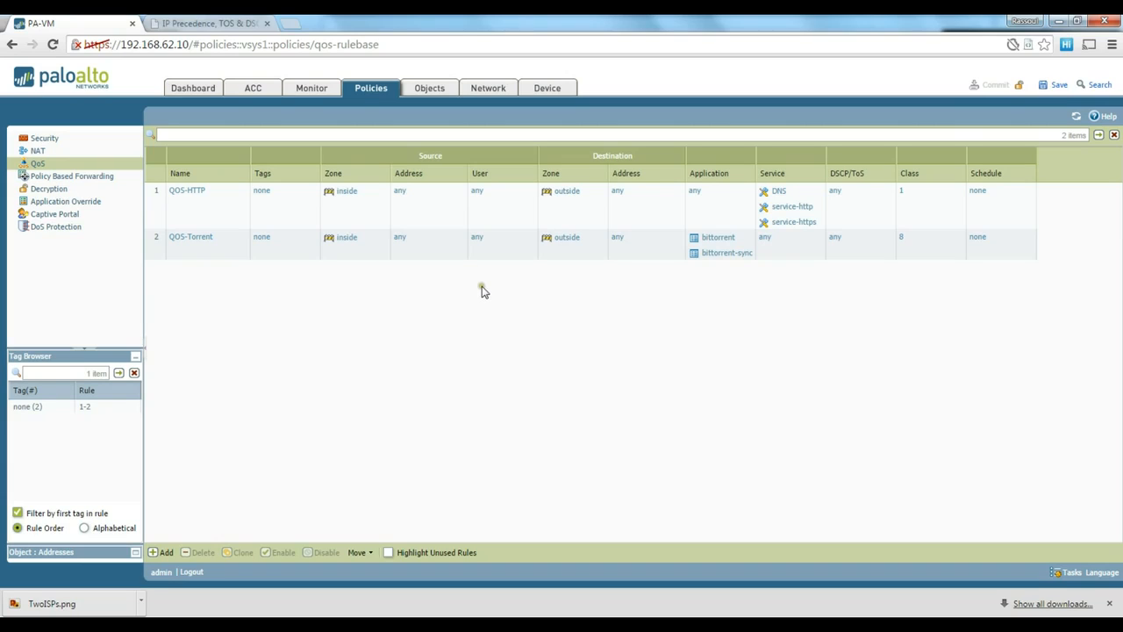
pyautogui.moveTo(488, 289)
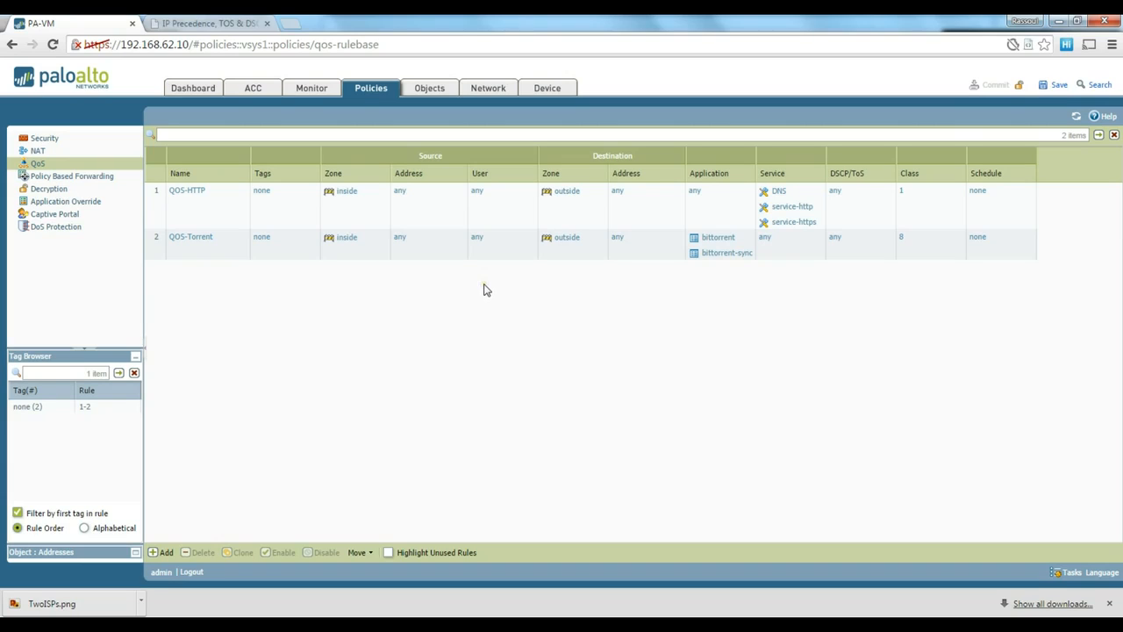
pyautogui.moveTo(481, 288)
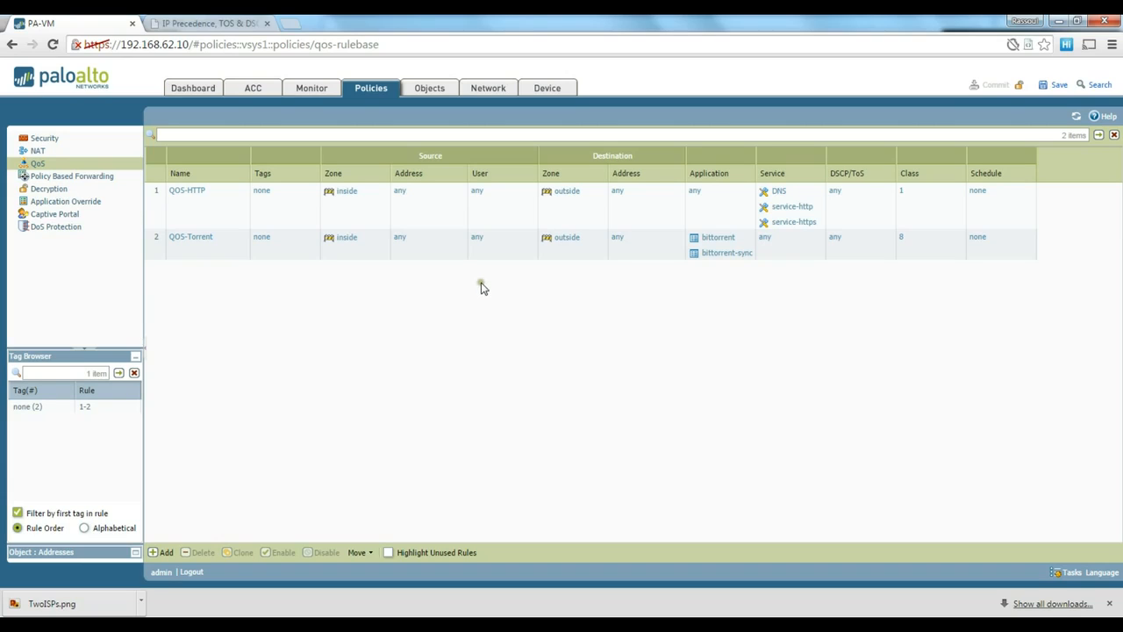
pyautogui.moveTo(457, 298)
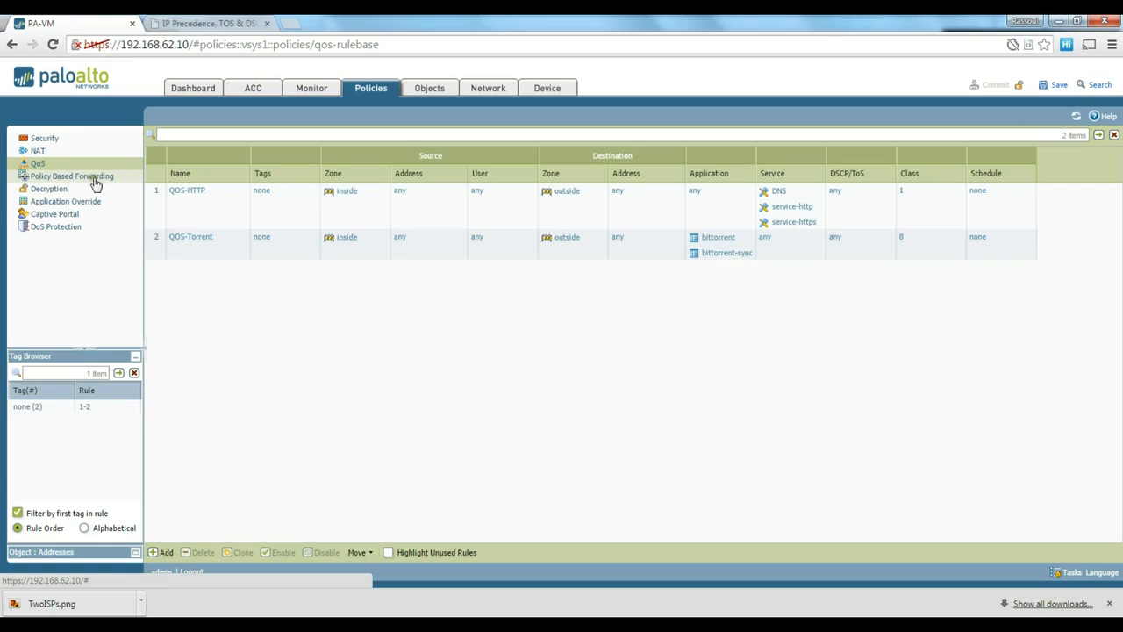
# - Show the Policy Based Forwarding rulebase, currently with no rules
pyautogui.click(72, 175)
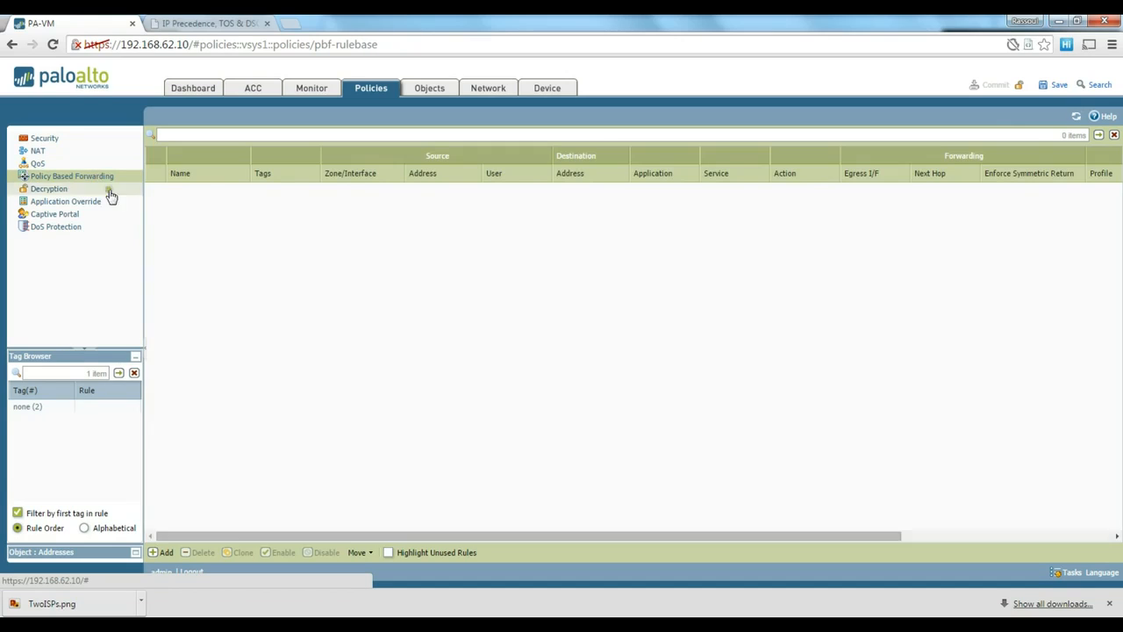
pyautogui.click(72, 176)
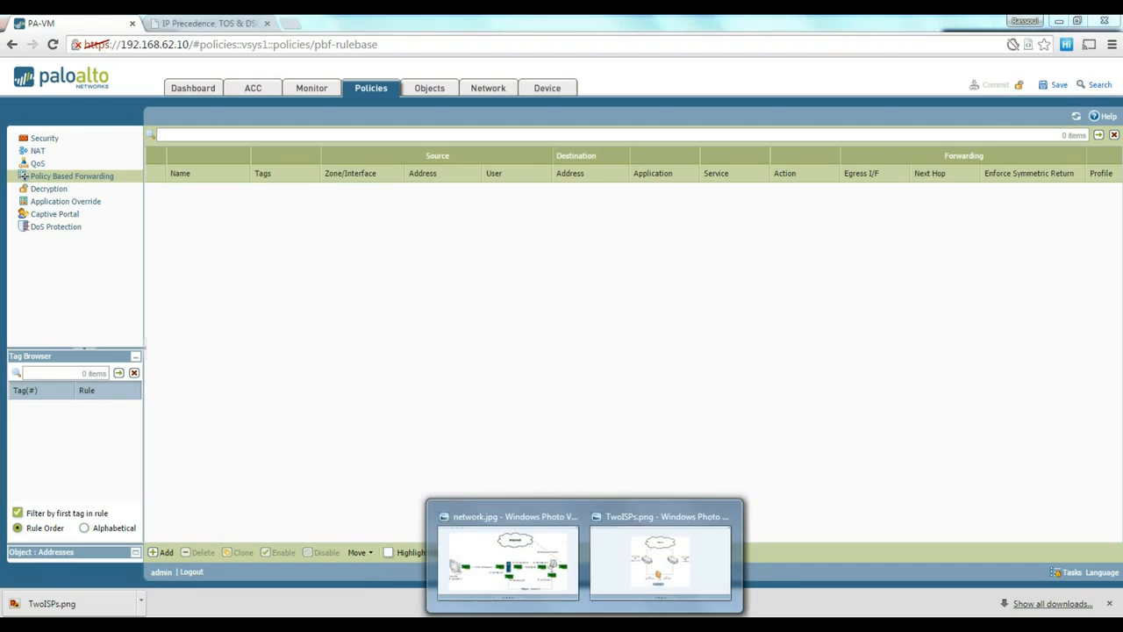
pyautogui.click(660, 558)
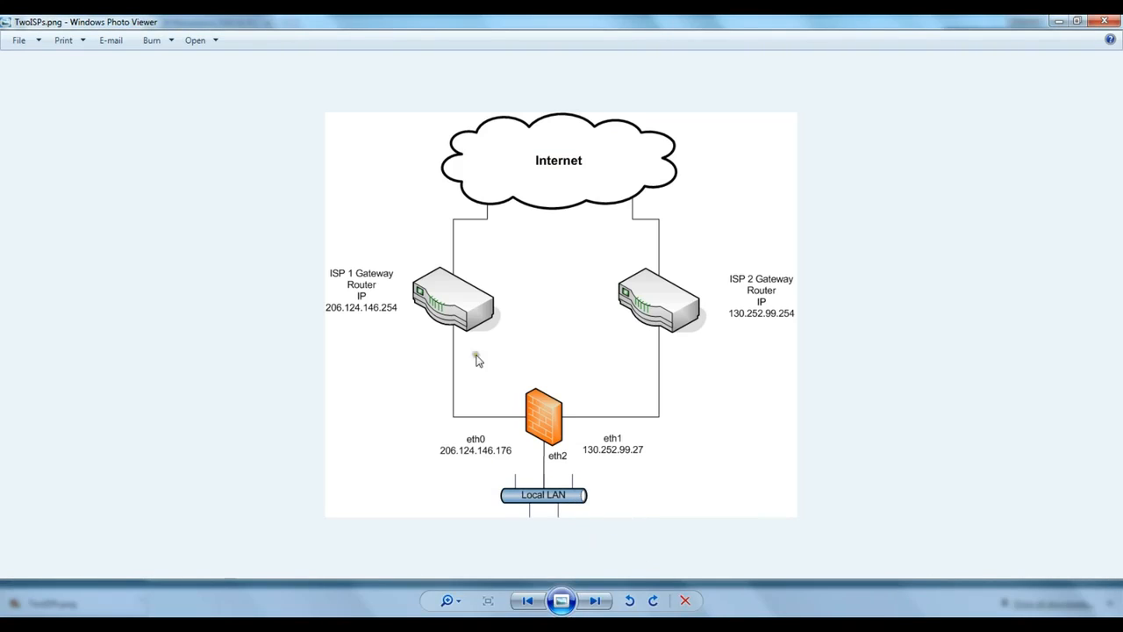
pyautogui.moveTo(593, 435)
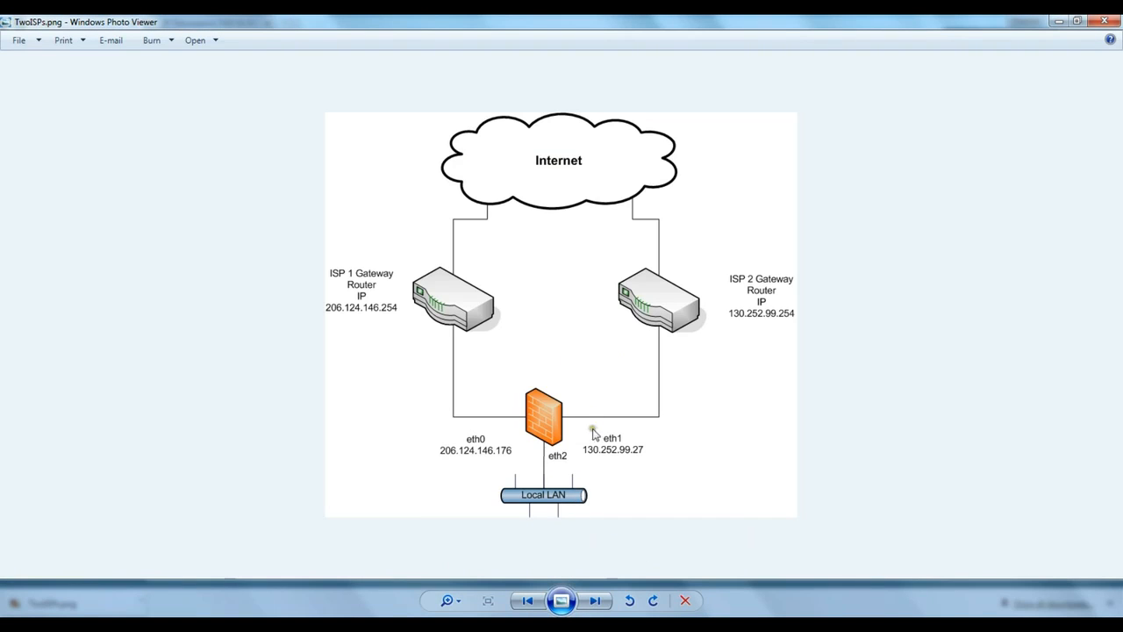
pyautogui.moveTo(464, 386)
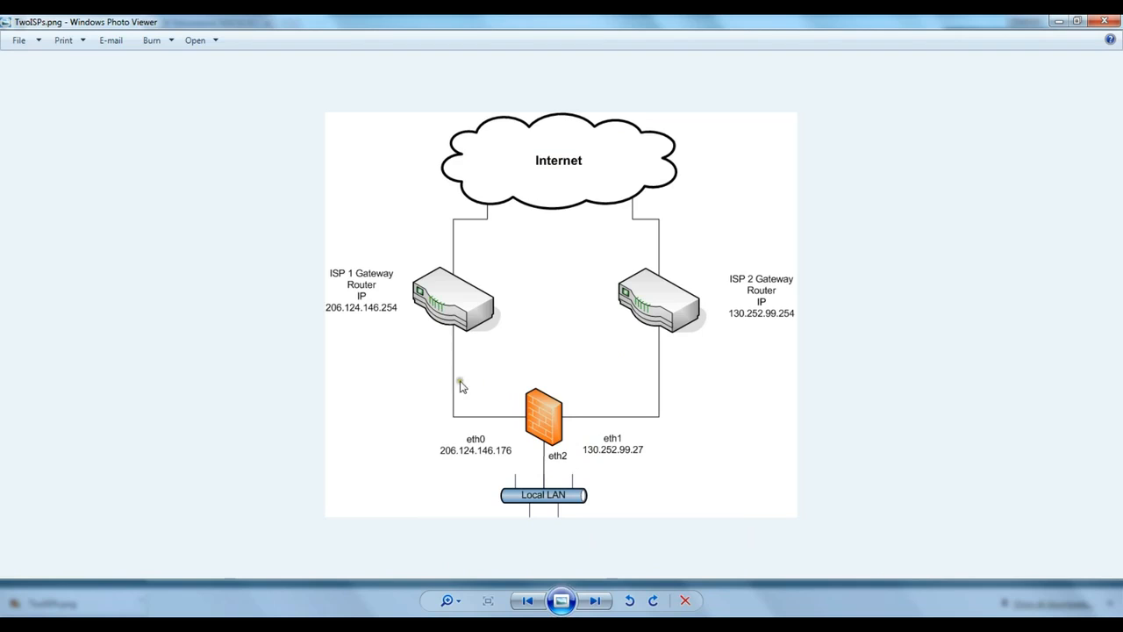
pyautogui.moveTo(571, 446)
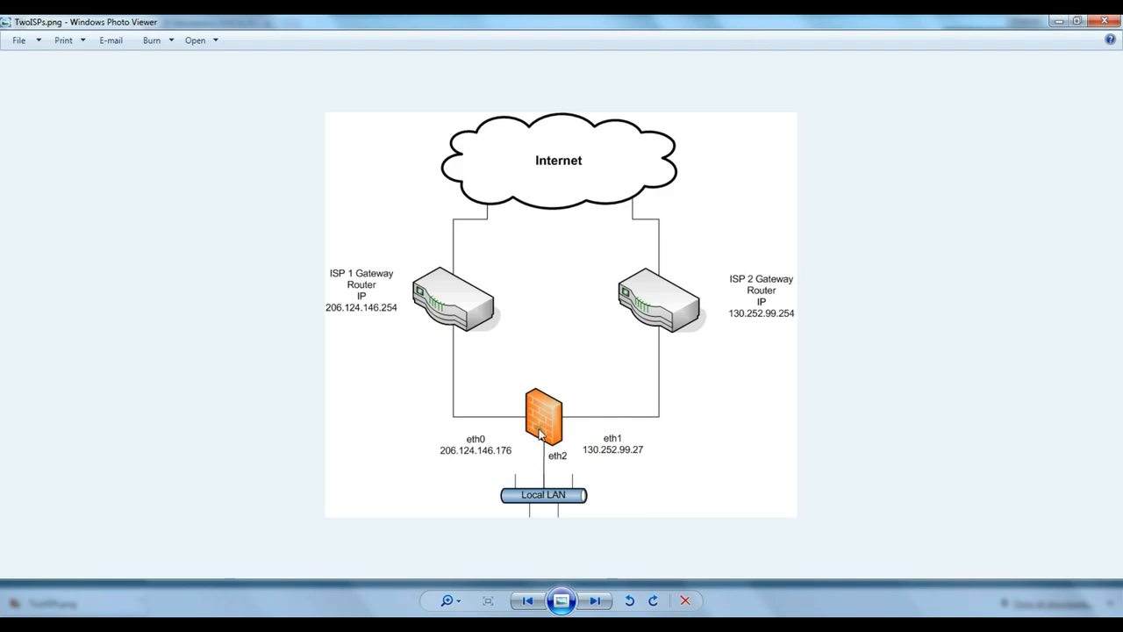
pyautogui.moveTo(498, 367)
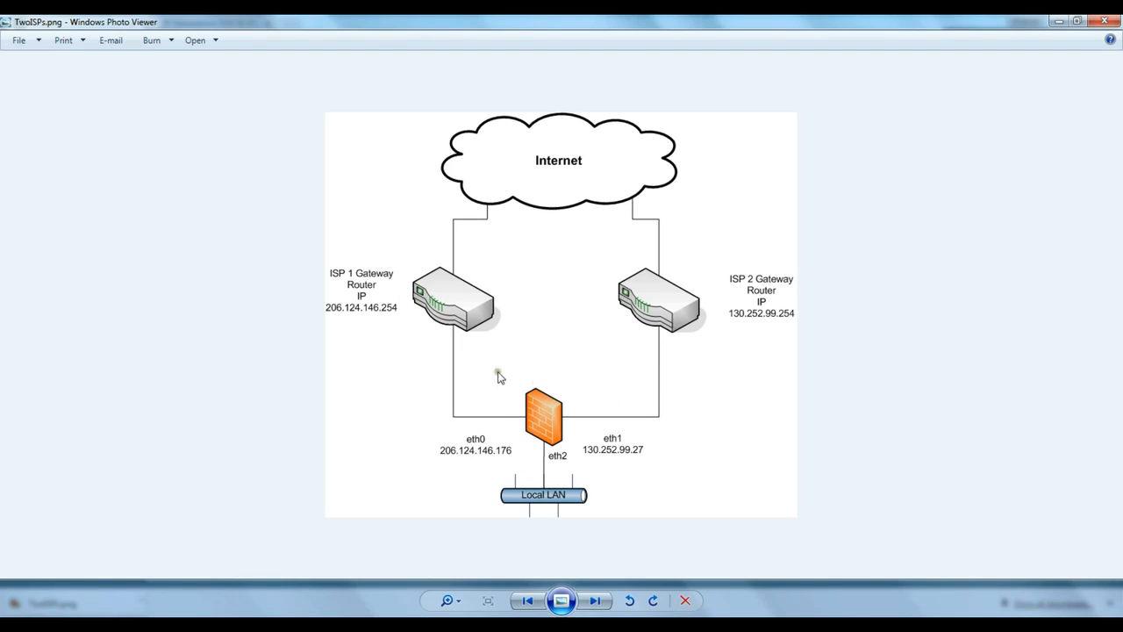
pyautogui.moveTo(693, 326)
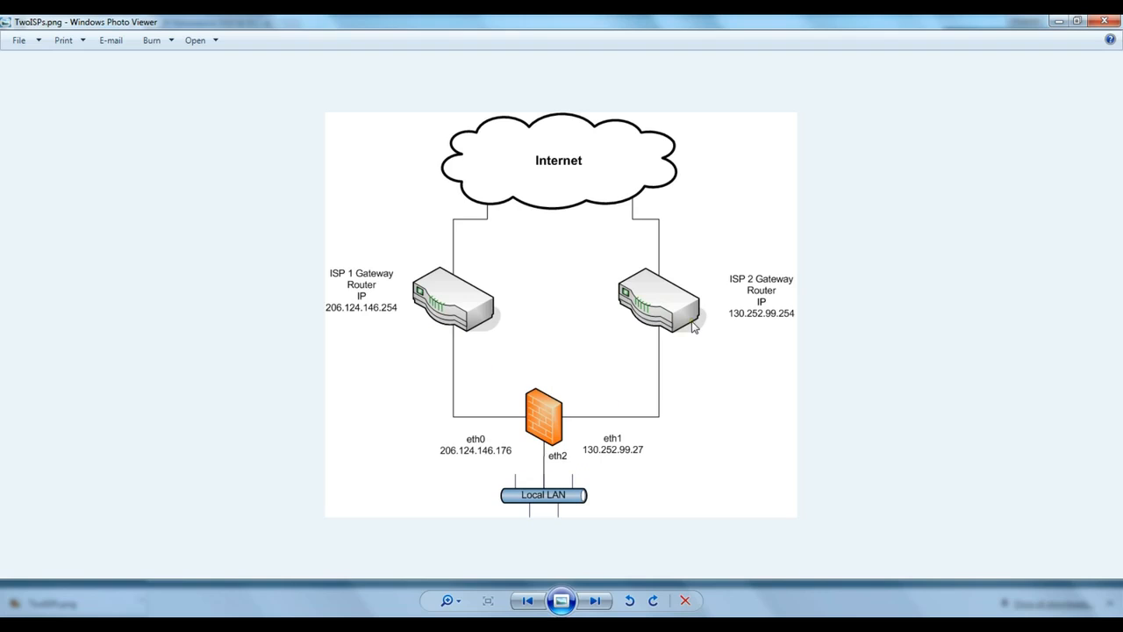
pyautogui.moveTo(570, 443)
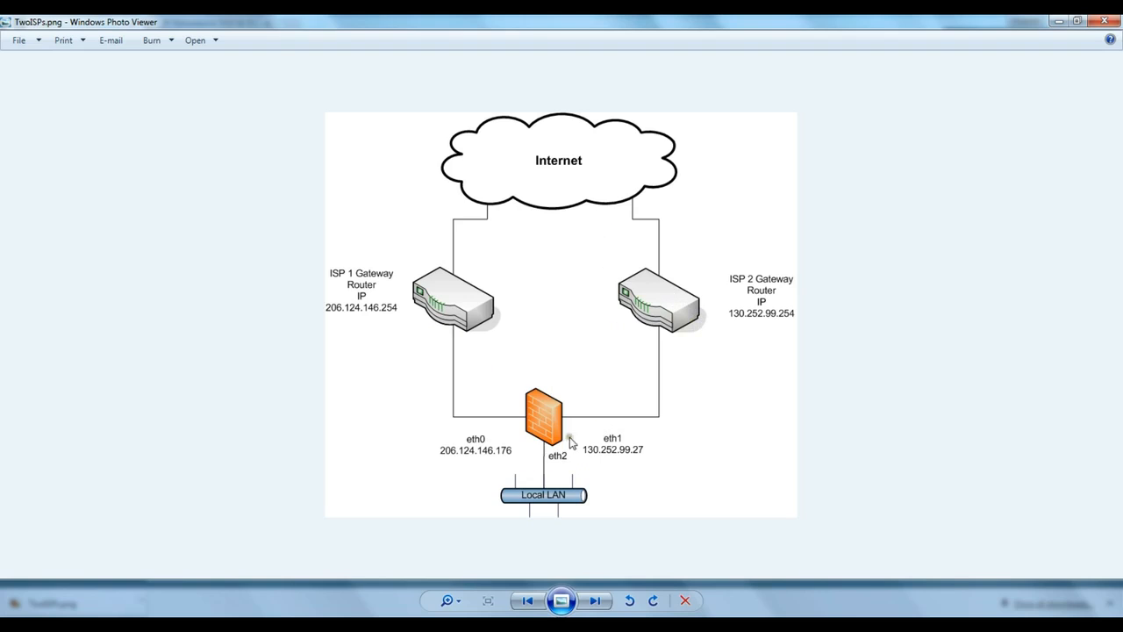
pyautogui.moveTo(594, 495)
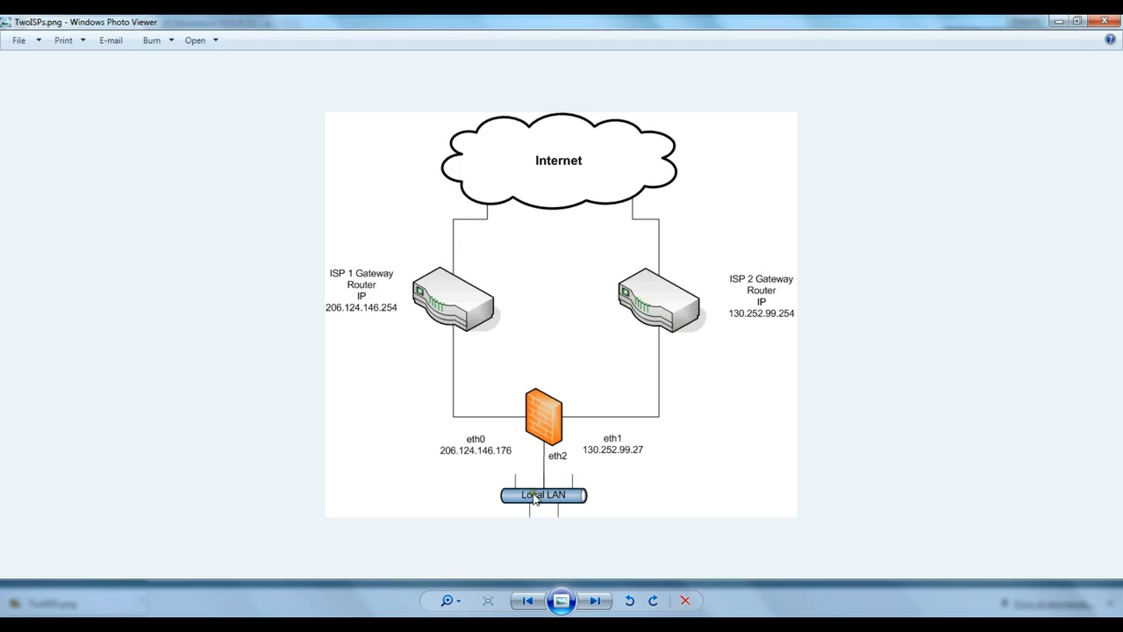
pyautogui.moveTo(505, 430)
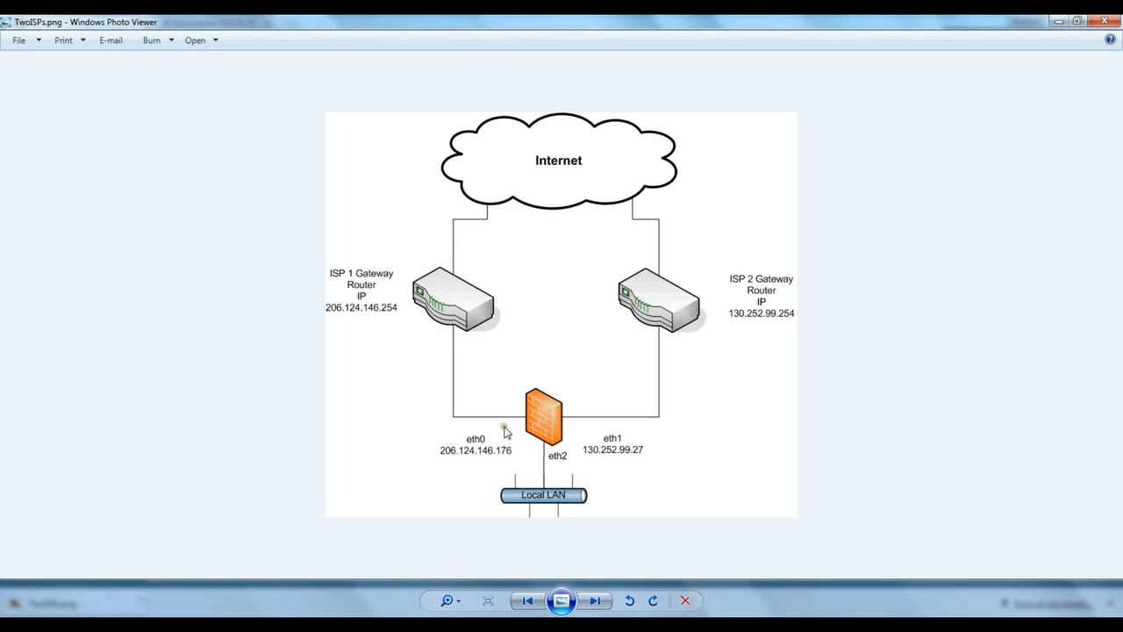
pyautogui.moveTo(488, 435)
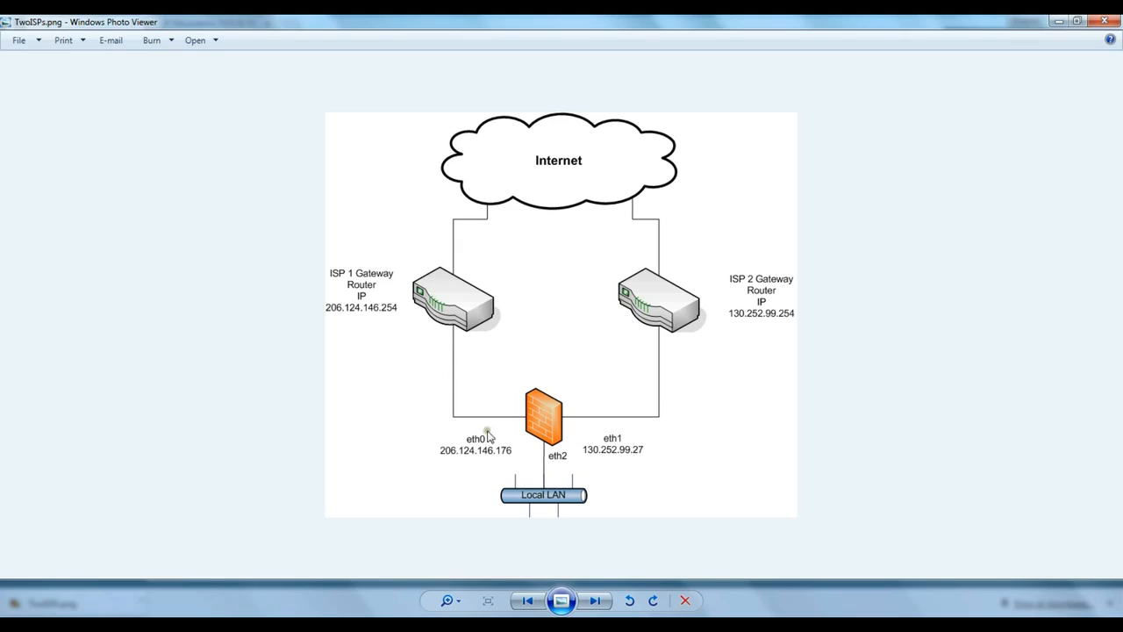
pyautogui.moveTo(607, 435)
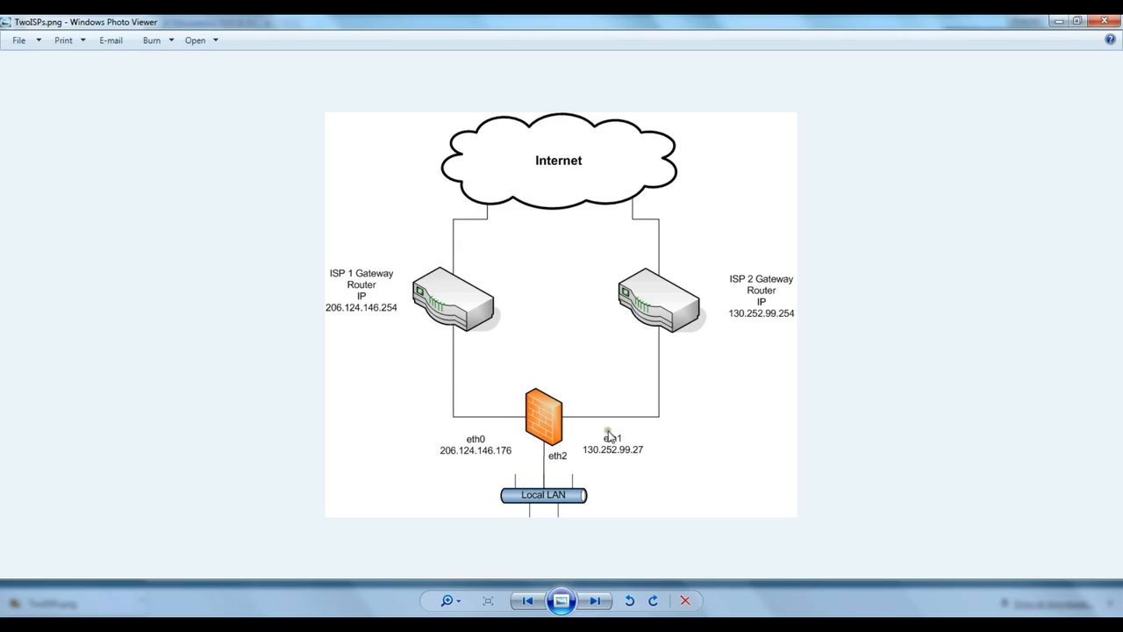
pyautogui.moveTo(653, 309)
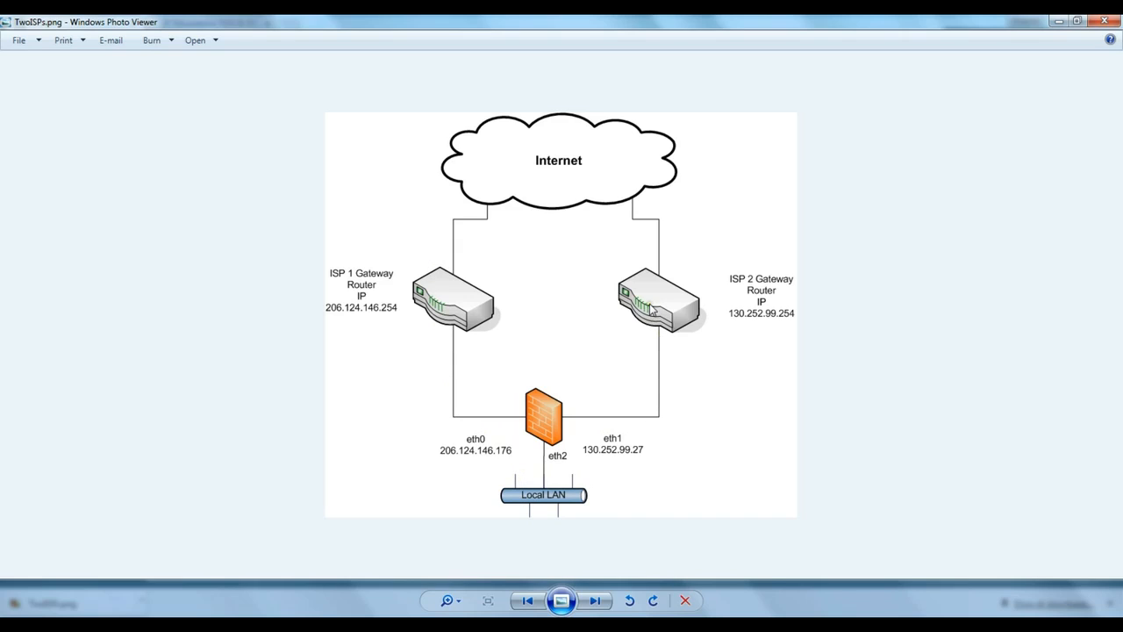
pyautogui.moveTo(653, 309)
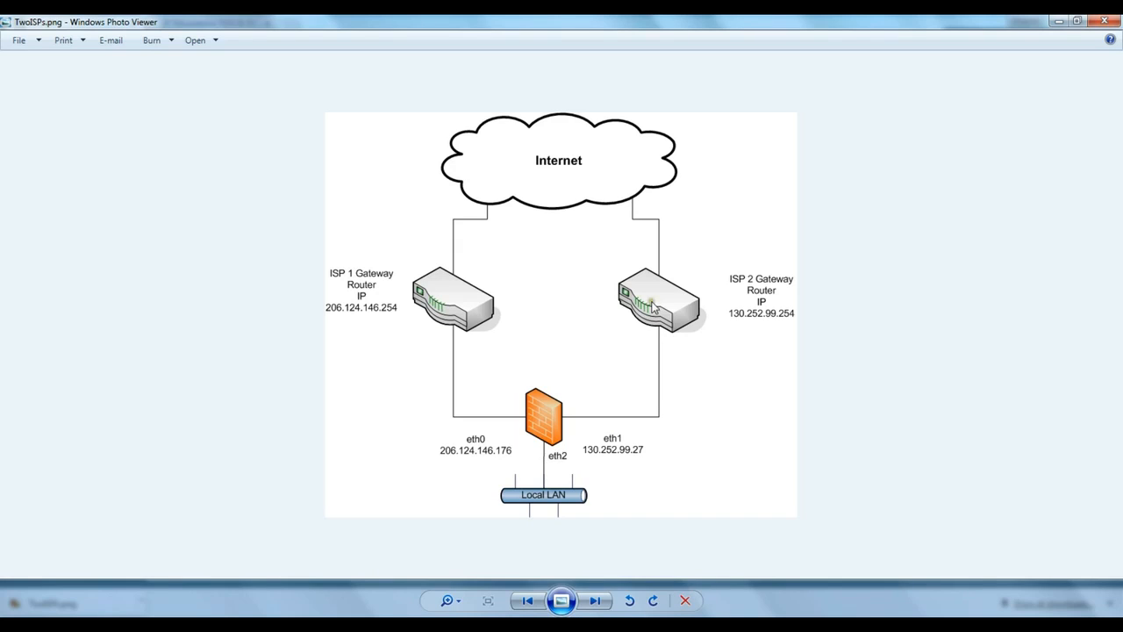
pyautogui.moveTo(565, 288)
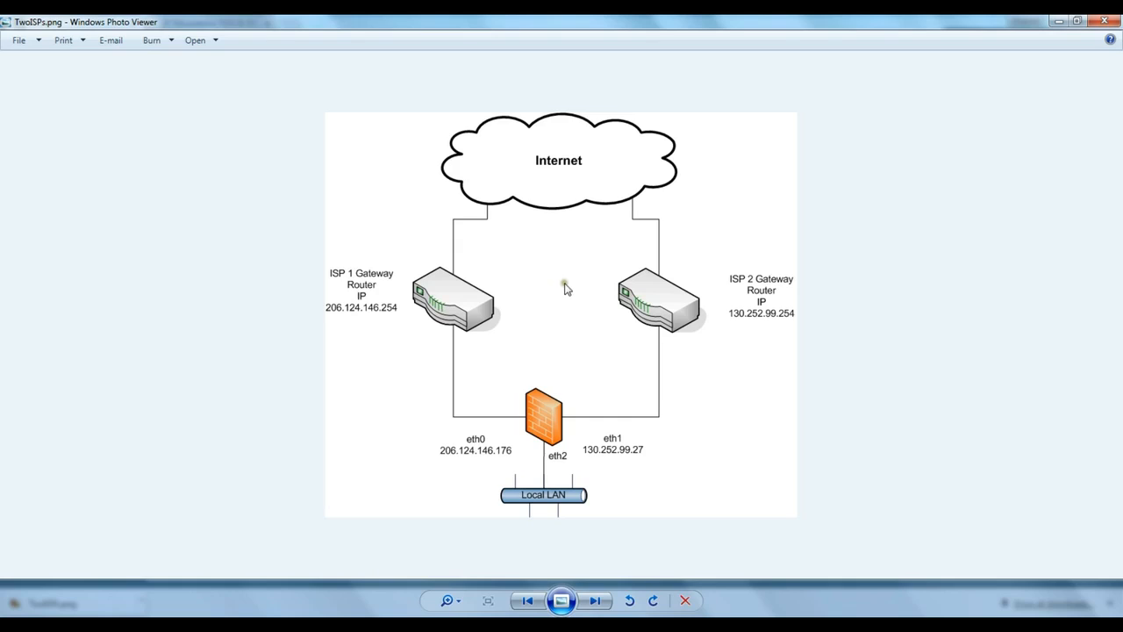
pyautogui.moveTo(628, 290)
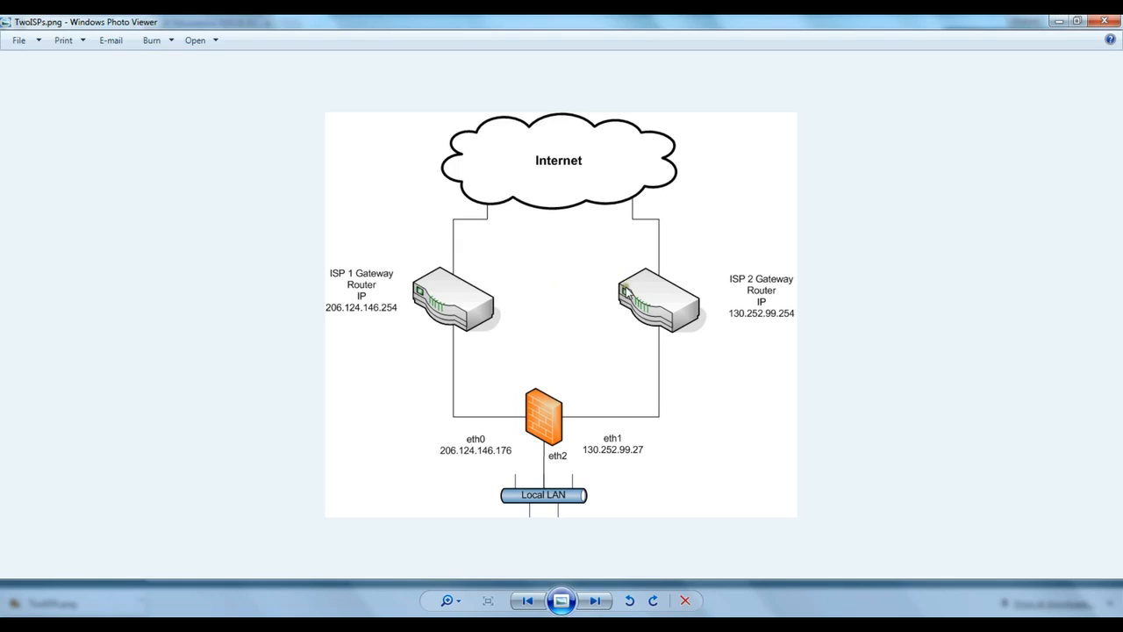
pyautogui.moveTo(642, 301)
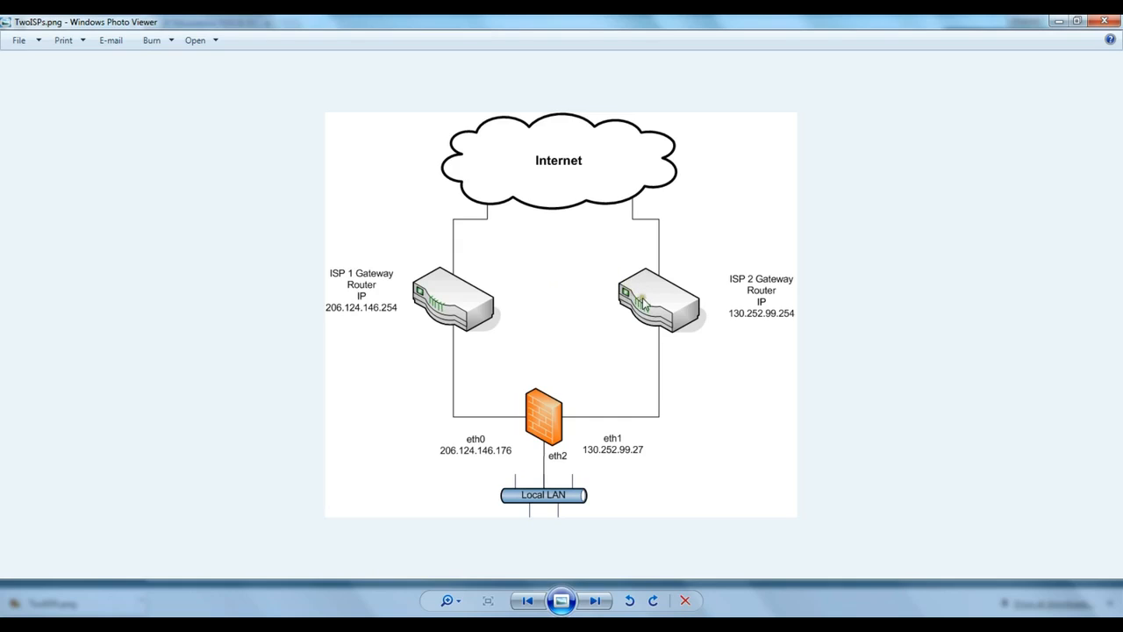
pyautogui.moveTo(646, 306)
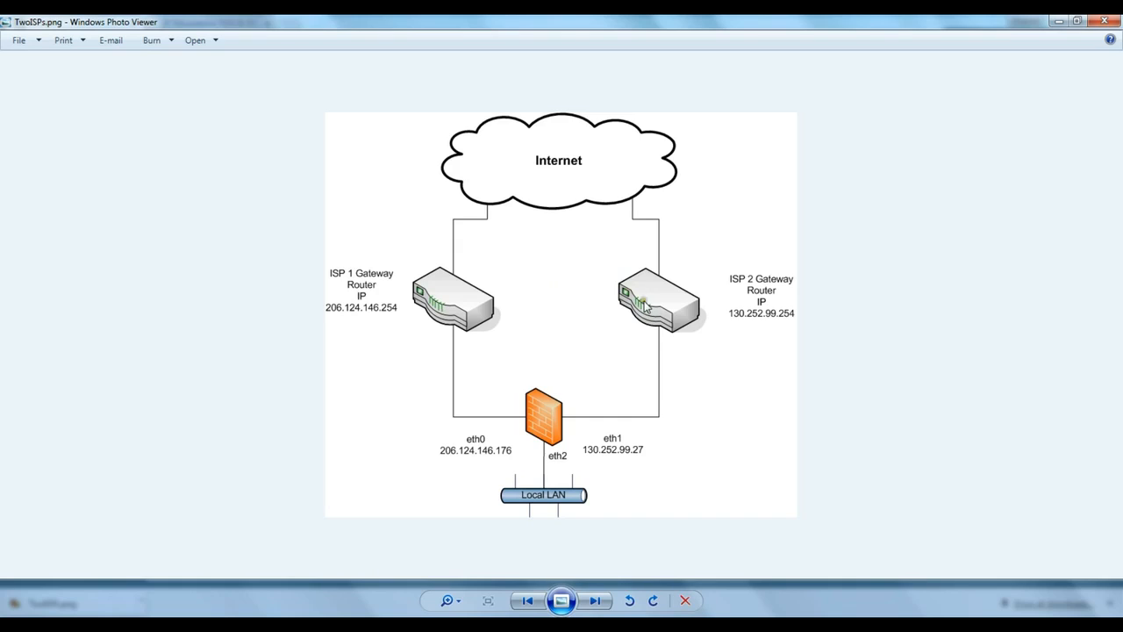
pyautogui.moveTo(628, 442)
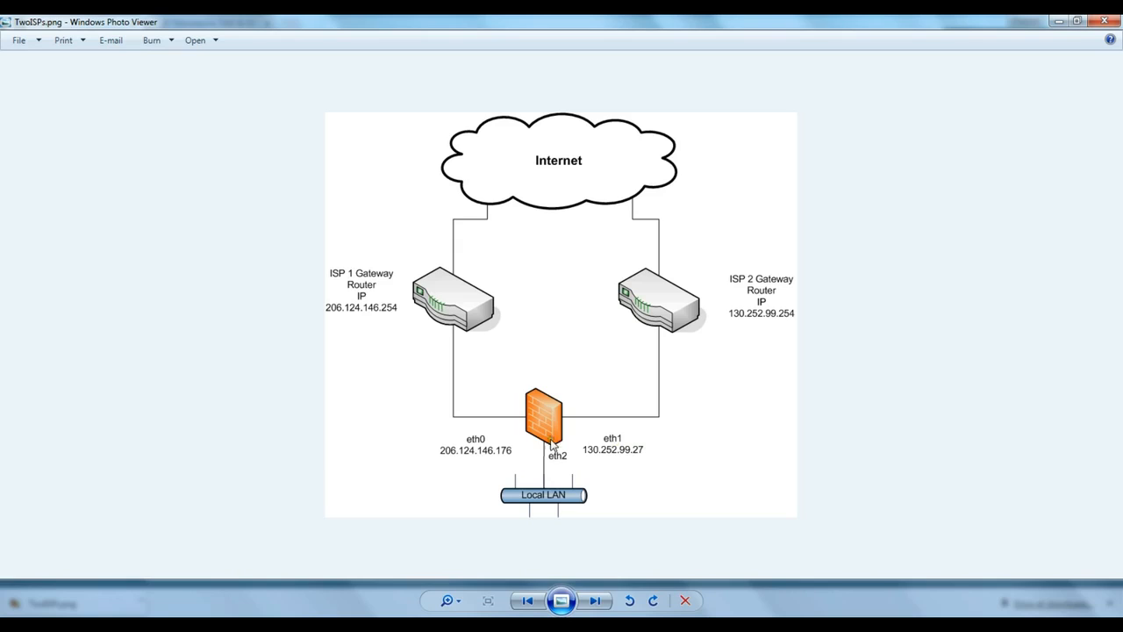
pyautogui.moveTo(586, 481)
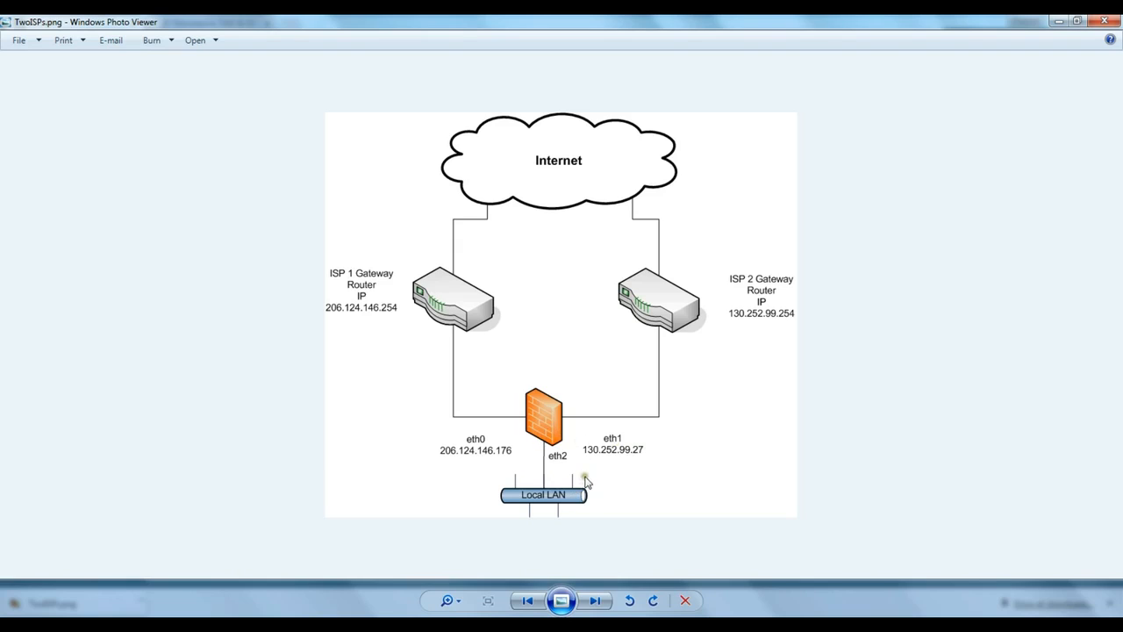
pyautogui.moveTo(358, 544)
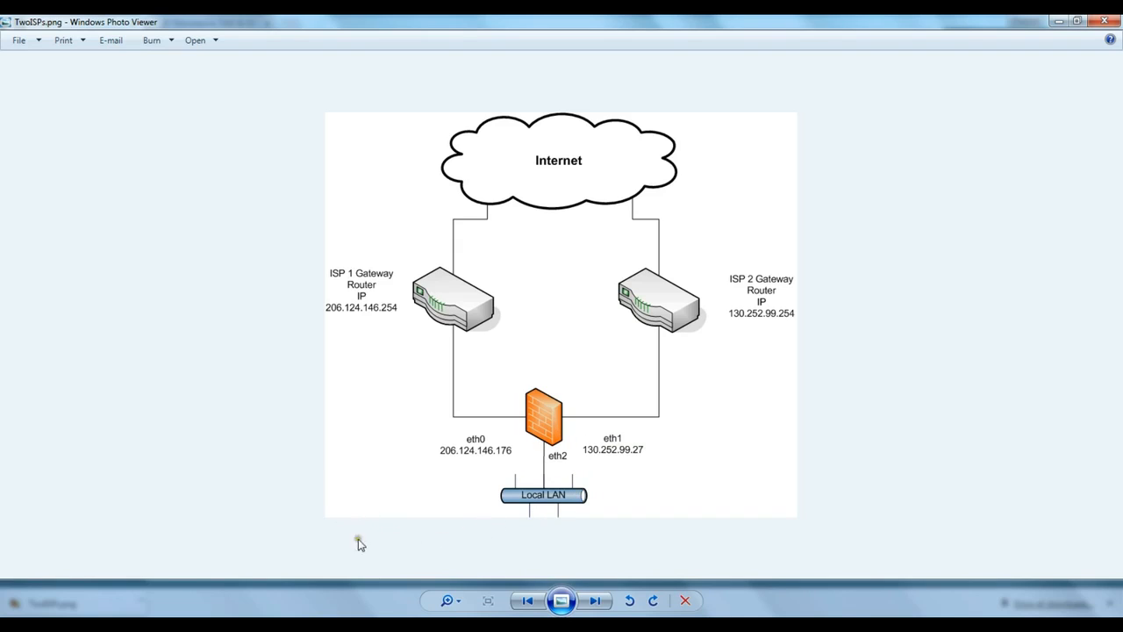
pyautogui.moveTo(425, 520)
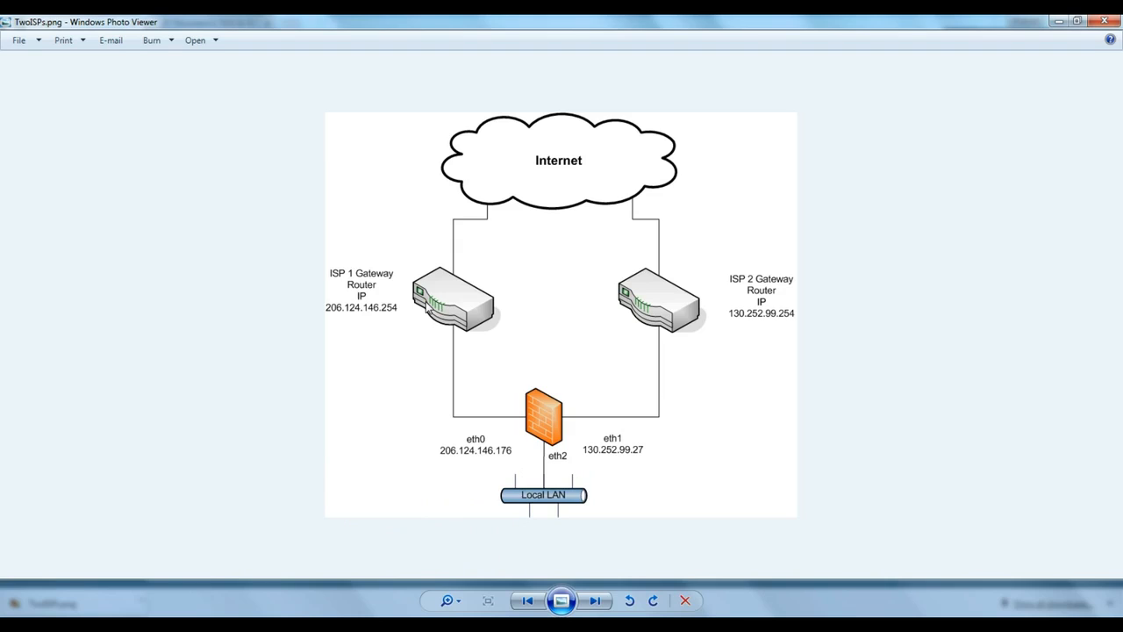
pyautogui.moveTo(776, 562)
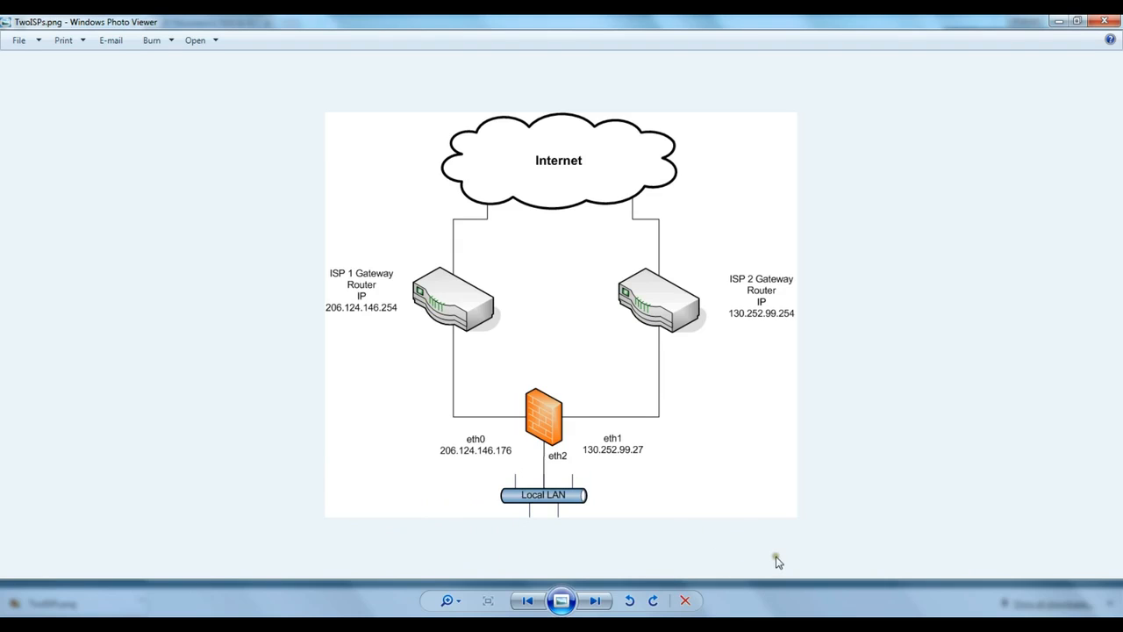
pyautogui.moveTo(676, 302)
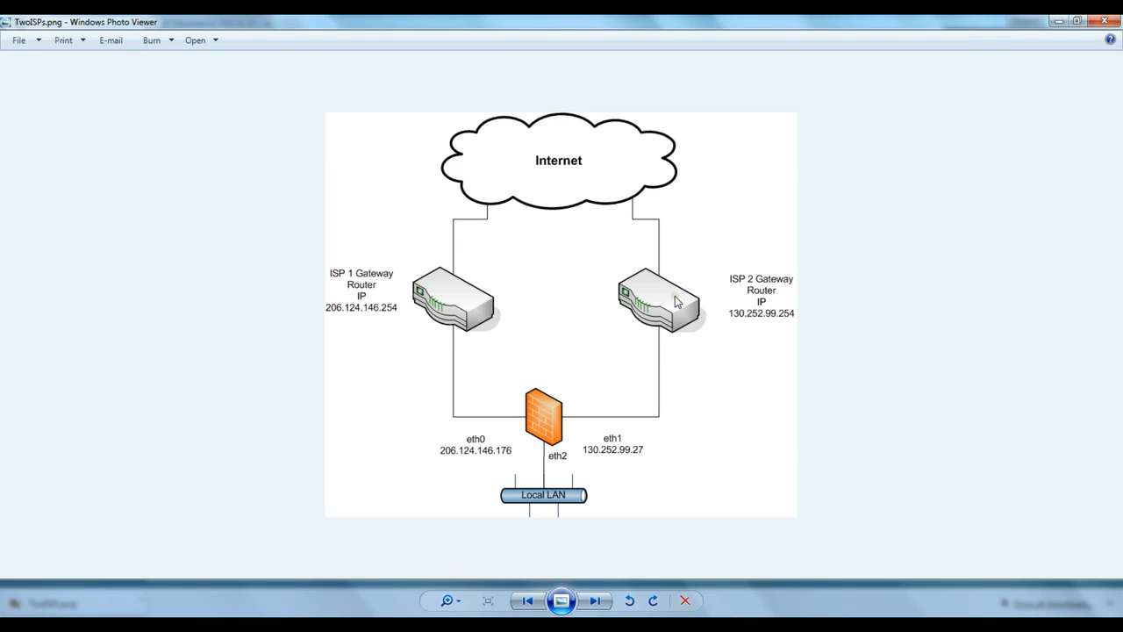
pyautogui.moveTo(677, 302)
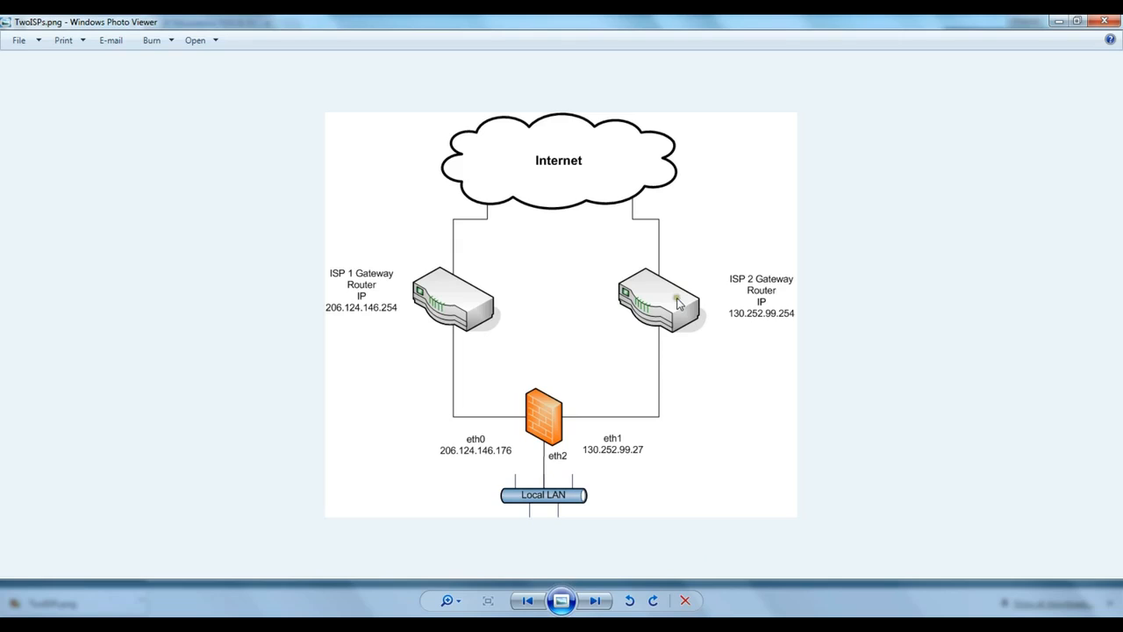
pyautogui.moveTo(693, 318)
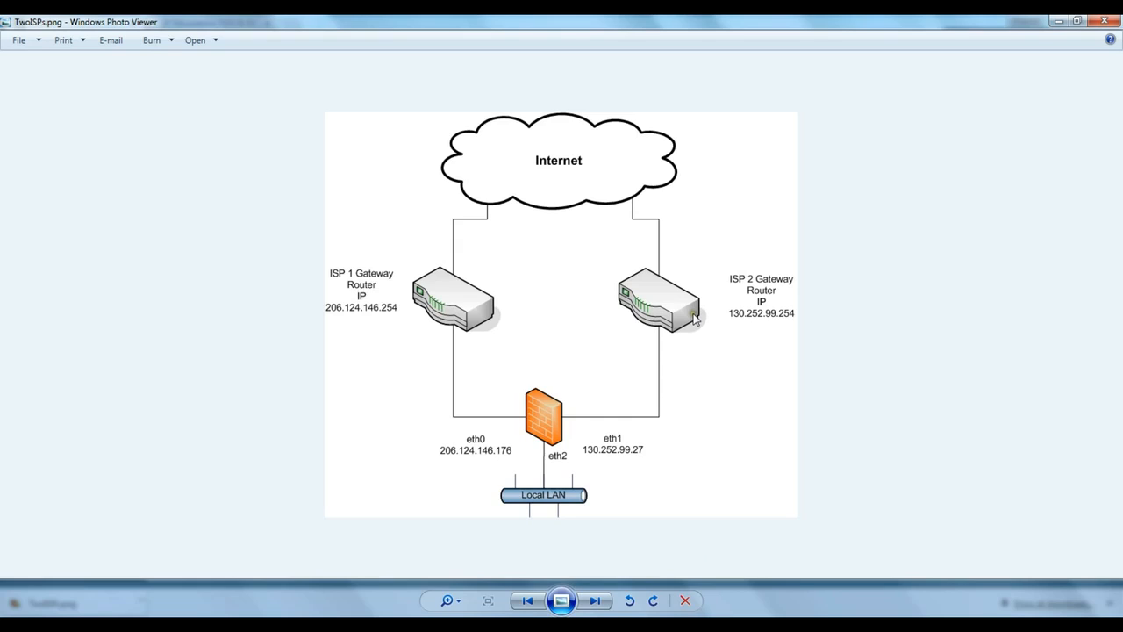
pyautogui.moveTo(674, 323)
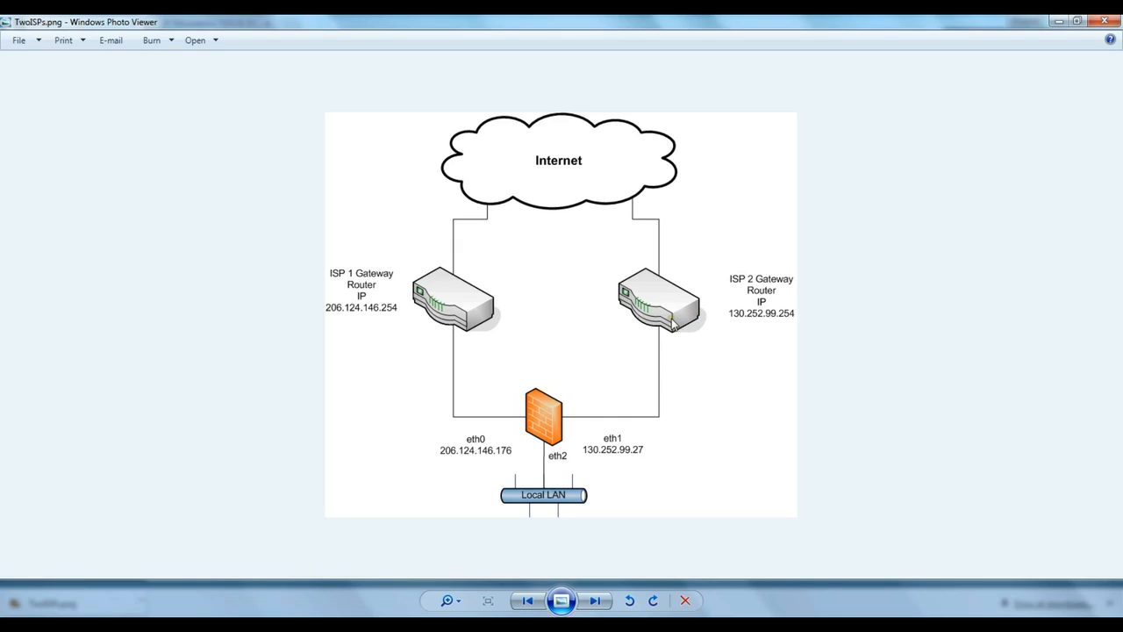
pyautogui.moveTo(674, 330)
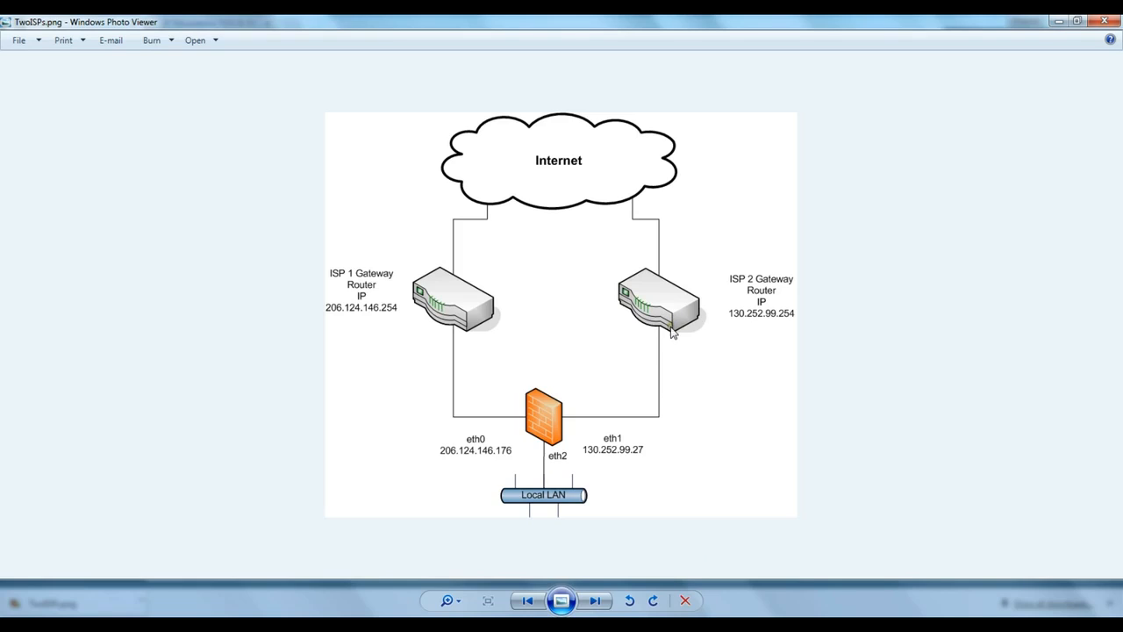
pyautogui.moveTo(656, 333)
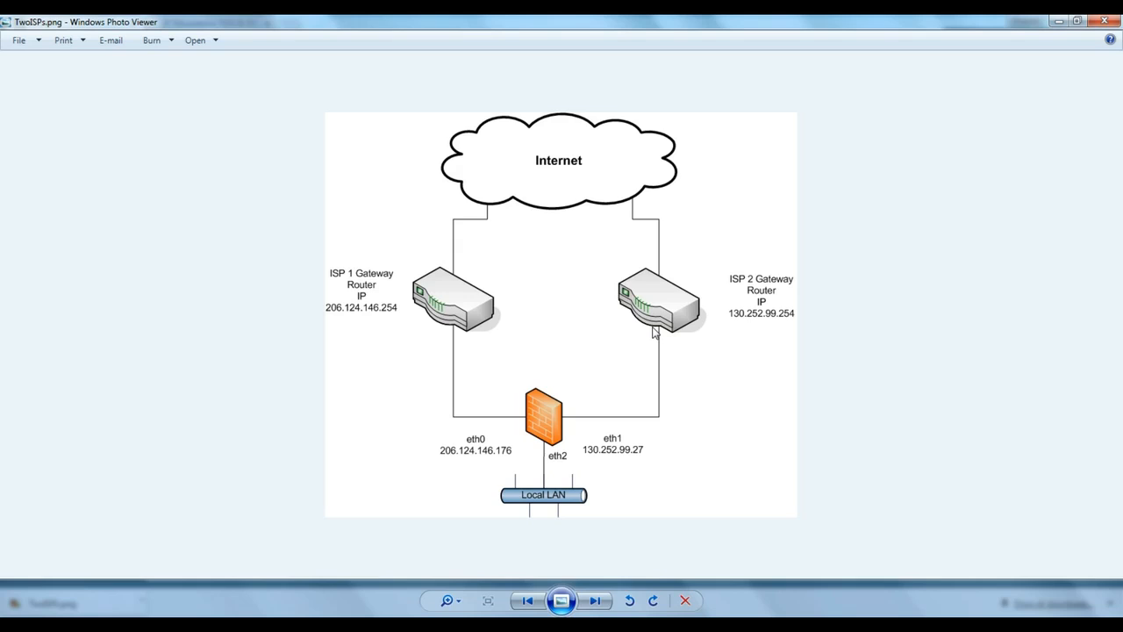
pyautogui.moveTo(643, 337)
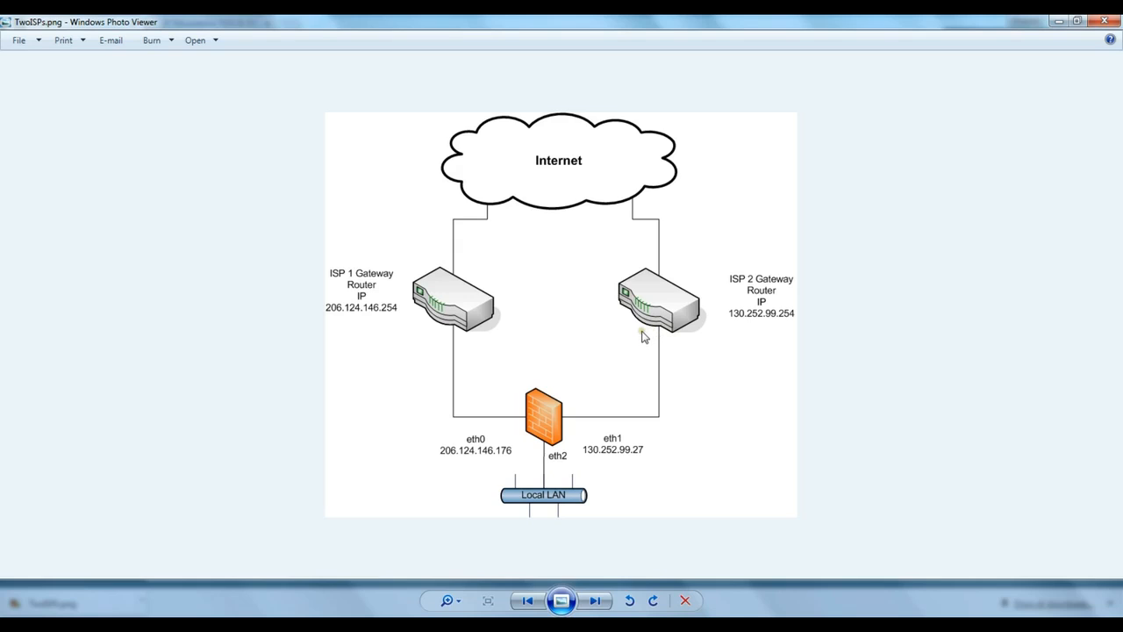
pyautogui.moveTo(569, 438)
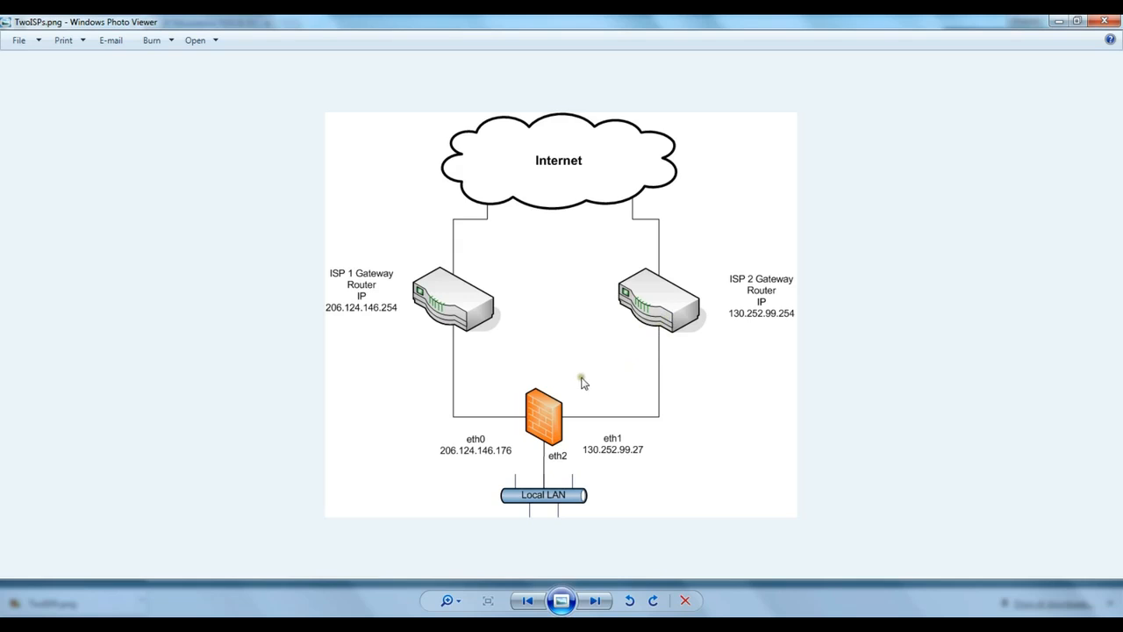
pyautogui.moveTo(685, 274)
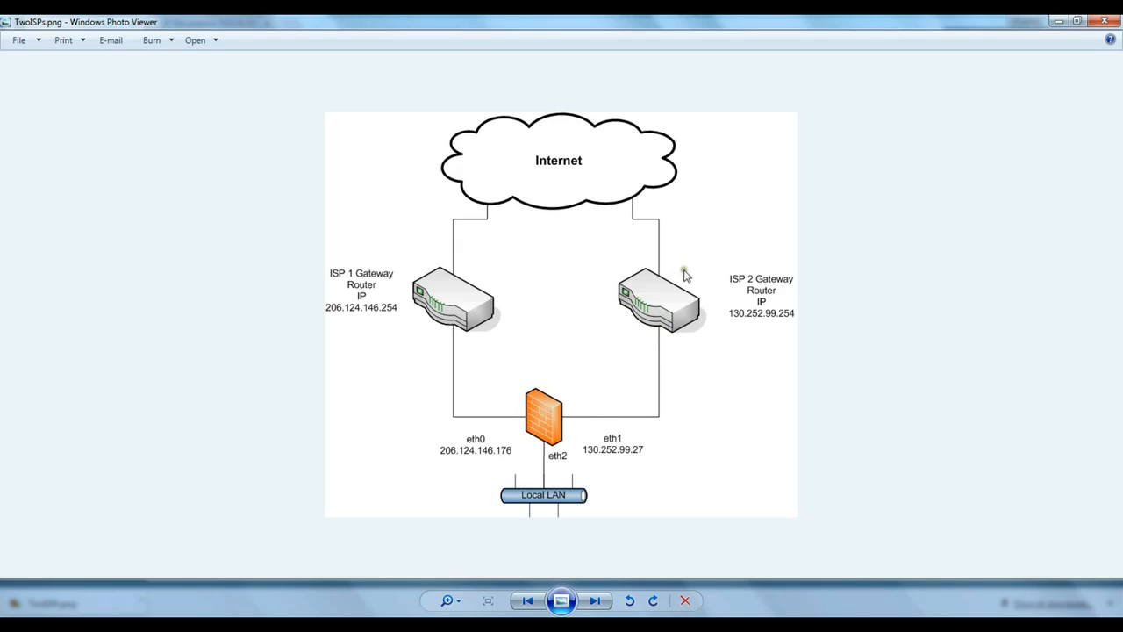
pyautogui.moveTo(688, 323)
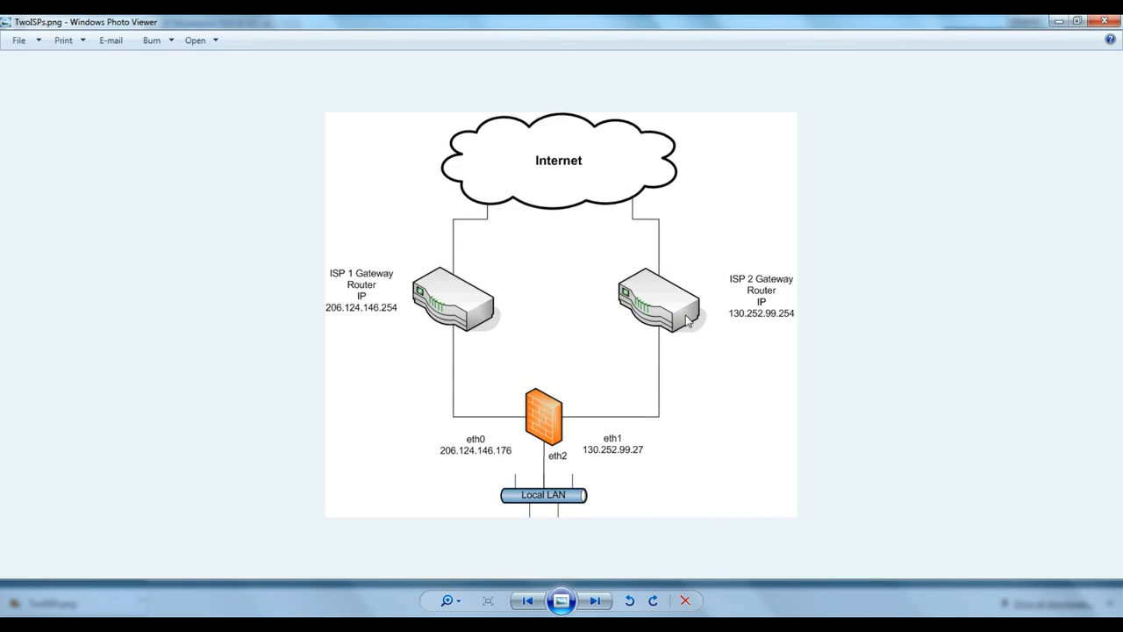
pyautogui.moveTo(429, 278)
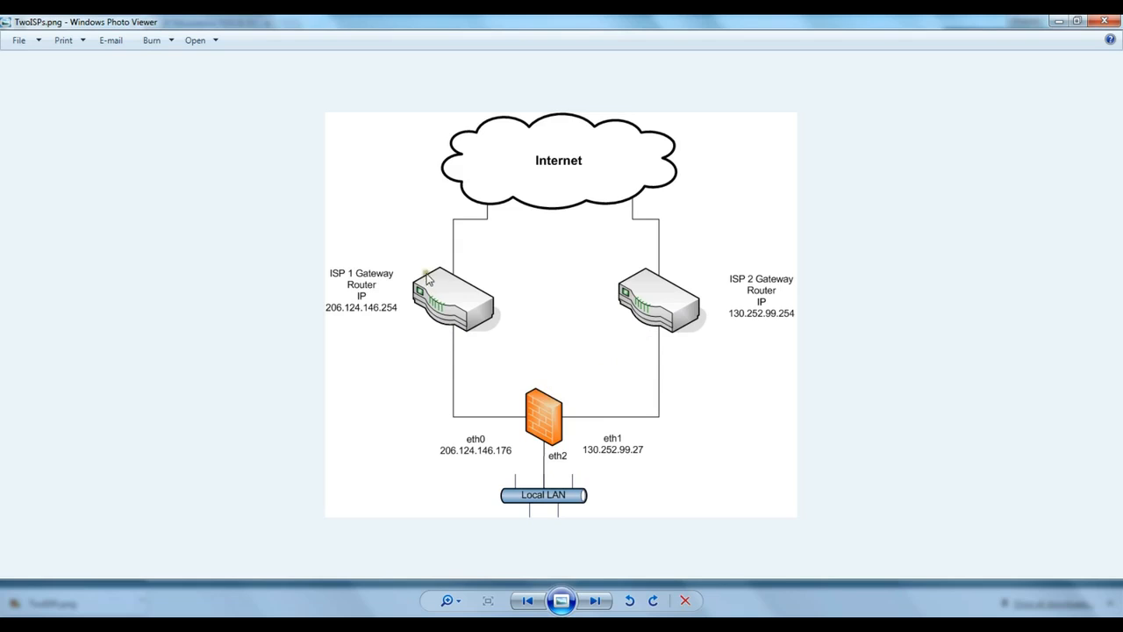
pyautogui.moveTo(396, 288)
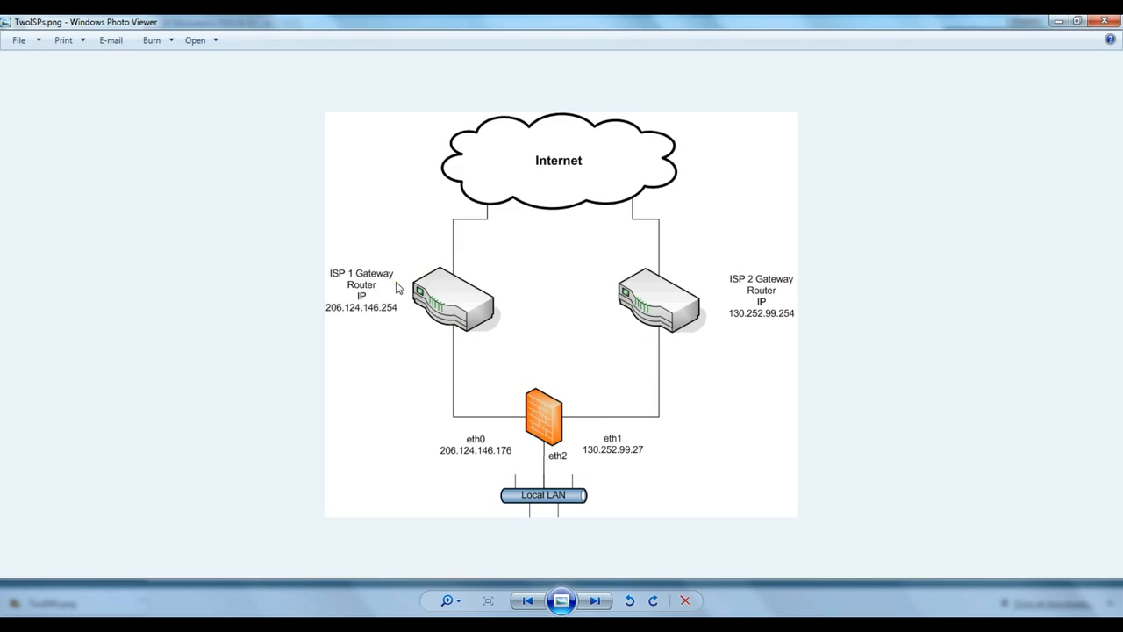
pyautogui.moveTo(481, 372)
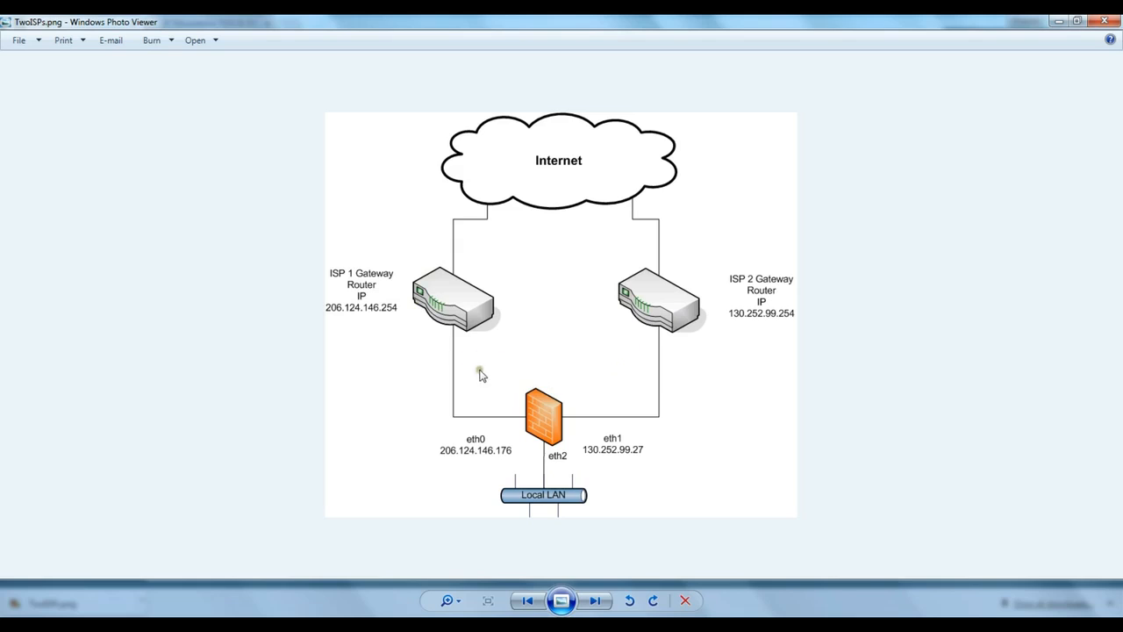
pyautogui.moveTo(562, 423)
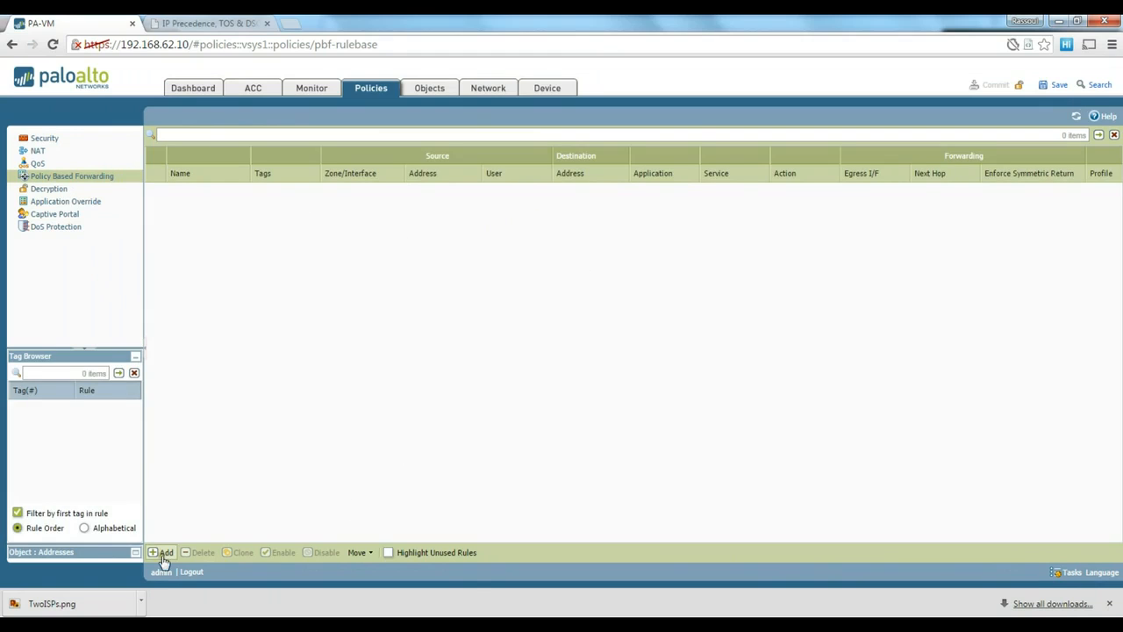
pyautogui.moveTo(79, 179)
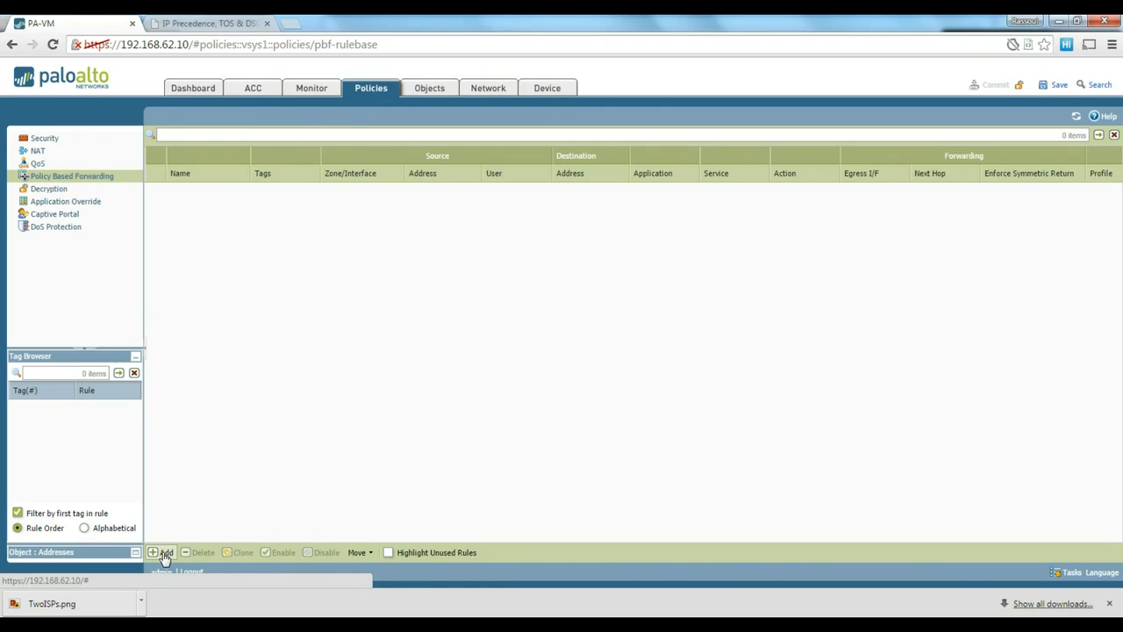
# - Add a new policy-based forwarding rule, opening its blank General settings
pyautogui.click(161, 551)
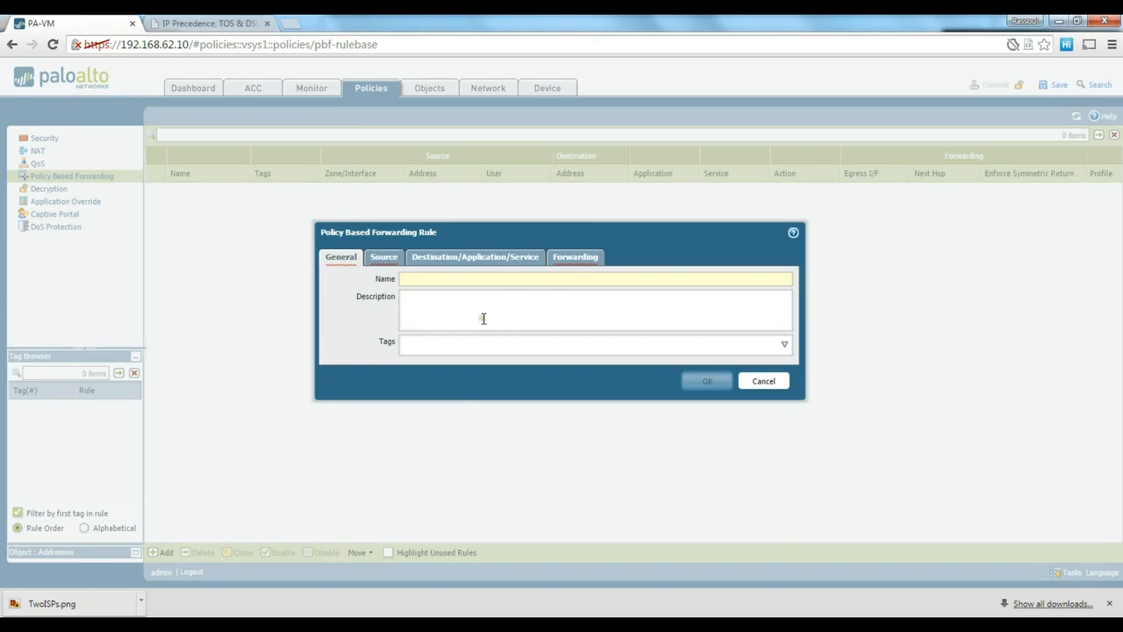
pyautogui.moveTo(482, 317)
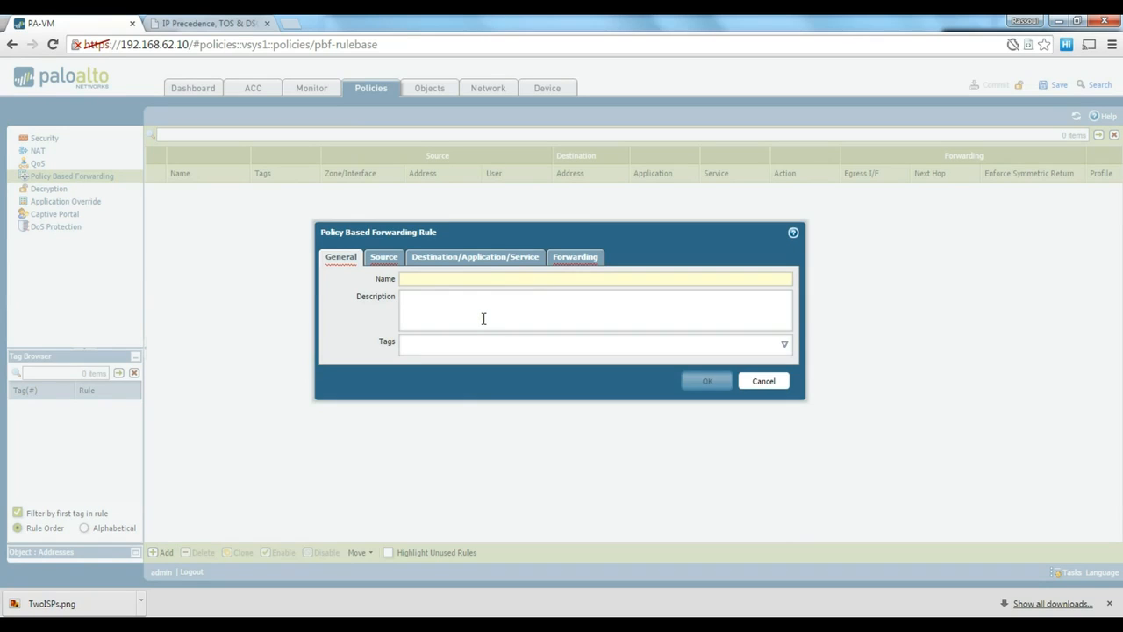
# - Name the new forwarding rule SamplePBF, leaving description and tags empty
pyautogui.write('SamplePBF')
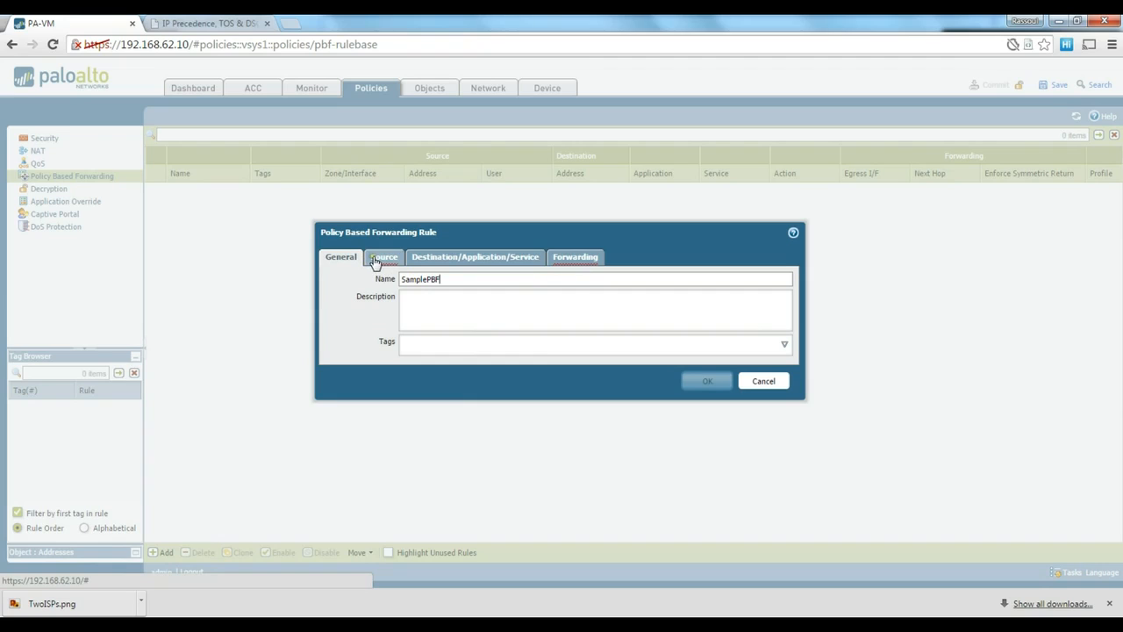
pyautogui.moveTo(382, 270)
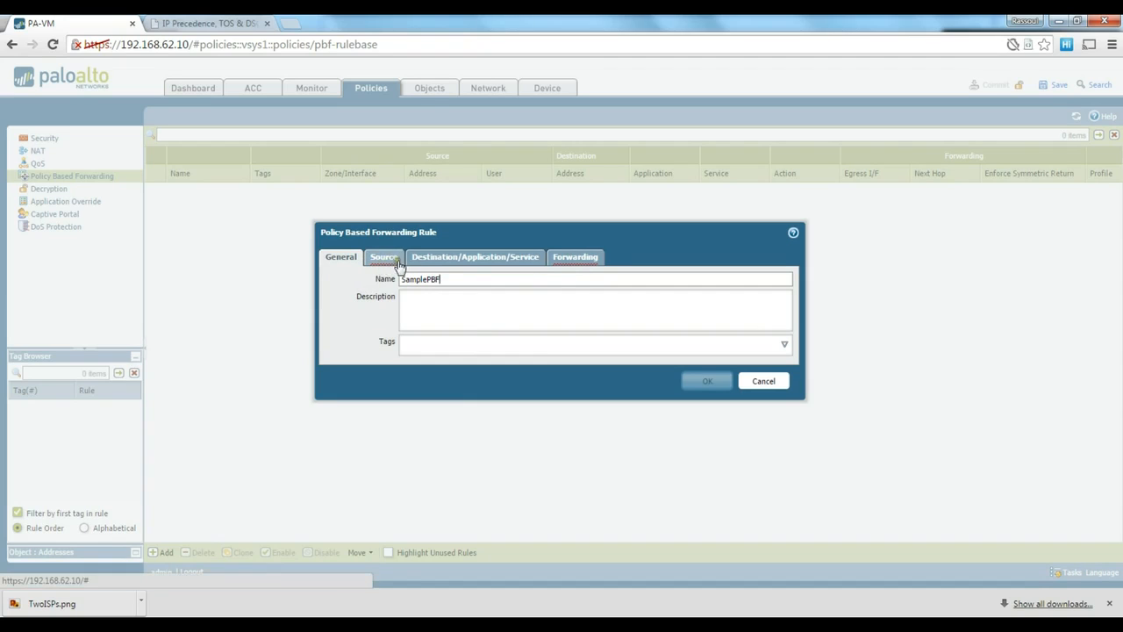
# - Set the rule's source zone to inside and select a single domain user as source user
pyautogui.click(382, 257)
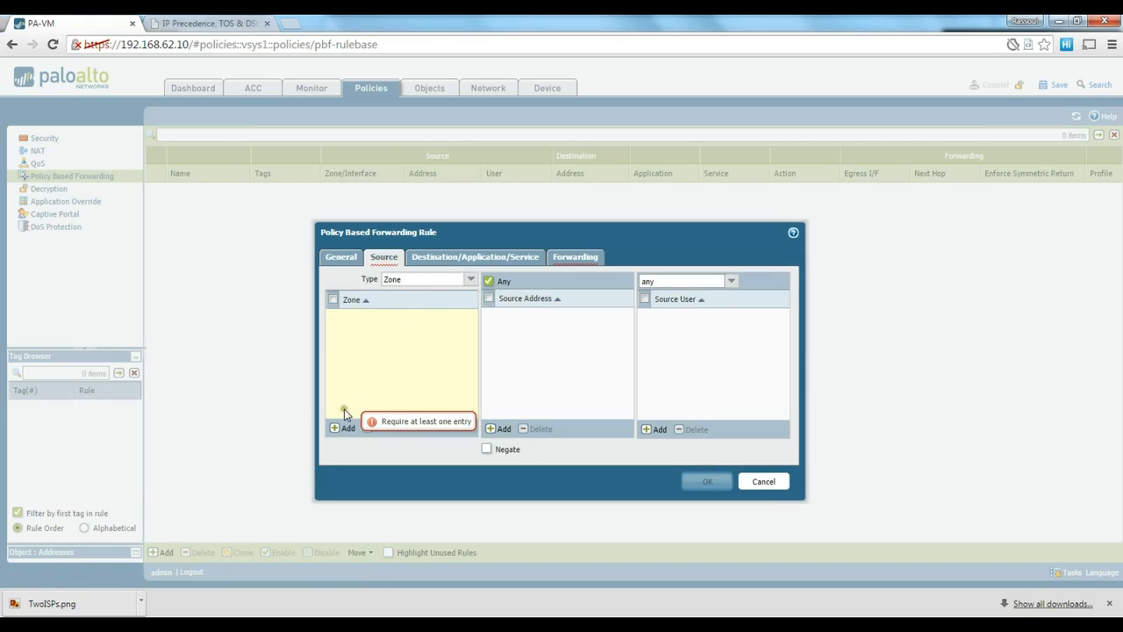
pyautogui.click(344, 429)
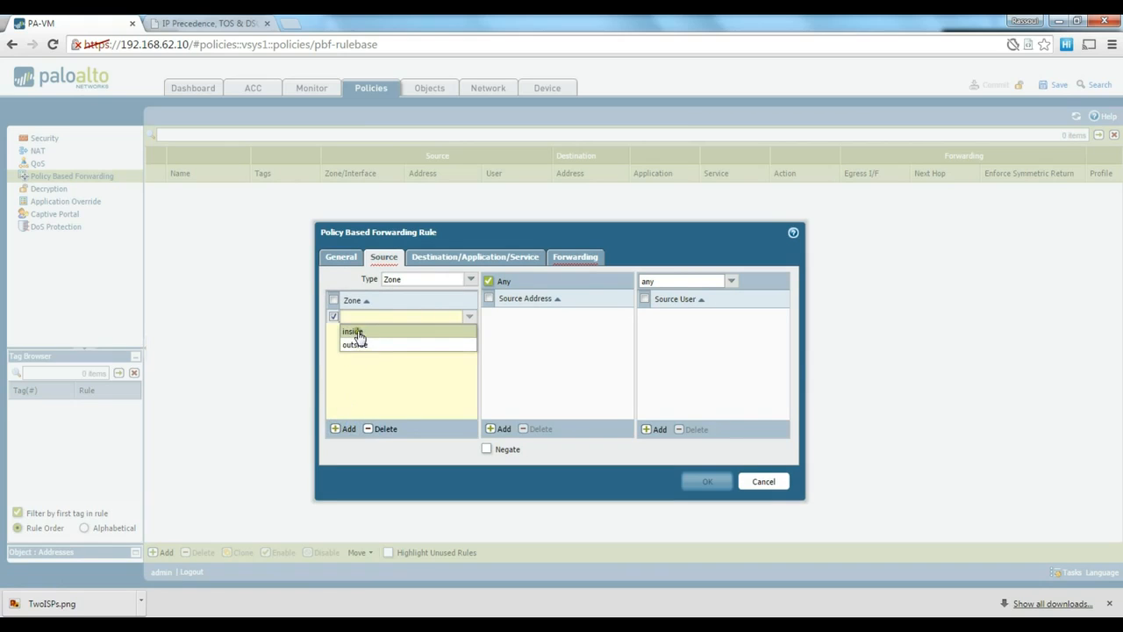
pyautogui.click(351, 332)
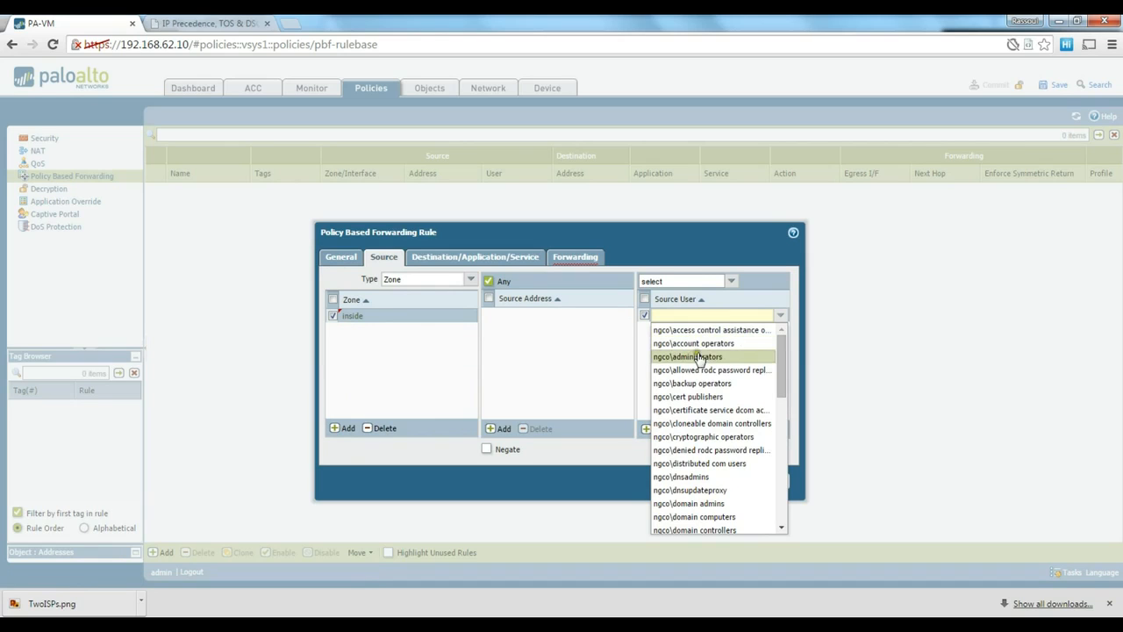
pyautogui.scroll(-3)
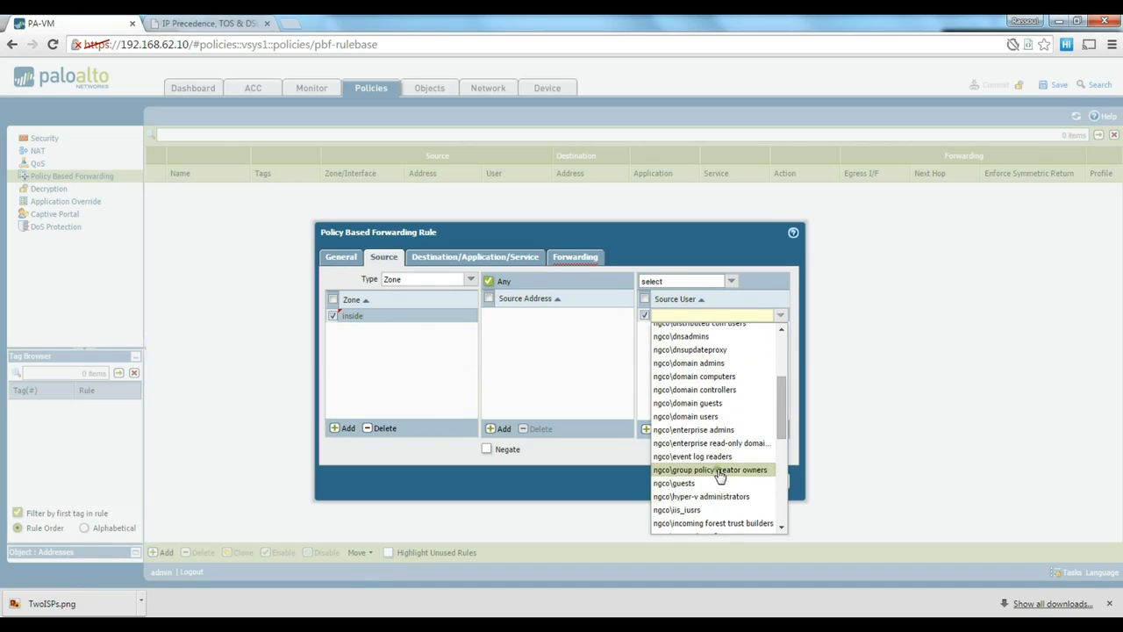
pyautogui.scroll(-3)
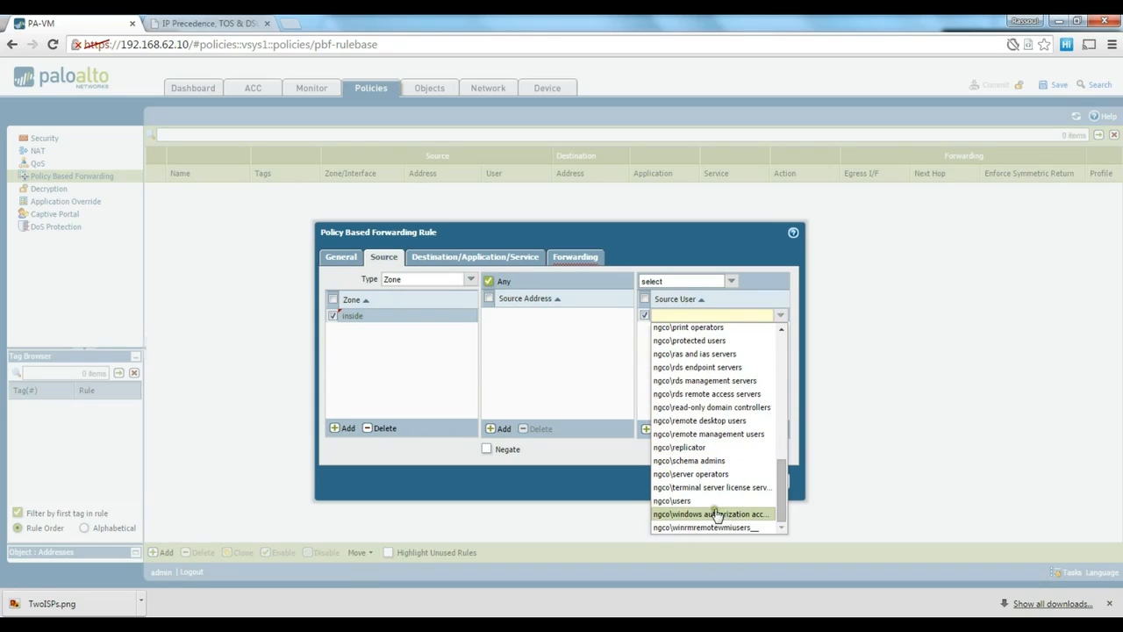
pyautogui.write('rassoulz')
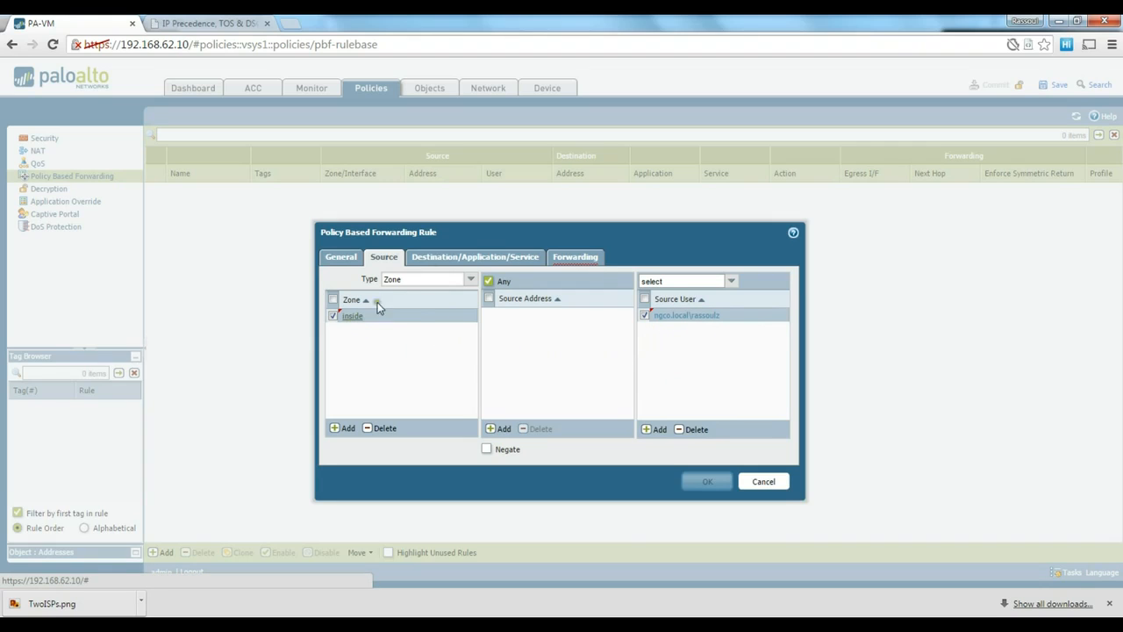
pyautogui.click(474, 257)
pyautogui.write('bi')
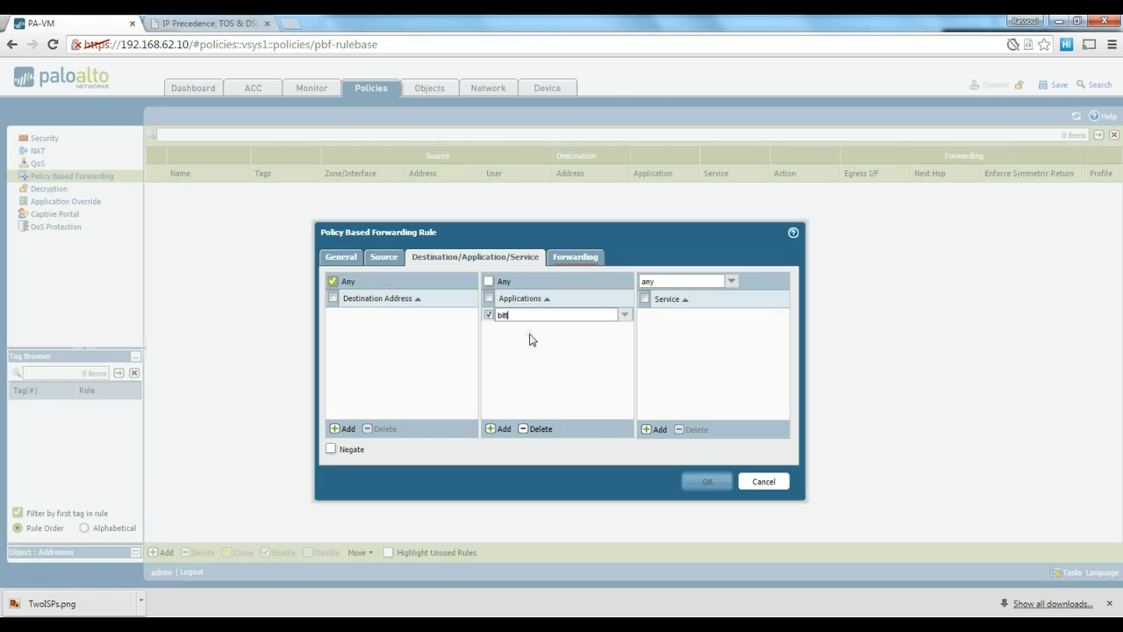
# - Add symantec-syst-center as the rule's application, keeping destination and service any
pyautogui.write('torr')
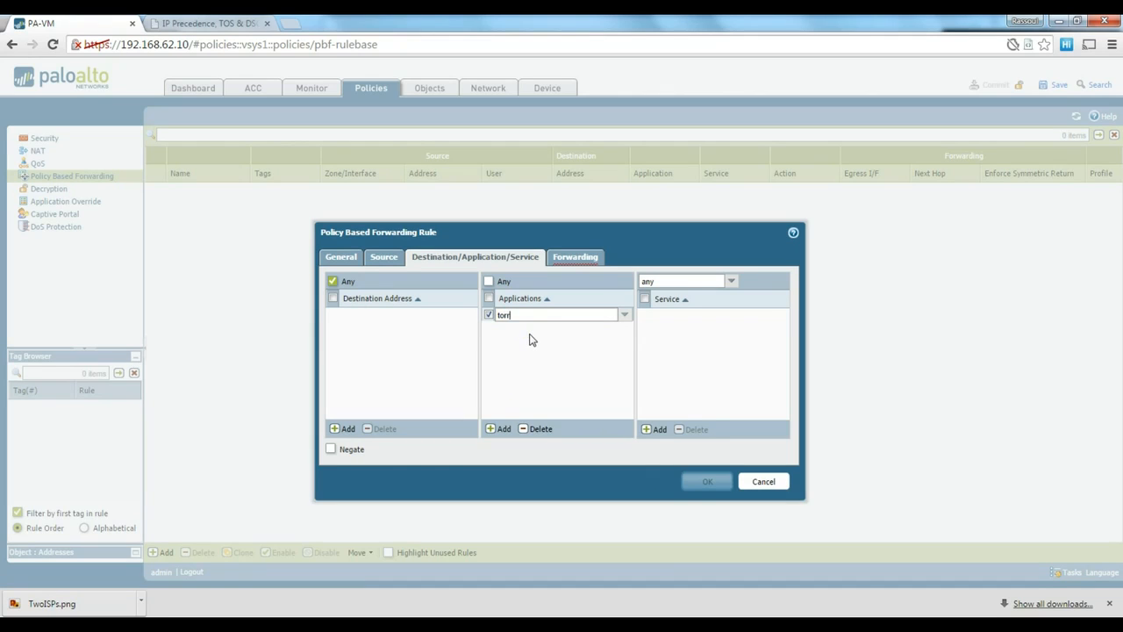
pyautogui.press('Backspace')
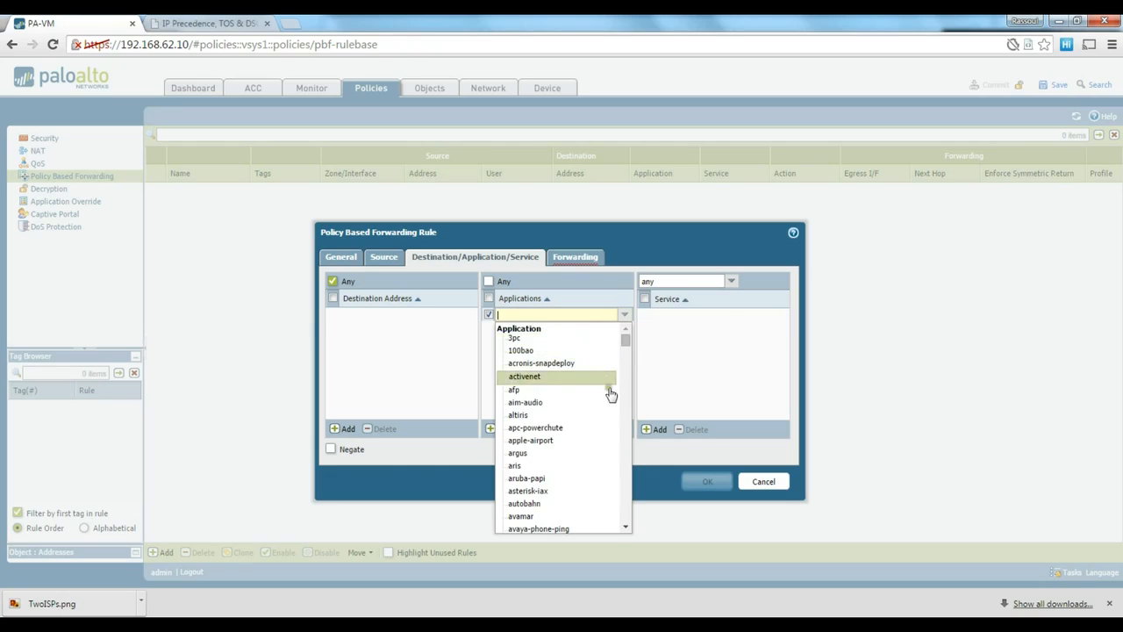
pyautogui.scroll(-3)
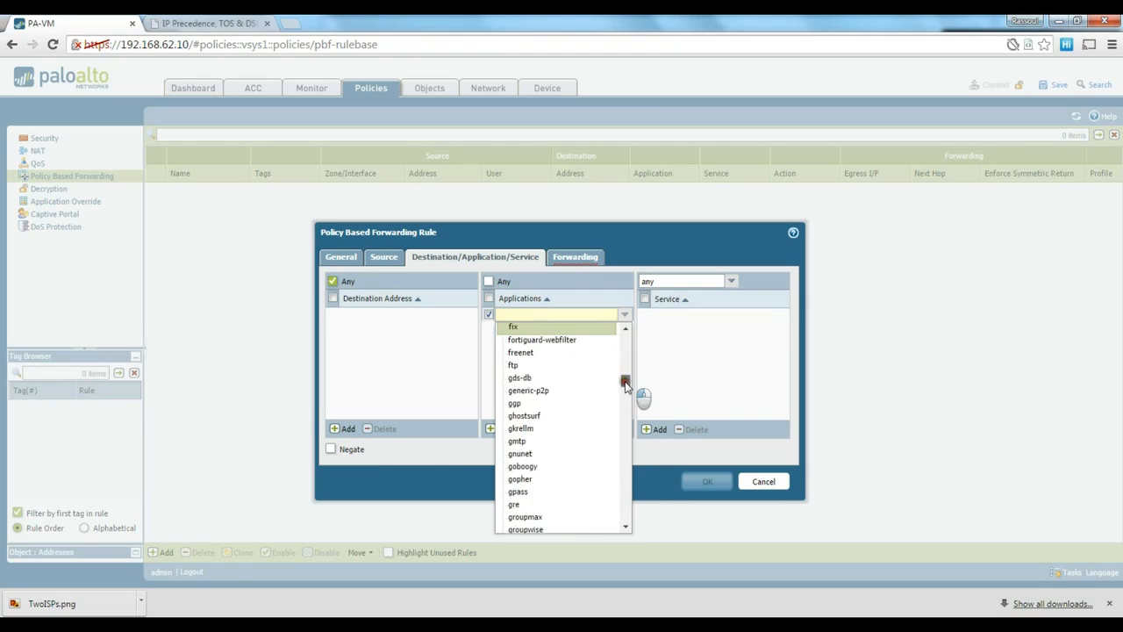
pyautogui.scroll(-3)
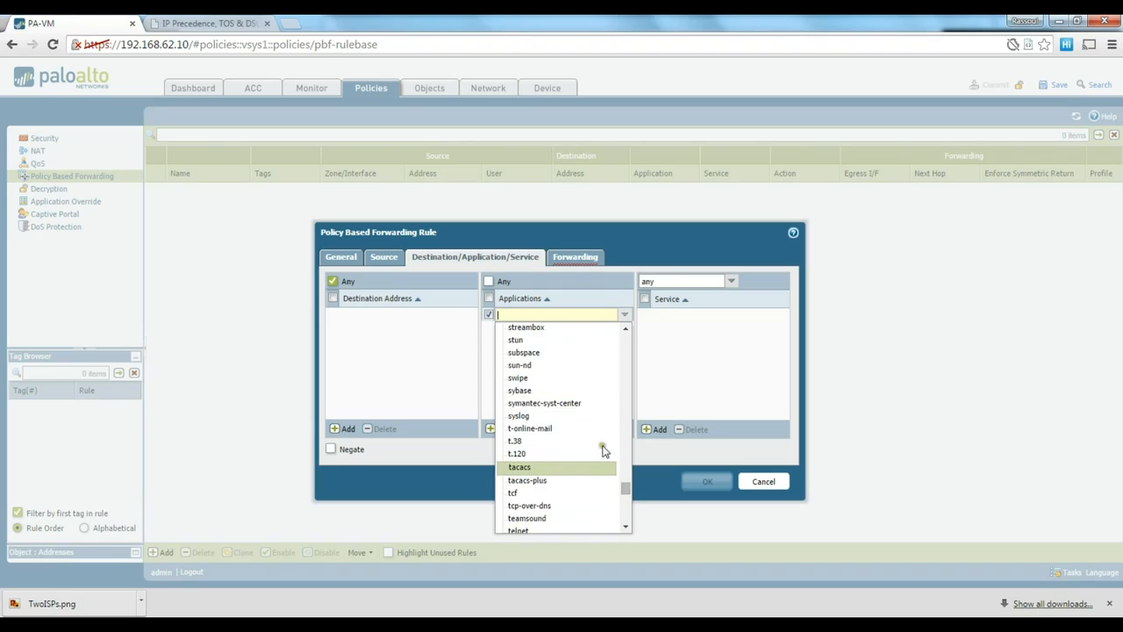
pyautogui.moveTo(530, 428)
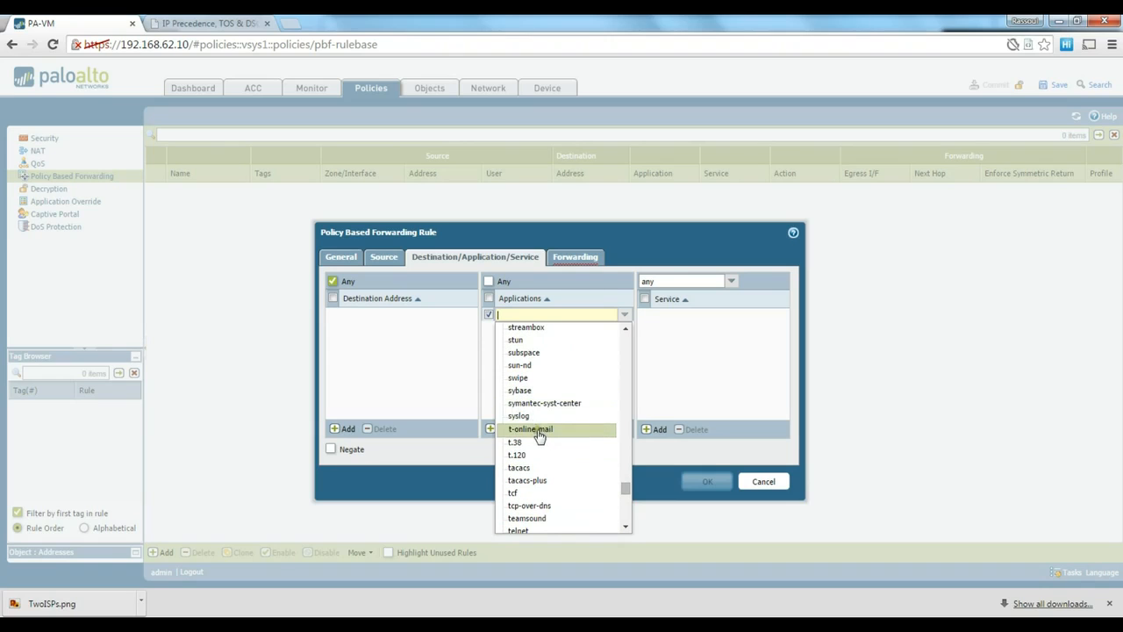
pyautogui.click(544, 402)
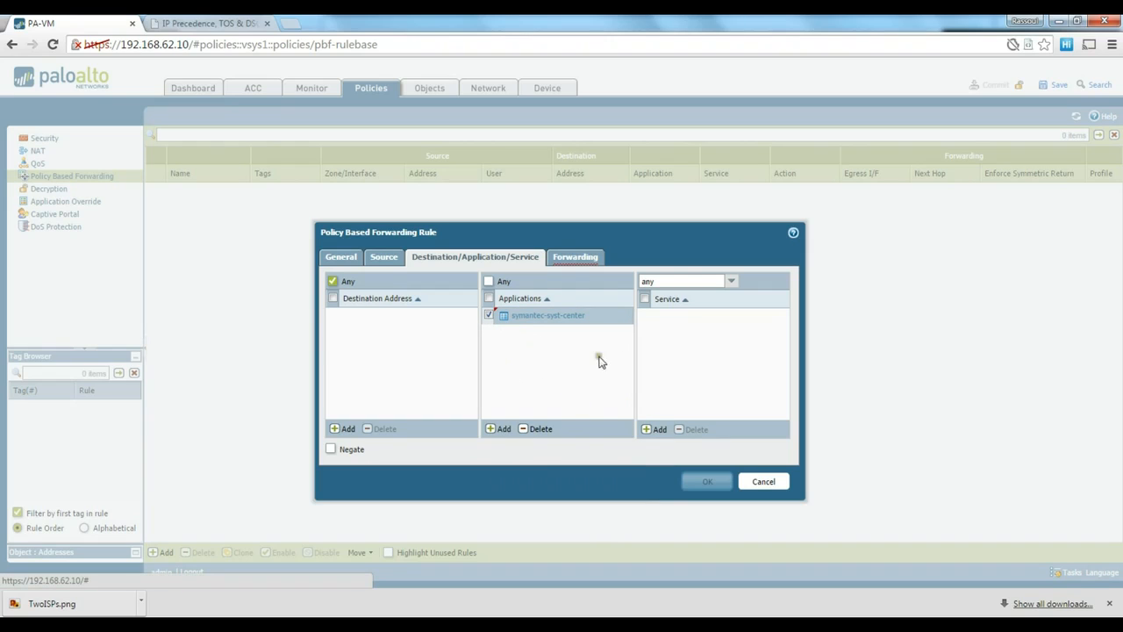
pyautogui.moveTo(692, 372)
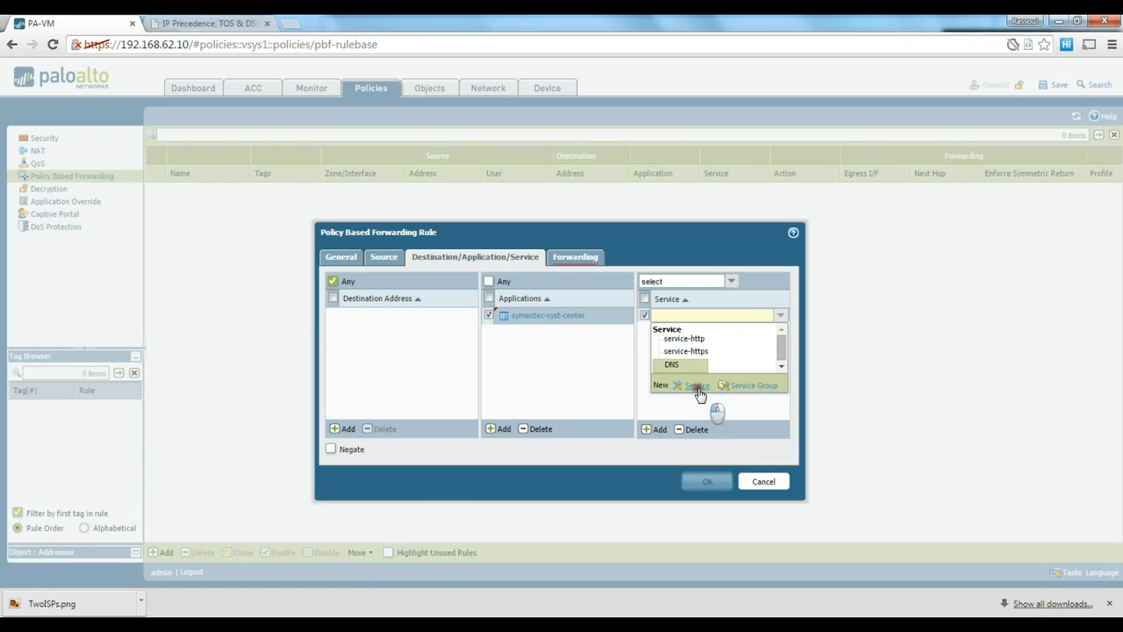
# - Confirm the application entry and recheck the source settings before continuing
pyautogui.click(696, 385)
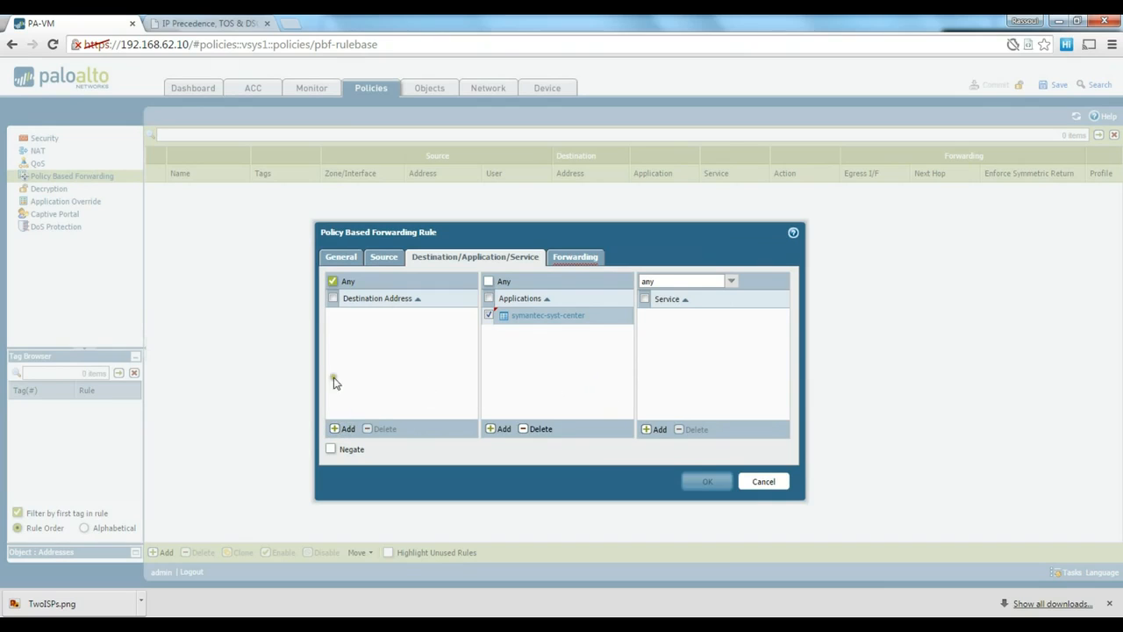
pyautogui.moveTo(375, 328)
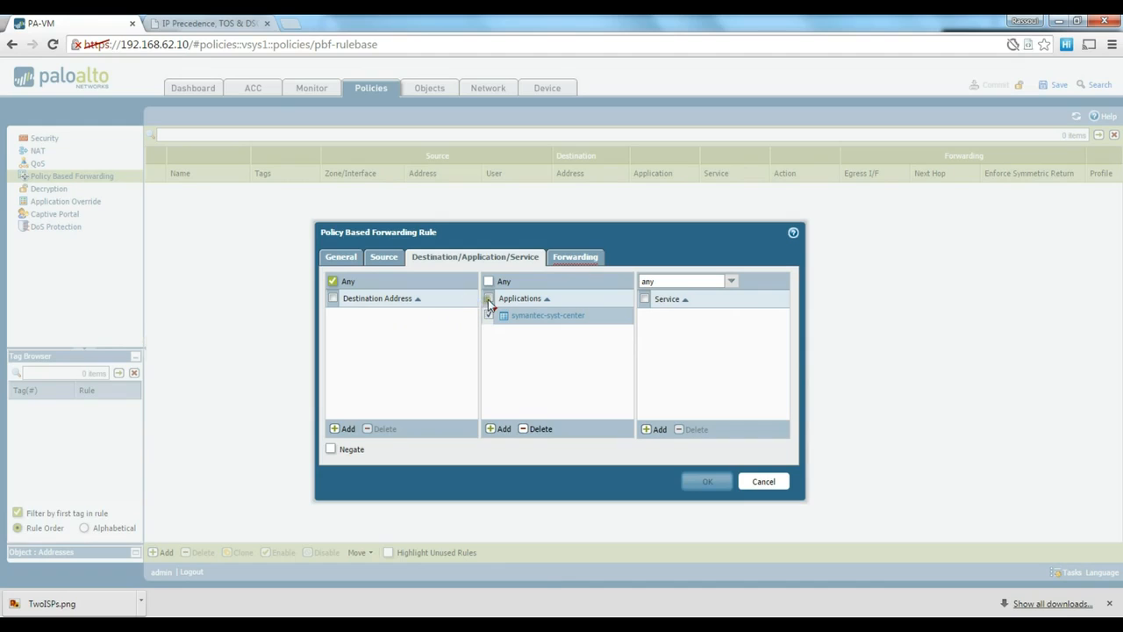
pyautogui.click(488, 281)
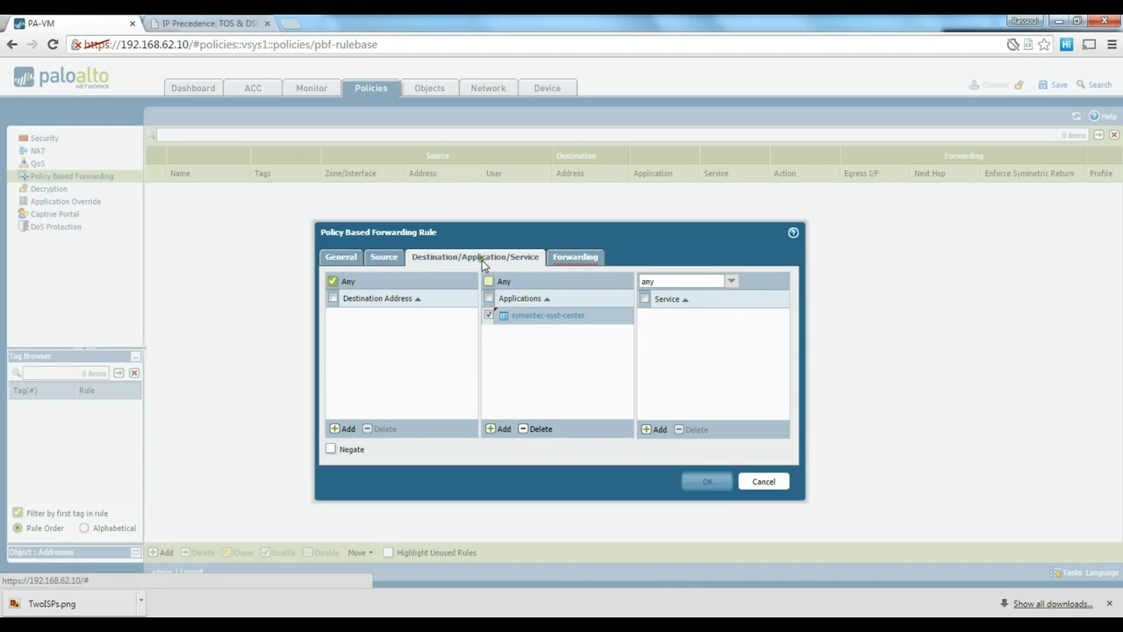
pyautogui.click(383, 256)
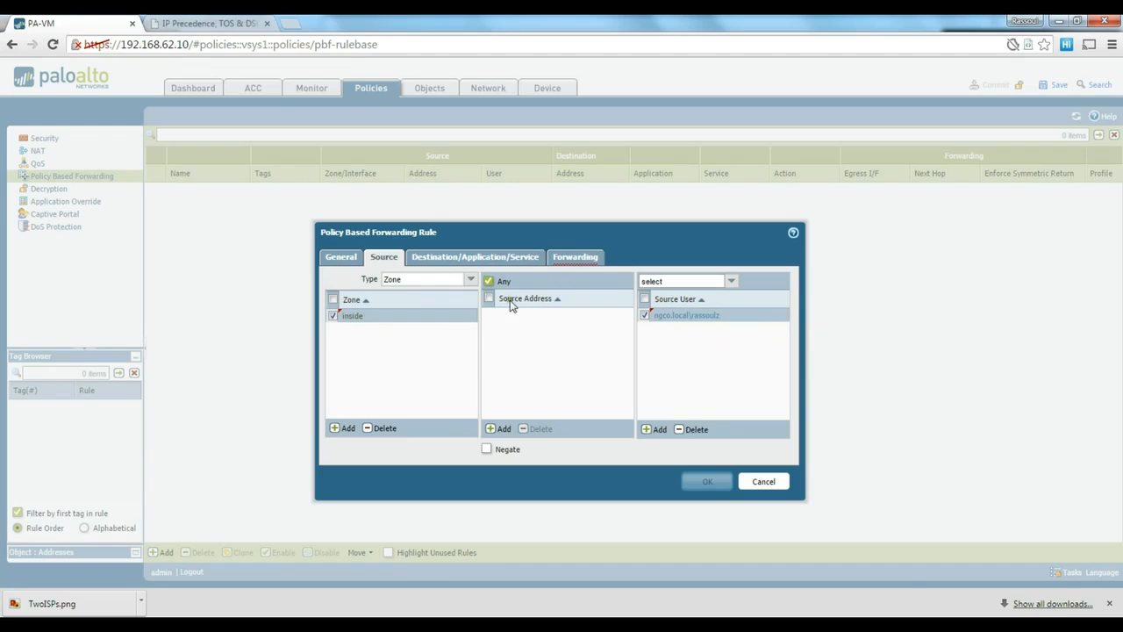
pyautogui.click(474, 256)
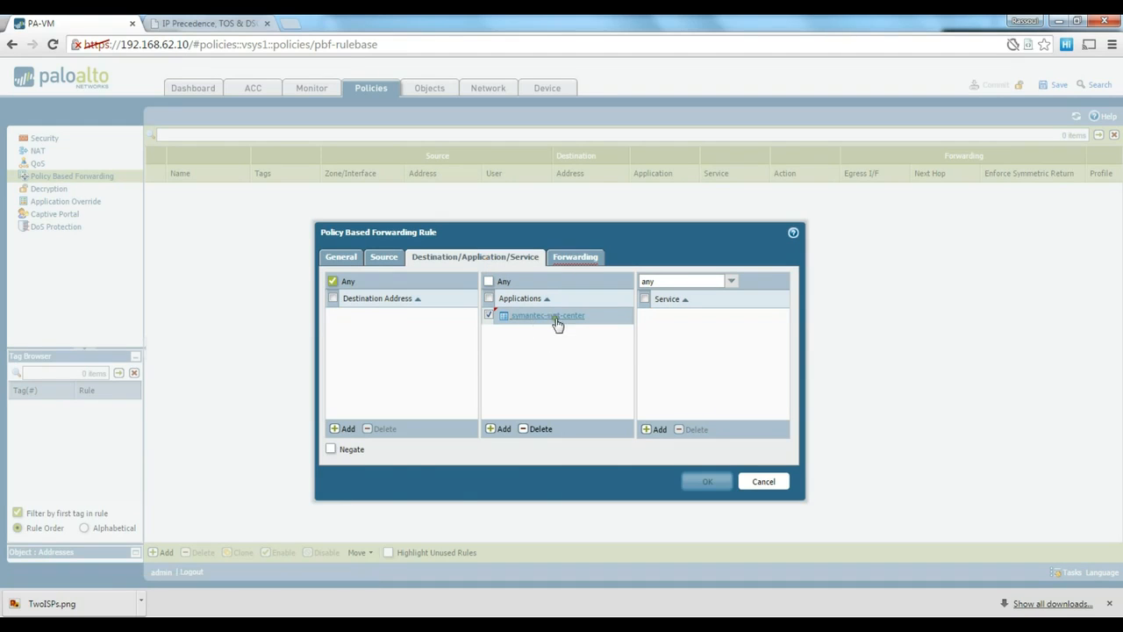
pyautogui.moveTo(586, 325)
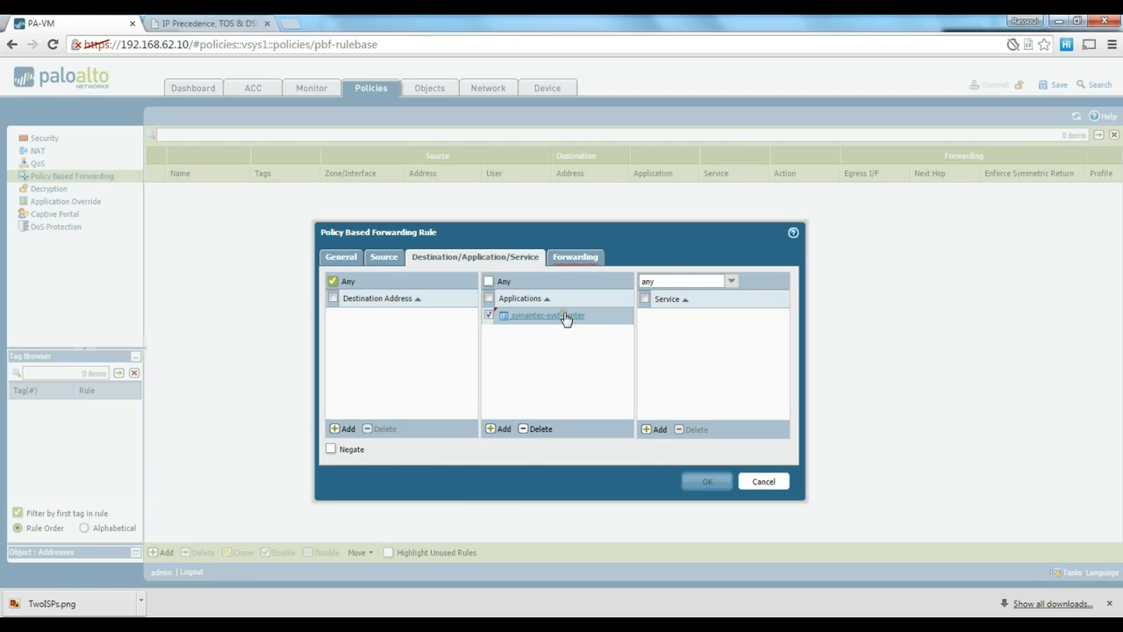
# - Set the forwarding action's egress interface, initially picking the tunnel interface
pyautogui.click(575, 257)
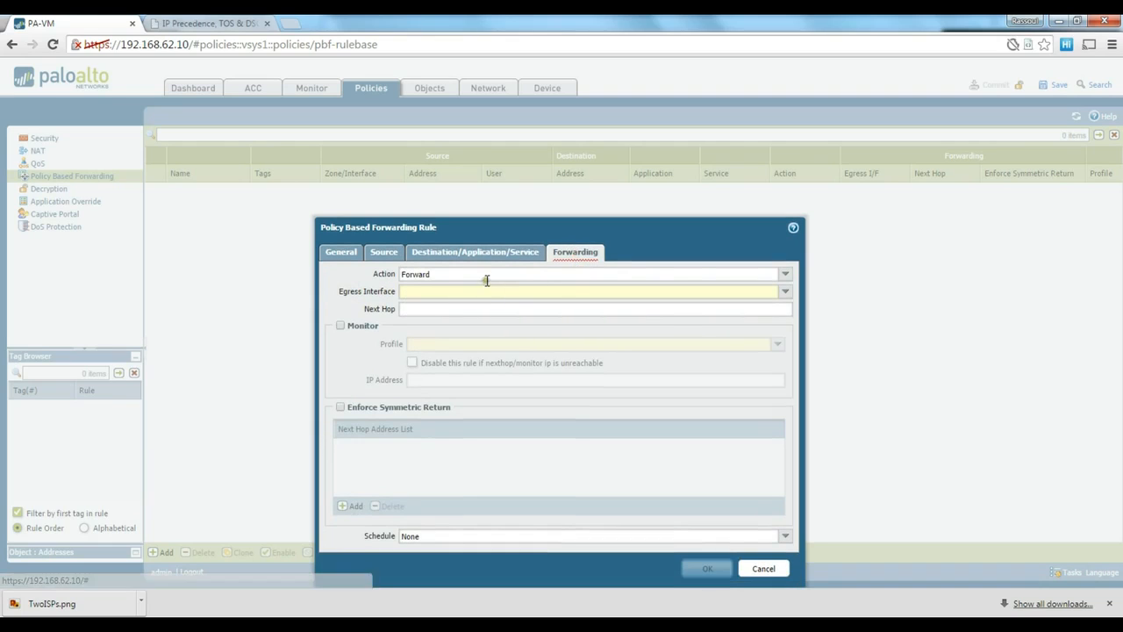
pyautogui.click(785, 291)
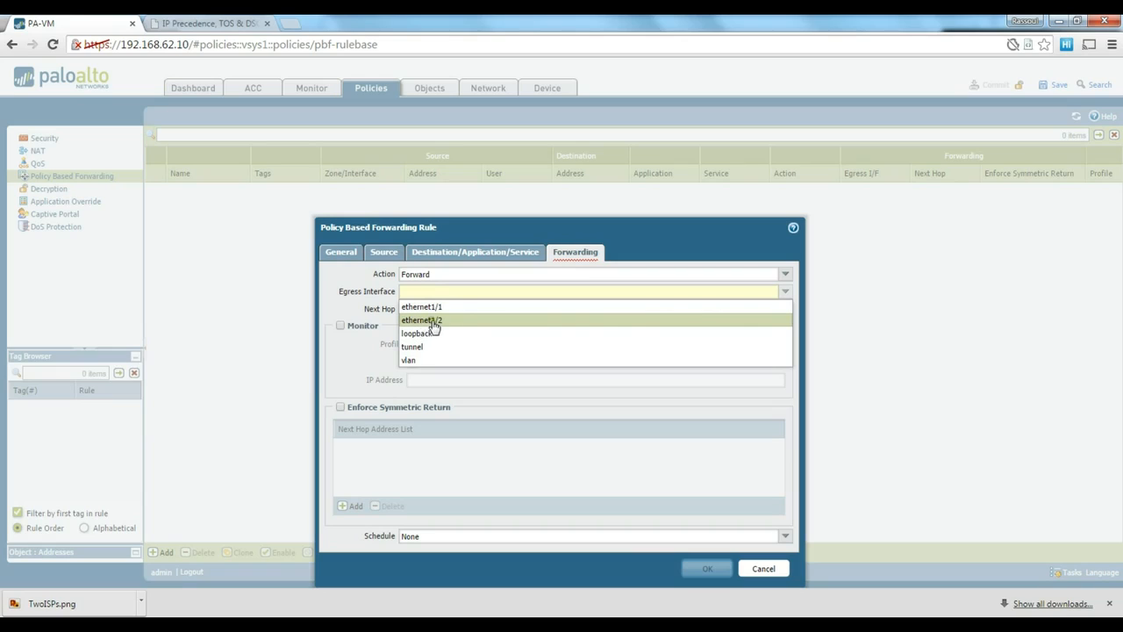
pyautogui.moveTo(437, 327)
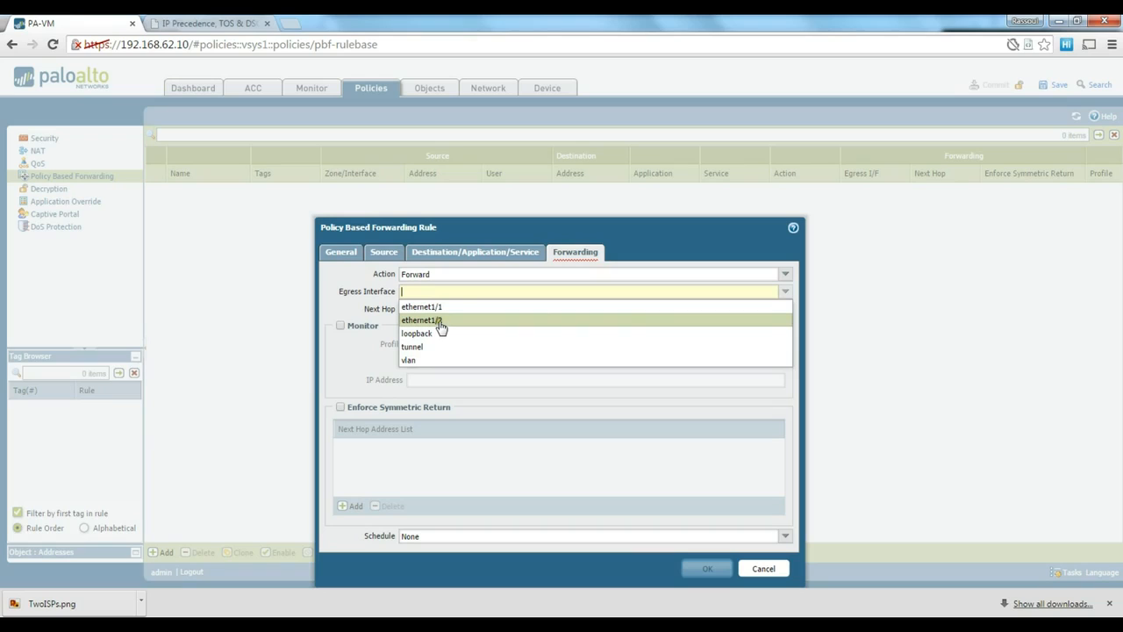
pyautogui.click(411, 346)
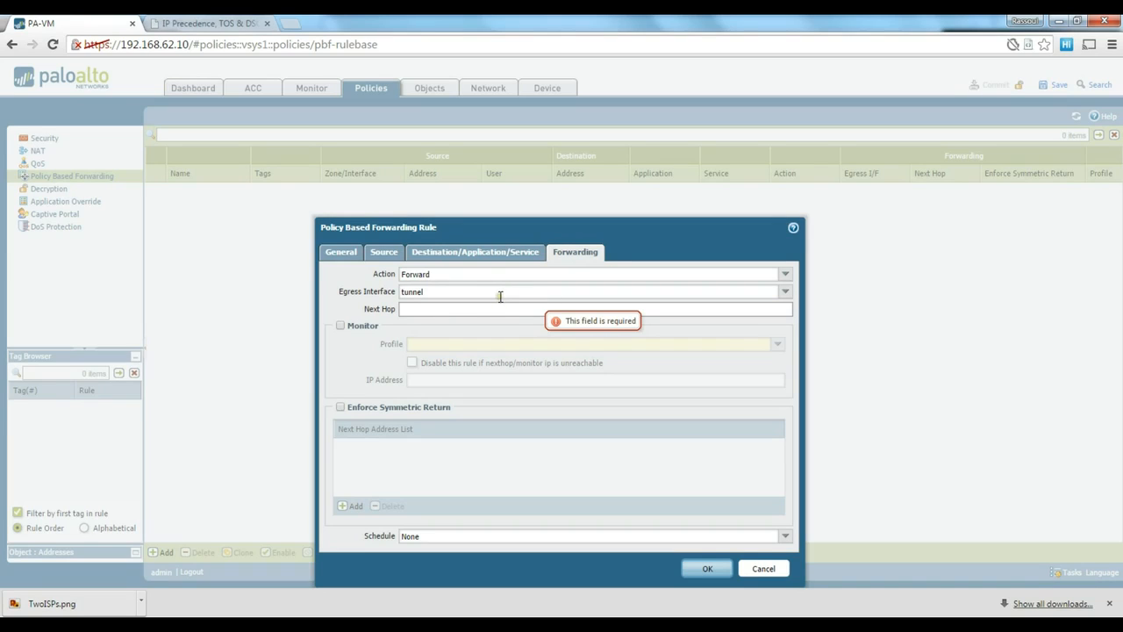
pyautogui.moveTo(516, 291)
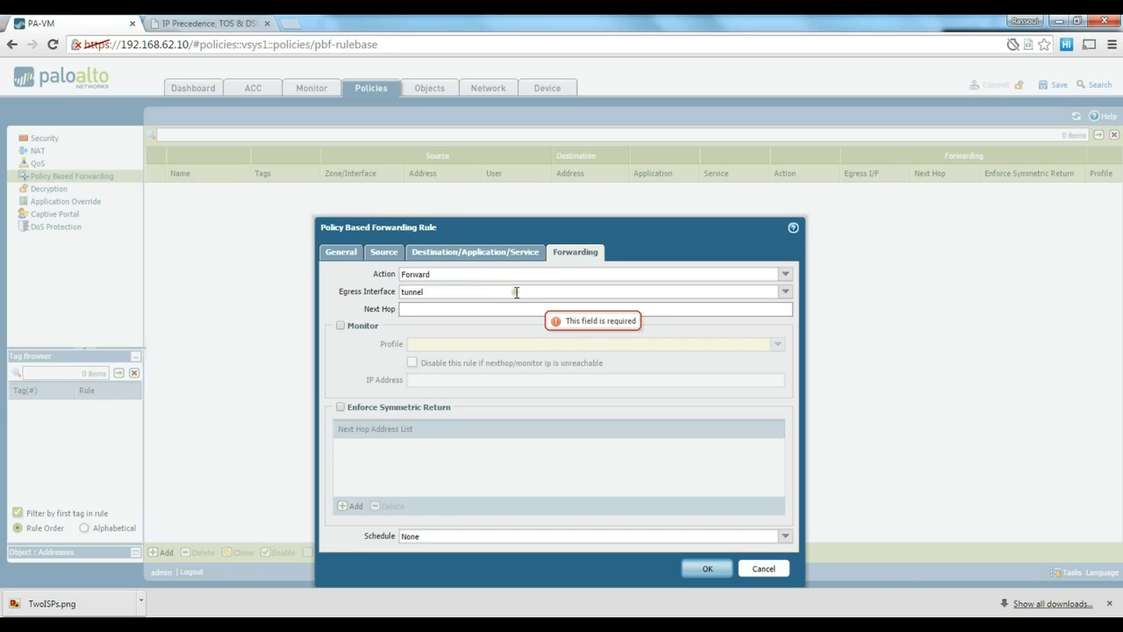
# - Change the egress interface to ethernet1/2, leaving next hop blank
pyautogui.click(593, 309)
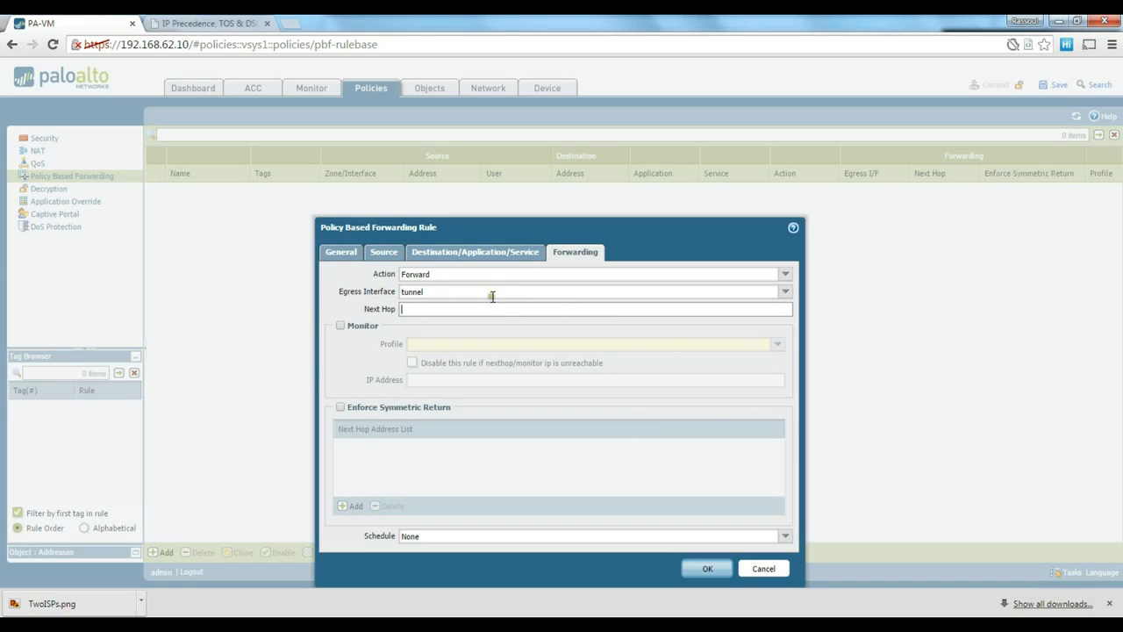
pyautogui.moveTo(414, 341)
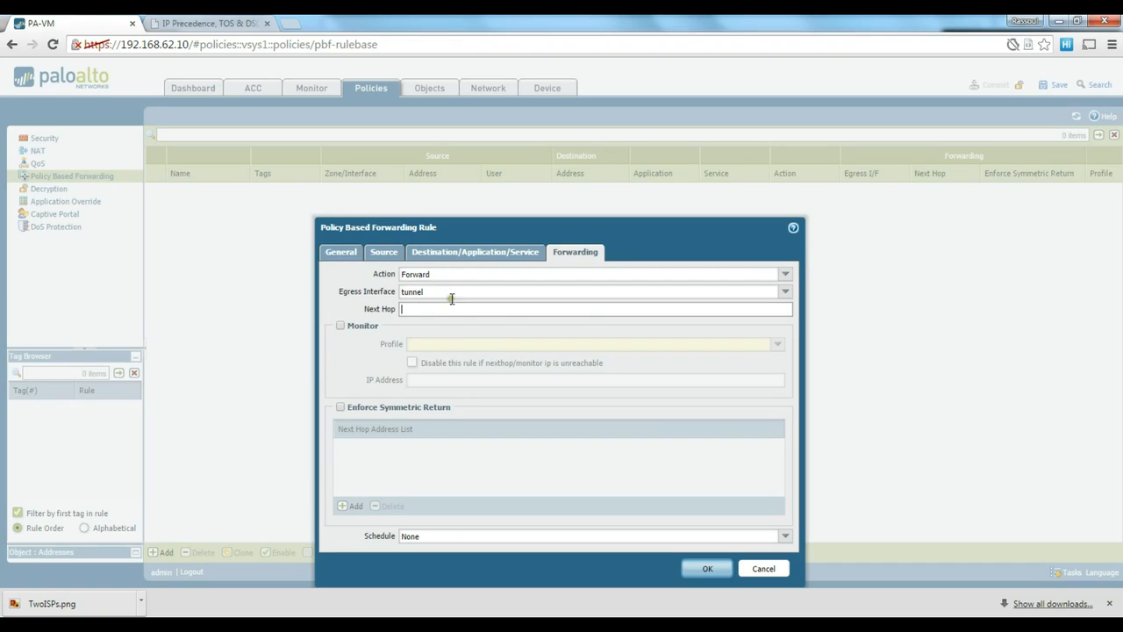
pyautogui.moveTo(546, 309)
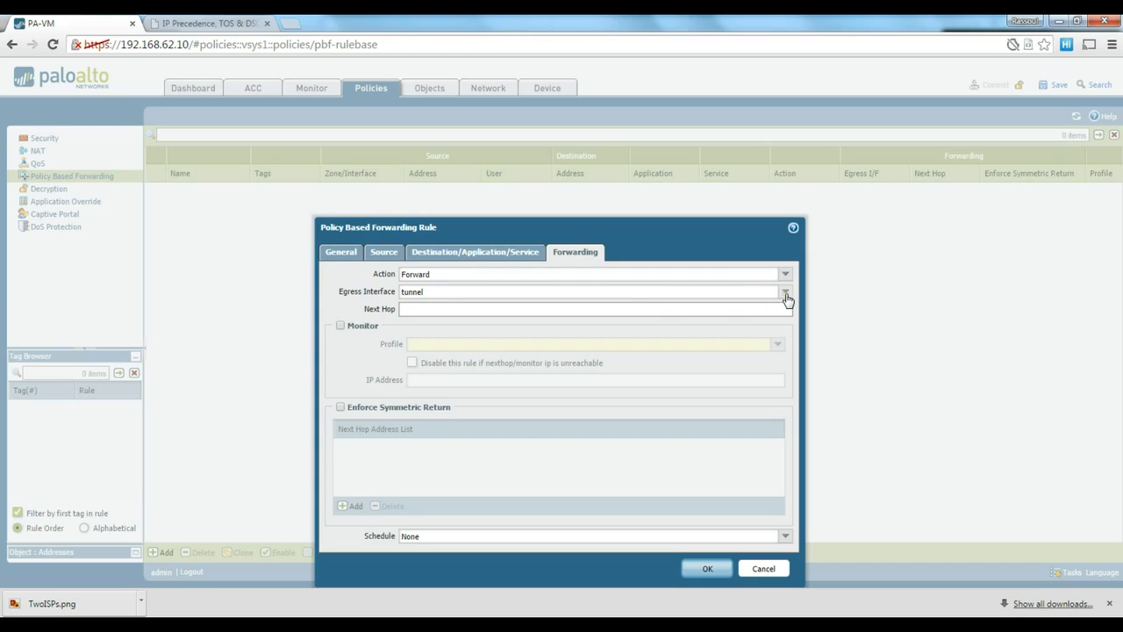
pyautogui.click(787, 292)
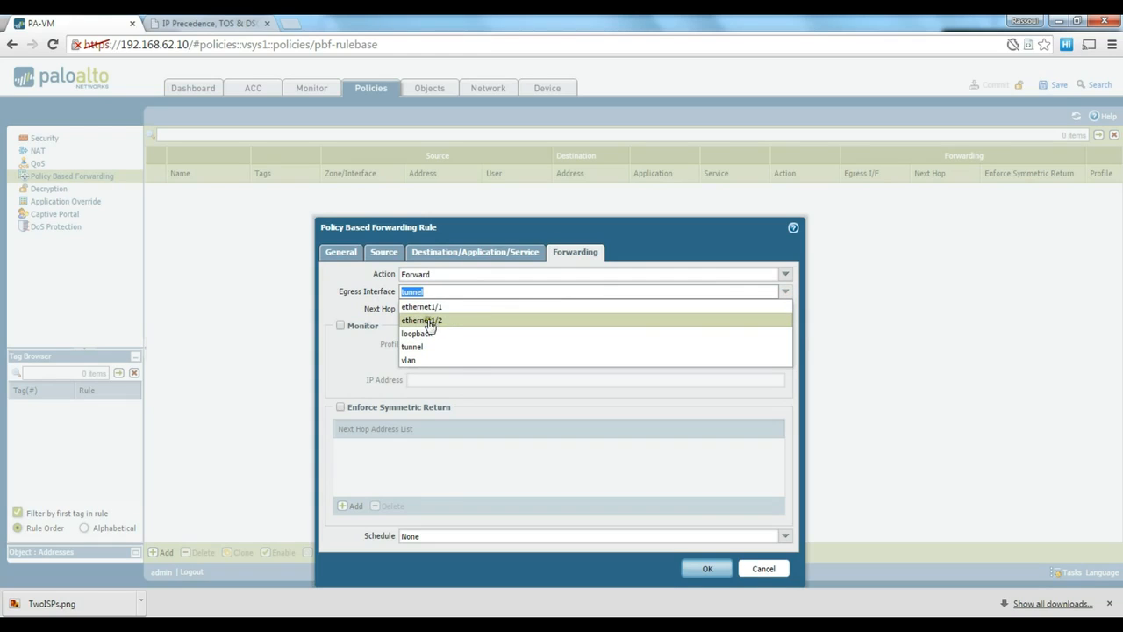
pyautogui.moveTo(430, 333)
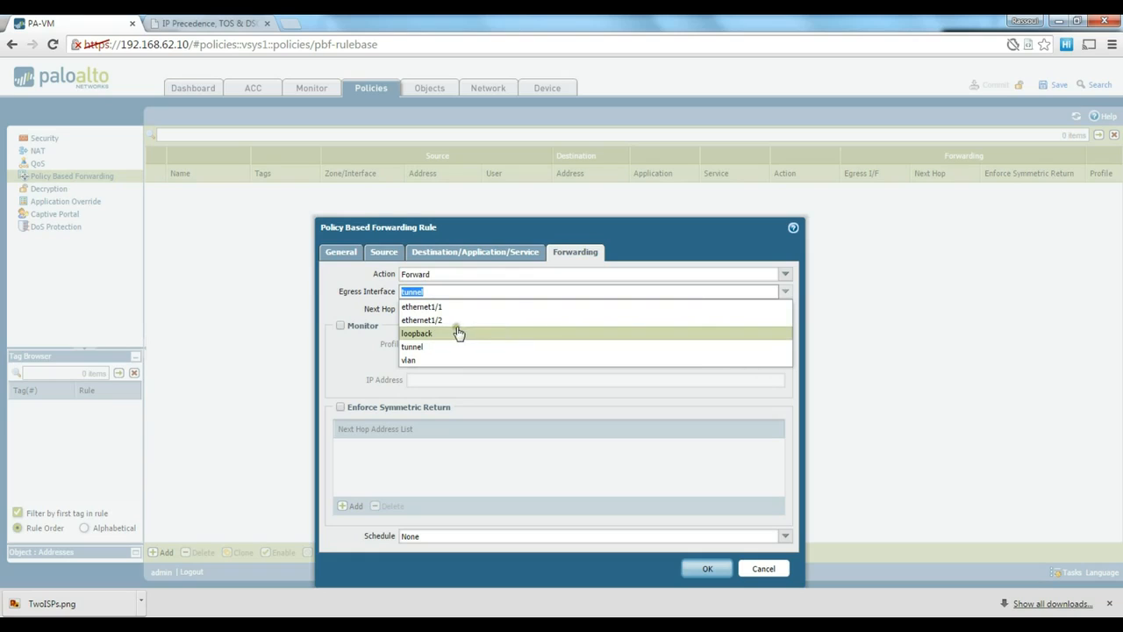
pyautogui.moveTo(439, 334)
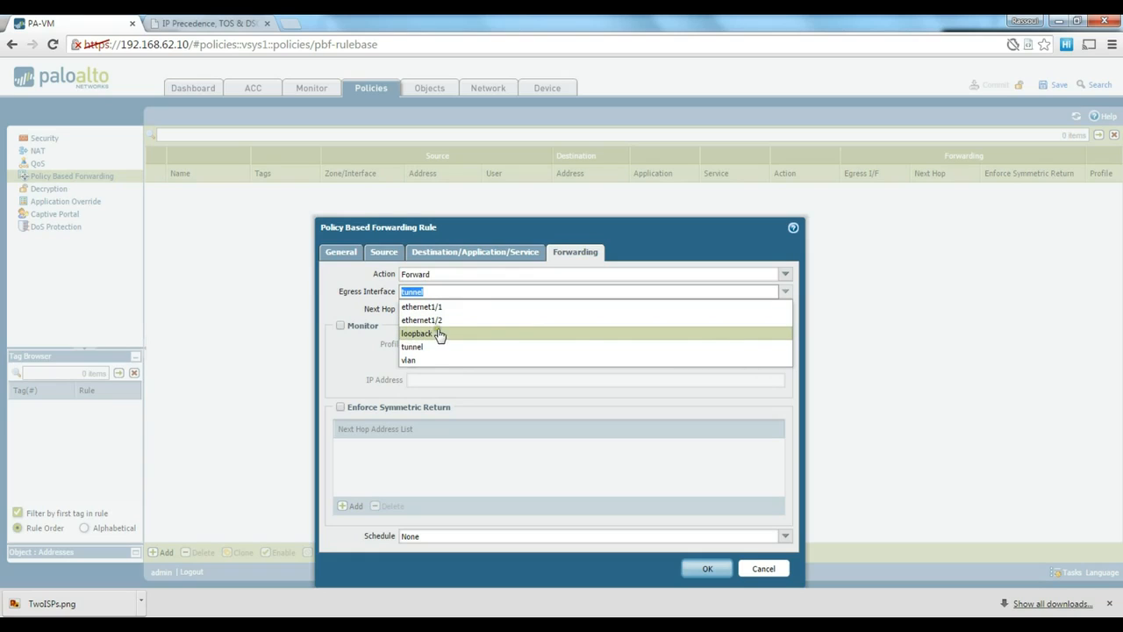
pyautogui.click(411, 348)
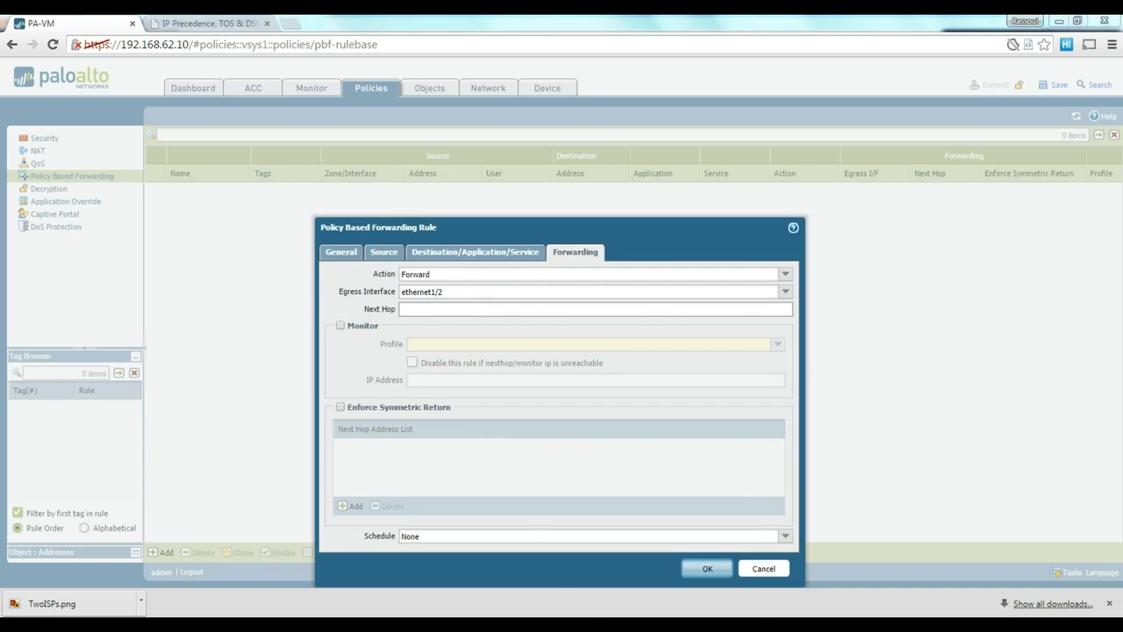
# - View network.jpg showing the firewall, client VM and PC addresses
pyautogui.click(53, 604)
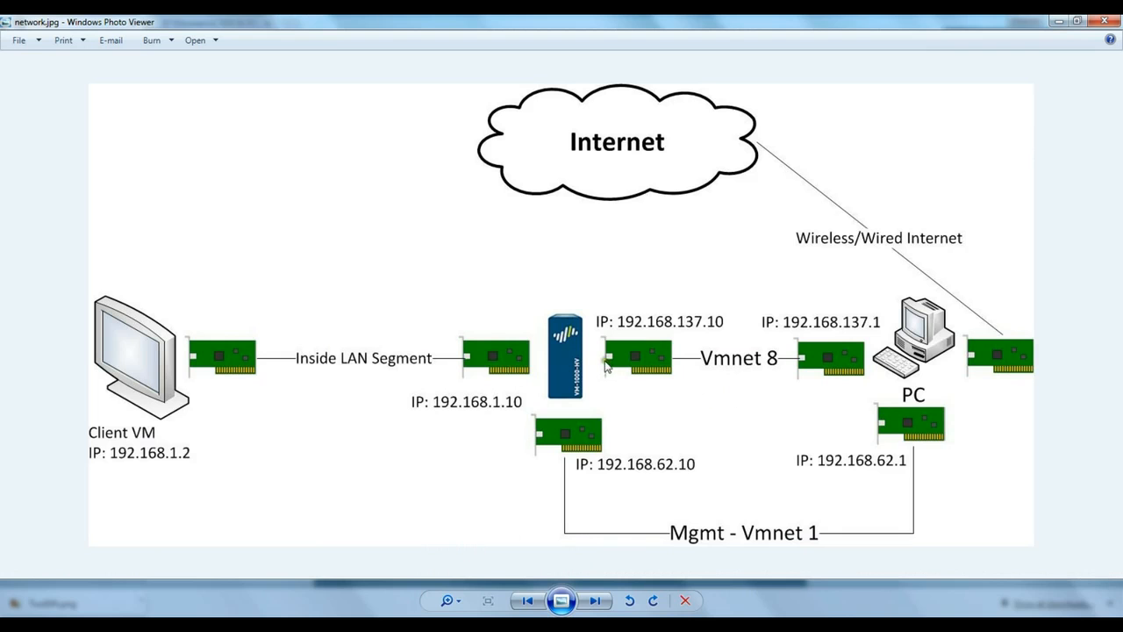
pyautogui.moveTo(746, 325)
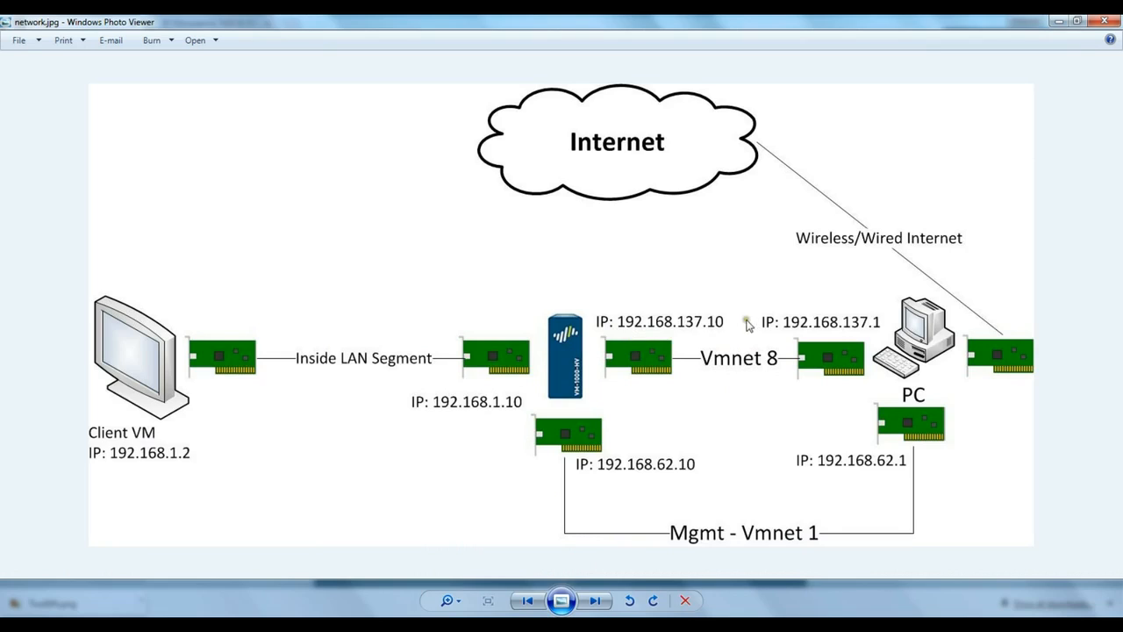
pyautogui.moveTo(844, 230)
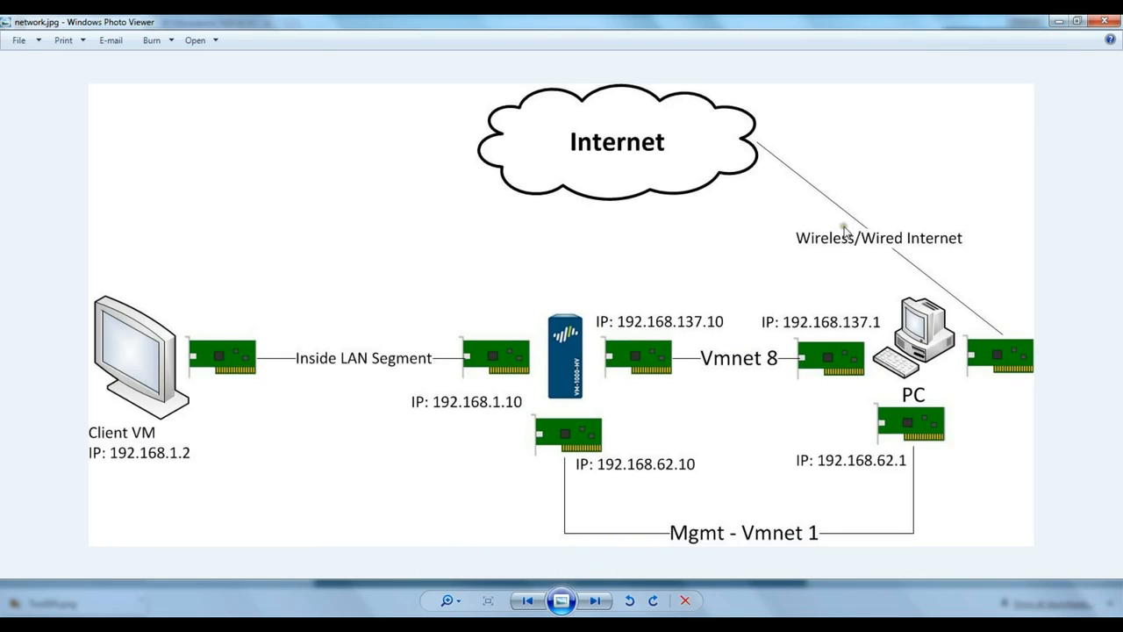
pyautogui.moveTo(867, 352)
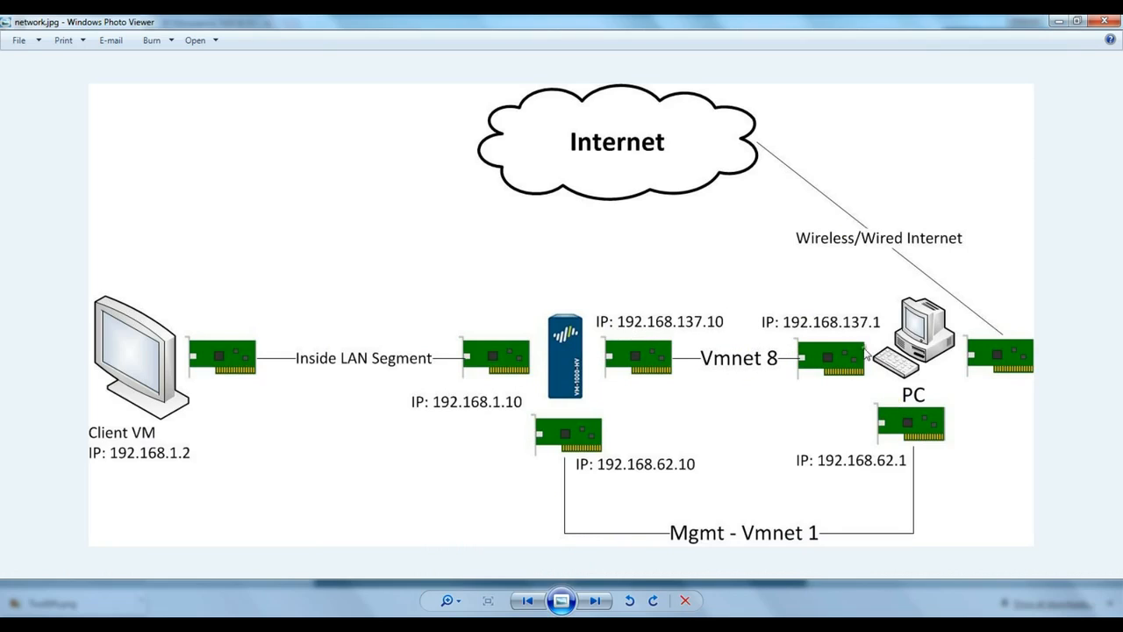
pyautogui.moveTo(876, 354)
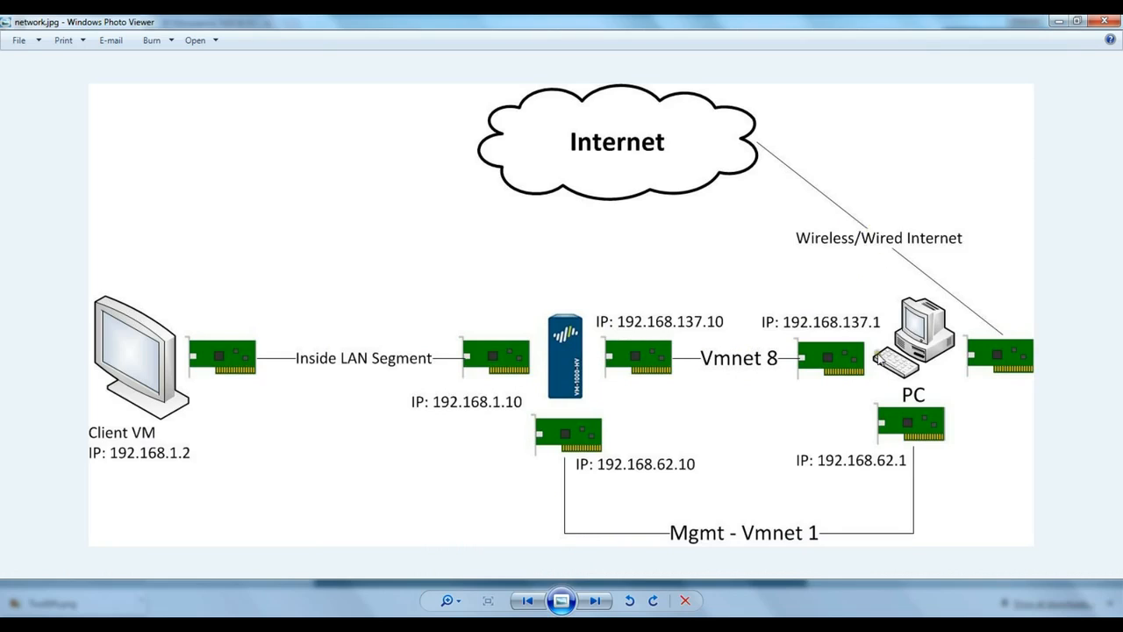
pyautogui.moveTo(630, 407)
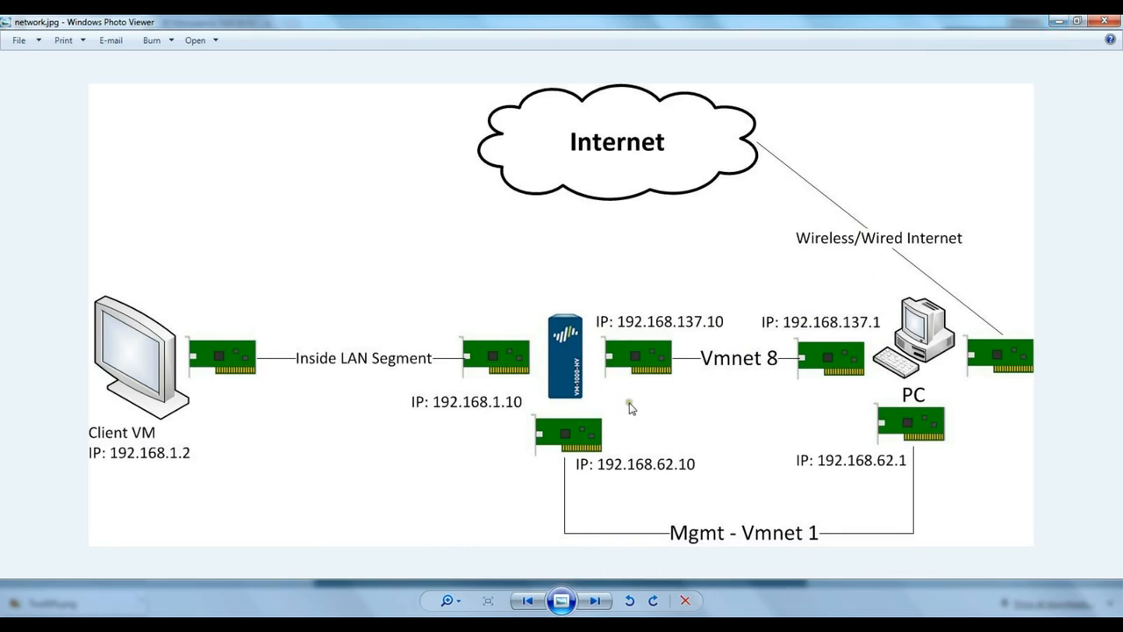
pyautogui.moveTo(632, 363)
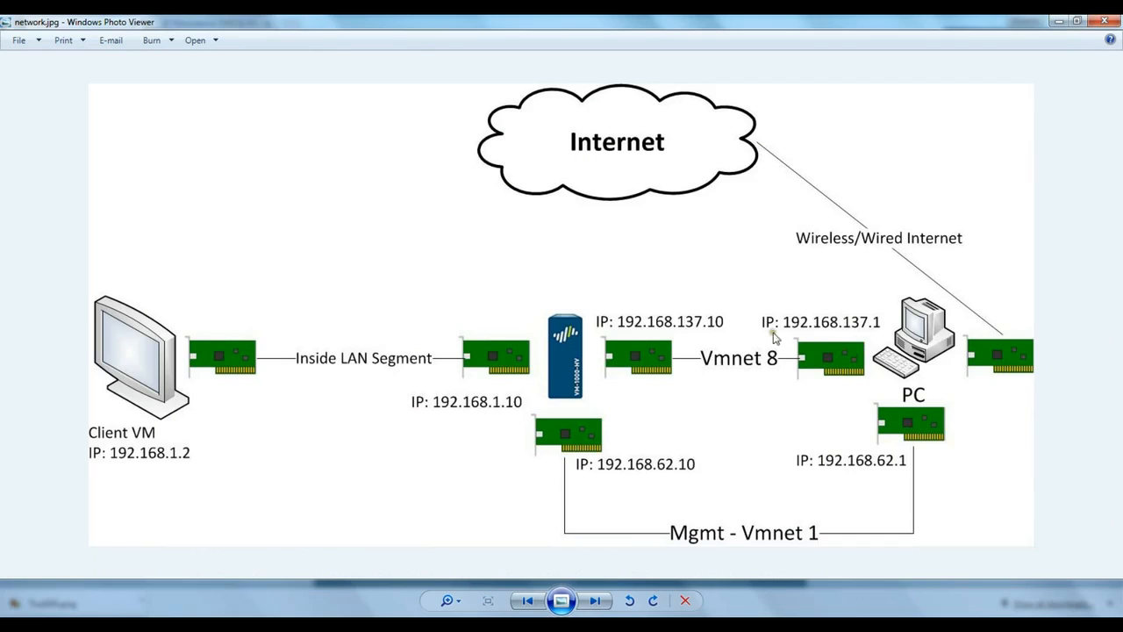
pyautogui.moveTo(889, 337)
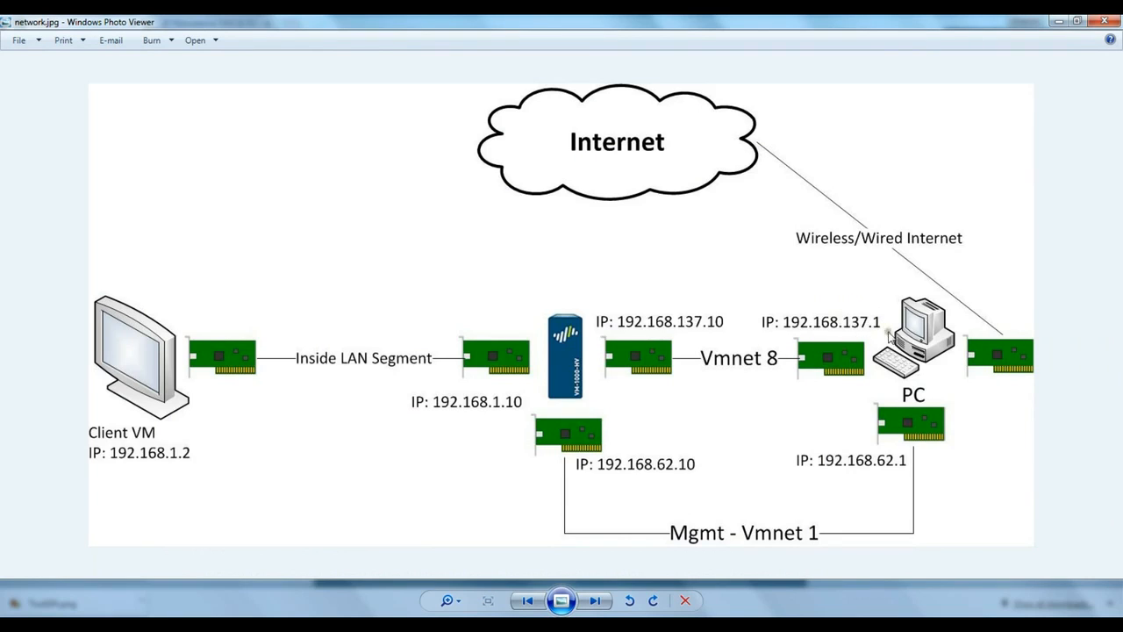
pyautogui.moveTo(825, 330)
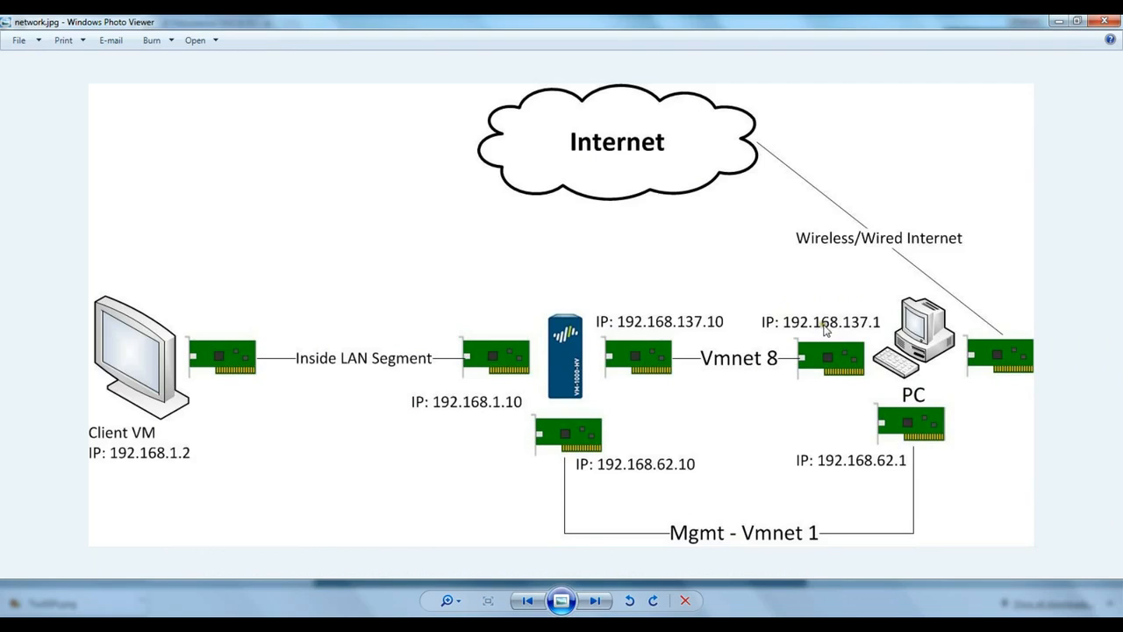
pyautogui.moveTo(879, 330)
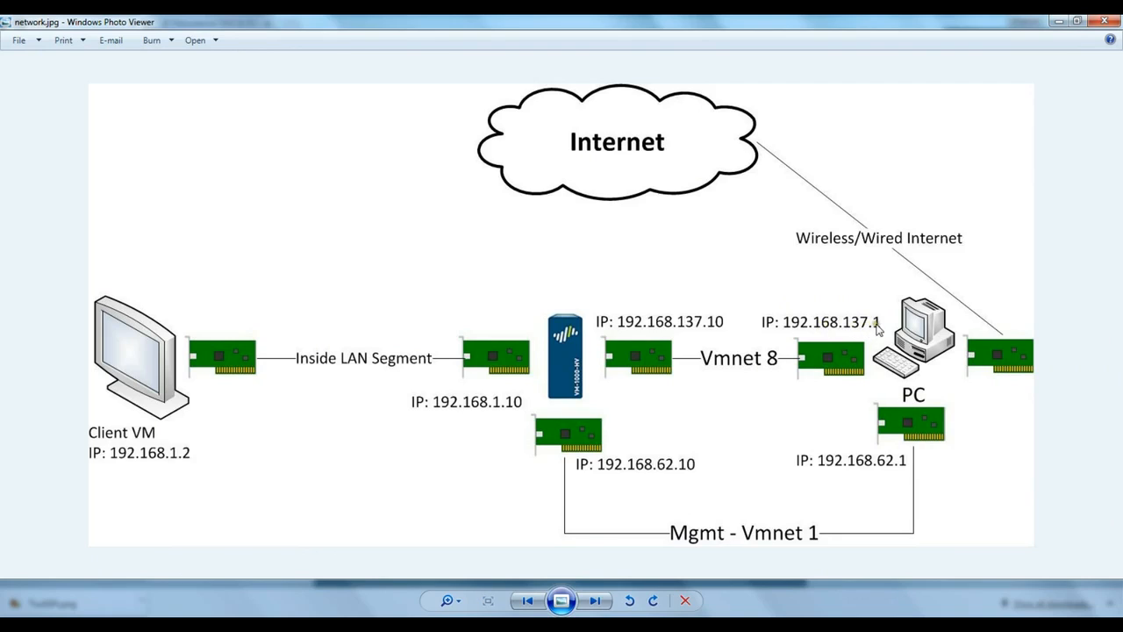
pyautogui.moveTo(786, 408)
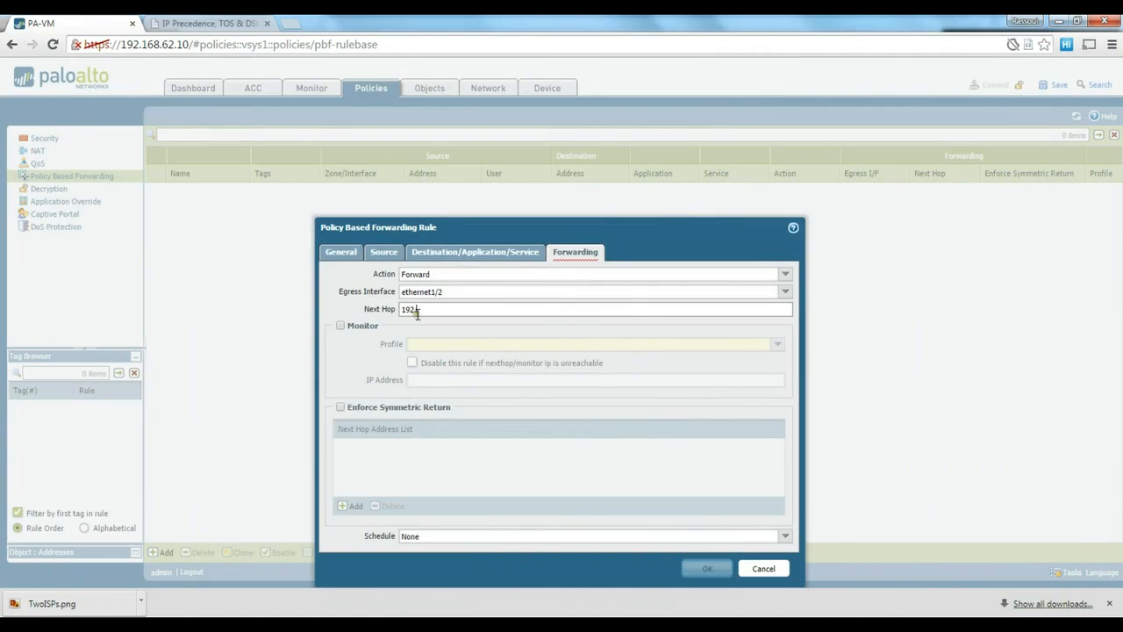
# - Enter next hop 192.168.137.2, review the source settings, then cancel the rule unsaved
pyautogui.write('192.168.137.2')
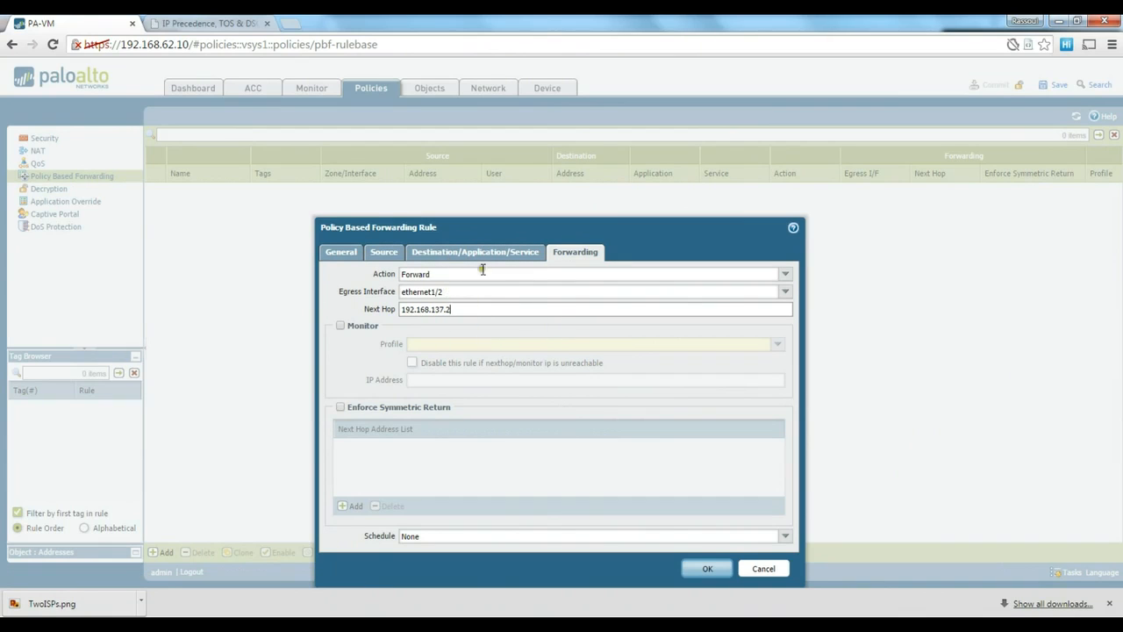
pyautogui.click(383, 253)
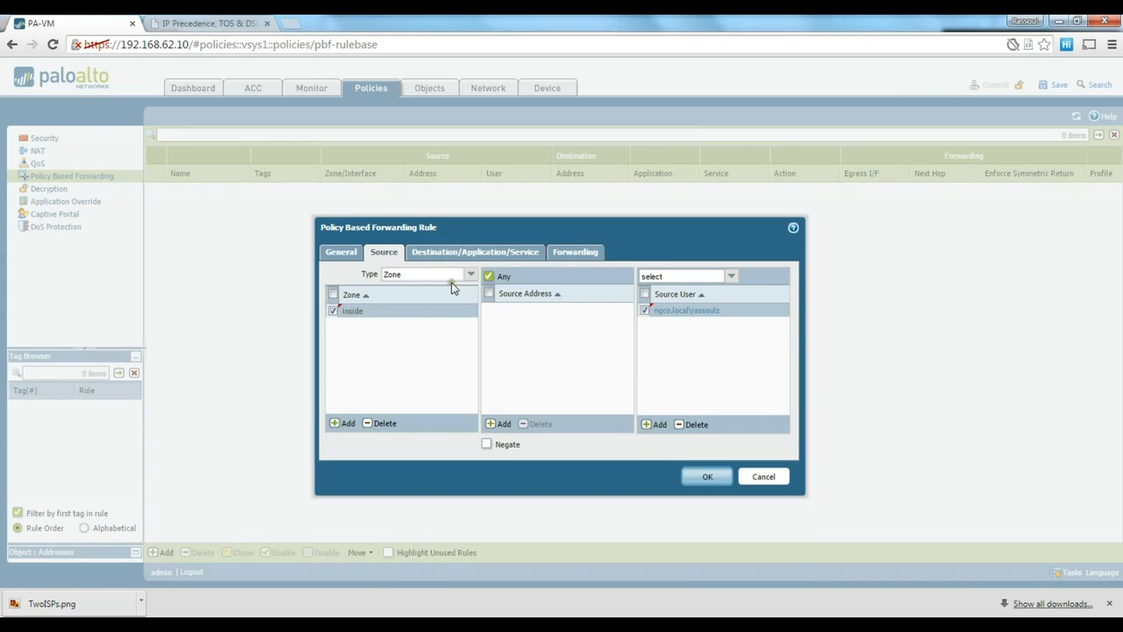
pyautogui.moveTo(376, 342)
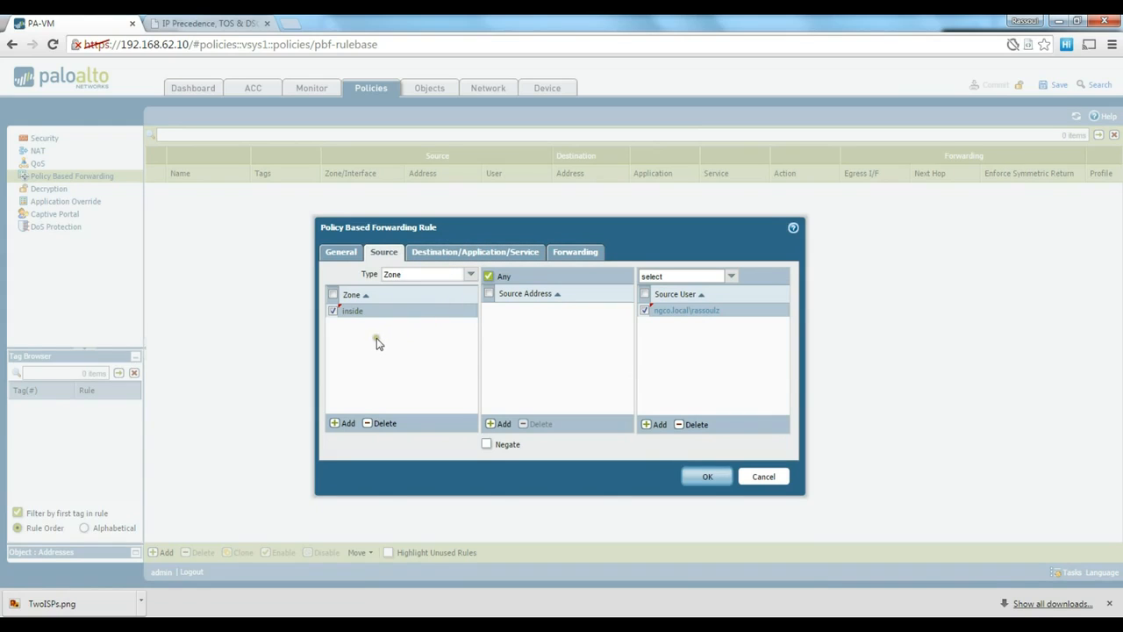
pyautogui.moveTo(395, 341)
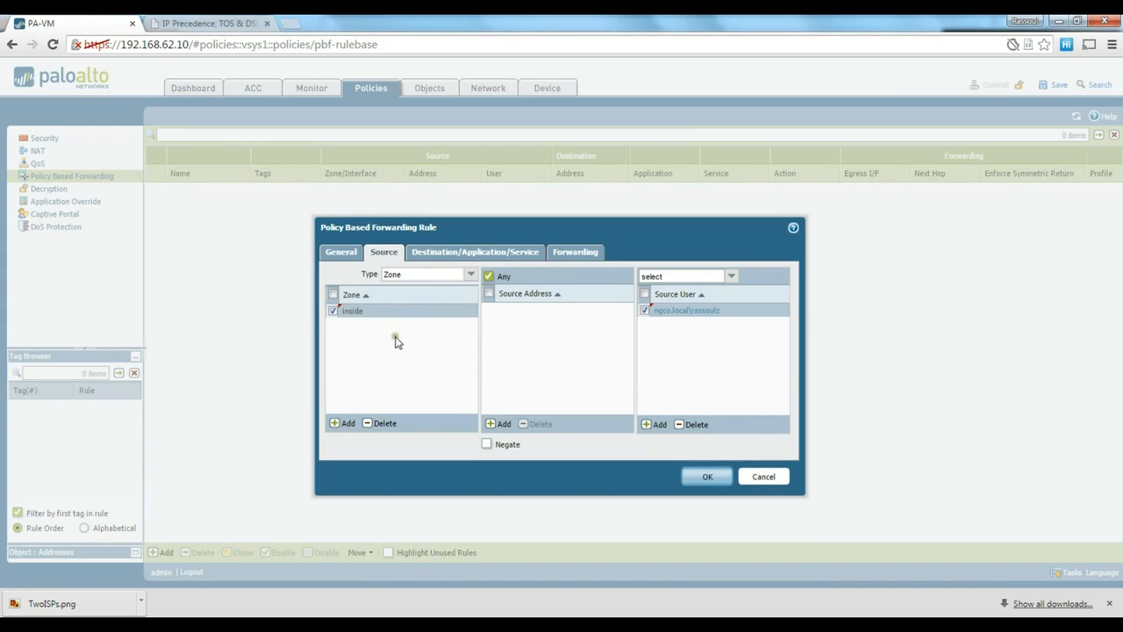
pyautogui.moveTo(342, 358)
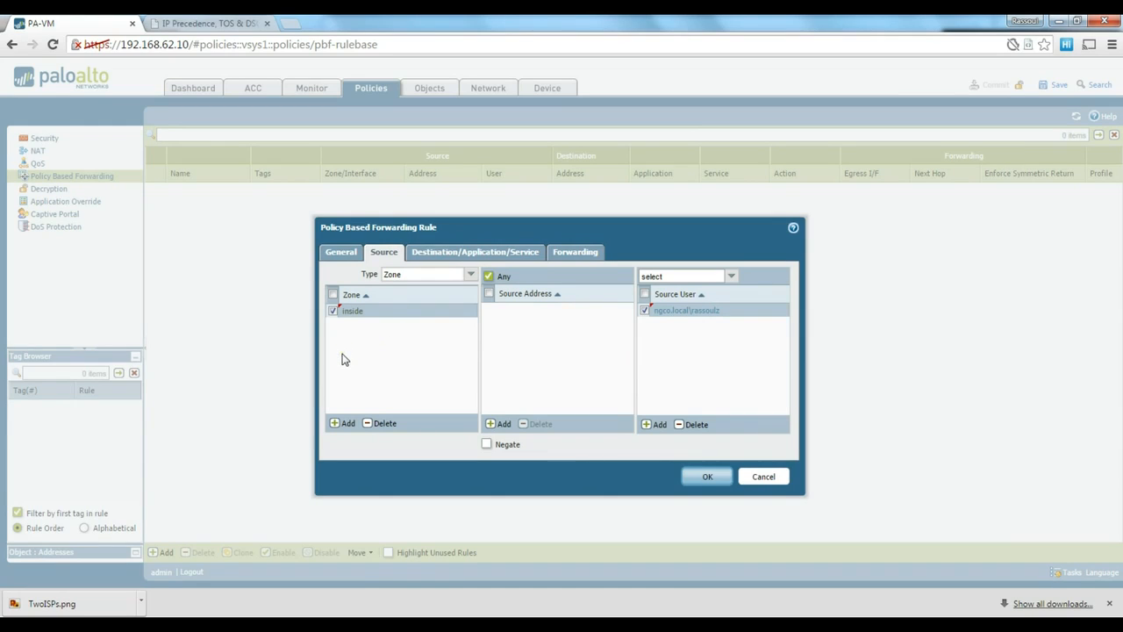
pyautogui.moveTo(397, 358)
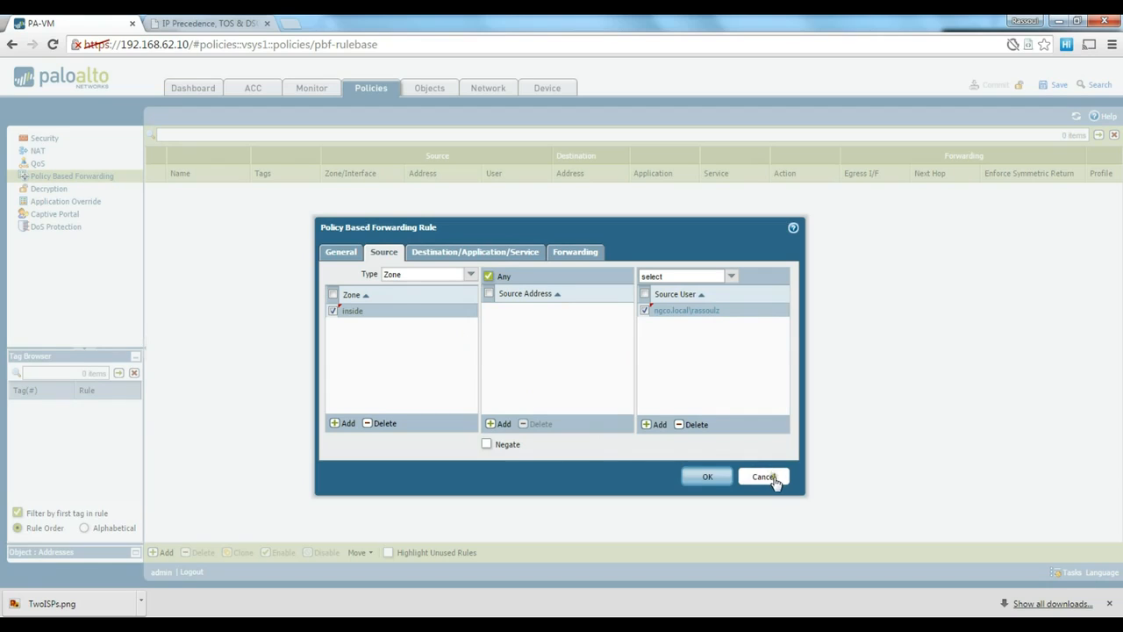
pyautogui.click(762, 477)
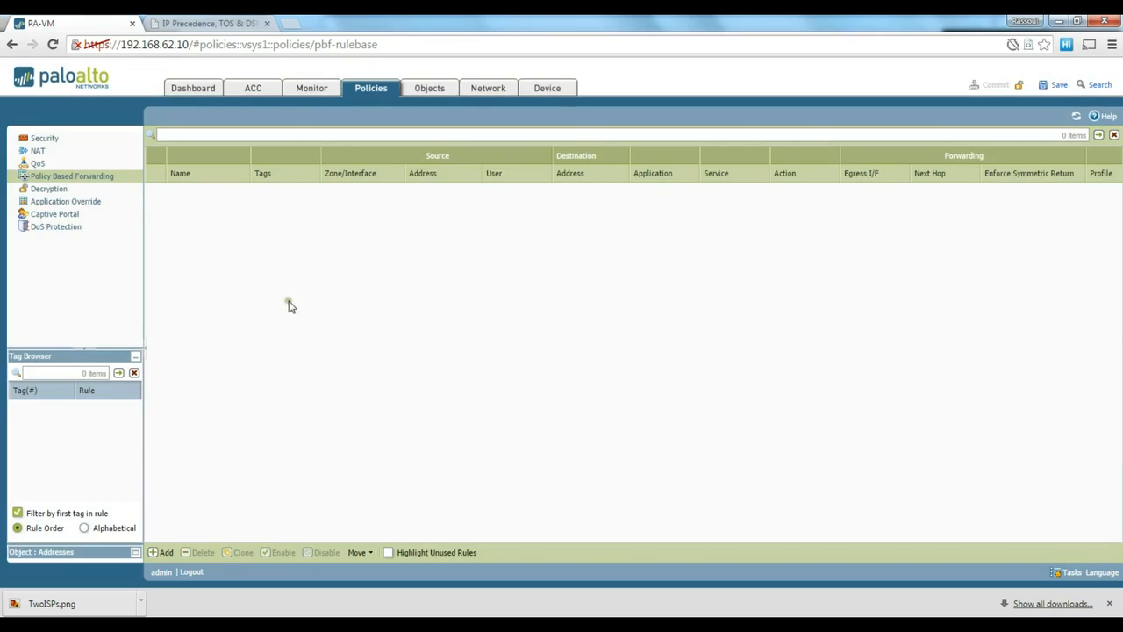
pyautogui.moveTo(271, 279)
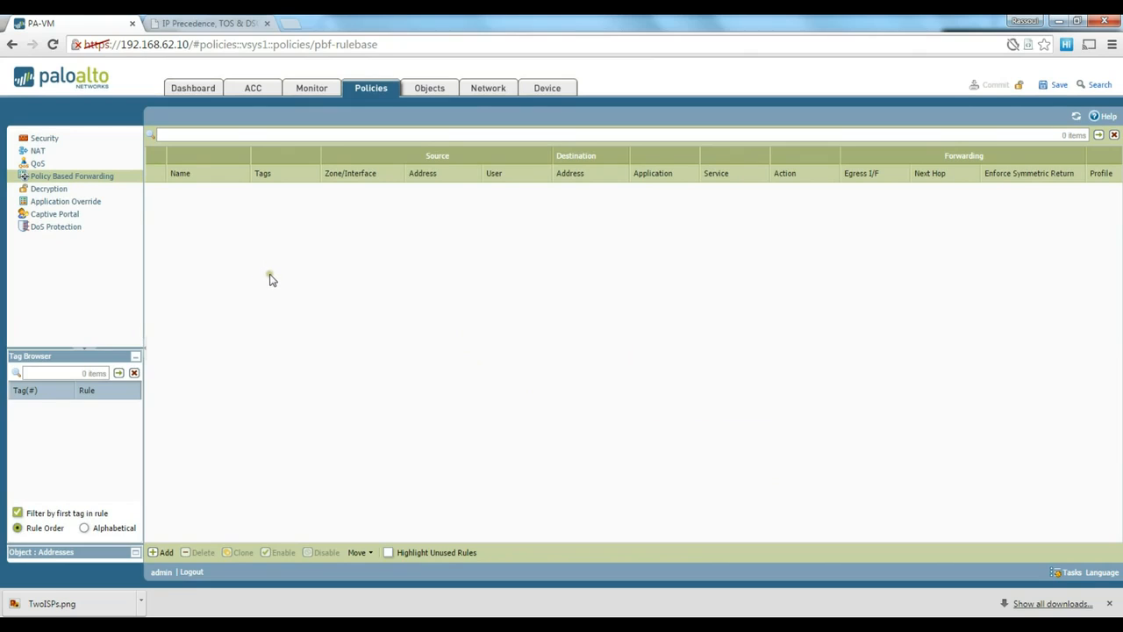
pyautogui.moveTo(282, 288)
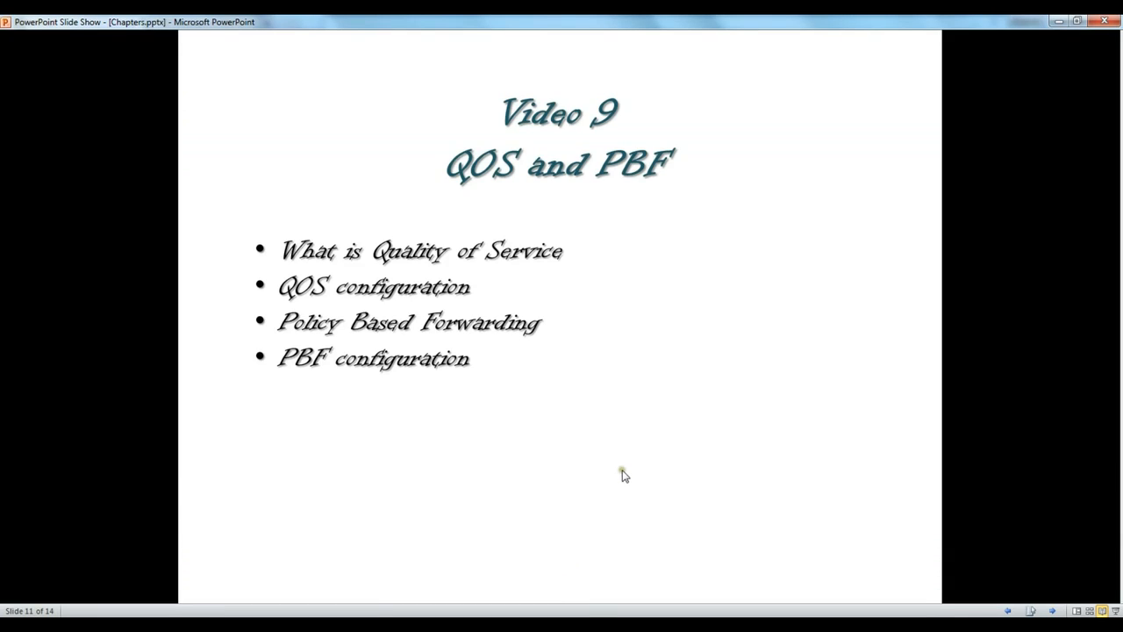
pyautogui.moveTo(619, 477)
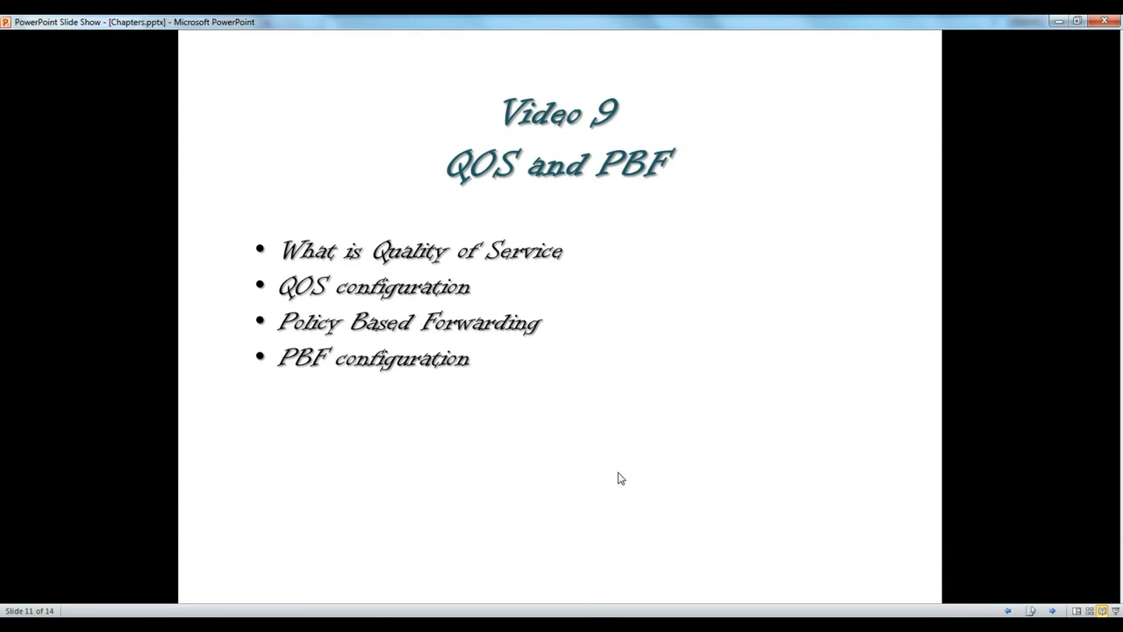